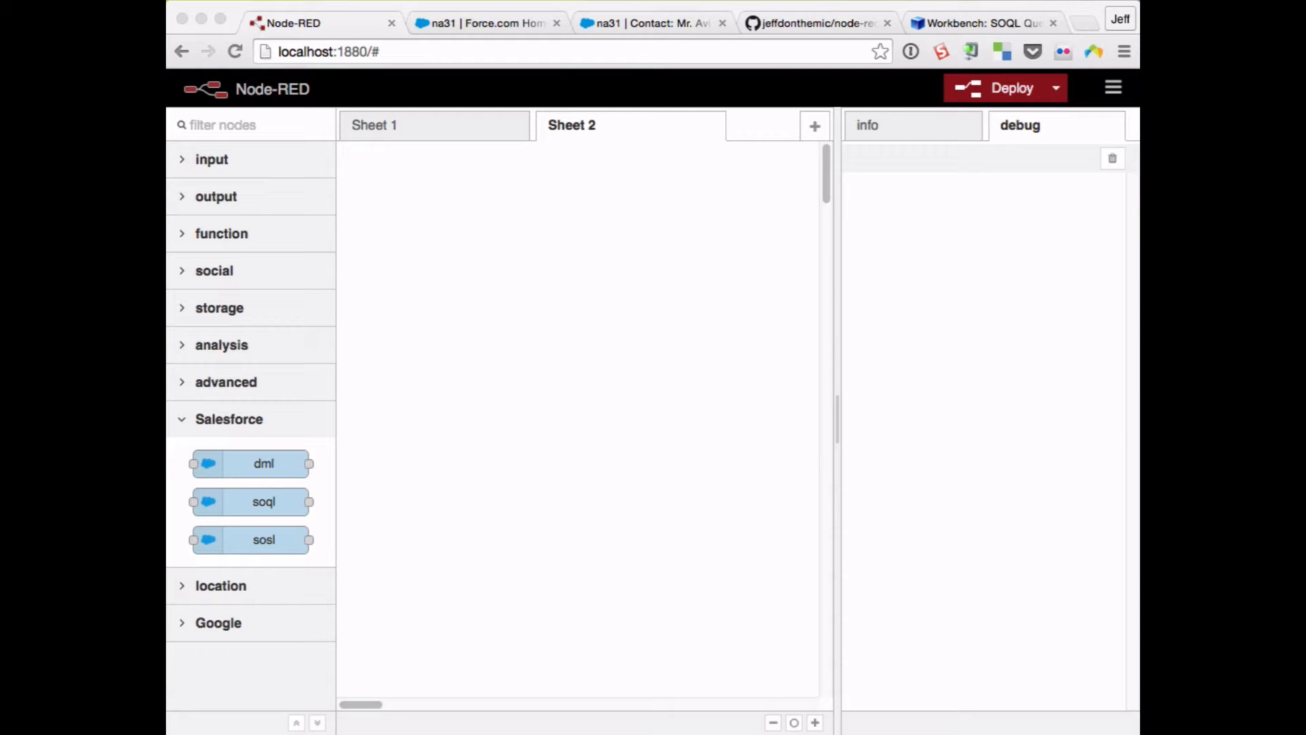
pyautogui.moveTo(763, 420)
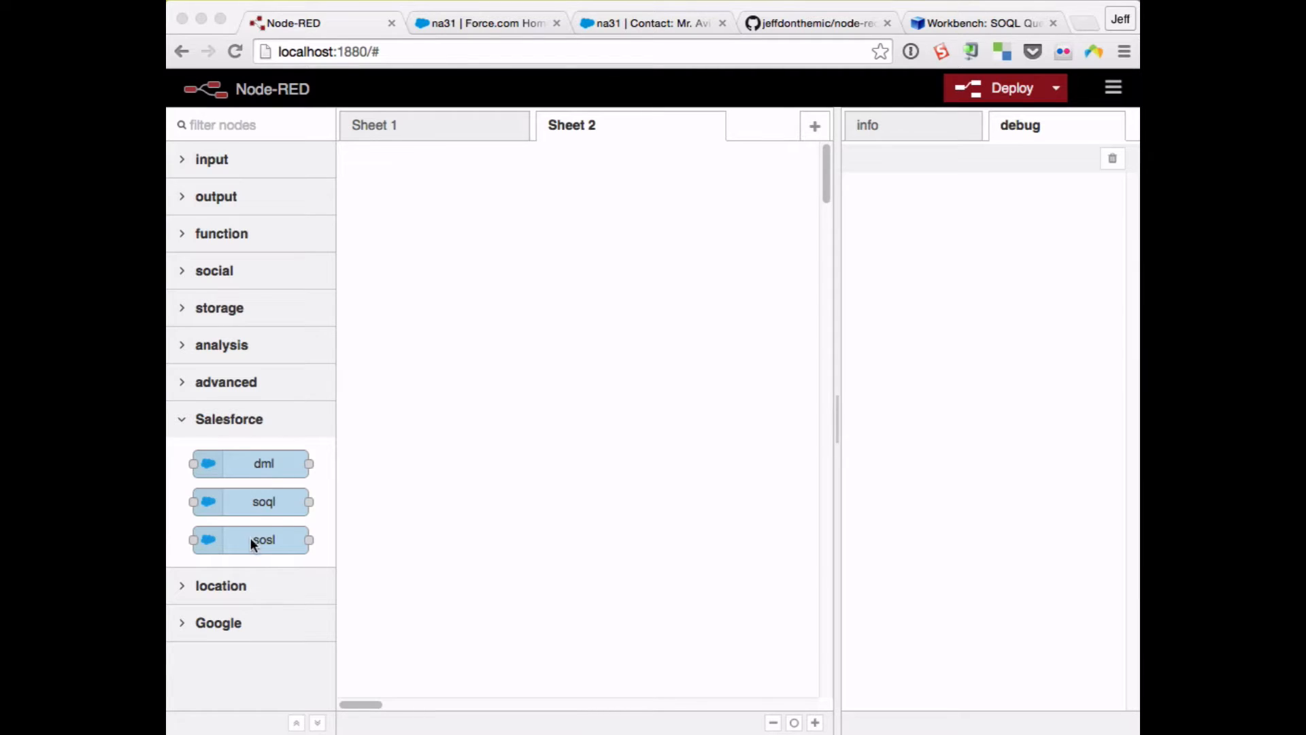
pyautogui.moveTo(259, 501)
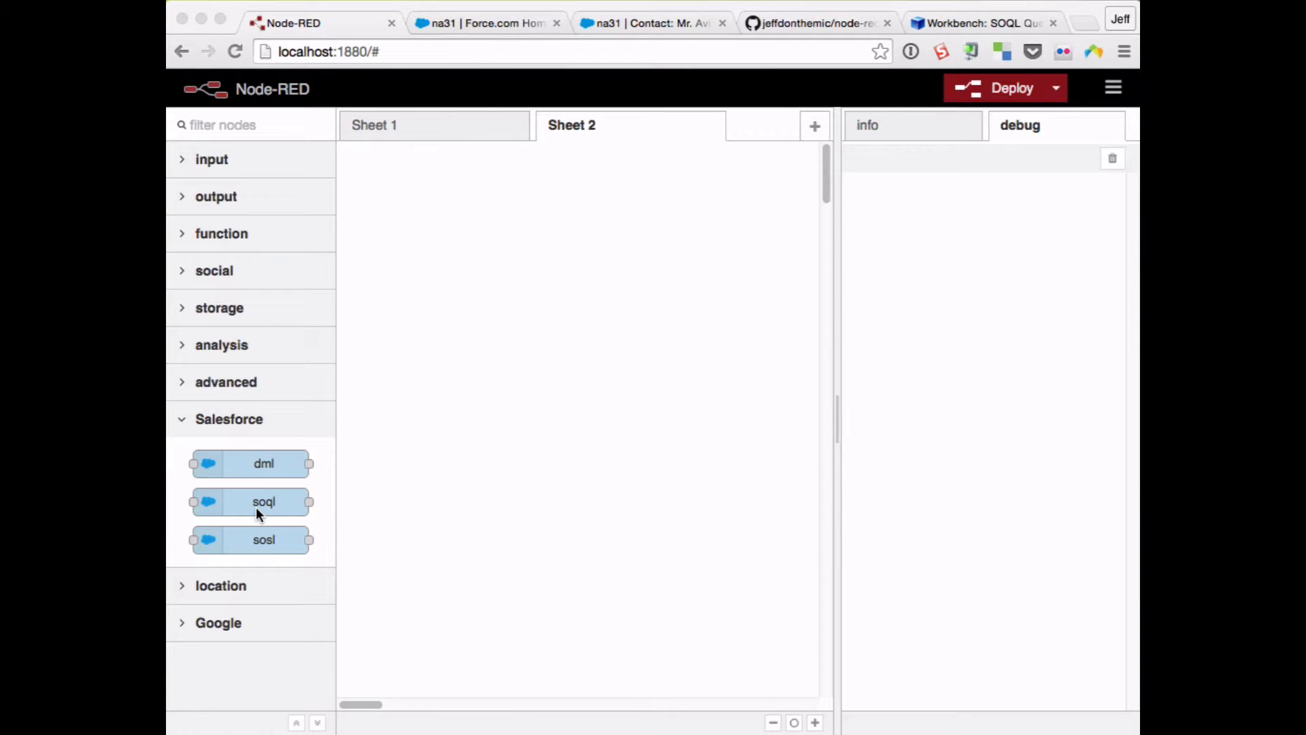
# - Place a Salesforce soql query node onto the empty Sheet 2 canvas
pyautogui.moveTo(263, 501); pyautogui.dragTo(448, 227)
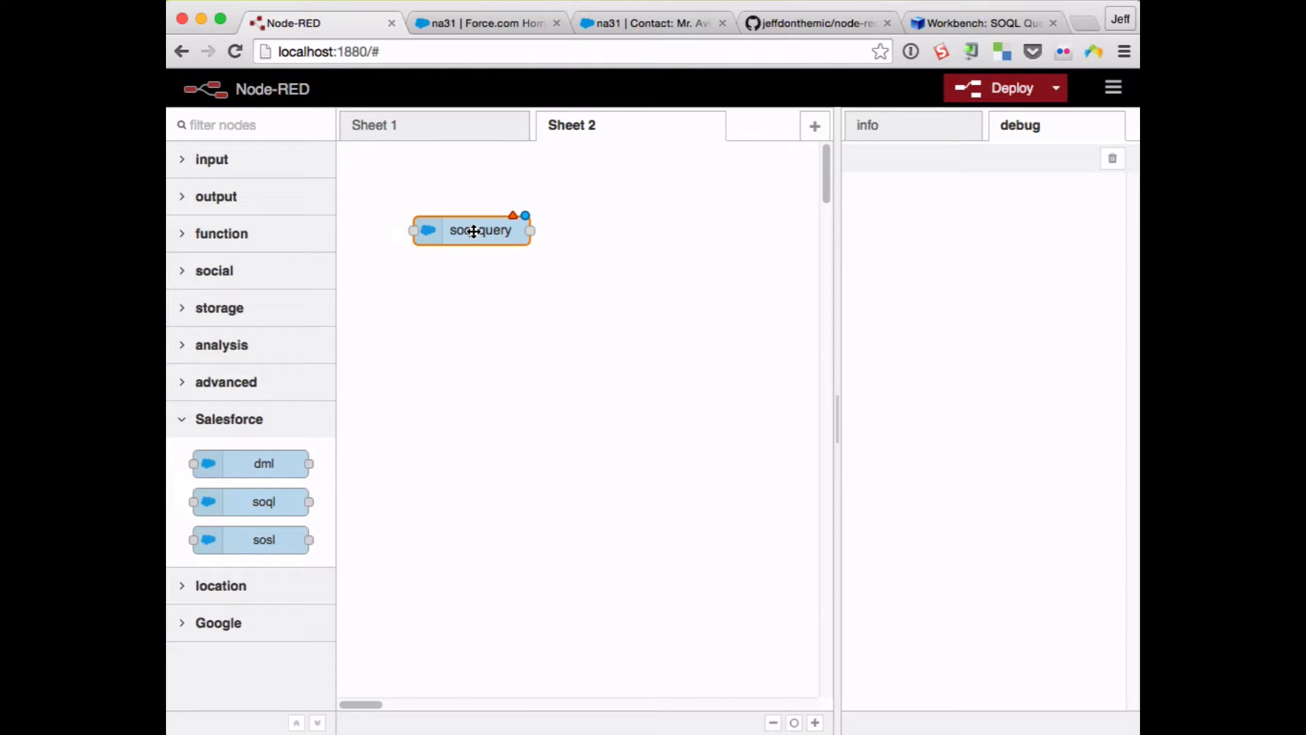
# - Name the soql node 'get contacts' and choose 'Add new connection-config' for its Connection
pyautogui.doubleClick(471, 229)
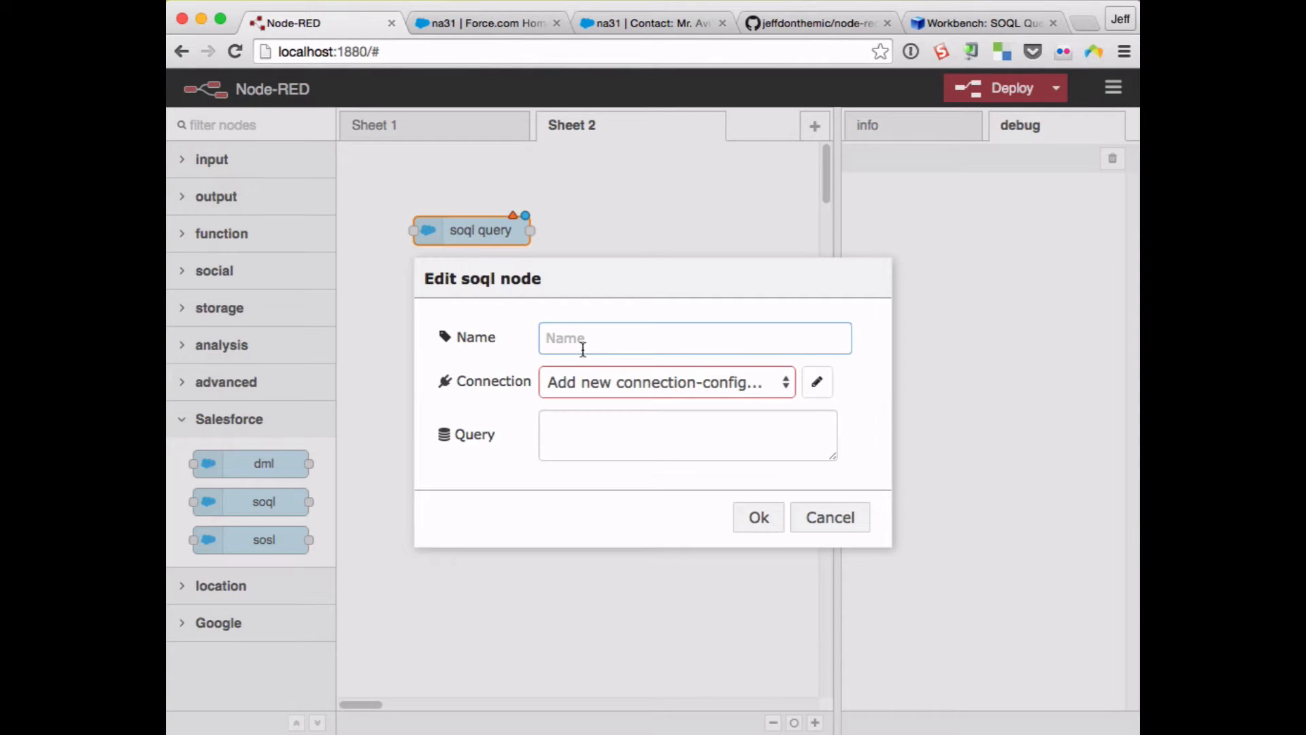
pyautogui.write('get')
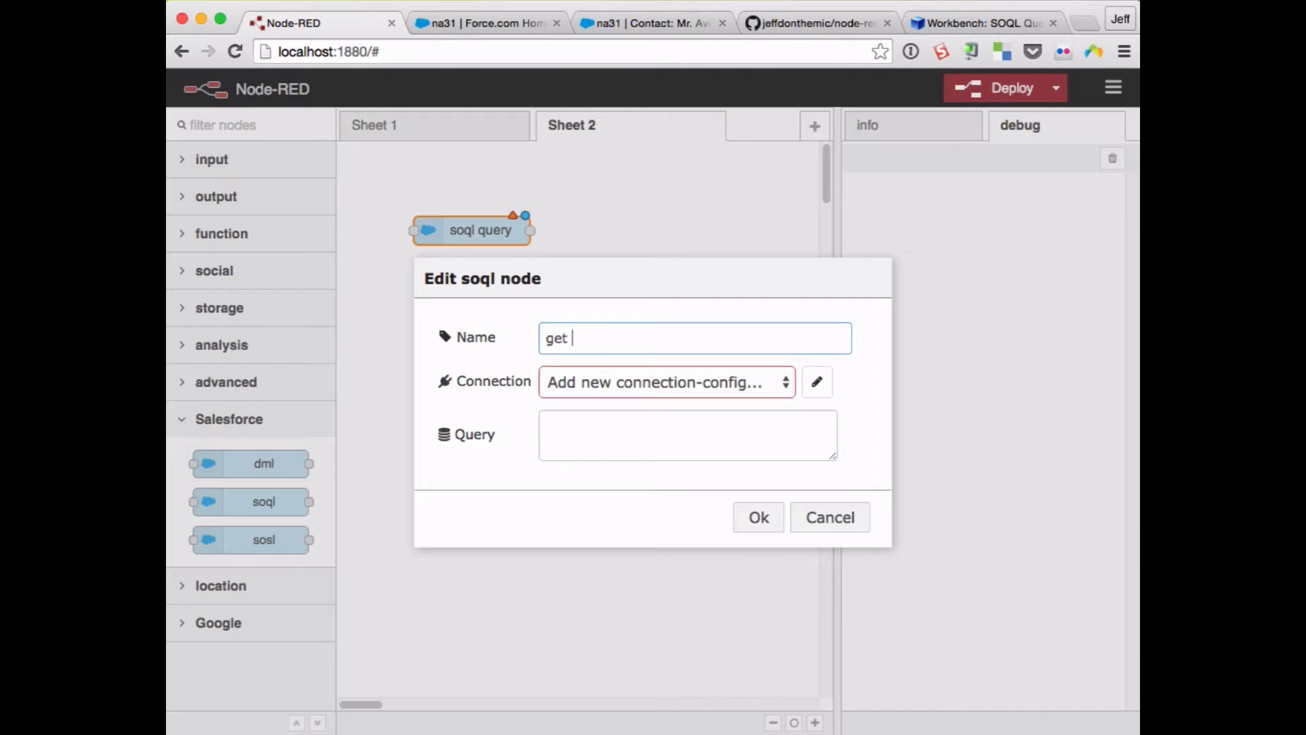
pyautogui.write('contacts')
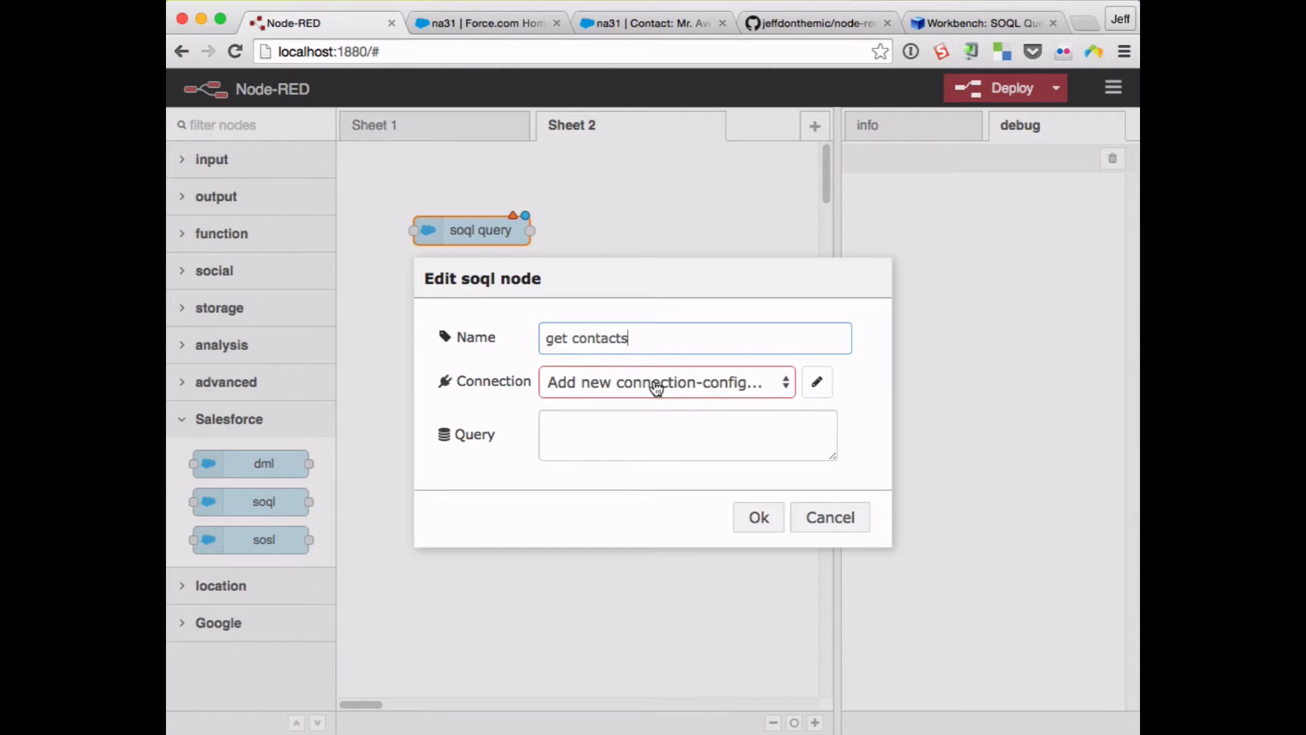
pyautogui.click(816, 380)
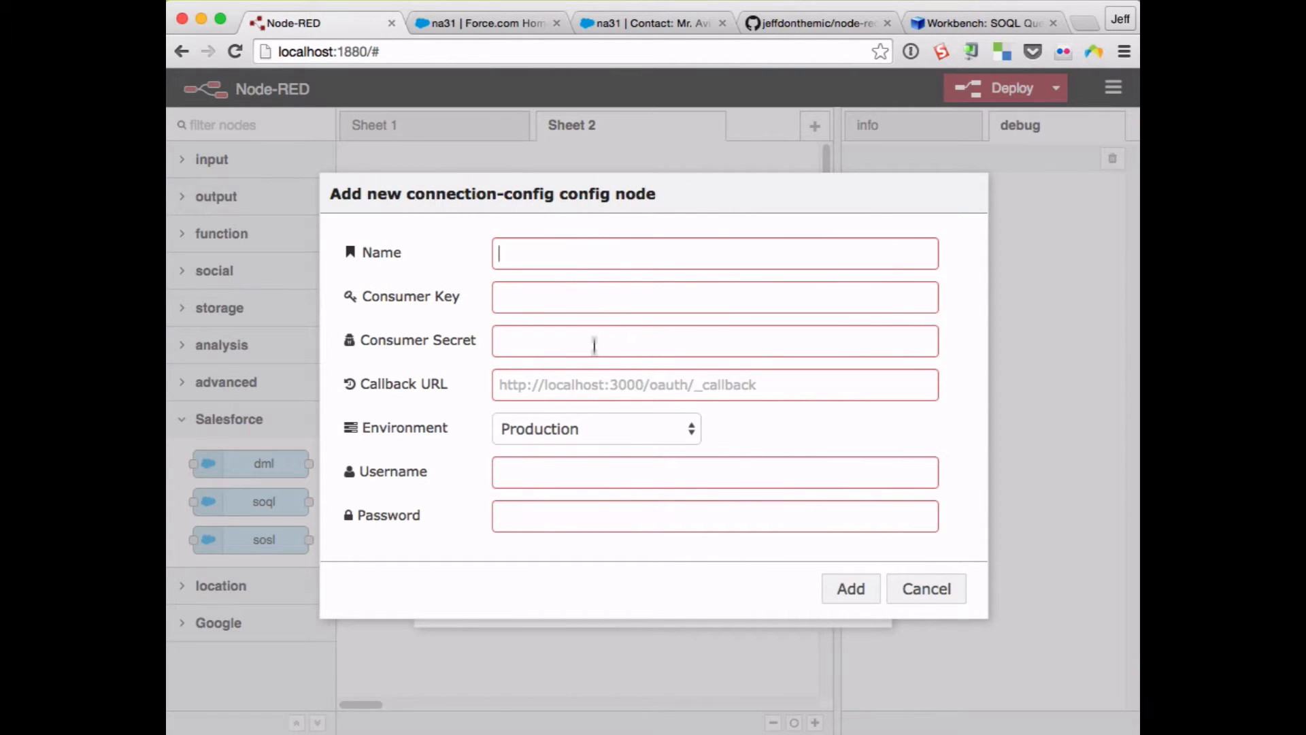
pyautogui.moveTo(592, 504)
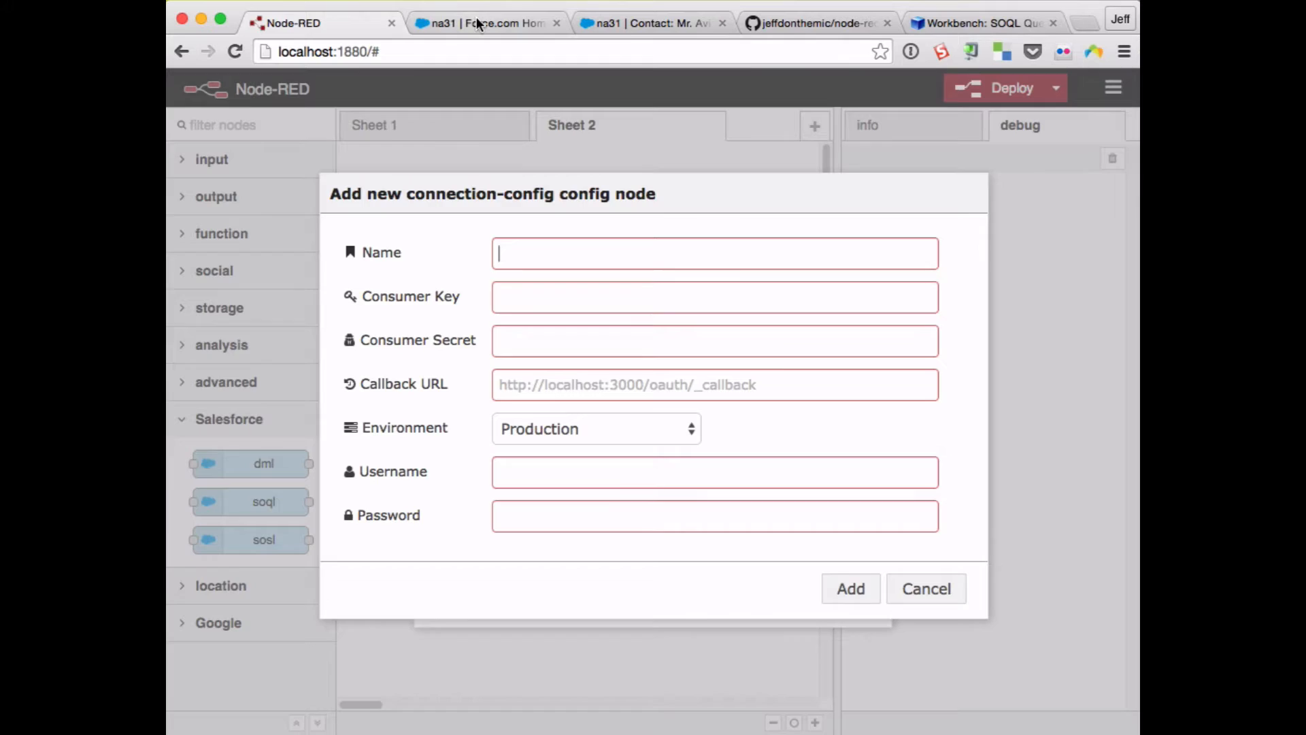
# - In the Salesforce tab, search Setup for 'app' and start a New Connected App
pyautogui.click(483, 23)
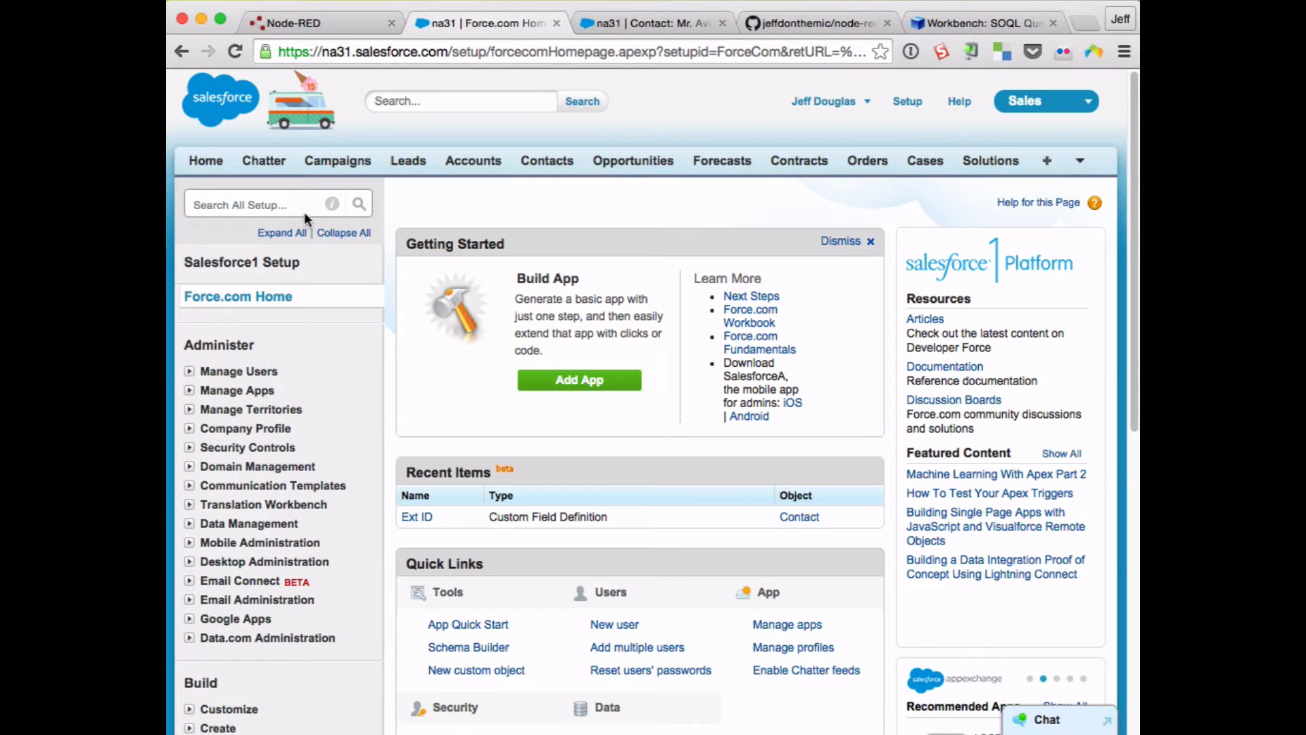
pyautogui.write('app')
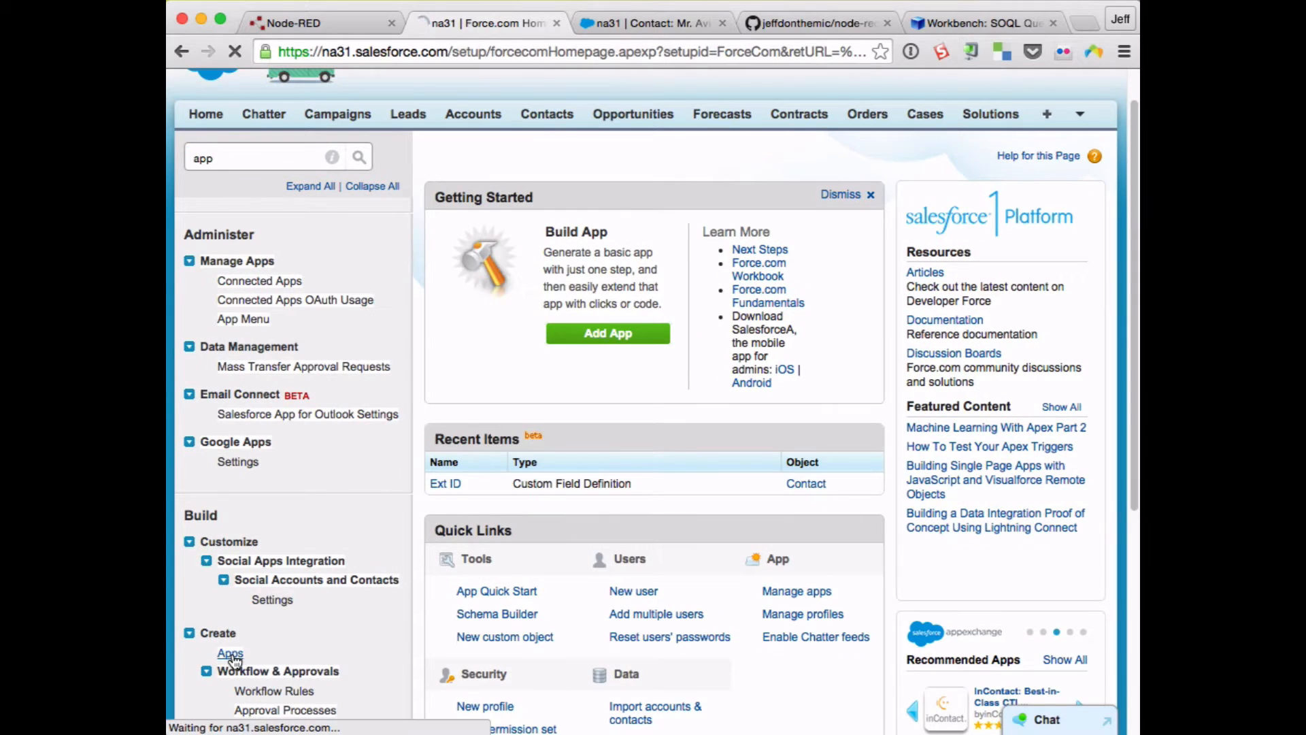
pyautogui.click(230, 653)
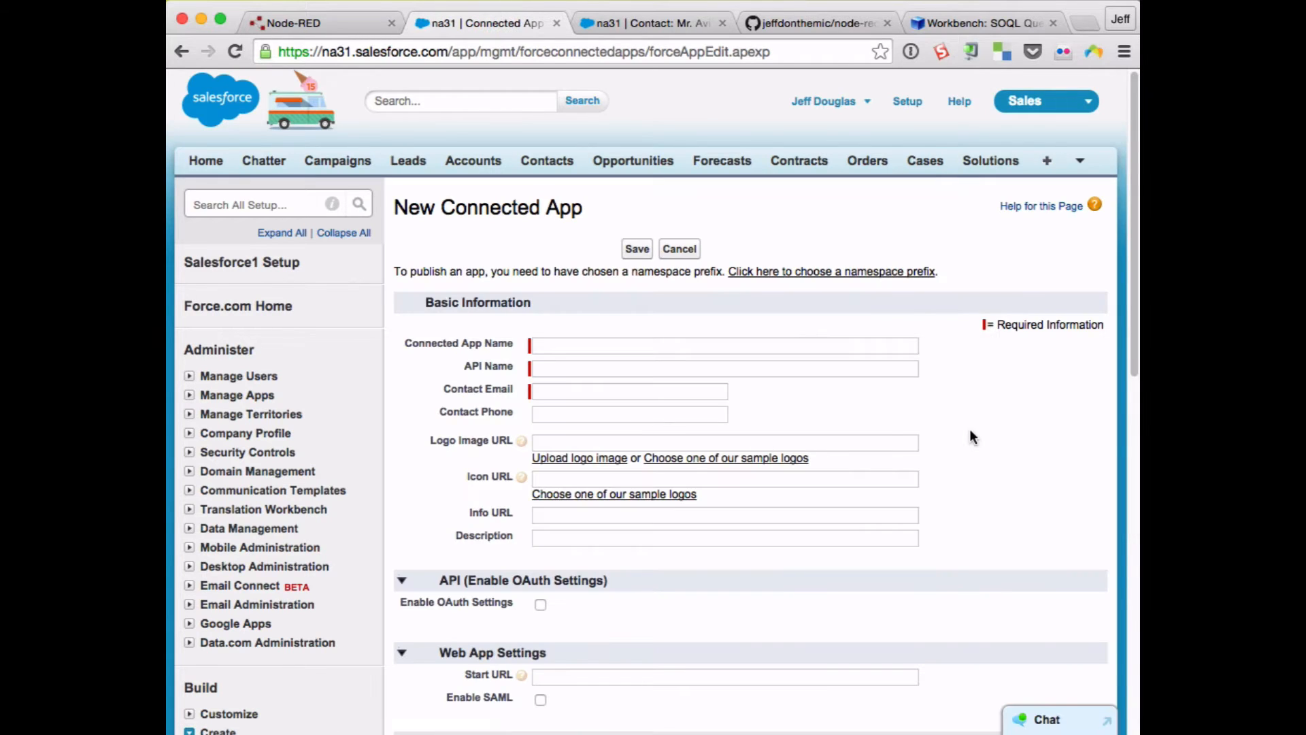
# - Enable OAuth Settings on the connected app and return to the Node-RED tab
pyautogui.scroll(-3)
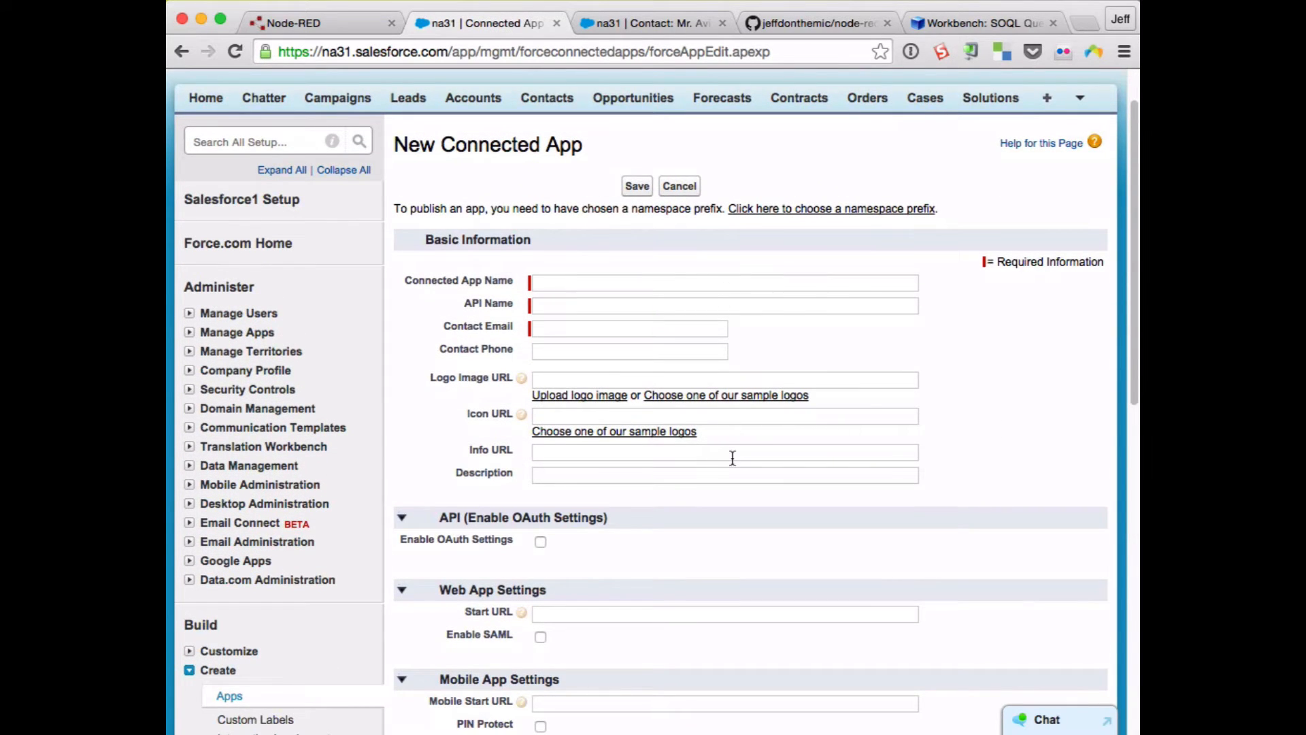
pyautogui.scroll(-3)
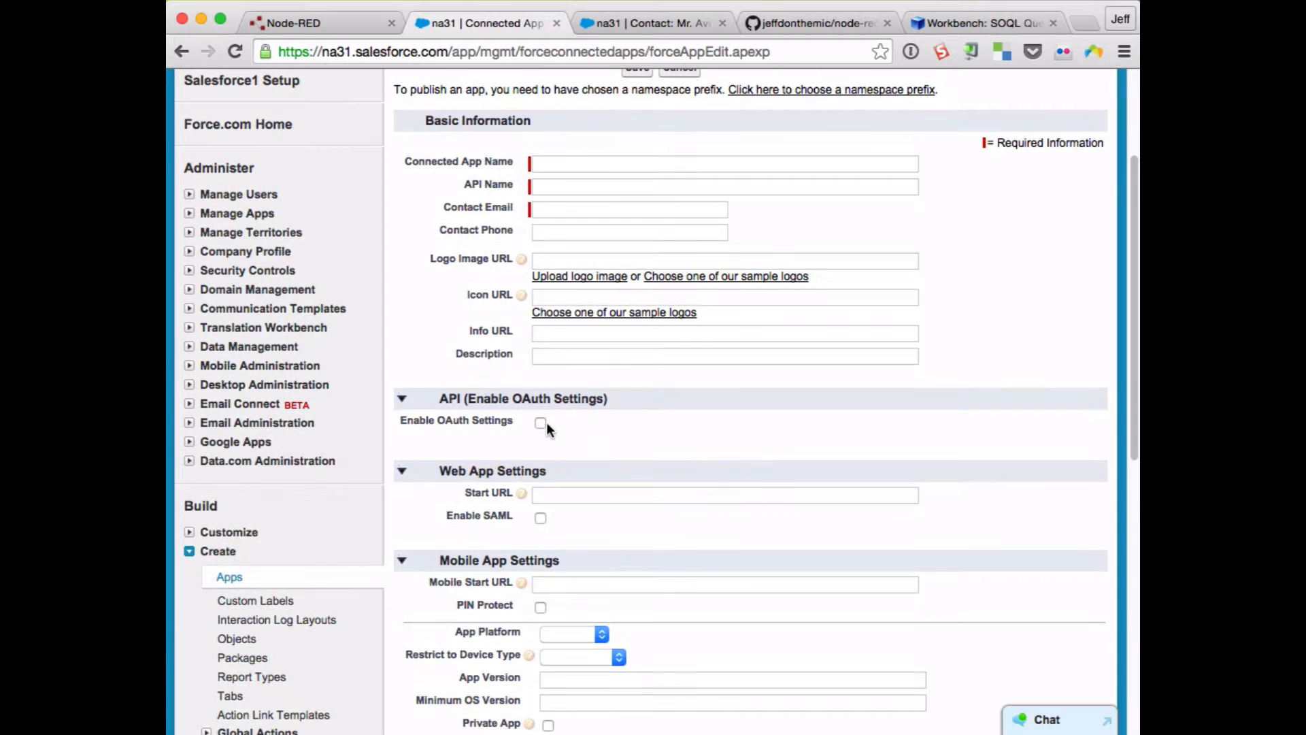
pyautogui.click(540, 420)
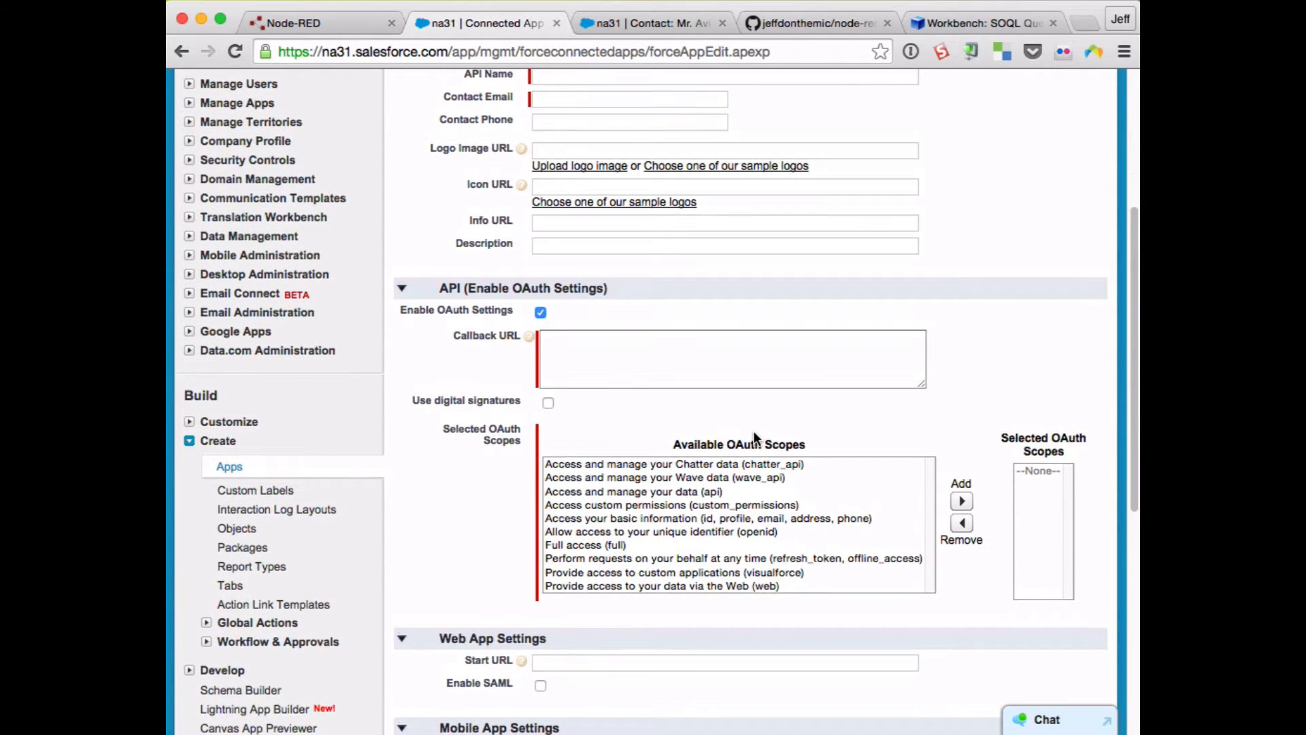
pyautogui.moveTo(682, 151)
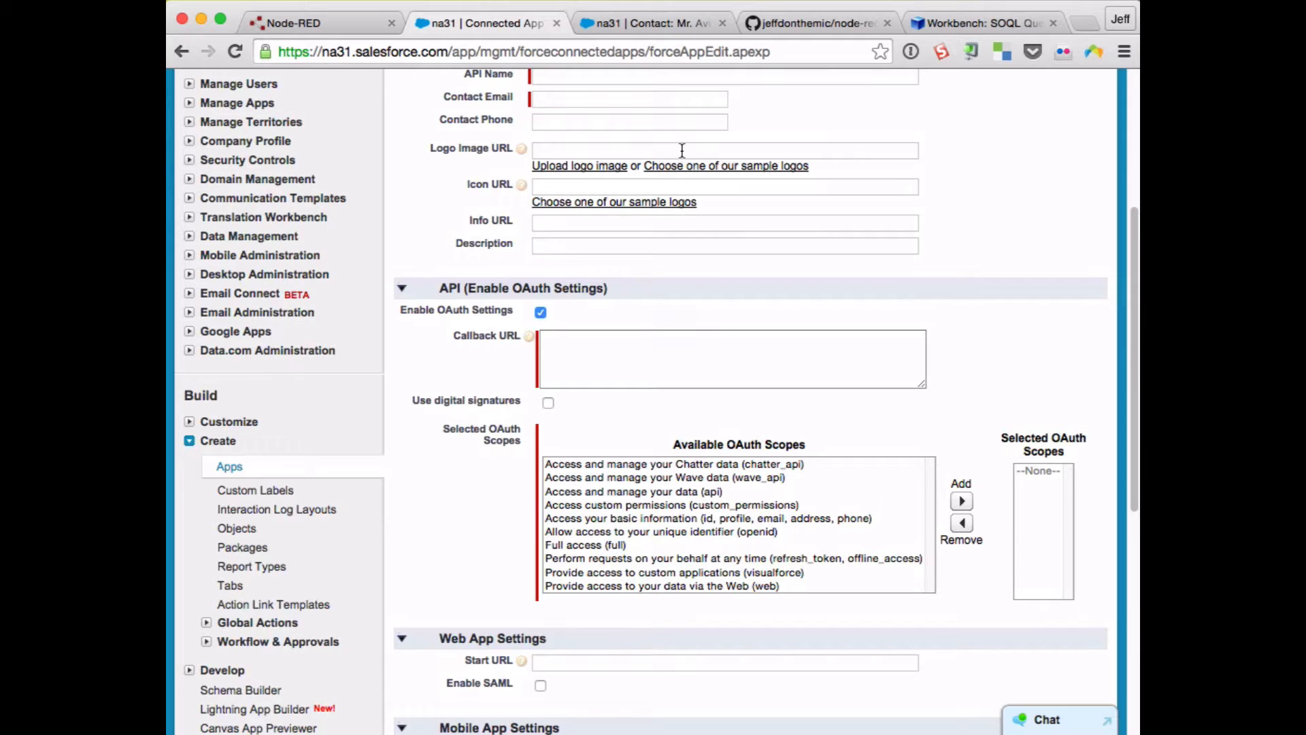
pyautogui.click(318, 23)
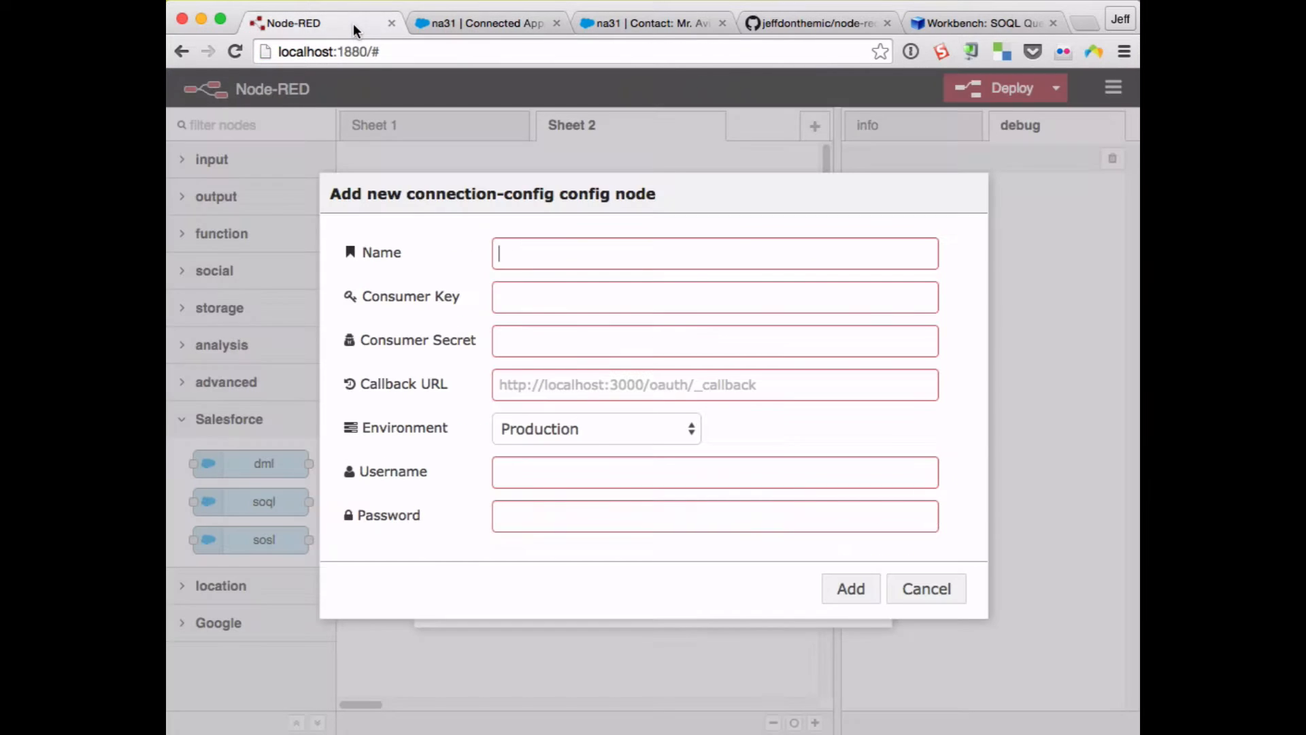
pyautogui.moveTo(925, 589)
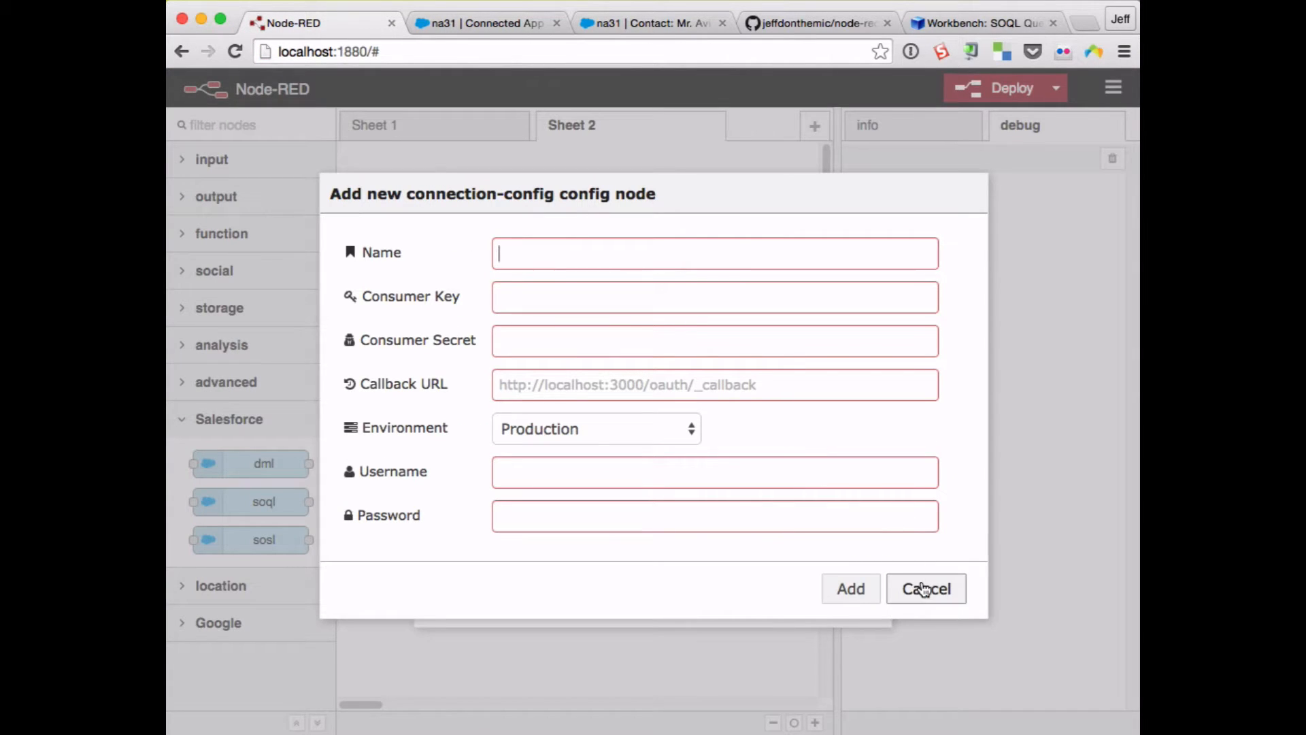
# - Discard the new config form and set Connection to the existing production connection
pyautogui.click(925, 588)
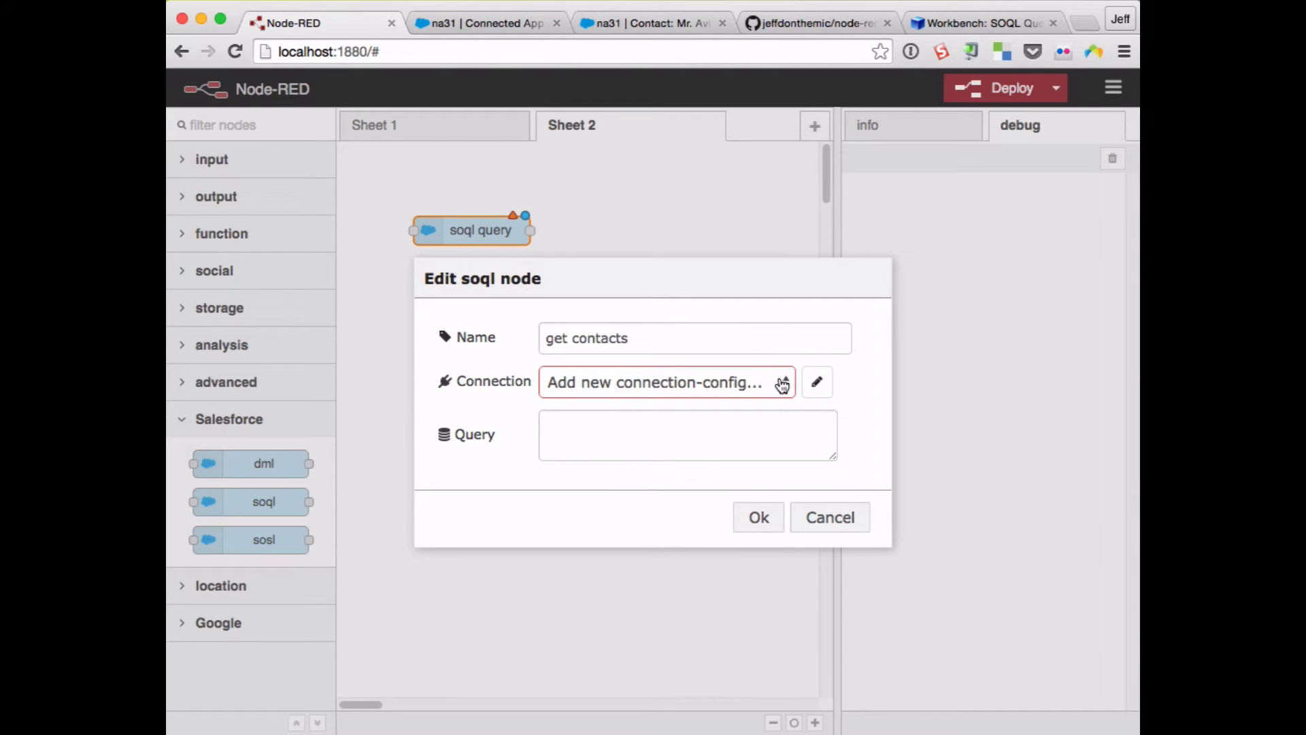
pyautogui.click(665, 381)
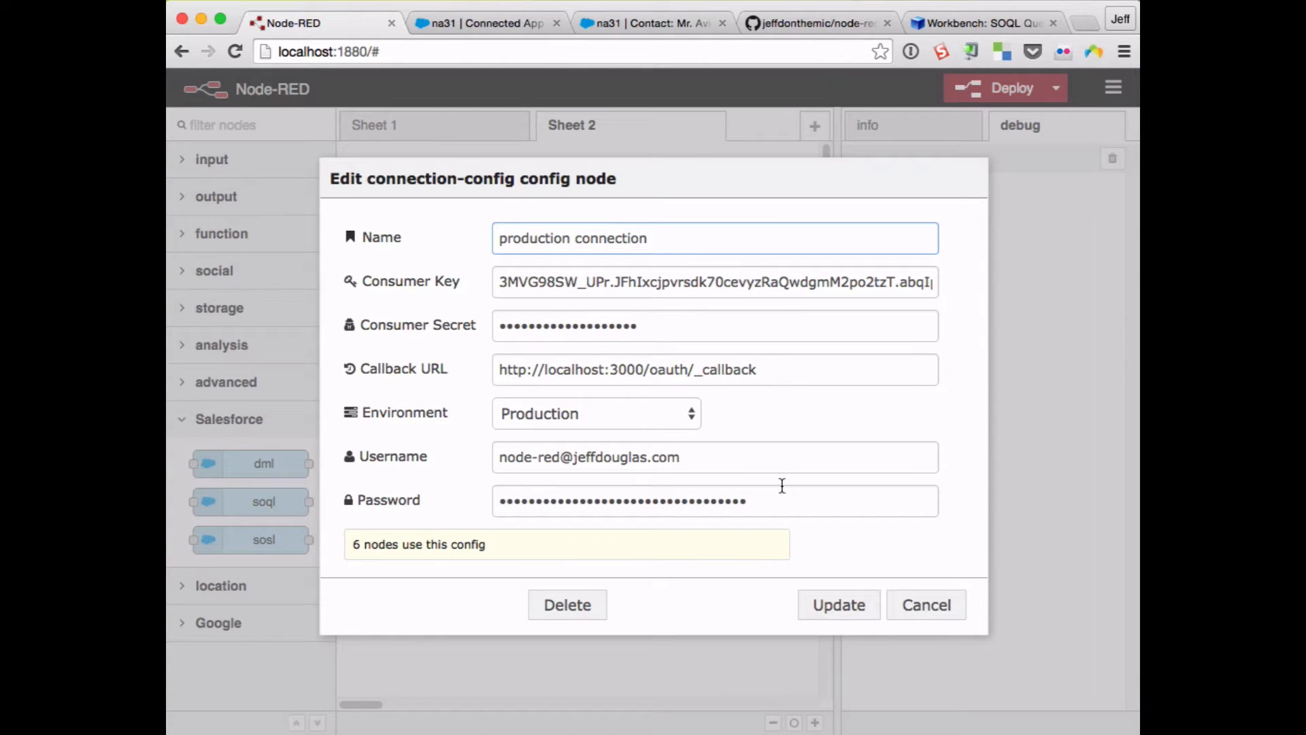
pyautogui.moveTo(927, 604)
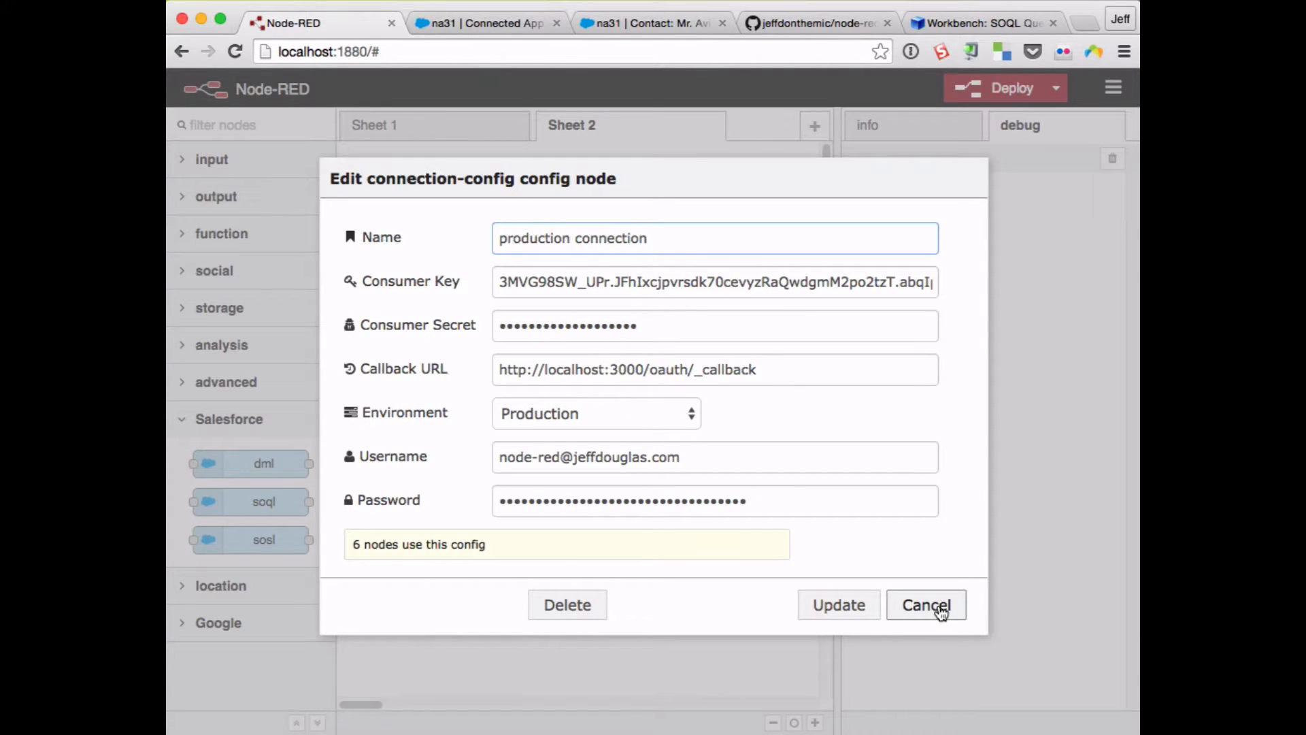
pyautogui.click(925, 604)
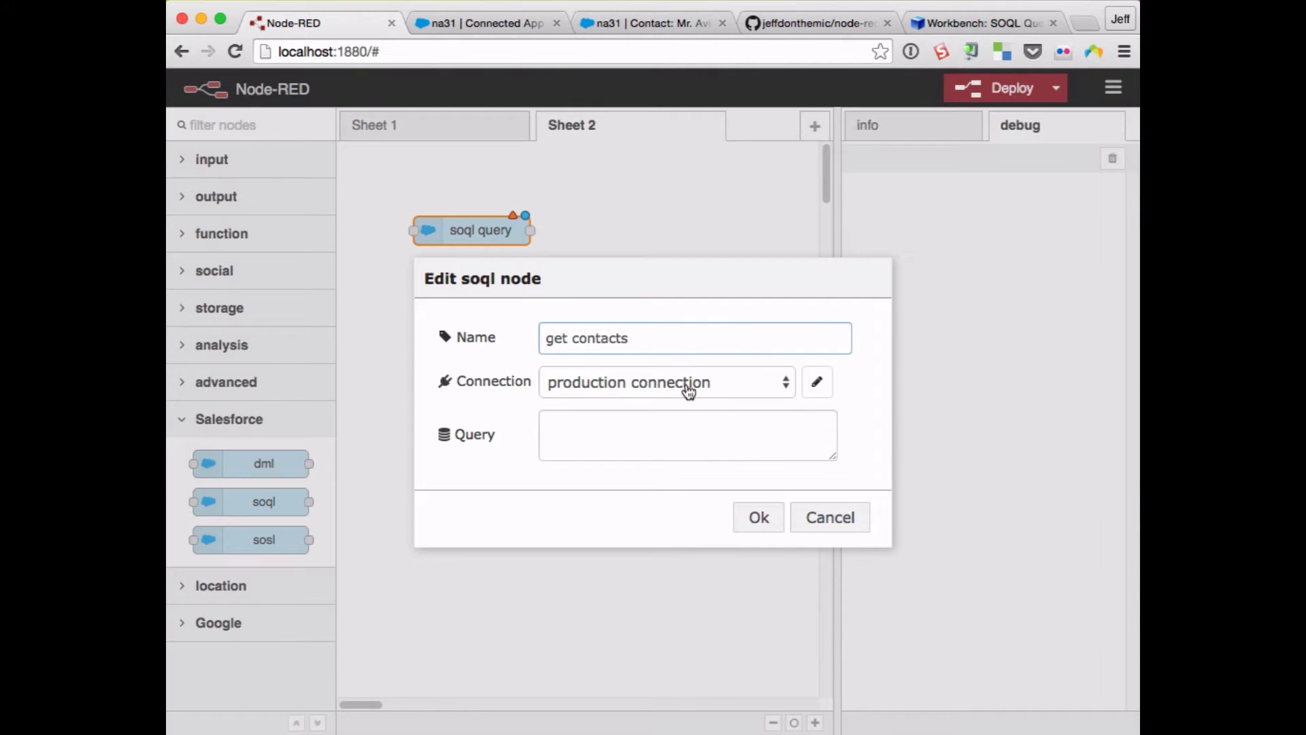
# - Enter the query 'select firstname, lastname from contact limit 2'
pyautogui.click(687, 434)
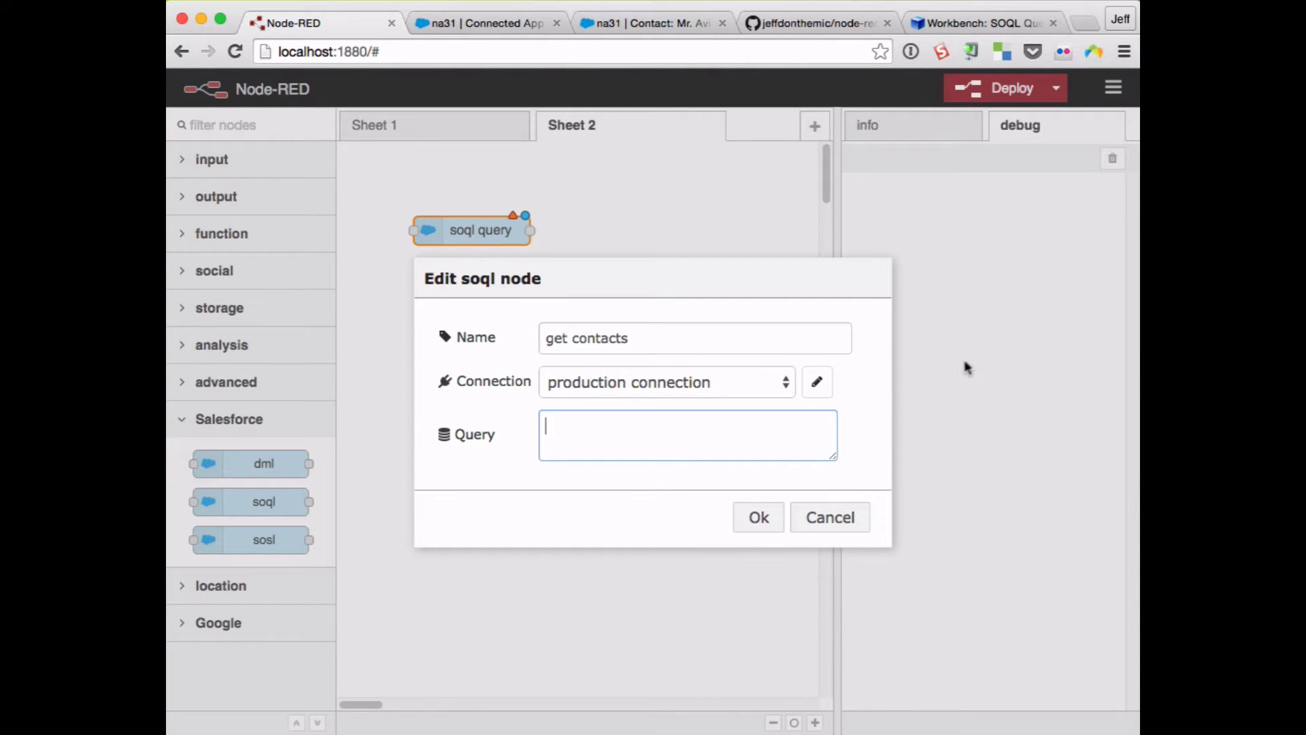
pyautogui.write('select first')
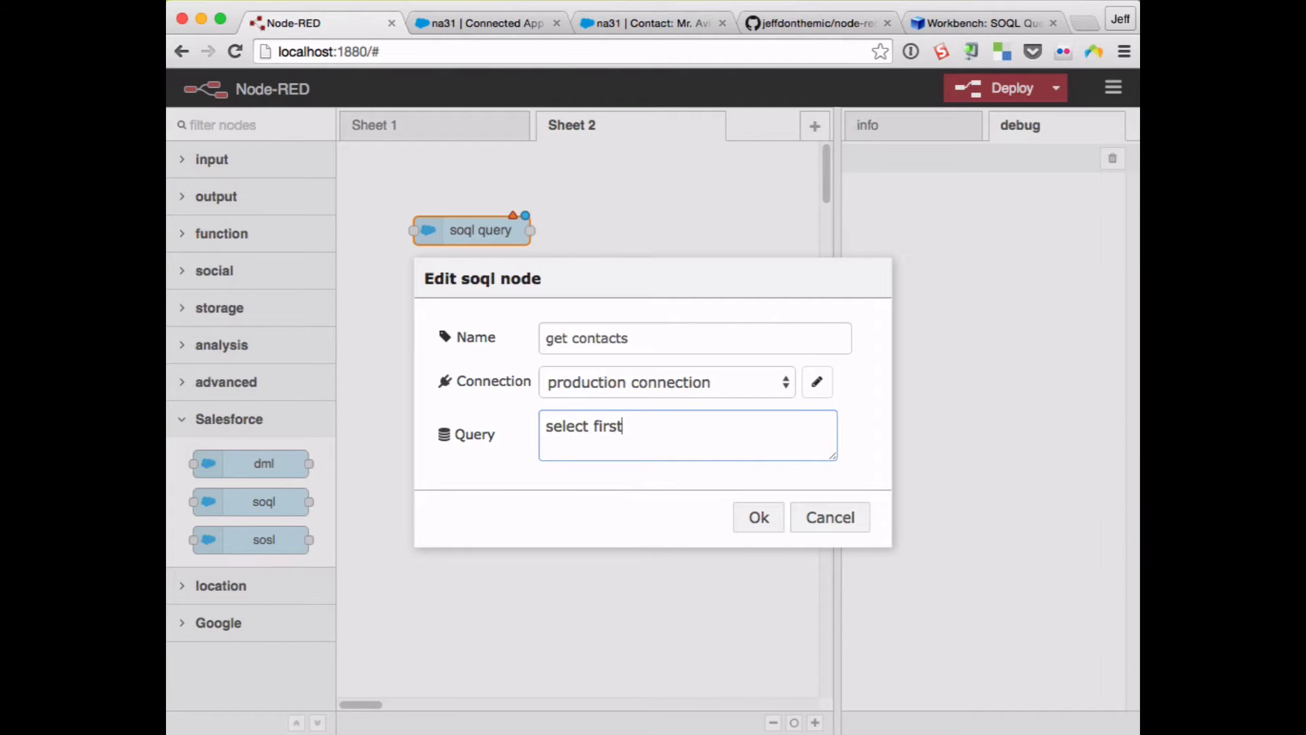
pyautogui.write('name, last name from cont')
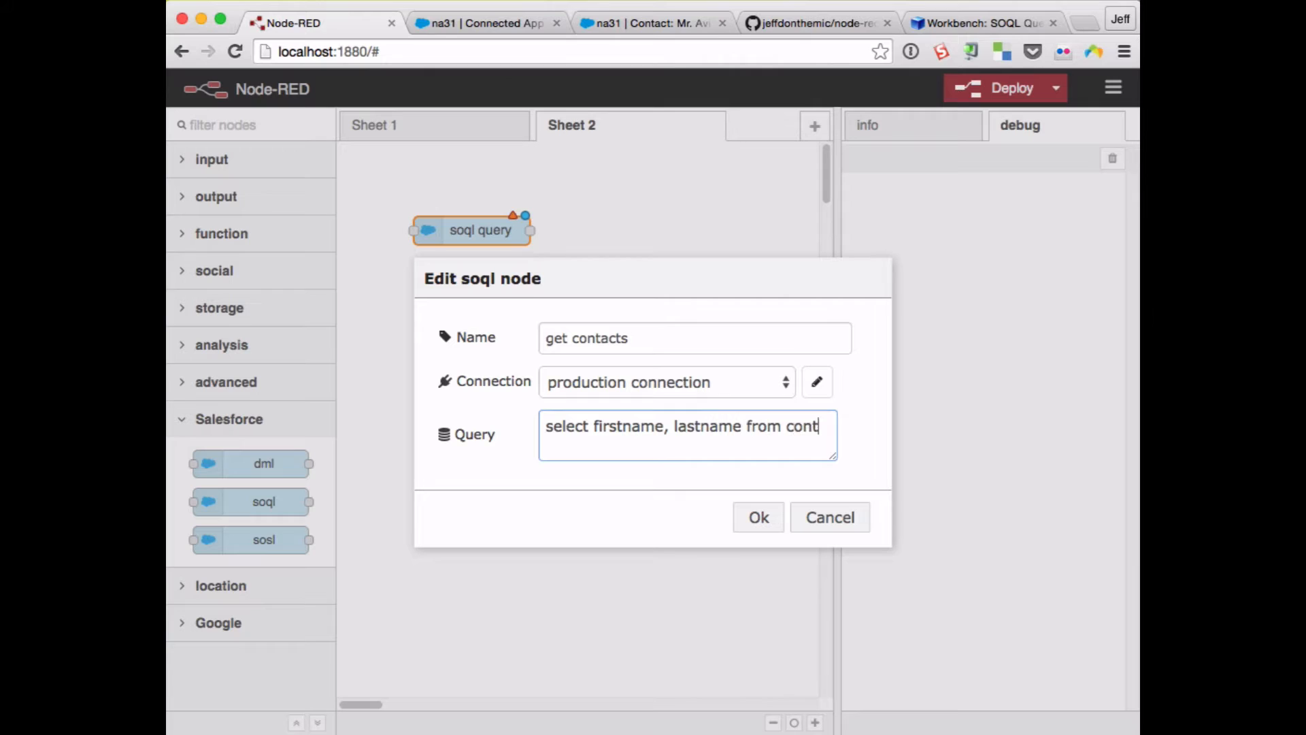
pyautogui.write('act limit 2')
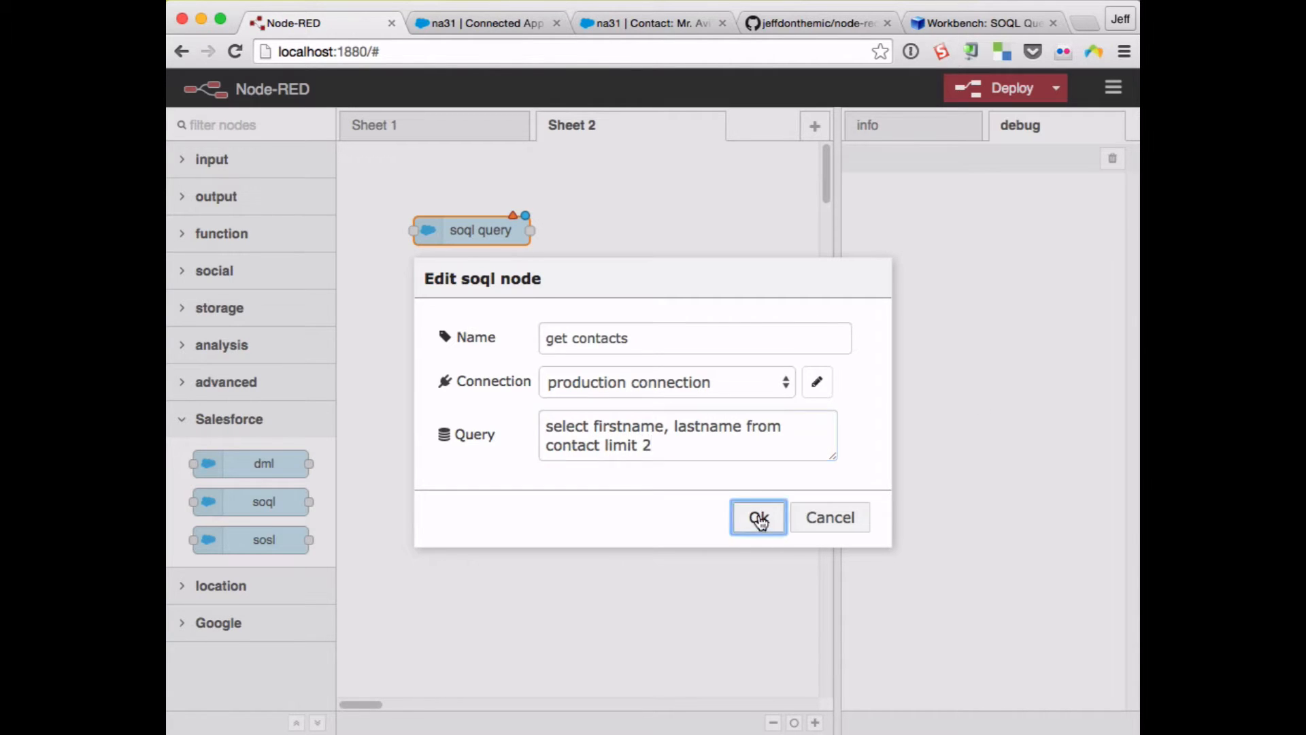
# - Save get contacts and add a msg.payload debug node wired to its output
pyautogui.click(757, 517)
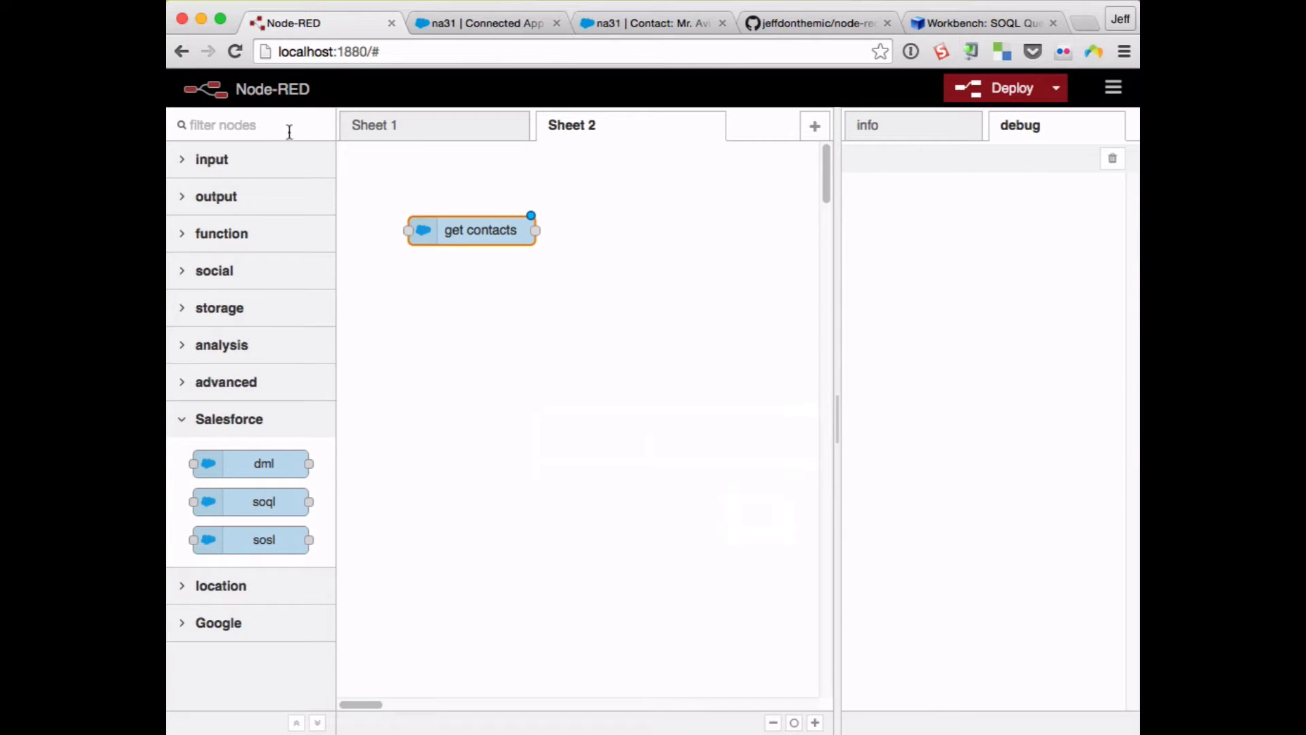
pyautogui.write('debu')
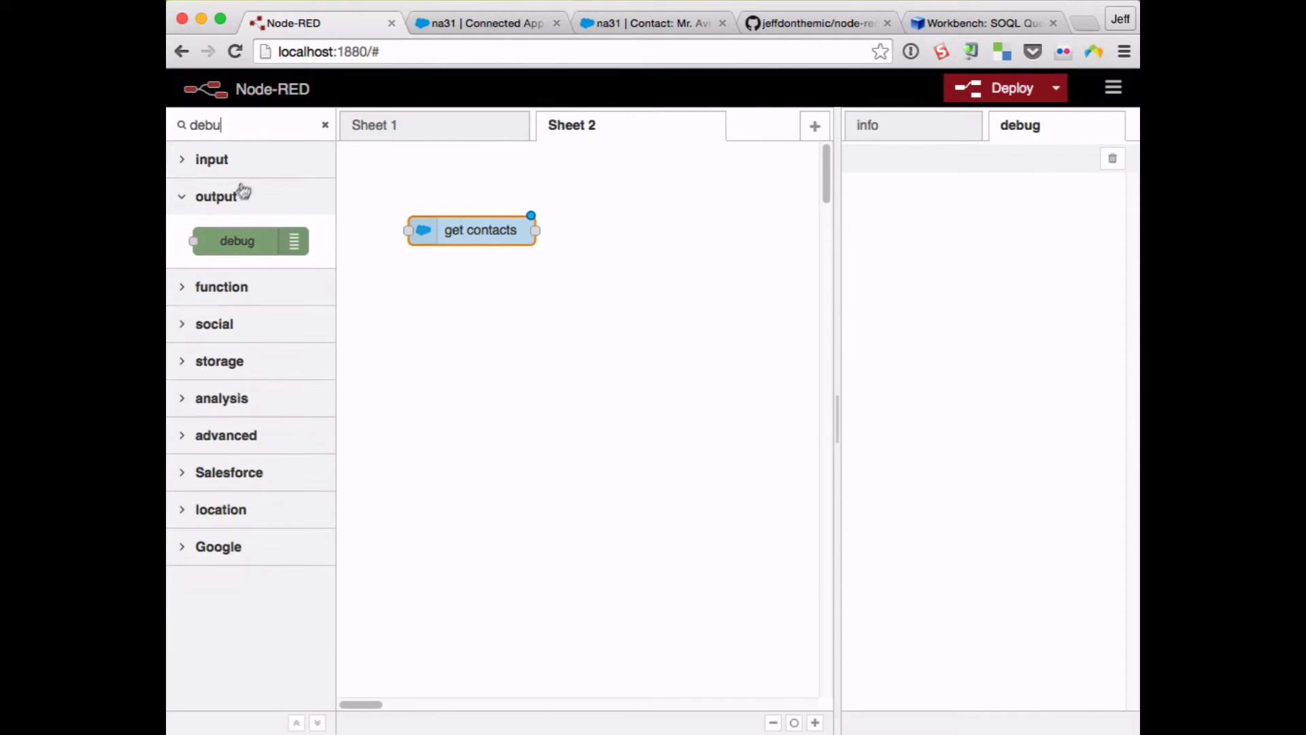
pyautogui.moveTo(237, 241); pyautogui.dragTo(624, 231)
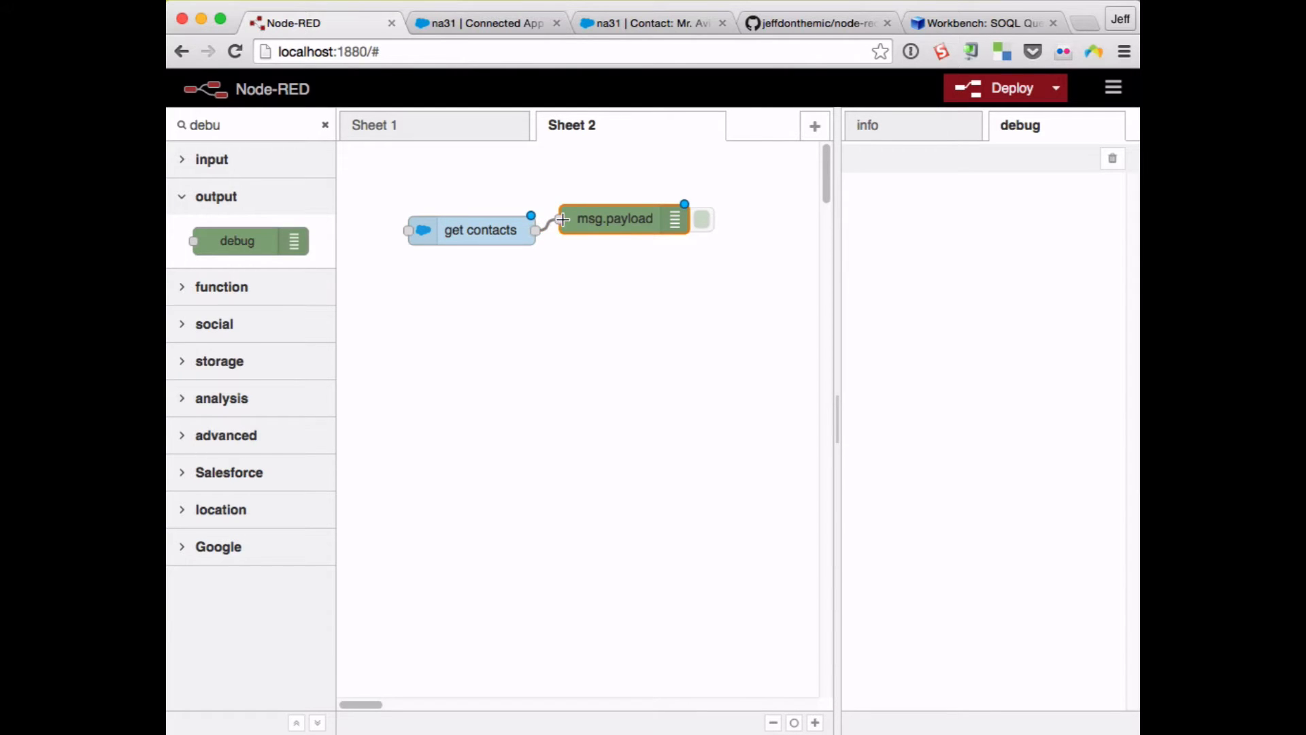
pyautogui.moveTo(620, 218); pyautogui.dragTo(648, 225)
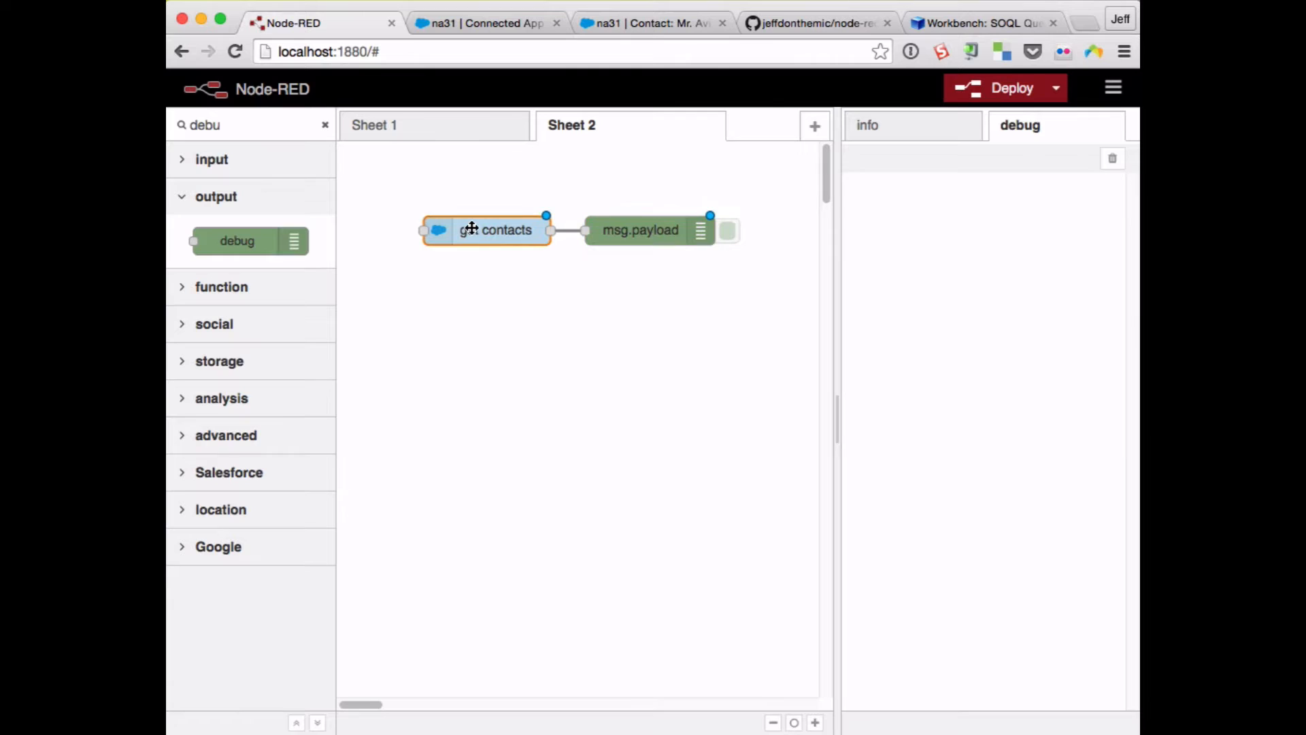
# - Add a timestamp inject node and wire it into get contacts
pyautogui.click(325, 125)
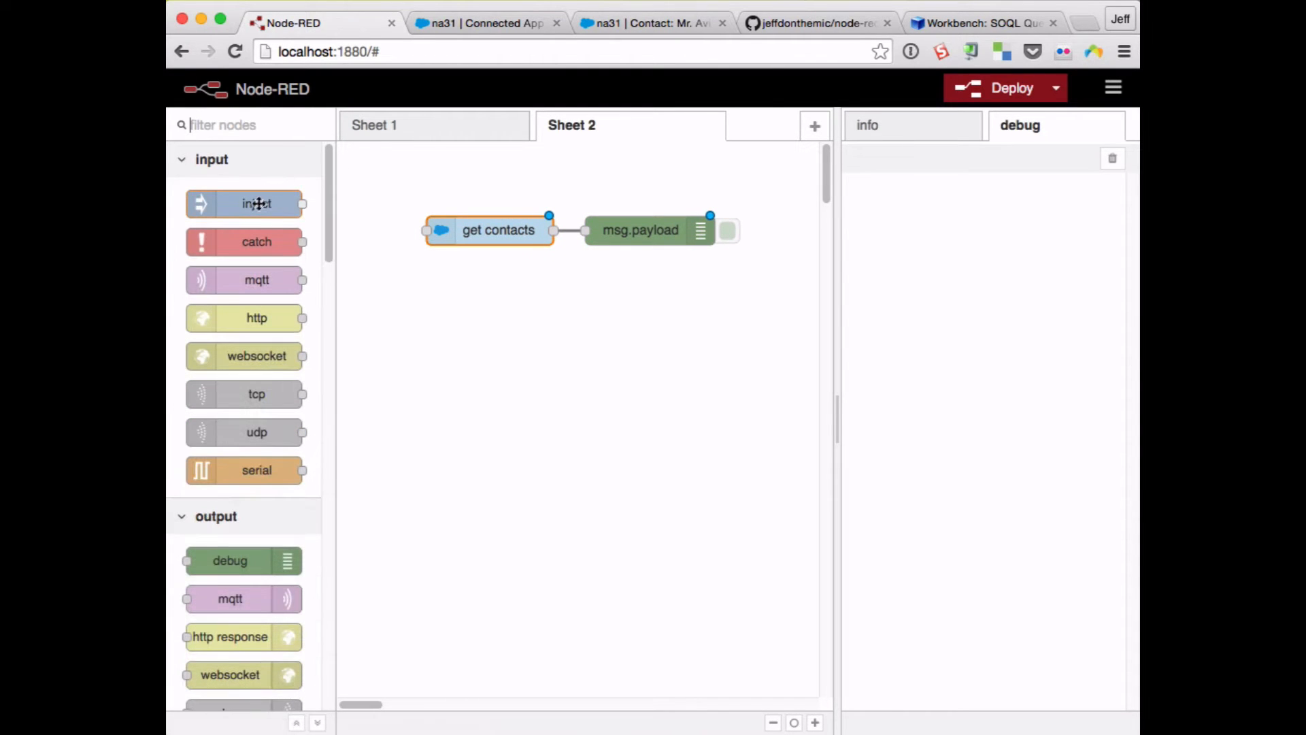
pyautogui.moveTo(245, 202); pyautogui.dragTo(451, 177)
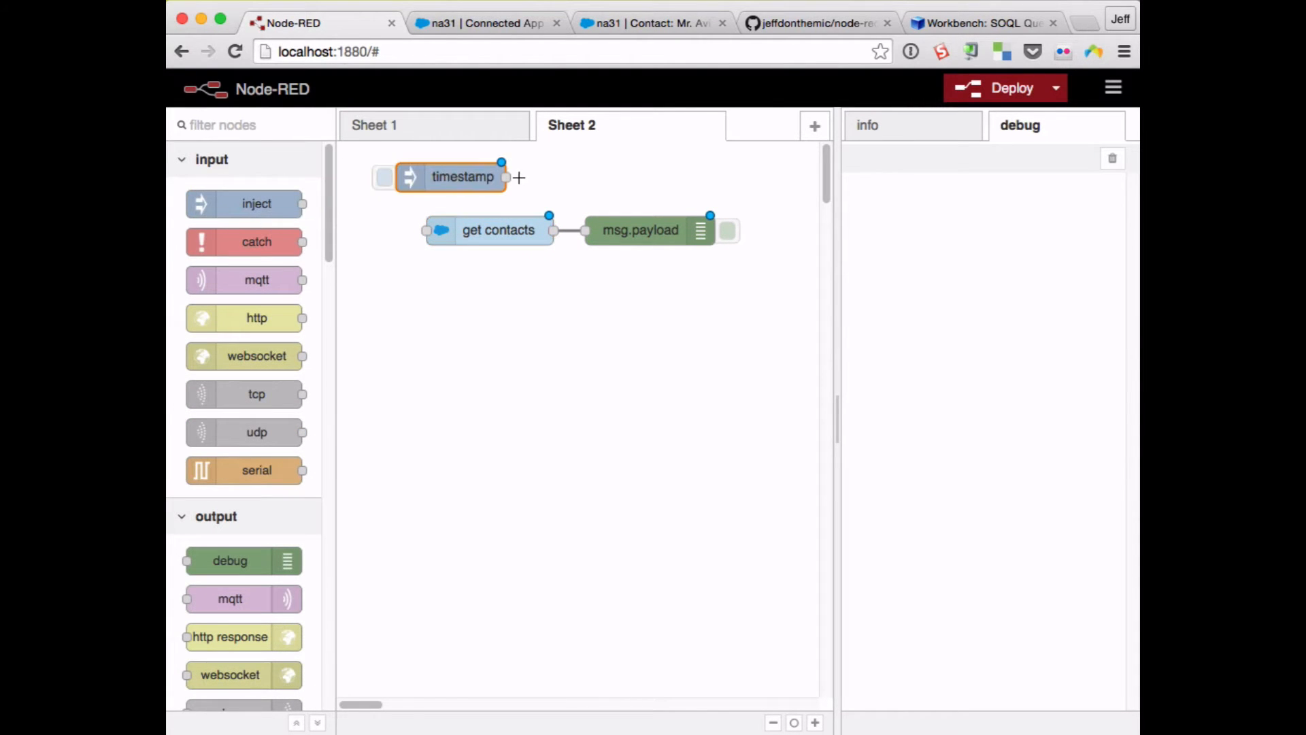
pyautogui.moveTo(506, 177); pyautogui.dragTo(424, 230)
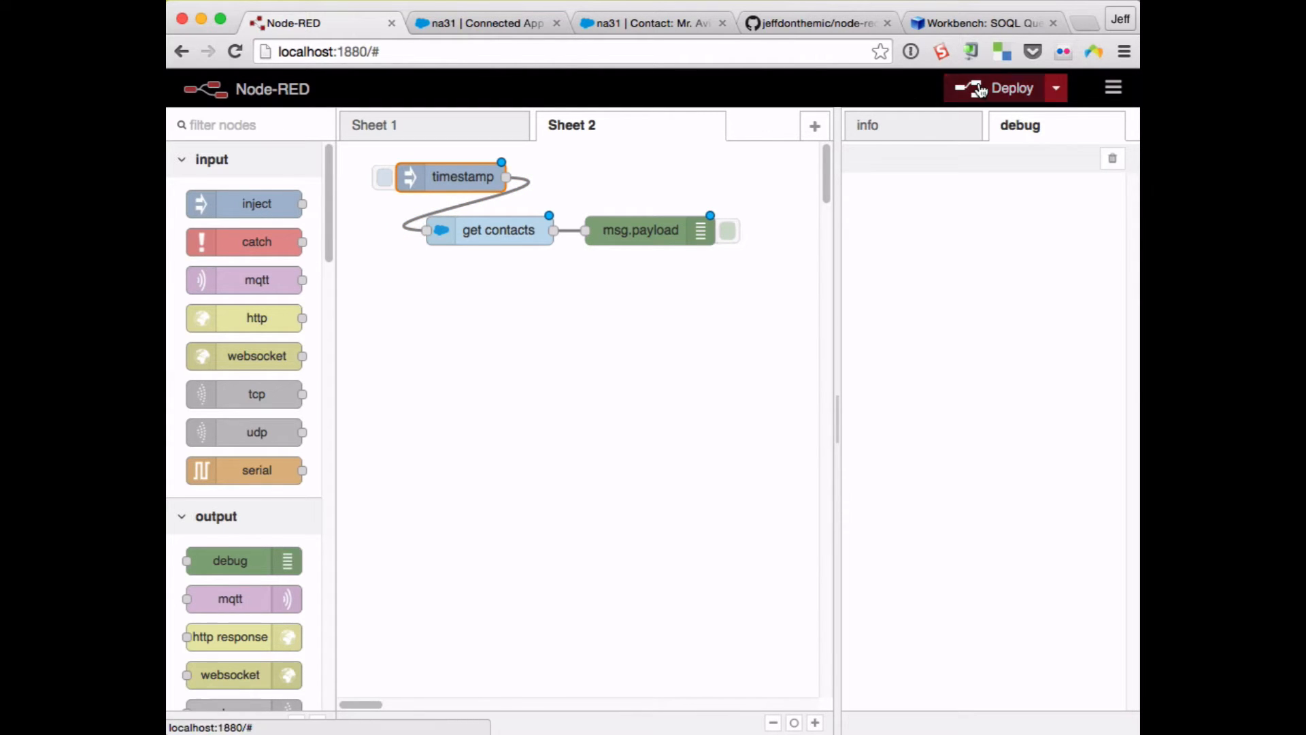
# - Deploy, trigger the timestamp node and see two Rose Gonzalez contact records in debug
pyautogui.click(1011, 87)
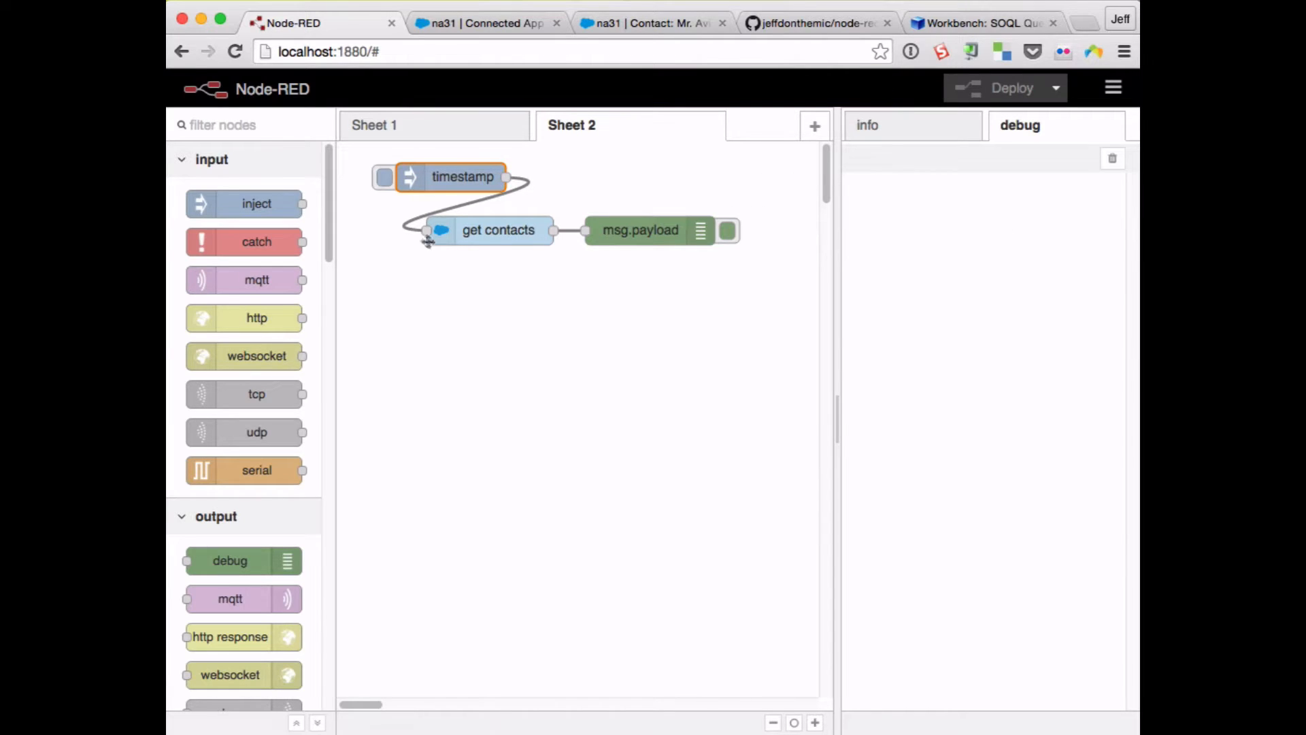
pyautogui.click(384, 177)
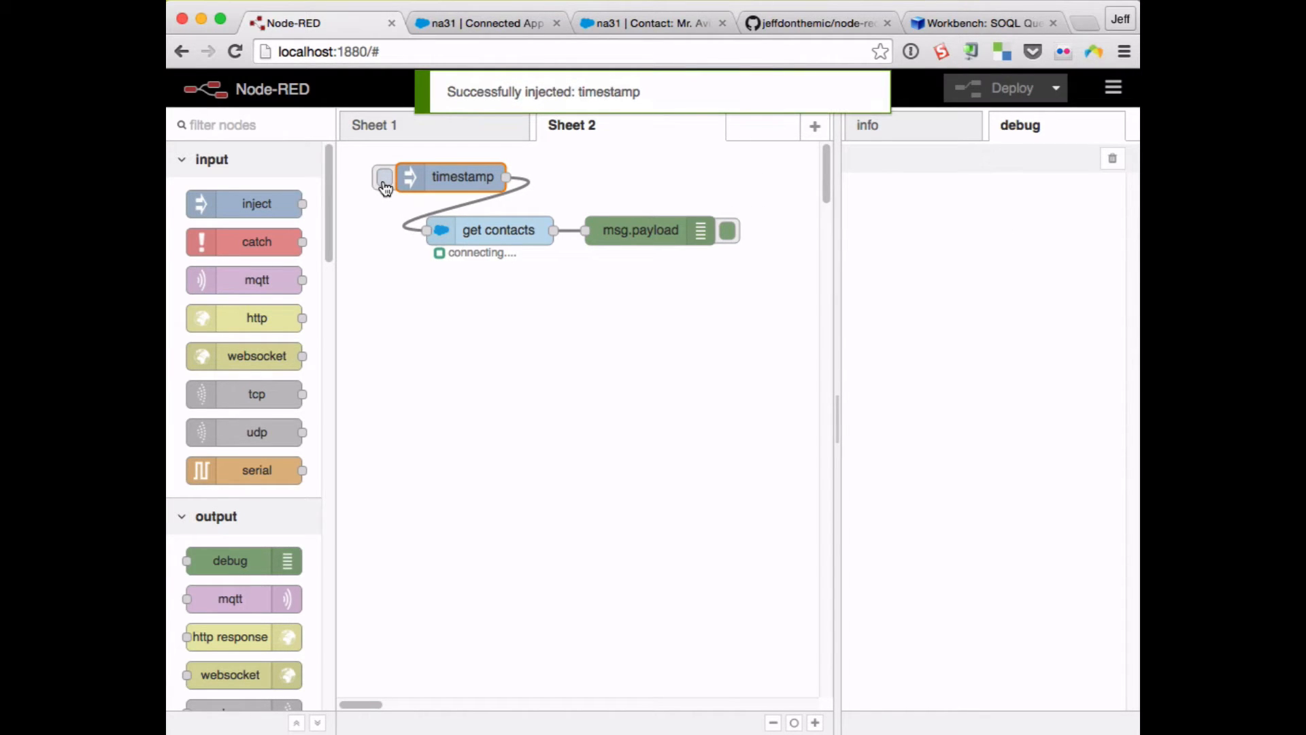
pyautogui.click(384, 176)
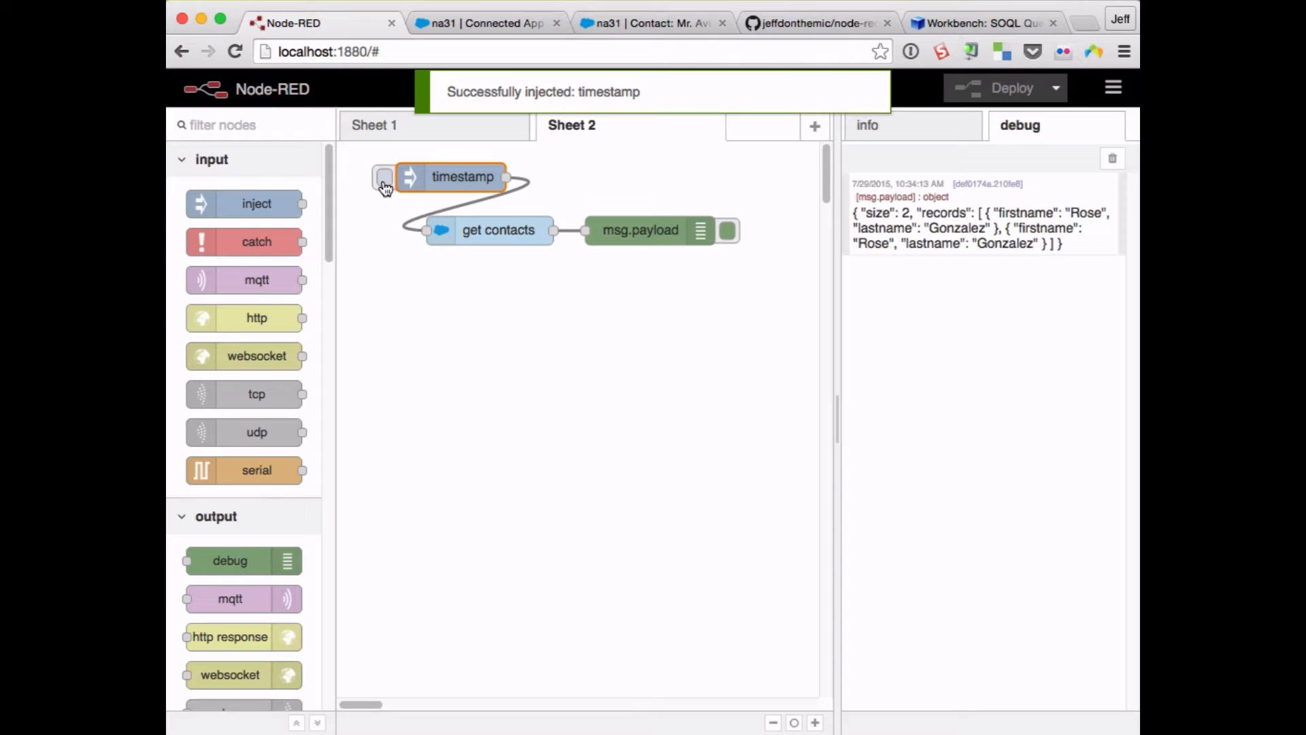
pyautogui.click(641, 230)
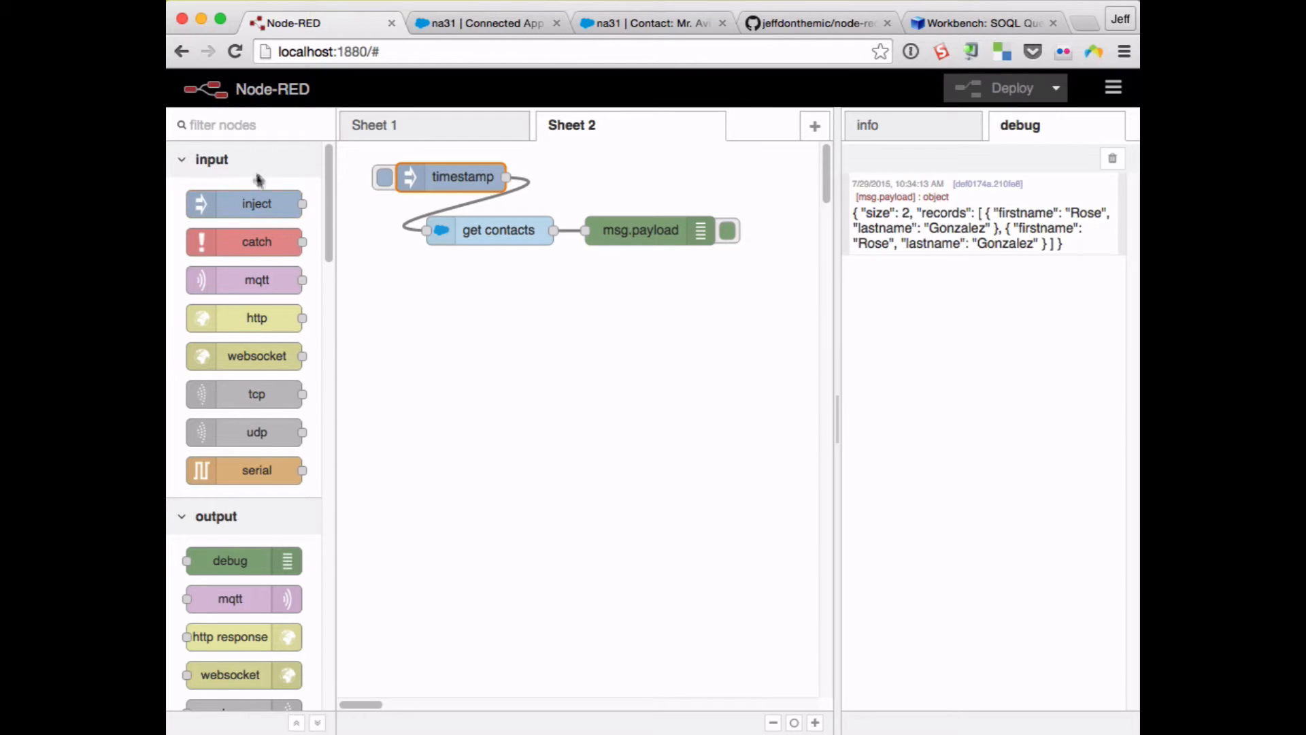
# - Add a sosl node, copy its example query and name the node find 'united'
pyautogui.write('sosl')
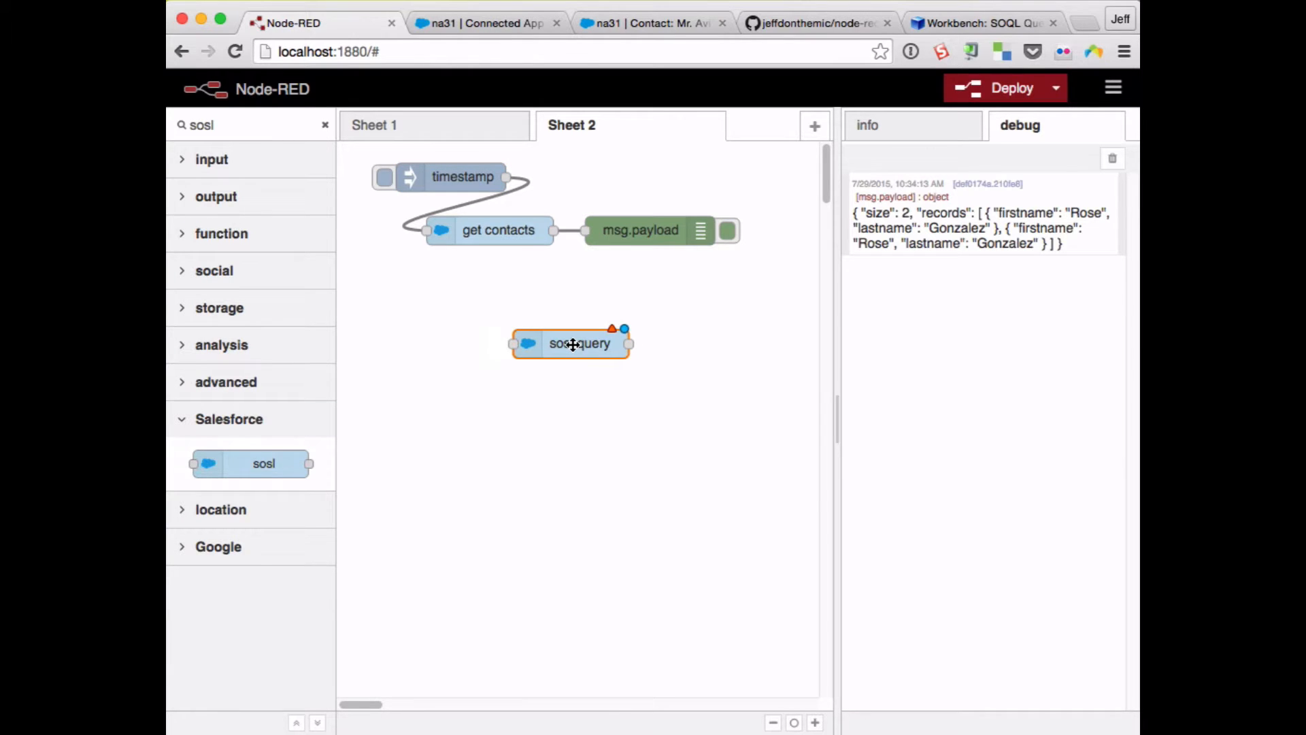
pyautogui.doubleClick(579, 343)
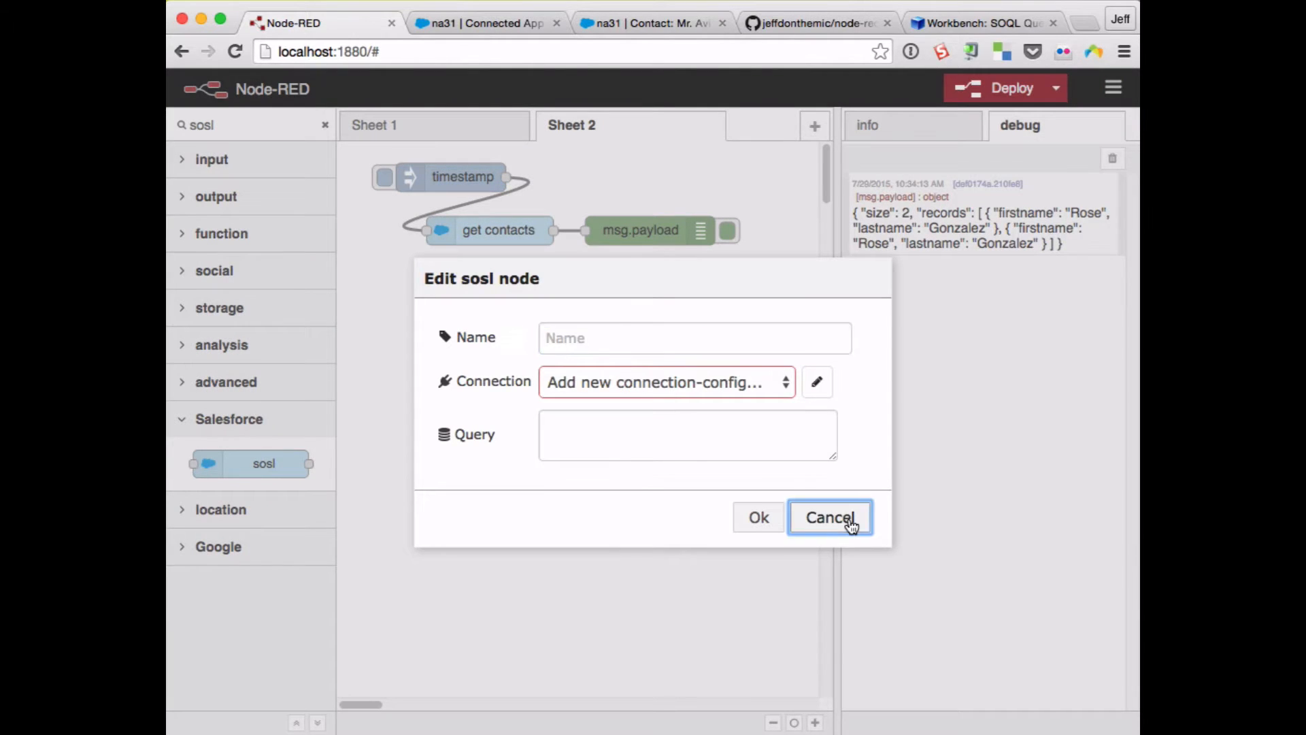
pyautogui.click(829, 517)
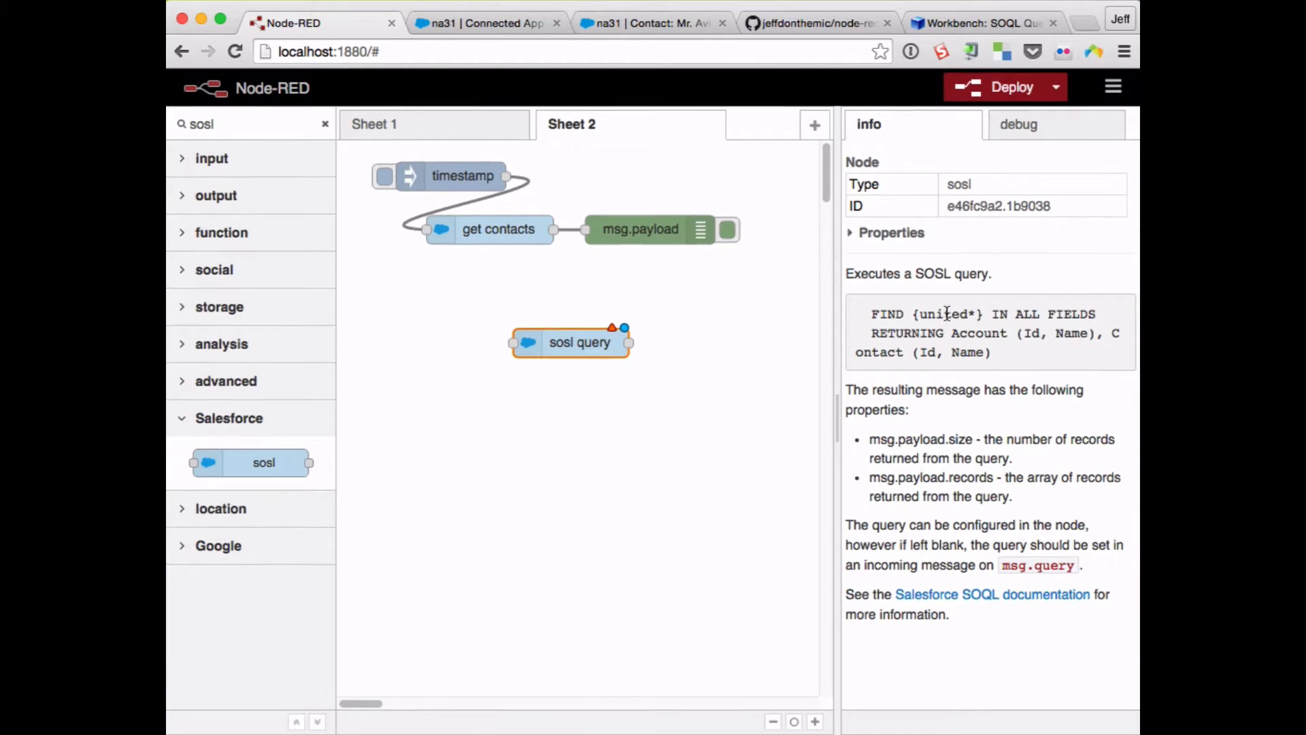
pyautogui.moveTo(870, 314); pyautogui.dragTo(989, 353)
pyautogui.write('f')
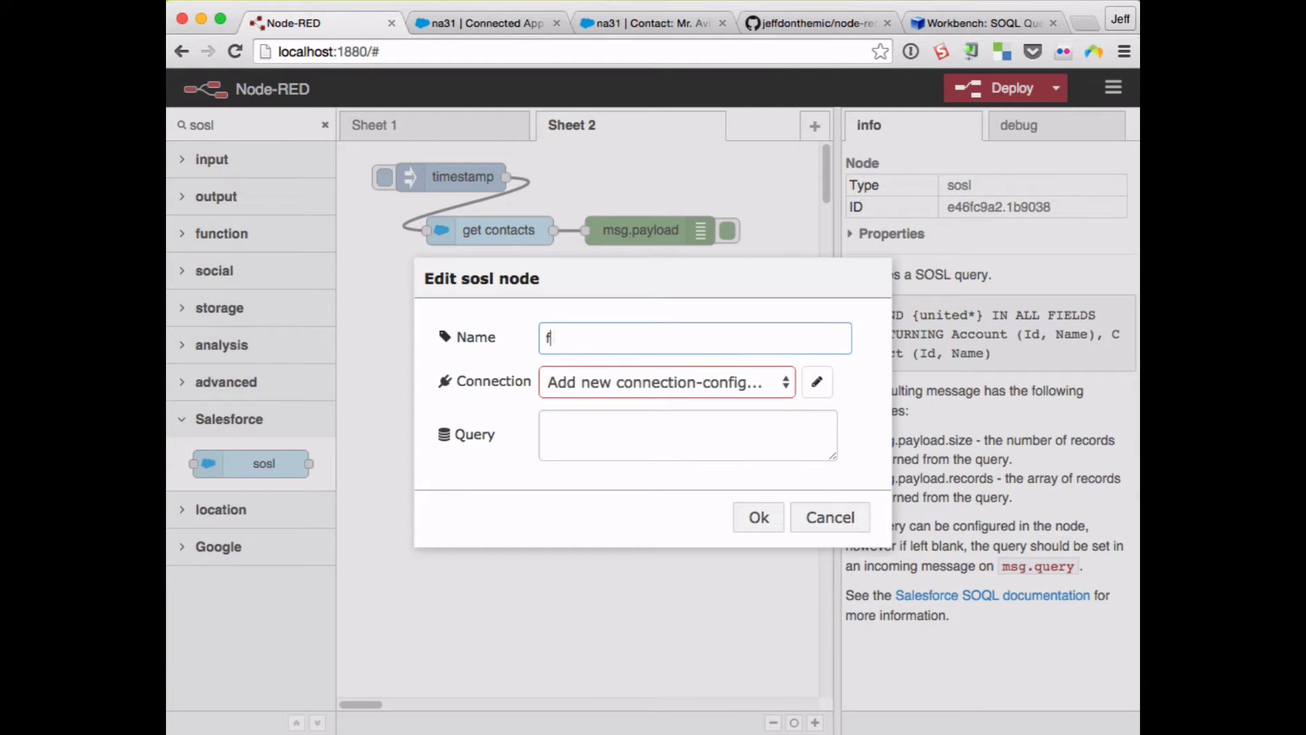
pyautogui.write("ind 'united'")
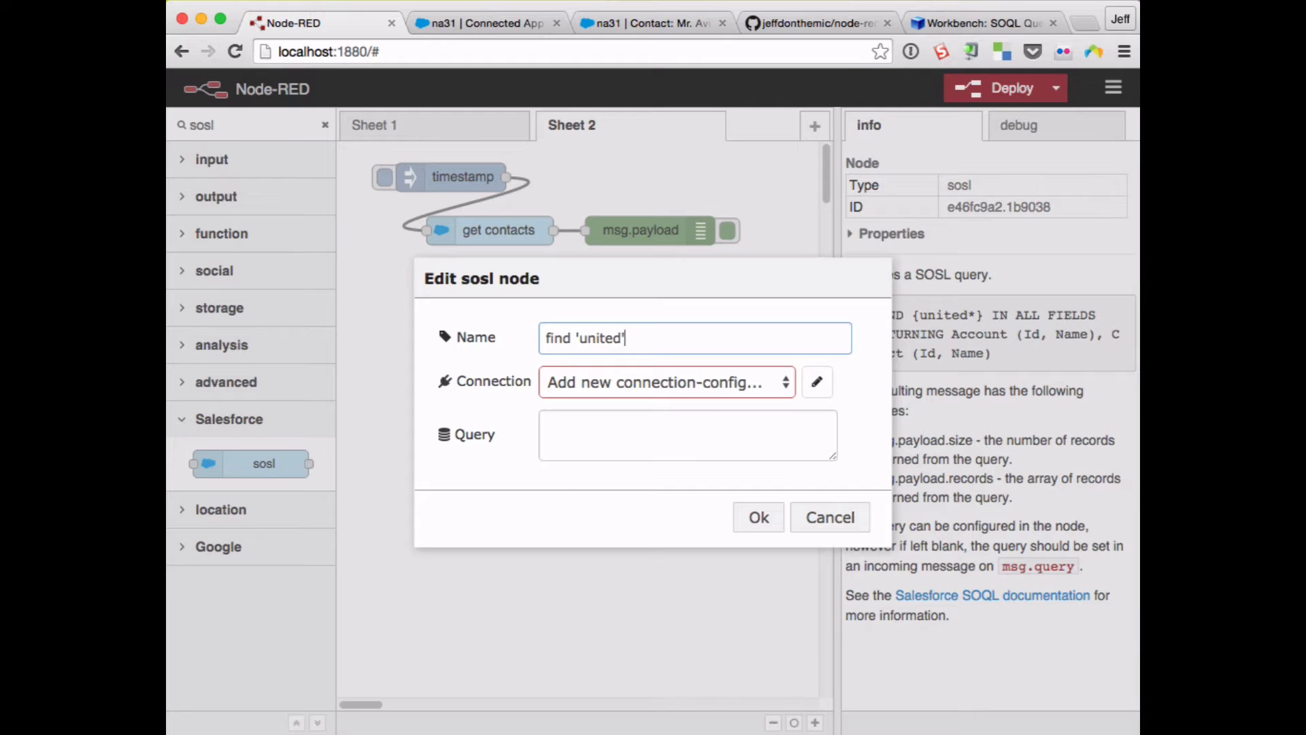
# - Set production connection and query 'FIND {united*} IN ALL FIELDS RETURNING Account (Id, Name), Contact (Id, Name)', then save
pyautogui.click(664, 381)
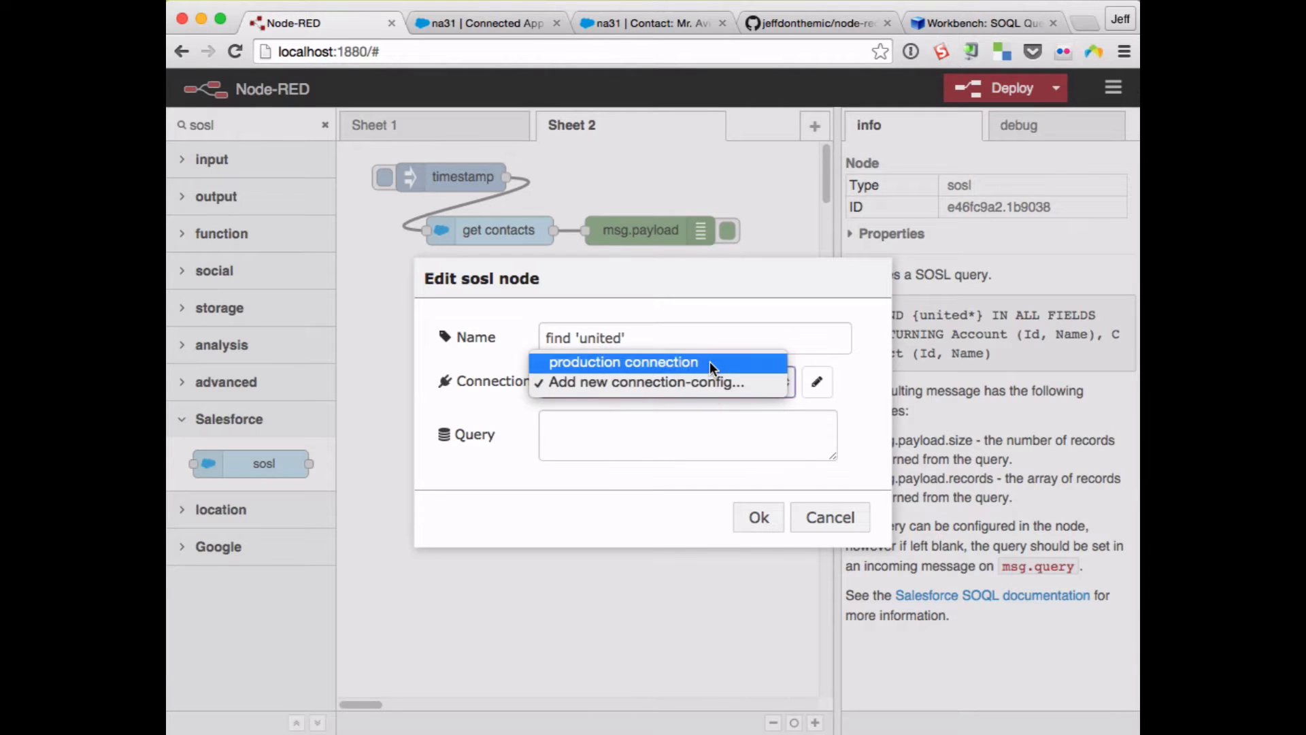
pyautogui.click(621, 362)
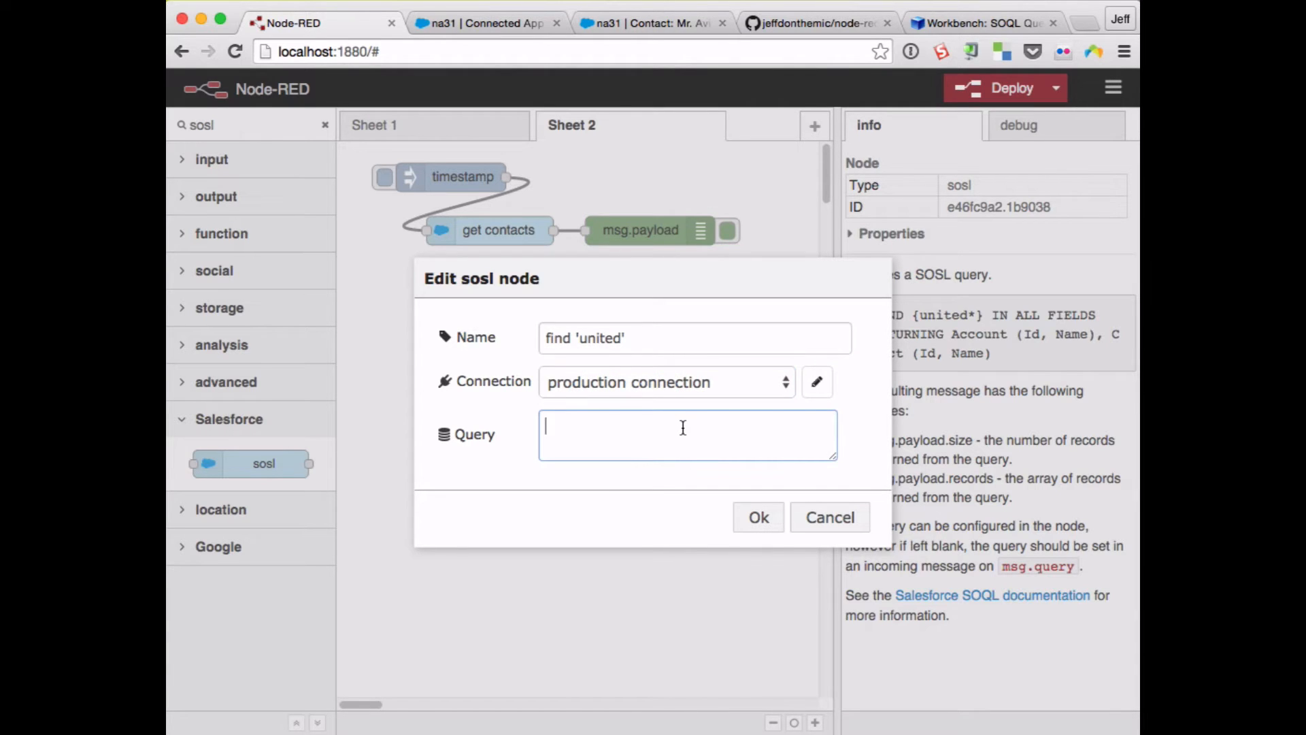
pyautogui.write('FIND {united*} IN ALL FIELDS RETURNING Account (Id, Name), Contact (Id, Name)')
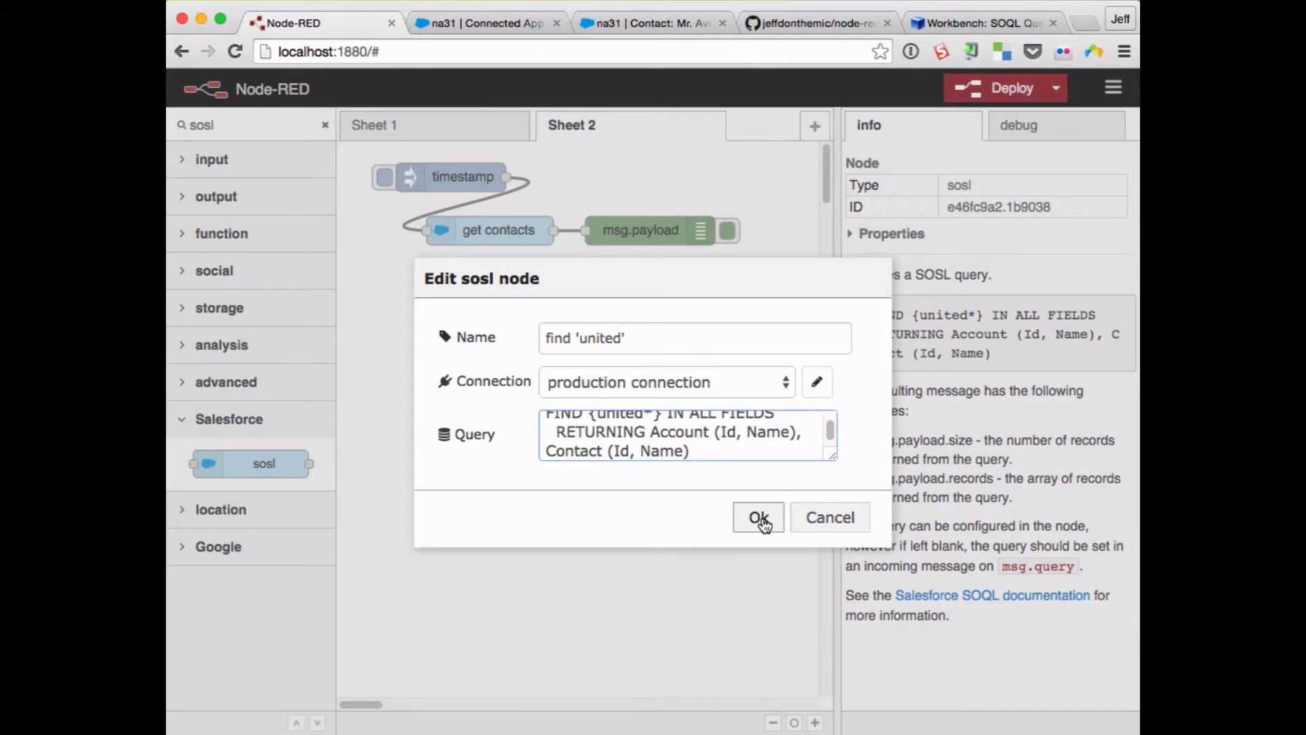
pyautogui.click(758, 517)
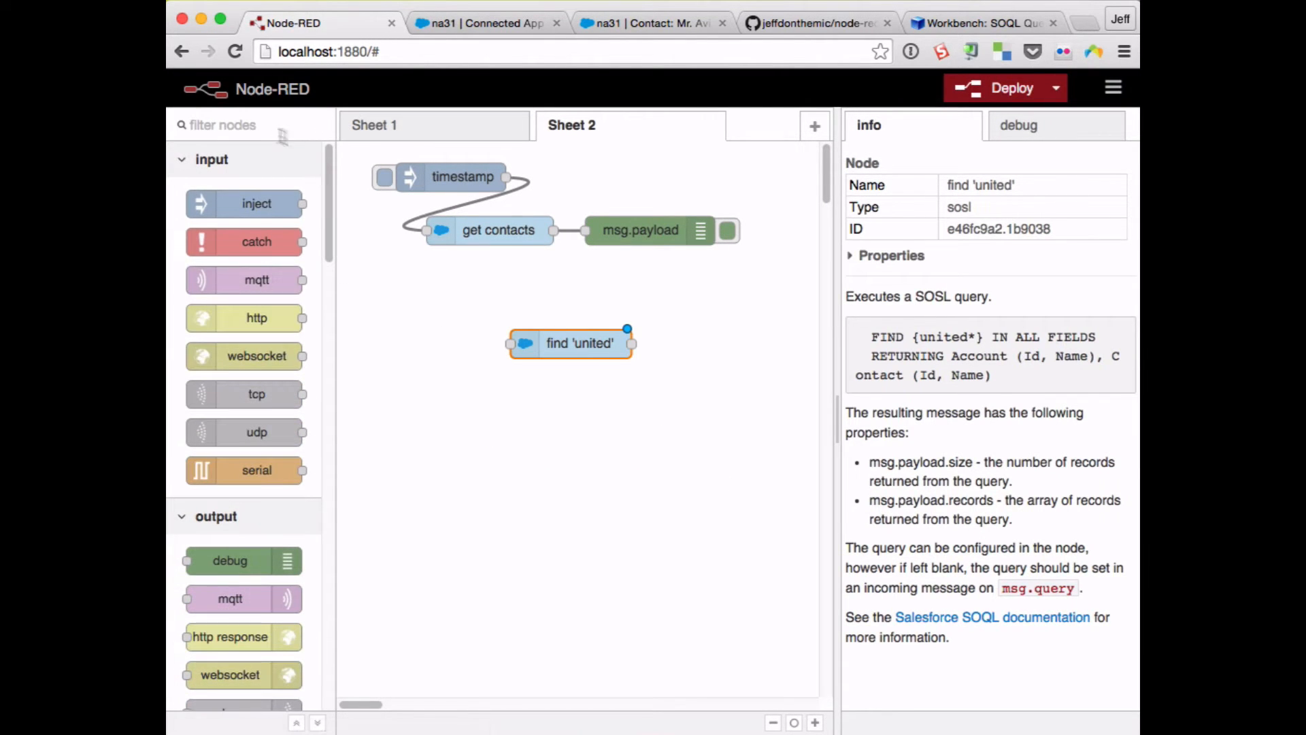
# - Remove get contacts, wire timestamp to find 'united' feeding msg.payload, and deploy
pyautogui.click(497, 230)
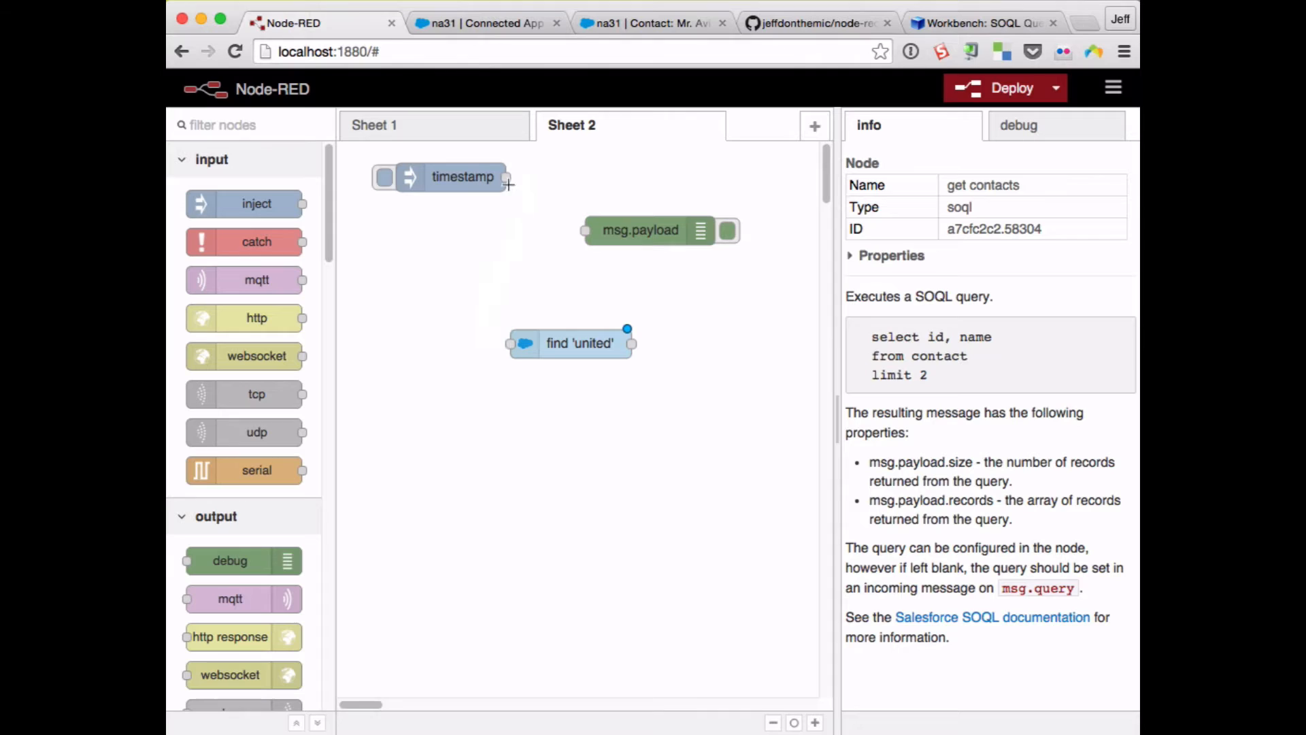
pyautogui.moveTo(507, 177); pyautogui.dragTo(510, 343)
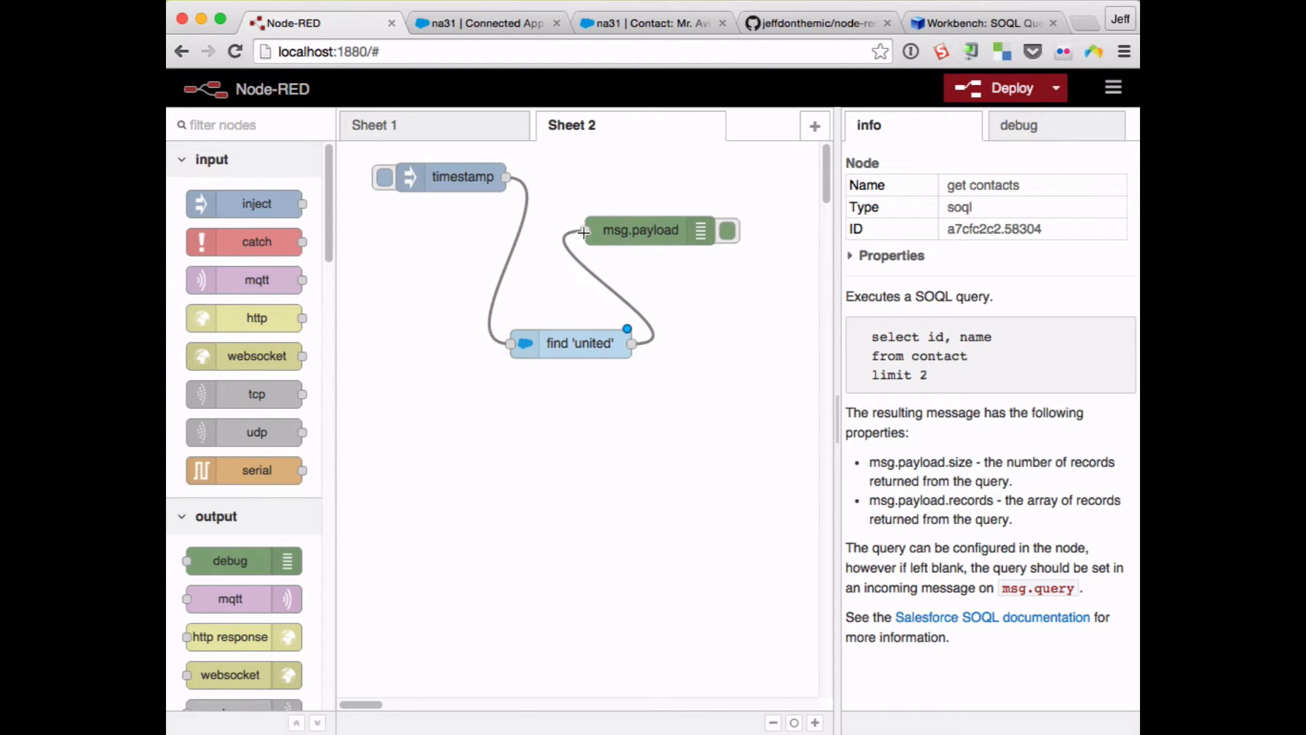
pyautogui.click(1004, 87)
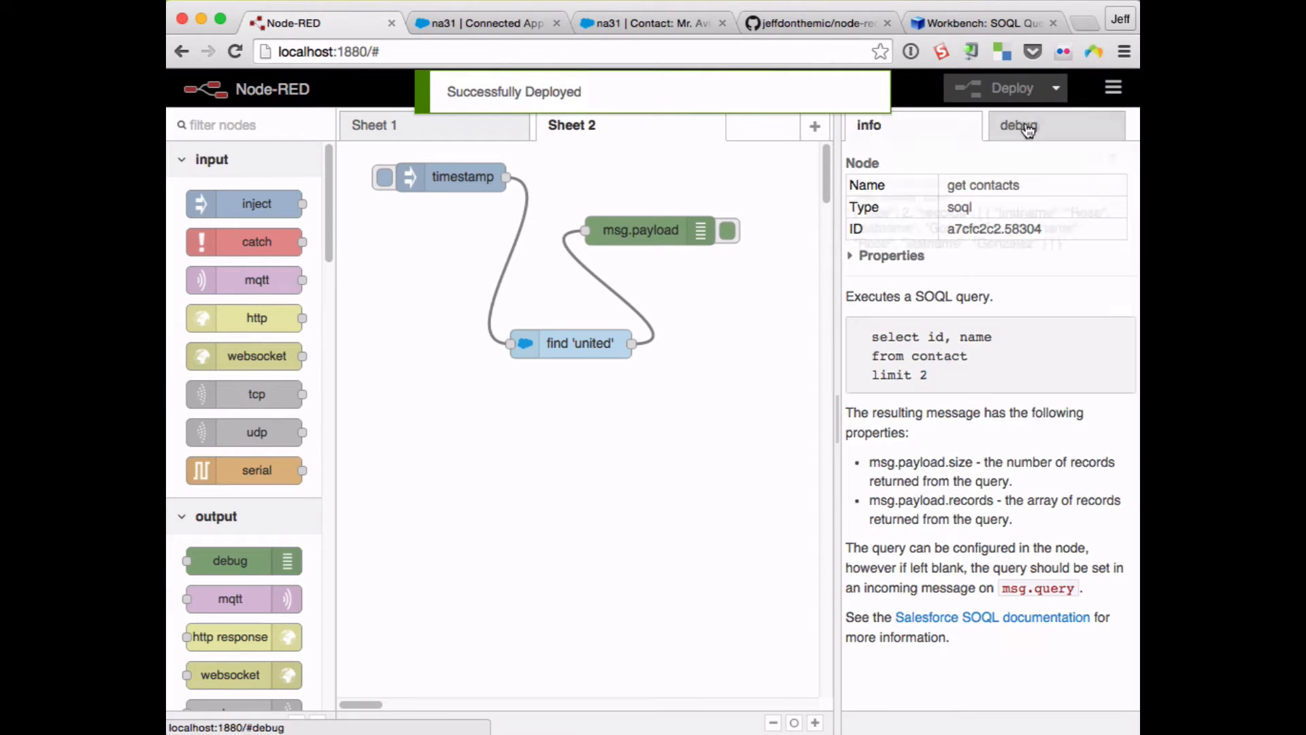
# - Trigger the flow to list United Oil & Gas records in debug, then select all Sheet 2 nodes to clear them
pyautogui.click(1018, 126)
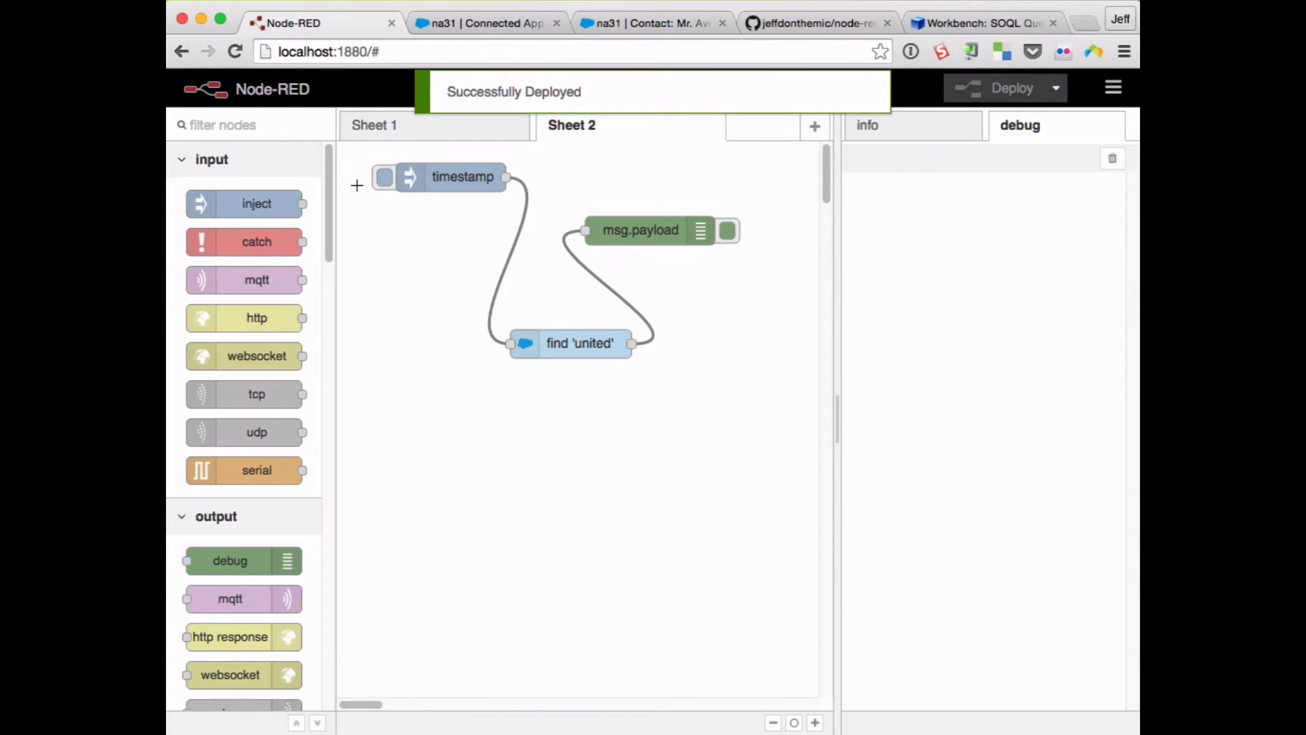
pyautogui.click(384, 177)
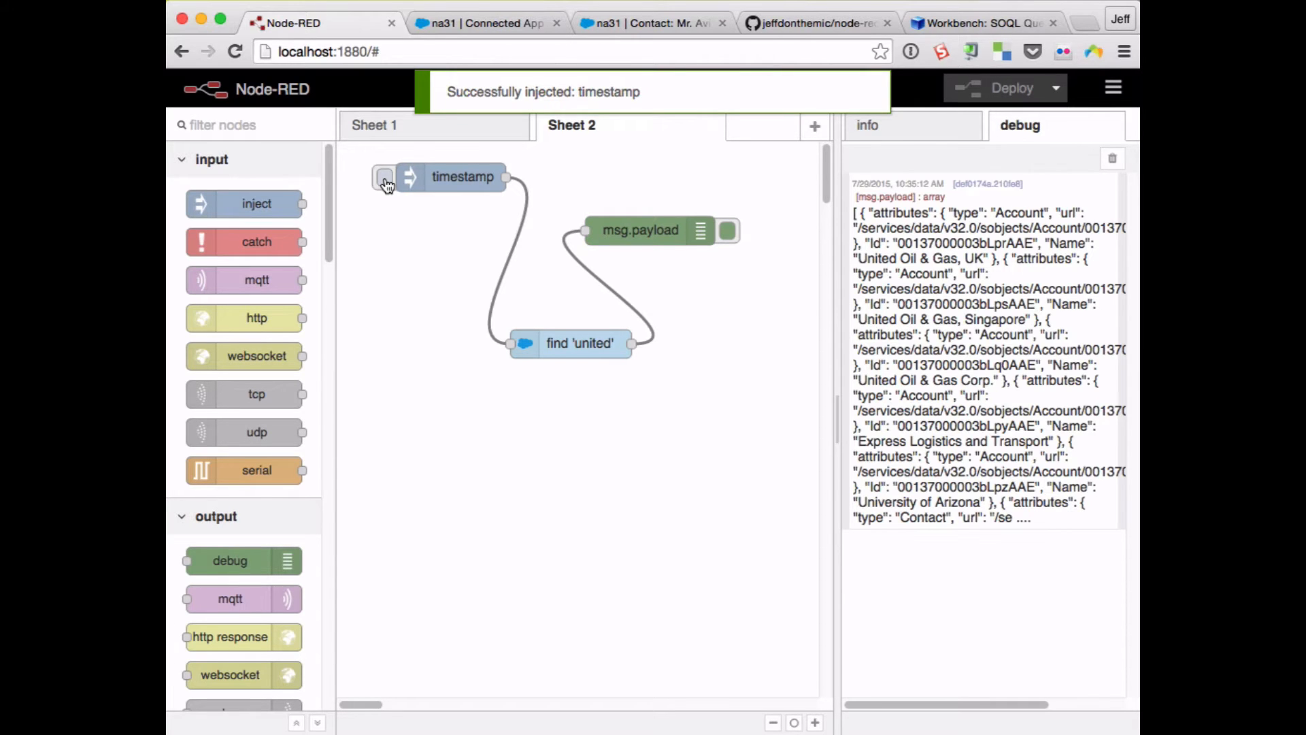
pyautogui.click(641, 230)
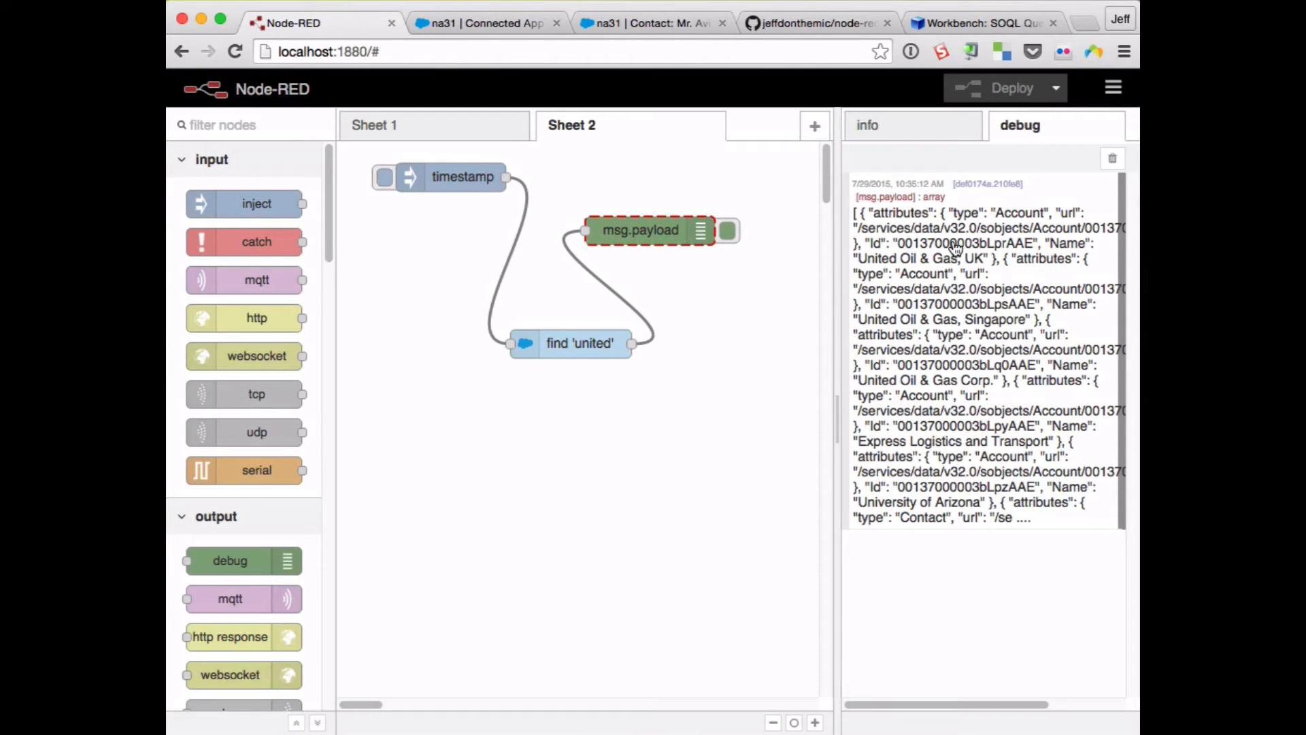
pyautogui.moveTo(484, 247); pyautogui.dragTo(733, 408)
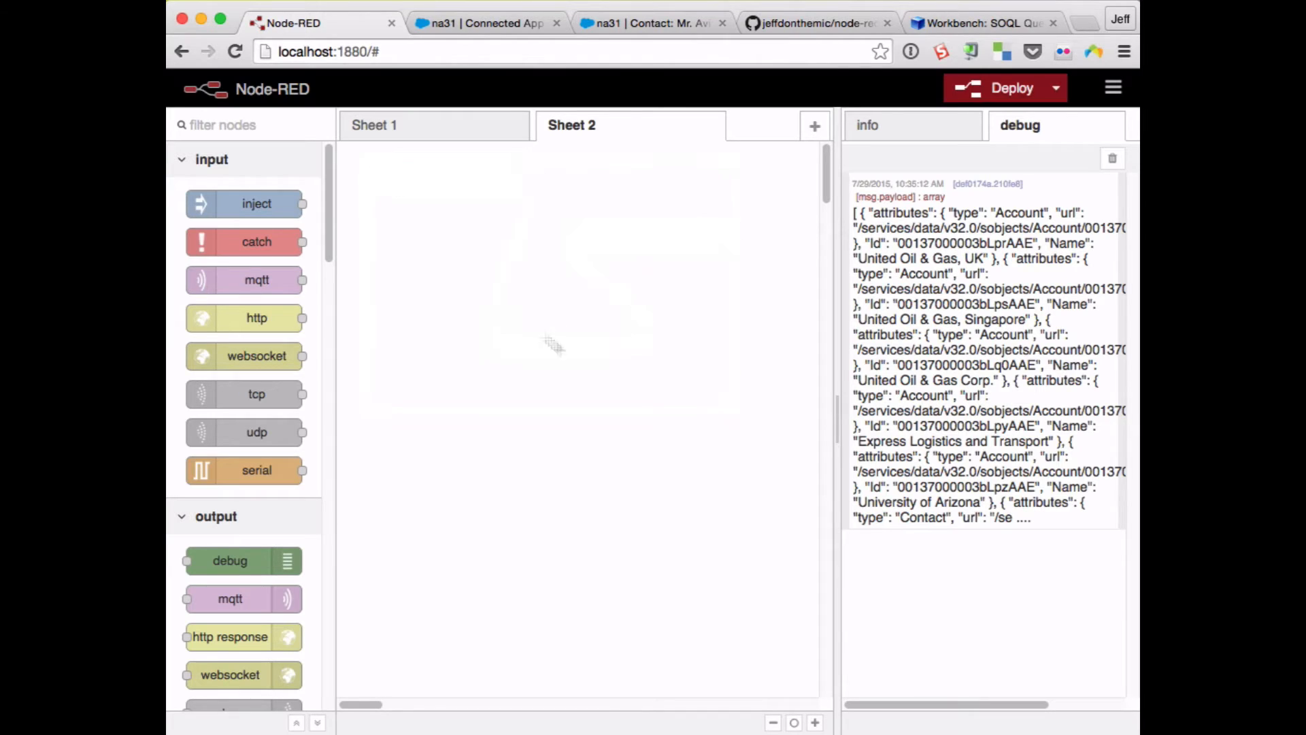
pyautogui.moveTo(600, 372)
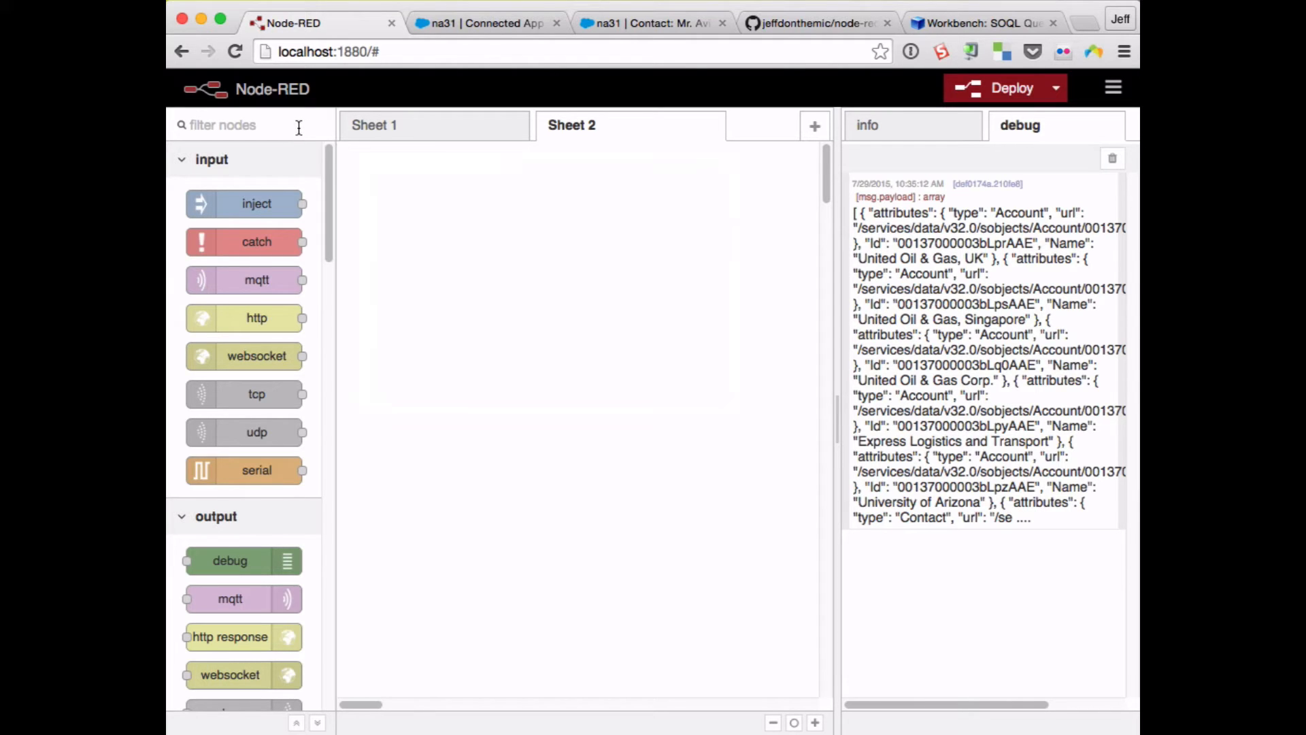
# - Place an http input node and an http response node on the empty sheet
pyautogui.write('http')
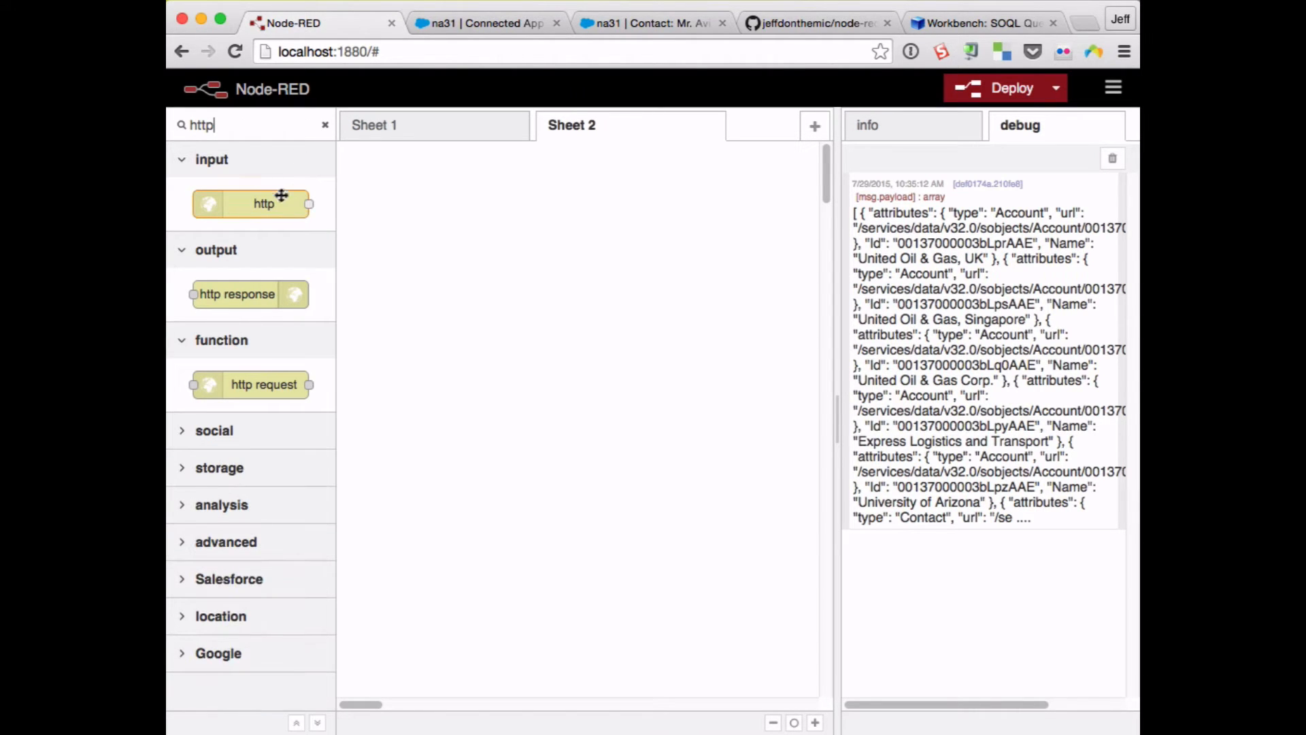
pyautogui.moveTo(262, 203); pyautogui.dragTo(482, 243)
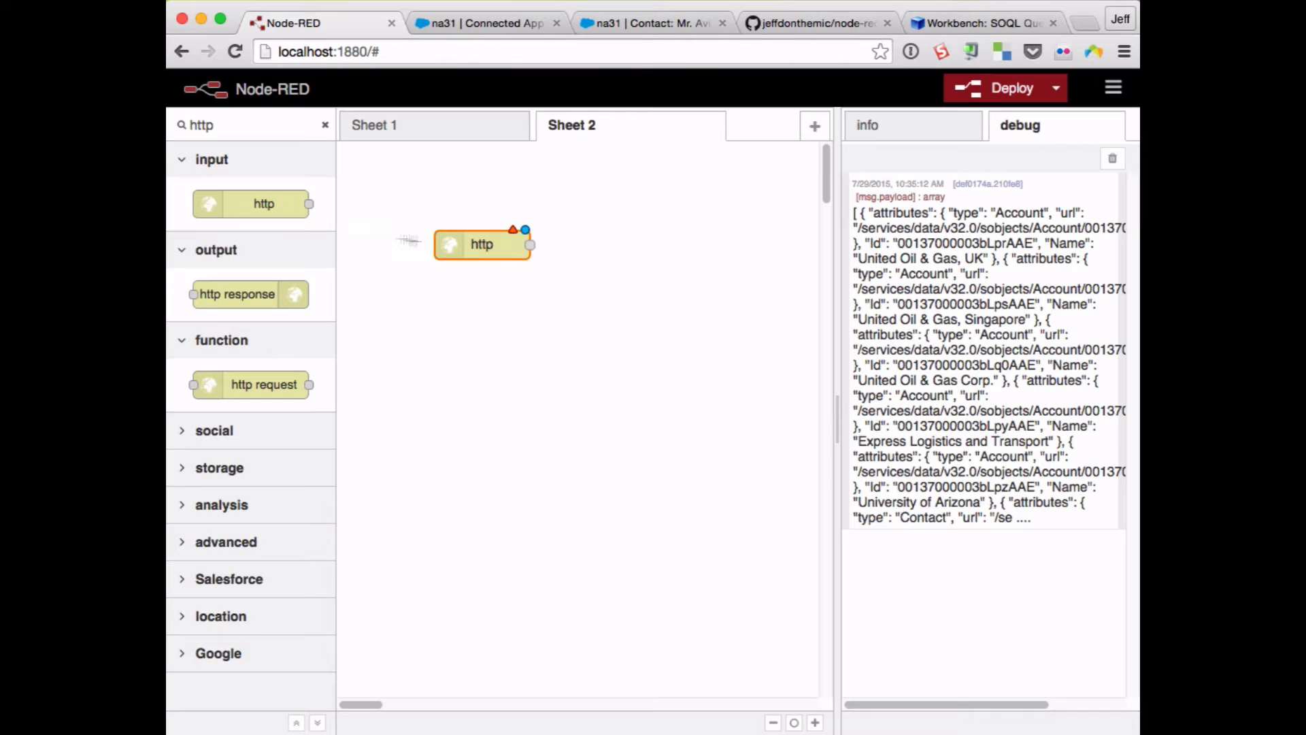
pyautogui.moveTo(236, 294); pyautogui.dragTo(683, 328)
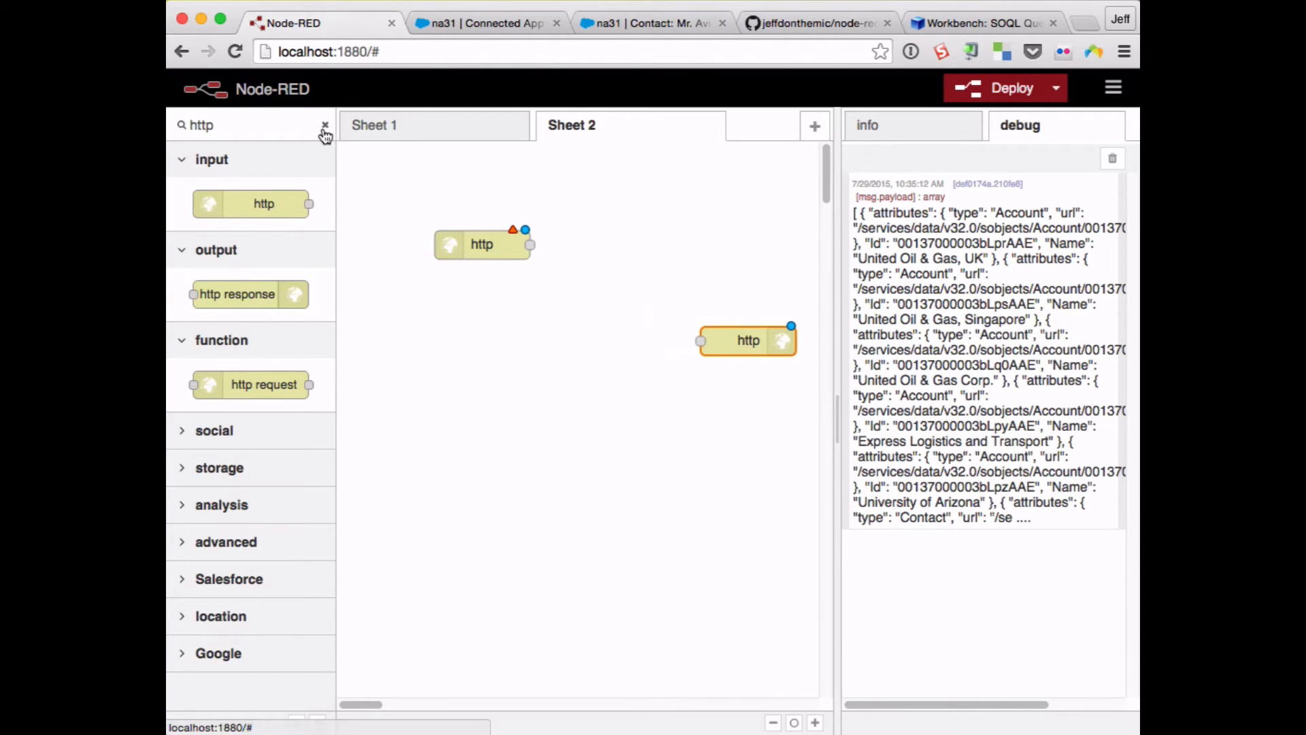
pyautogui.click(325, 132)
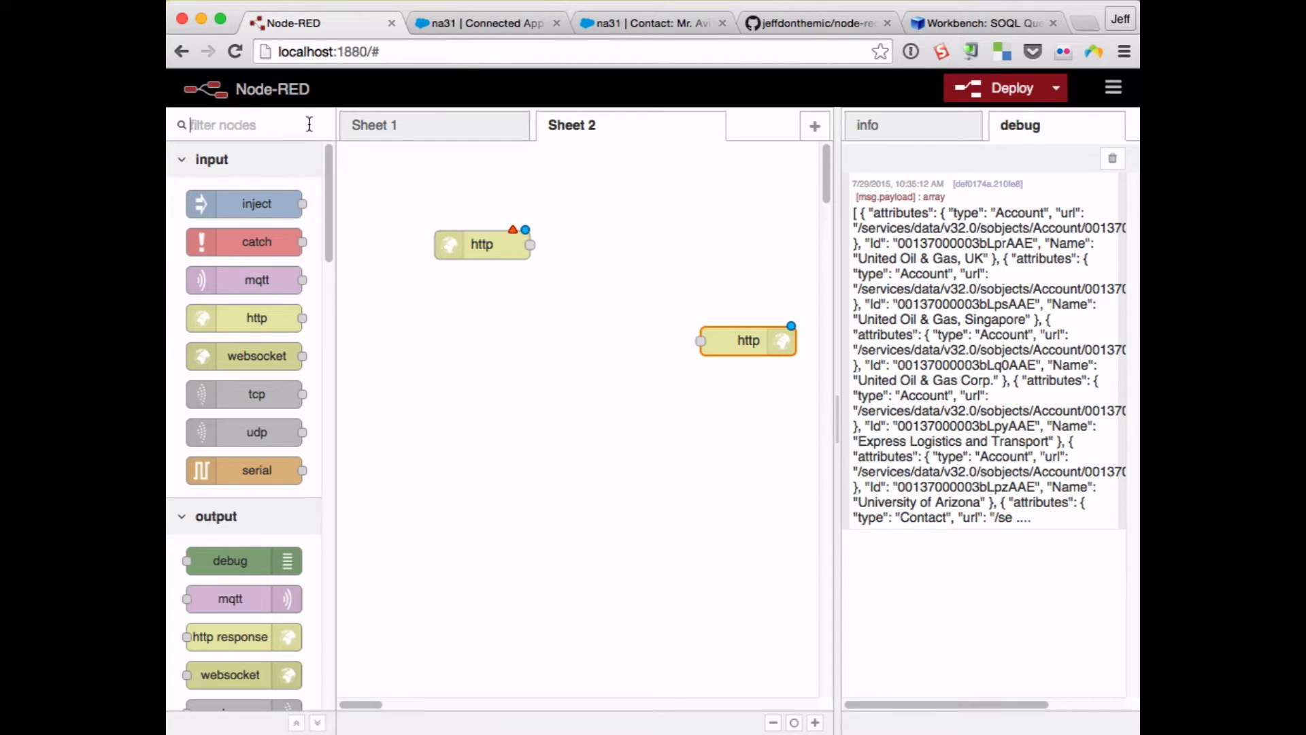
# - Add a Salesforce dml node and a function node between the http nodes
pyautogui.write('dml')
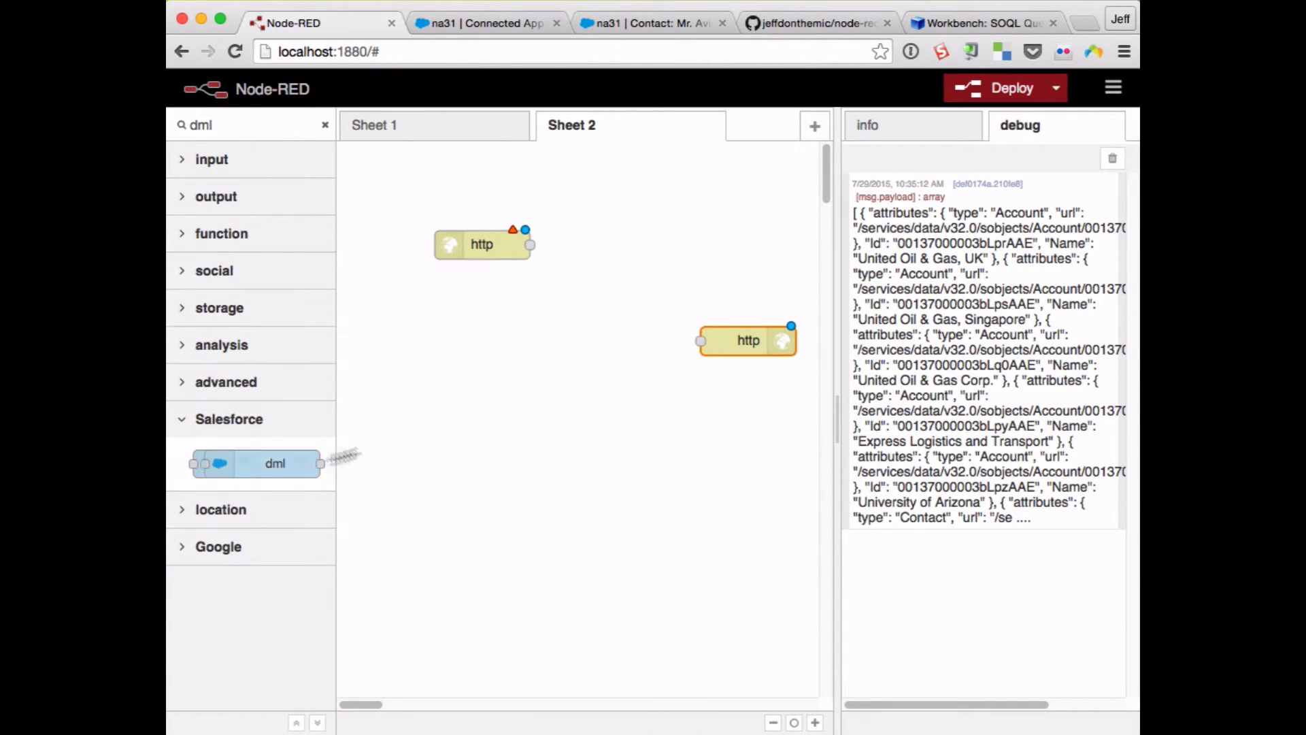
pyautogui.moveTo(258, 462); pyautogui.dragTo(554, 339)
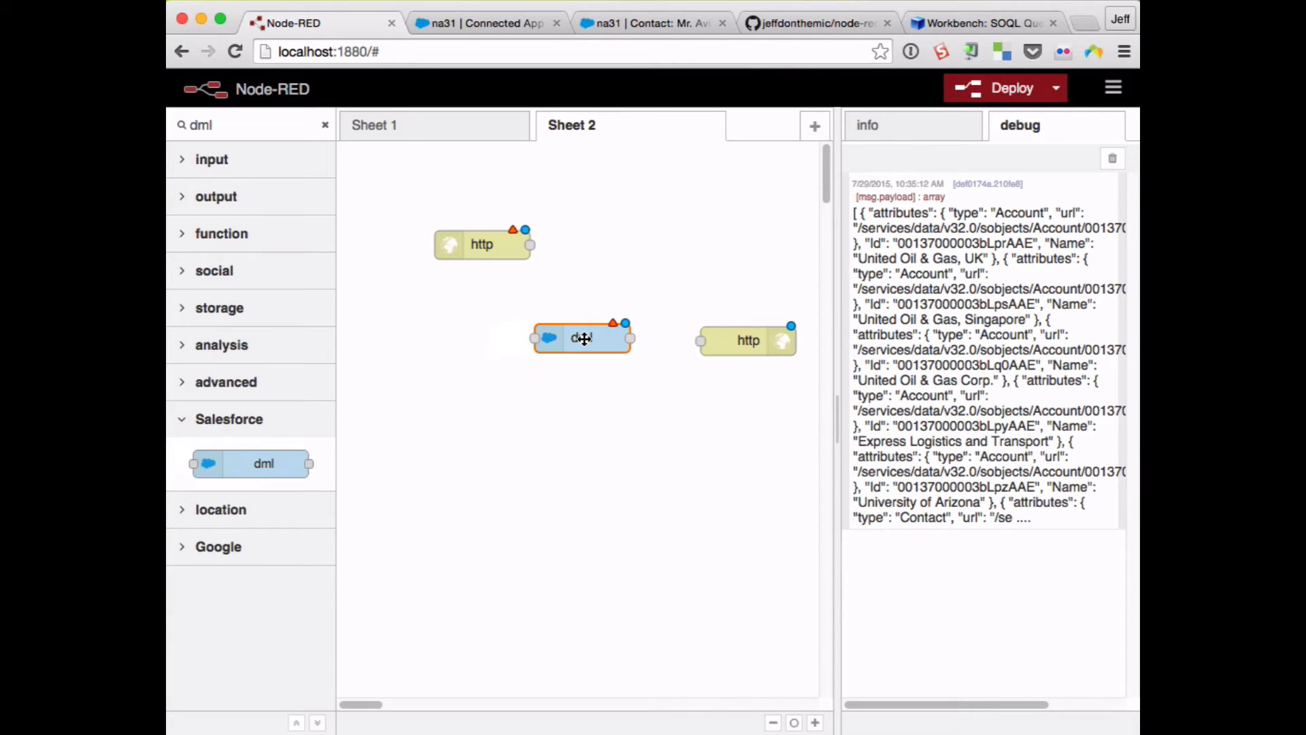
pyautogui.moveTo(332, 139)
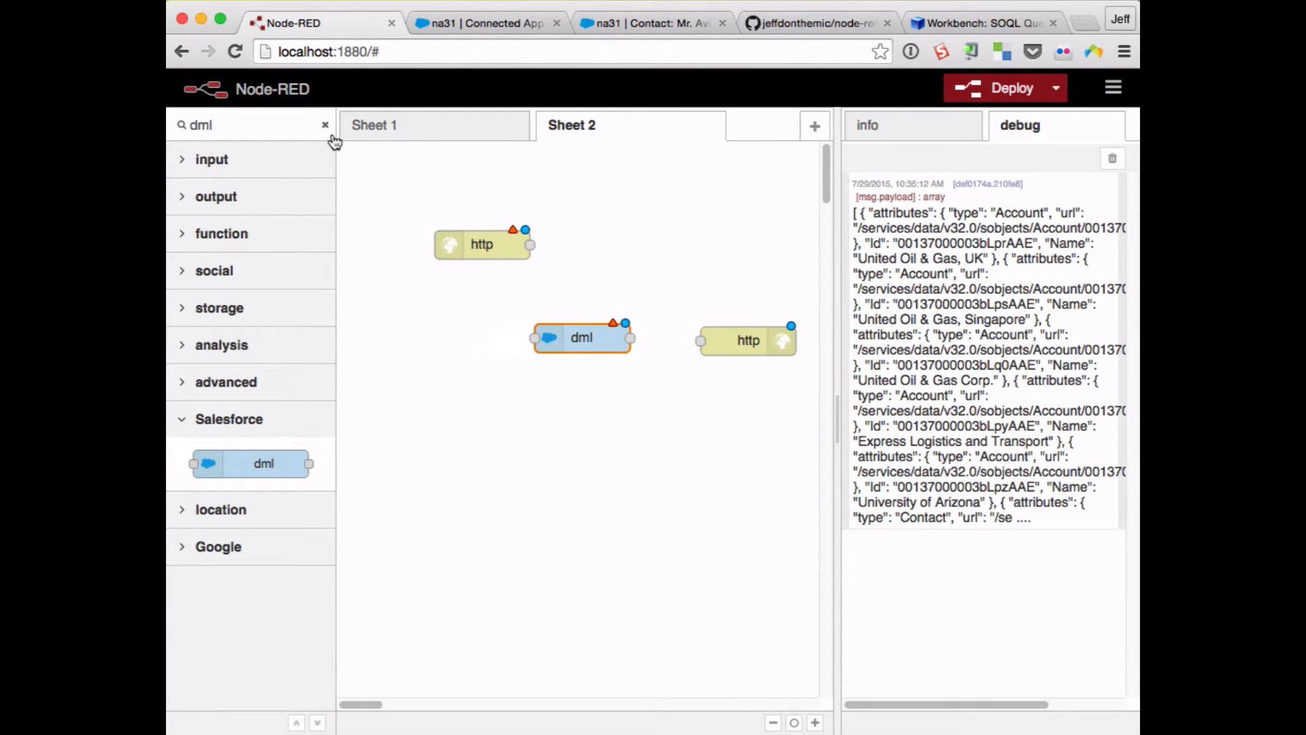
pyautogui.click(325, 125)
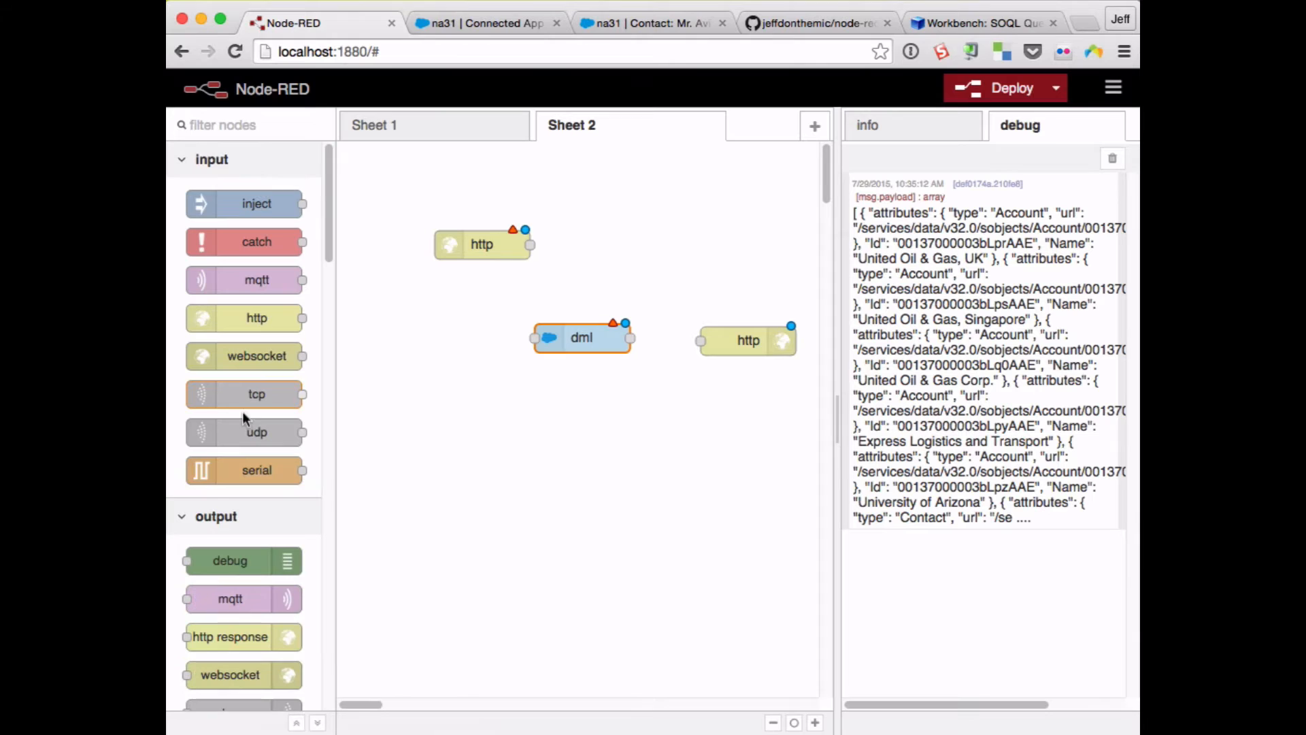
pyautogui.write('func')
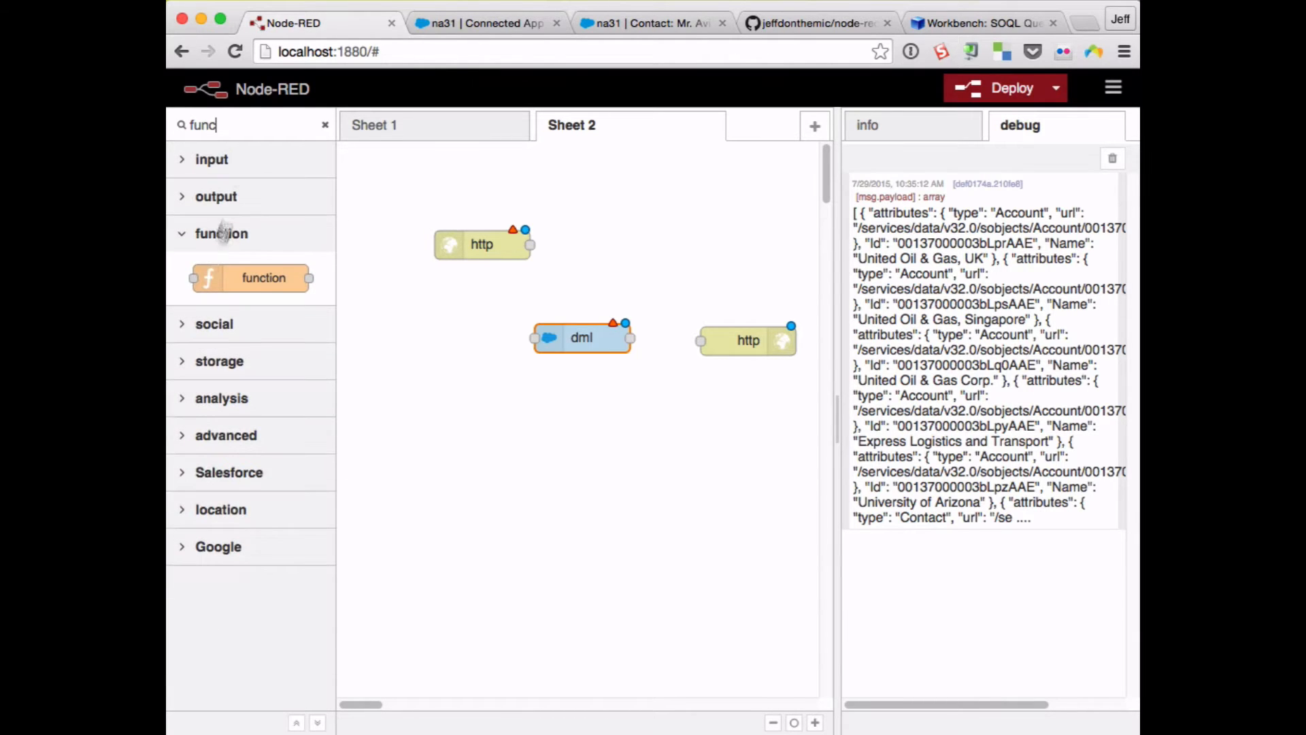
pyautogui.moveTo(263, 278); pyautogui.dragTo(636, 253)
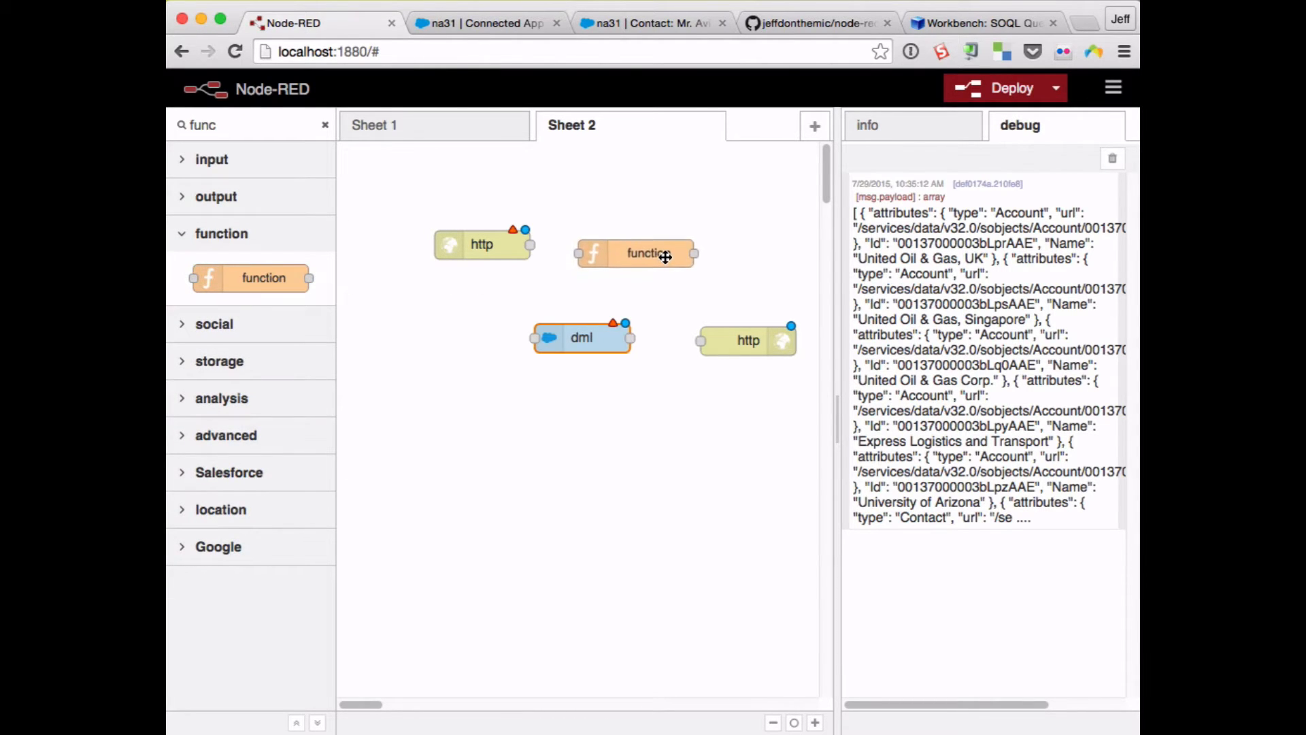
# - Set the http input node's URL to /awesome and wire its output to the function node
pyautogui.doubleClick(481, 243)
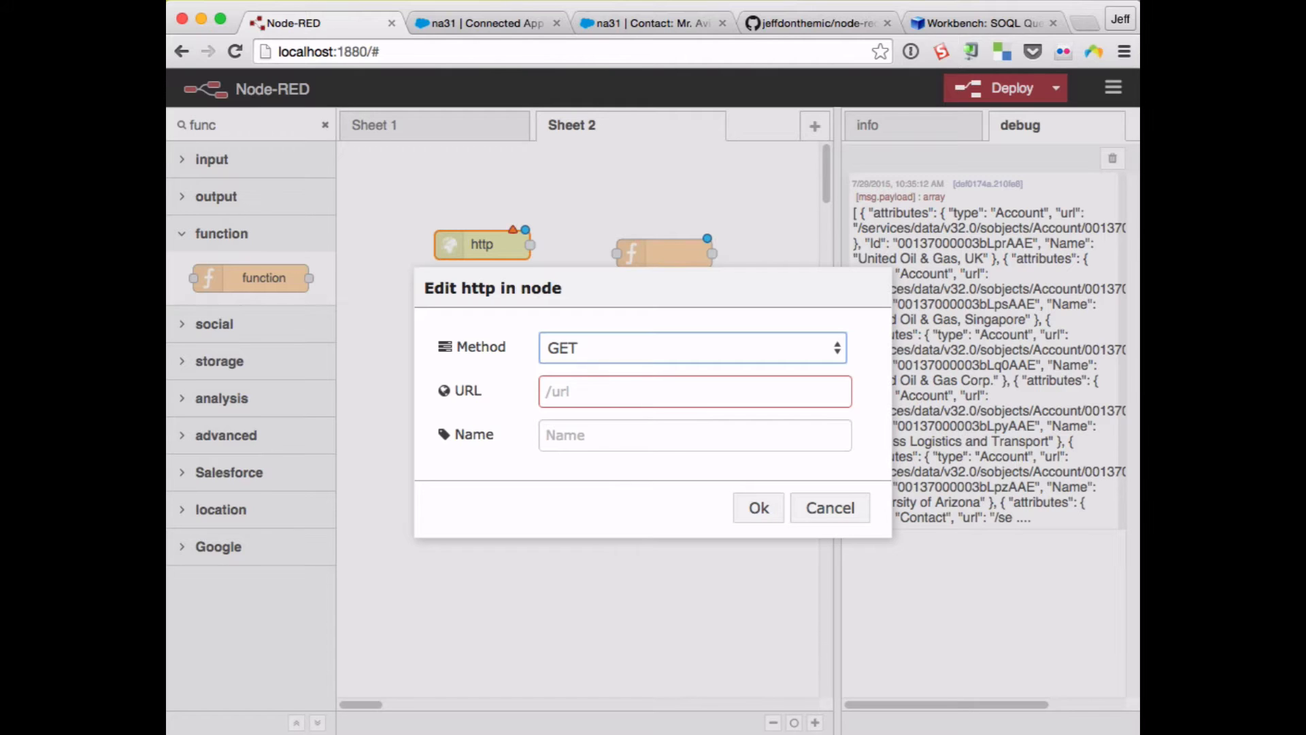
pyautogui.click(693, 390)
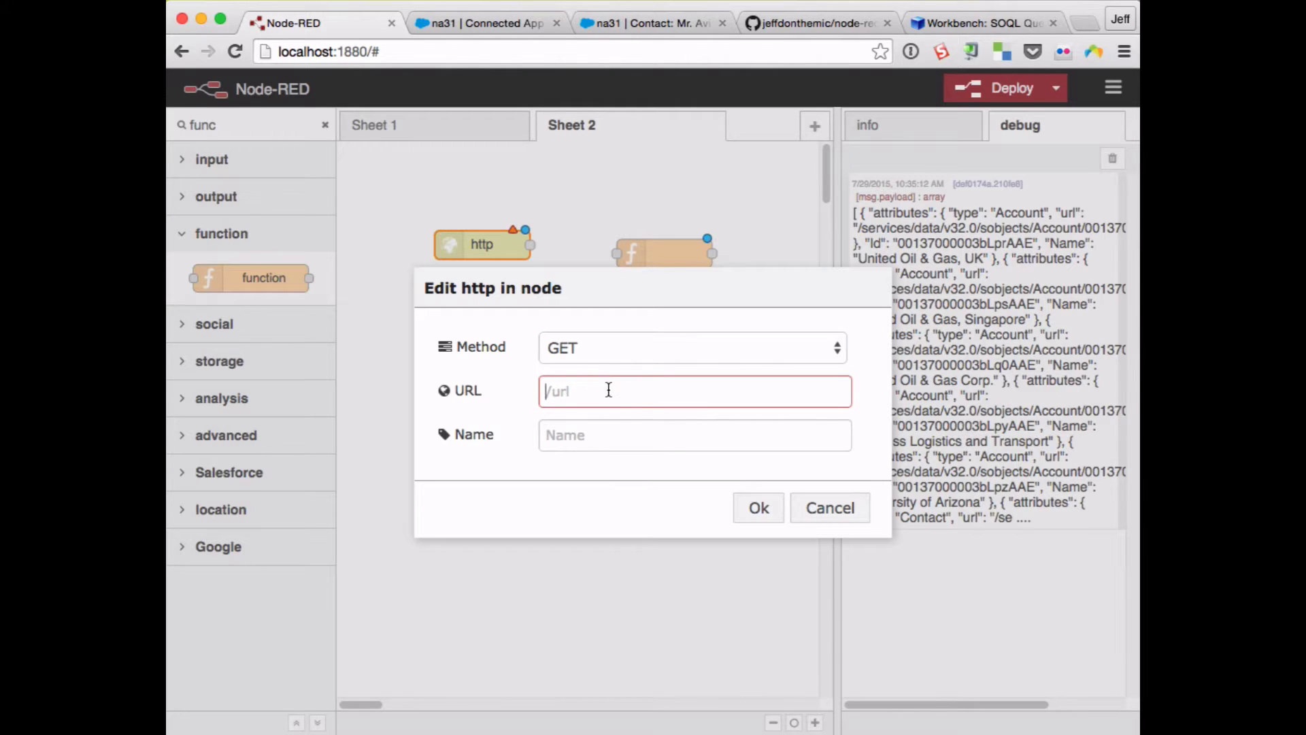
pyautogui.write('awesome')
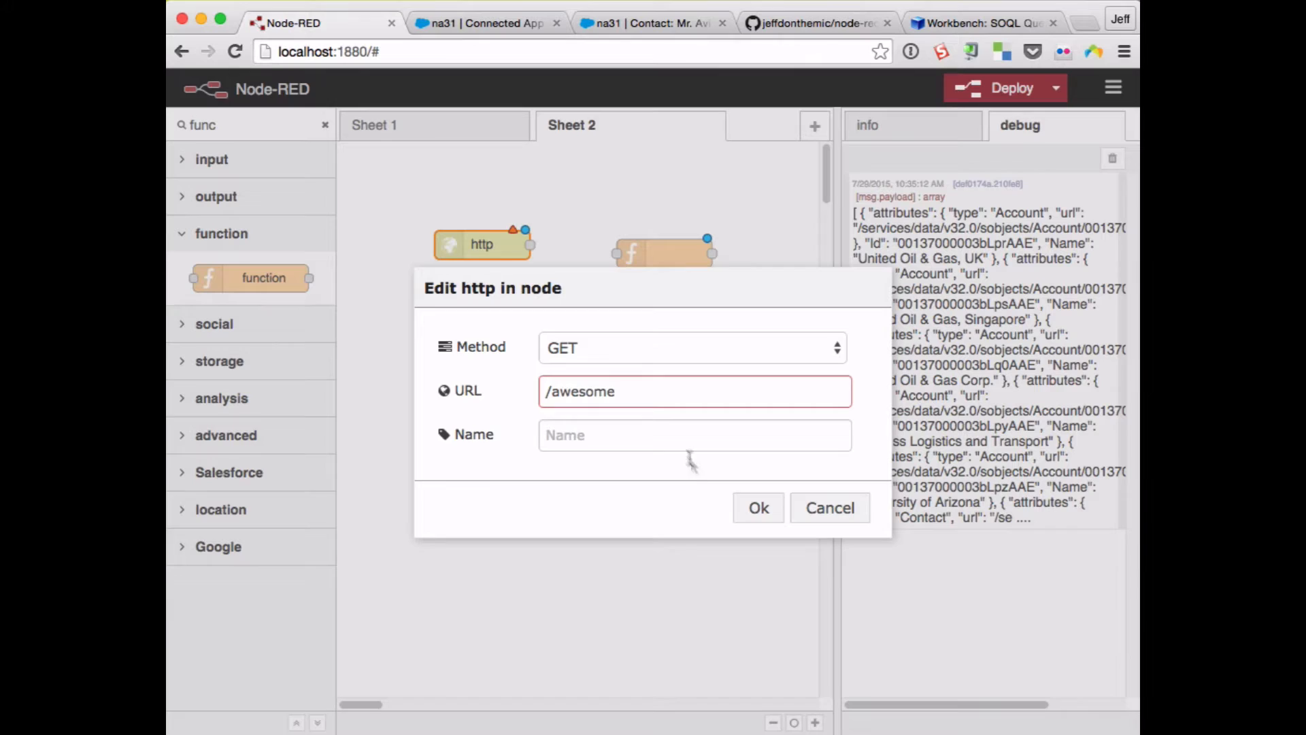
pyautogui.click(758, 507)
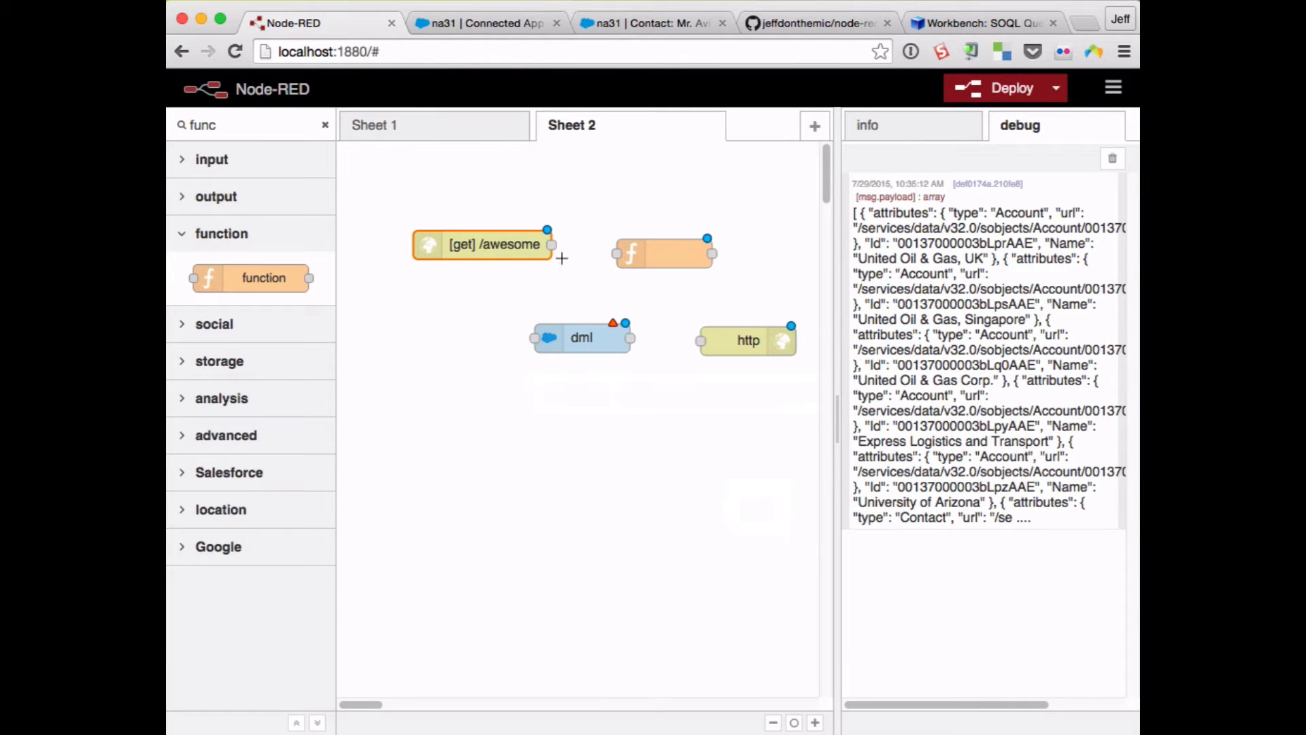
pyautogui.moveTo(548, 228); pyautogui.dragTo(612, 253)
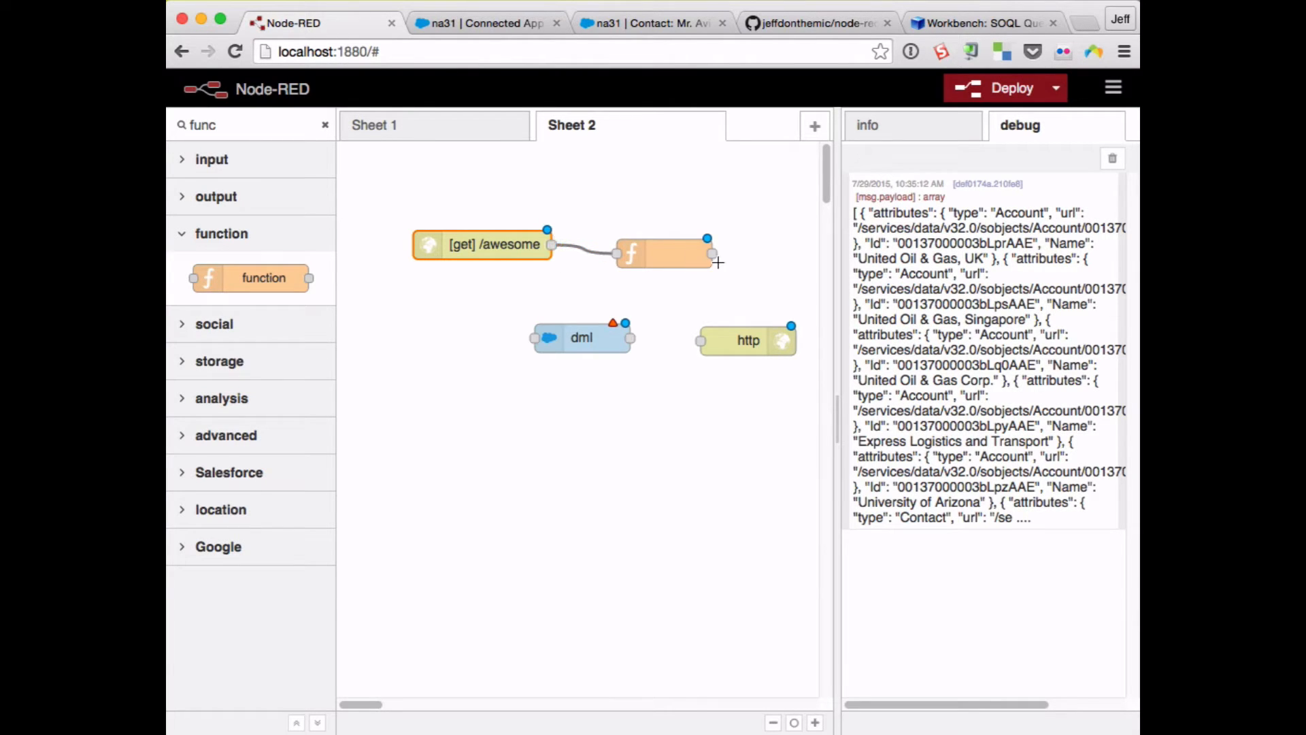
# - Write msg.payload = { firstname: msg.payload.name, lastname: 'Douglas' } in the function node and name it prep
pyautogui.doubleClick(664, 253)
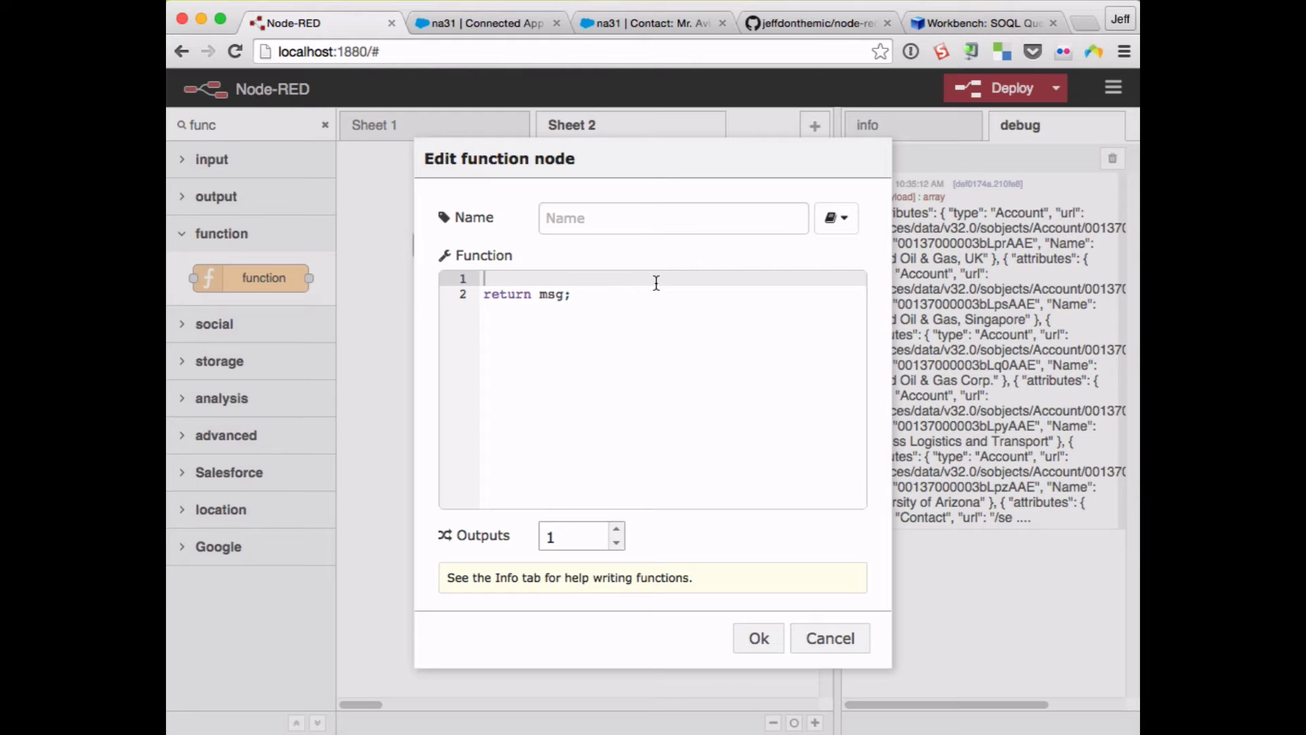
pyautogui.write('msg.payload =')
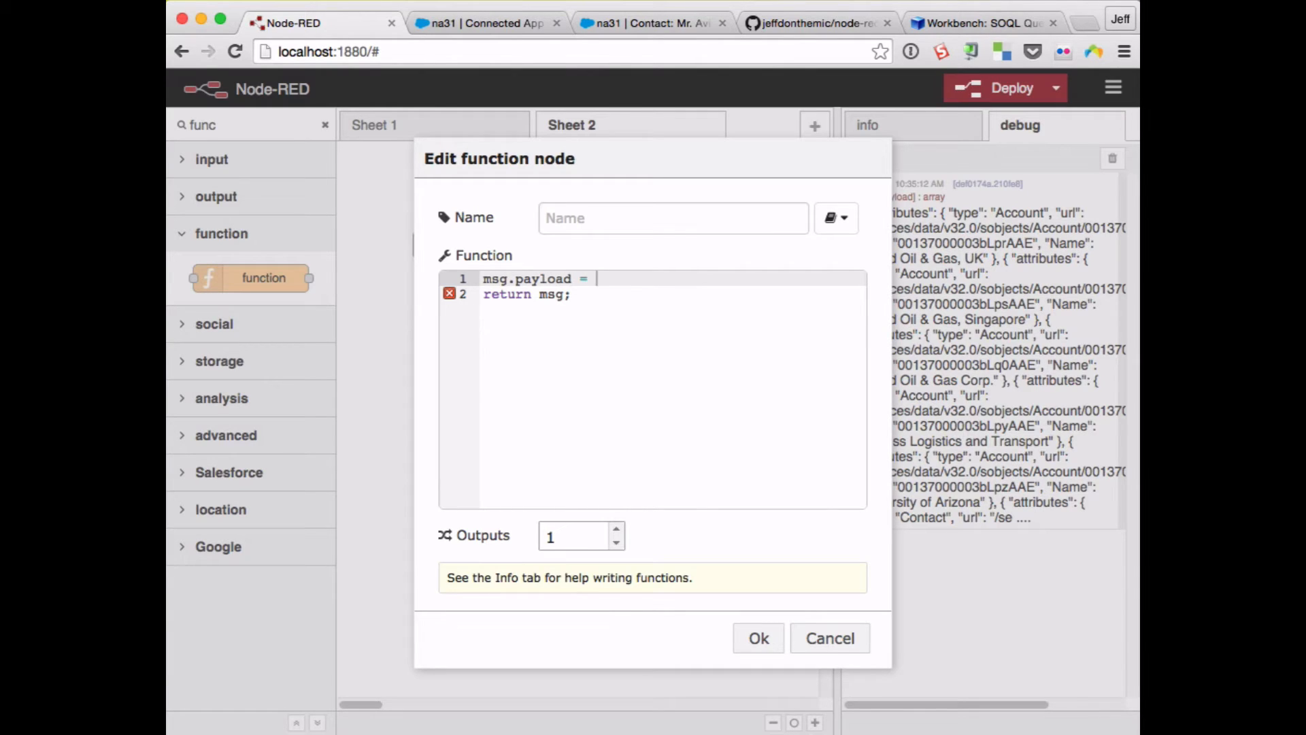
pyautogui.write('{')
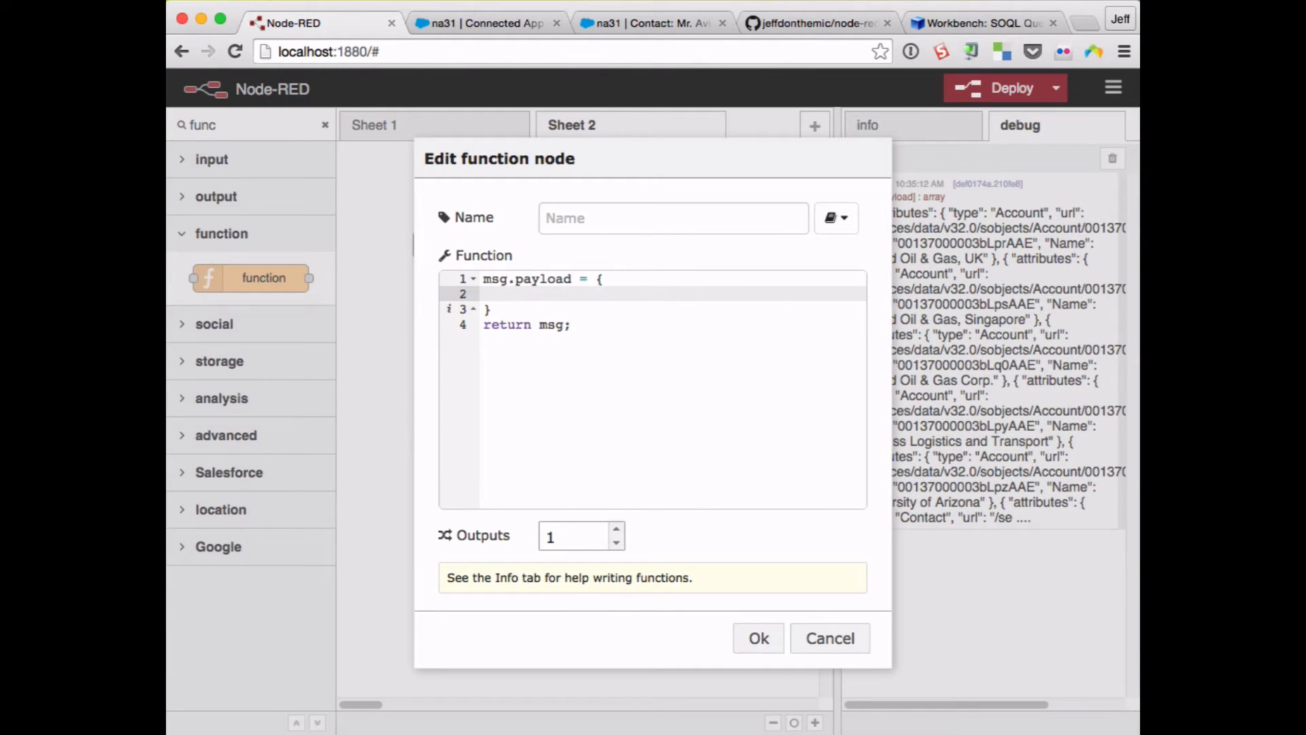
pyautogui.write('firstname:')
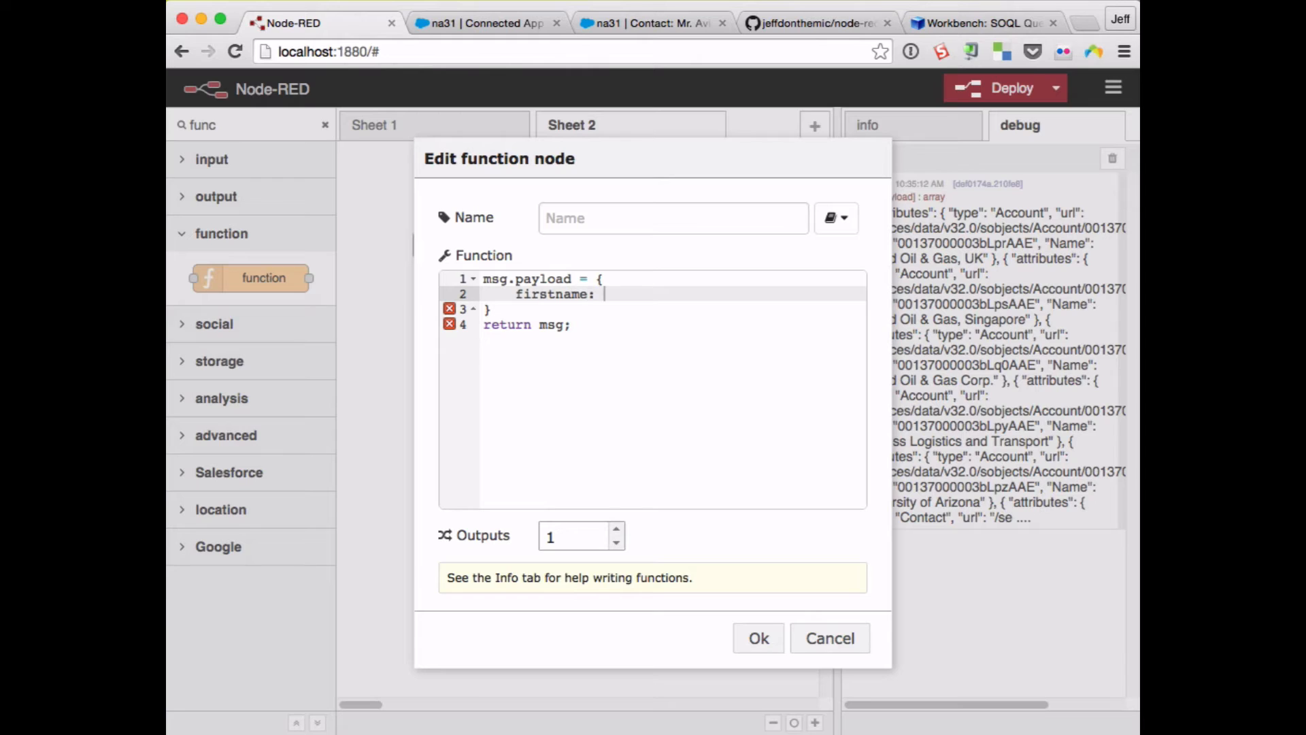
pyautogui.write('msg.a')
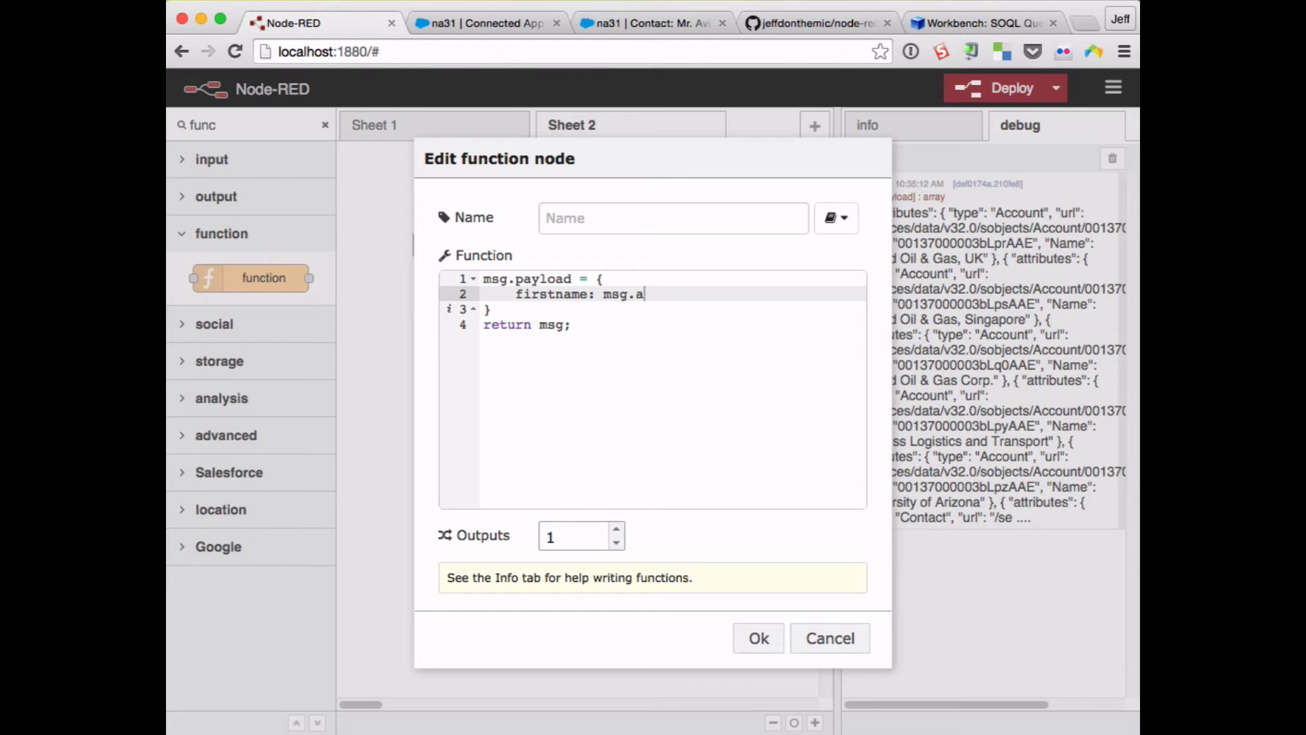
pyautogui.write('payload')
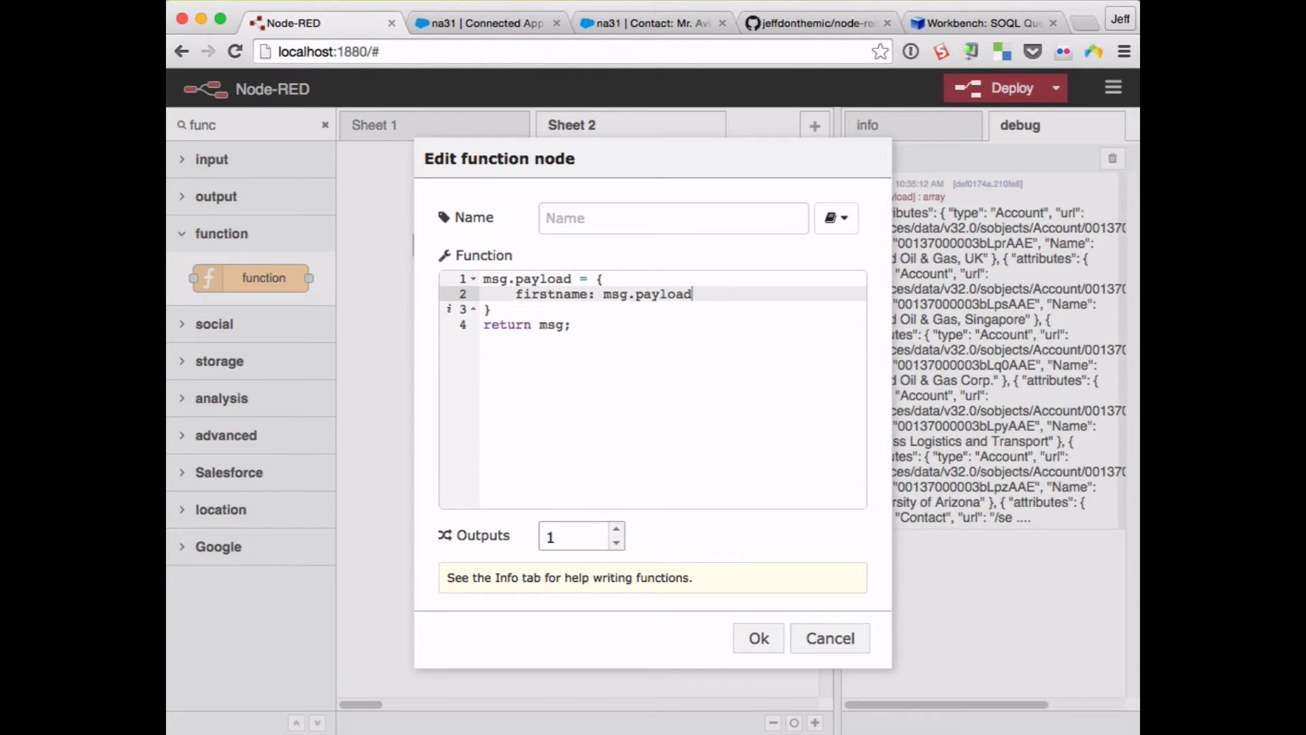
pyautogui.write('.name,')
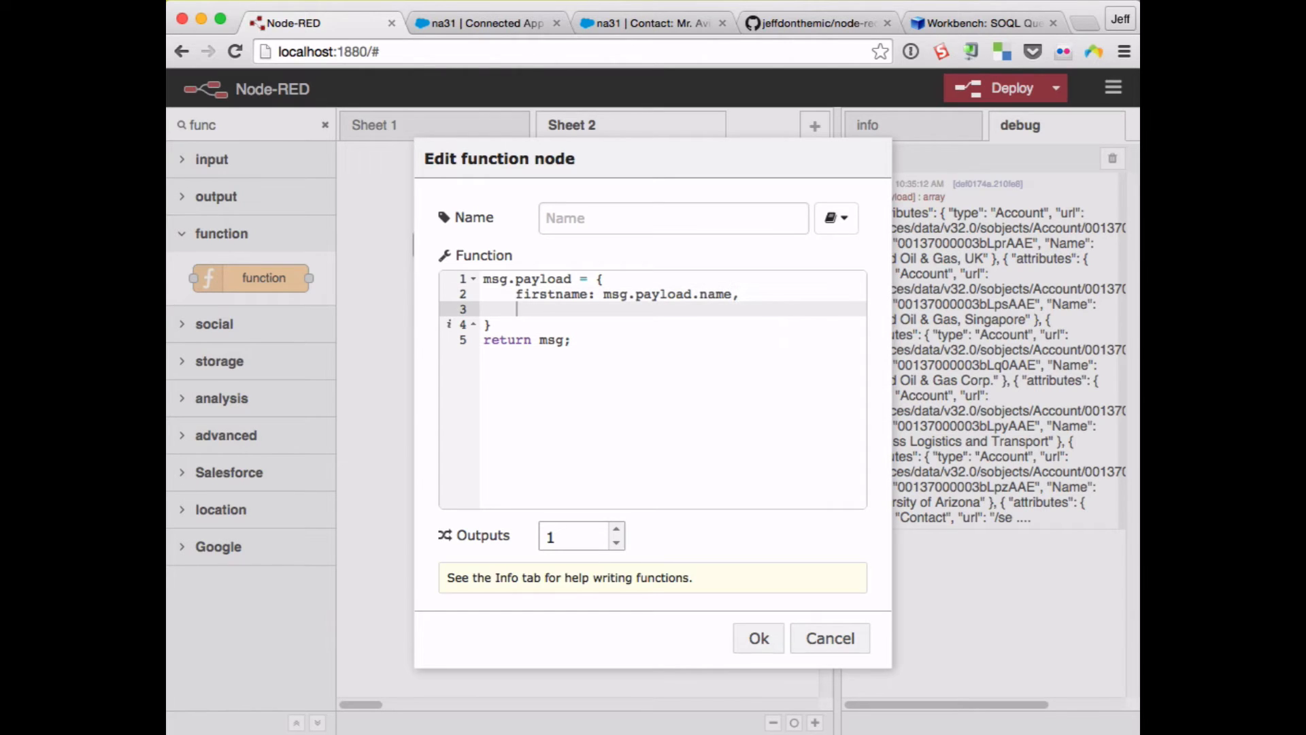
pyautogui.write('lastname:')
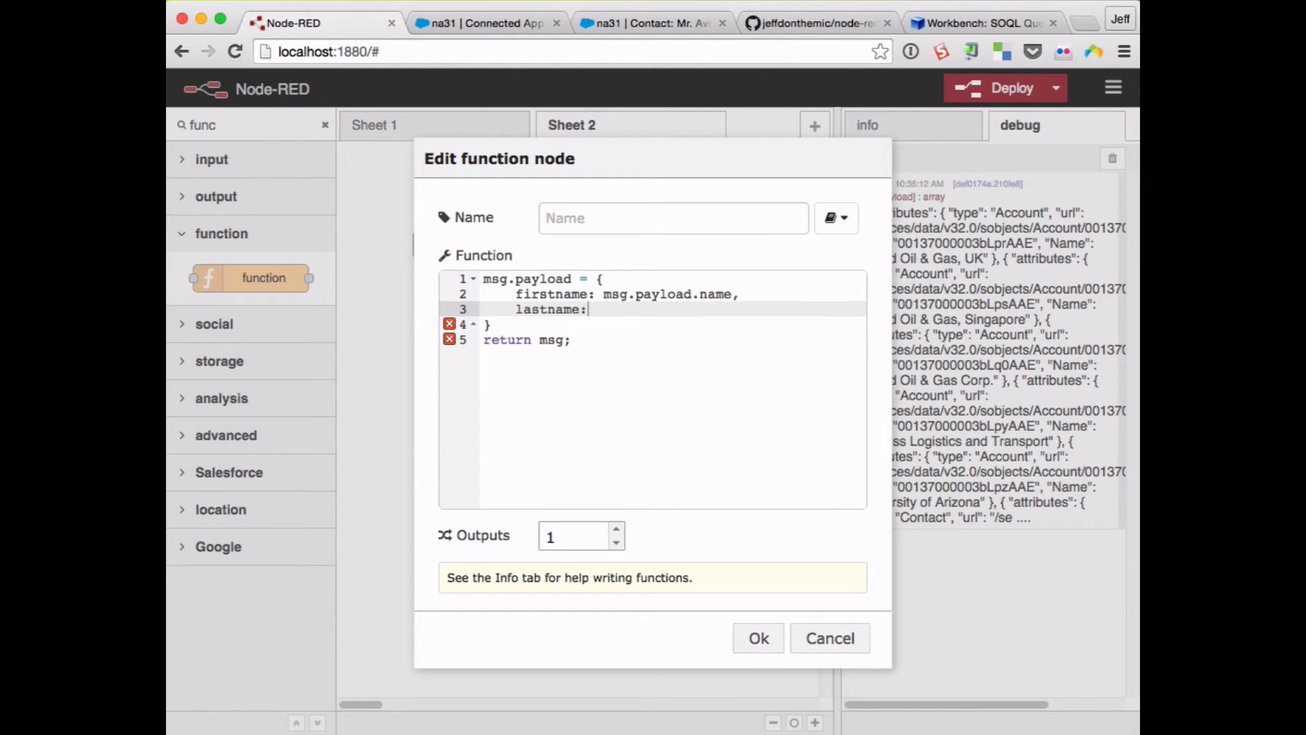
pyautogui.write("'Douglas'")
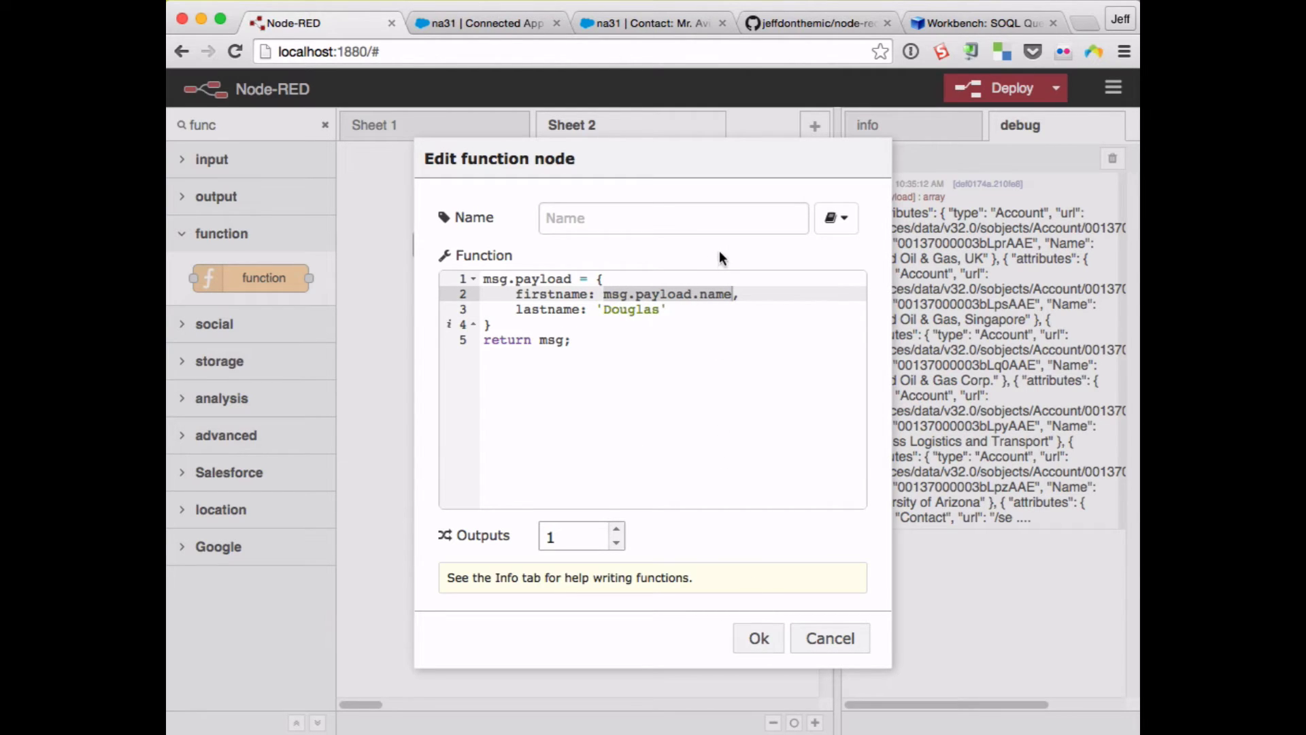
pyautogui.write('prep')
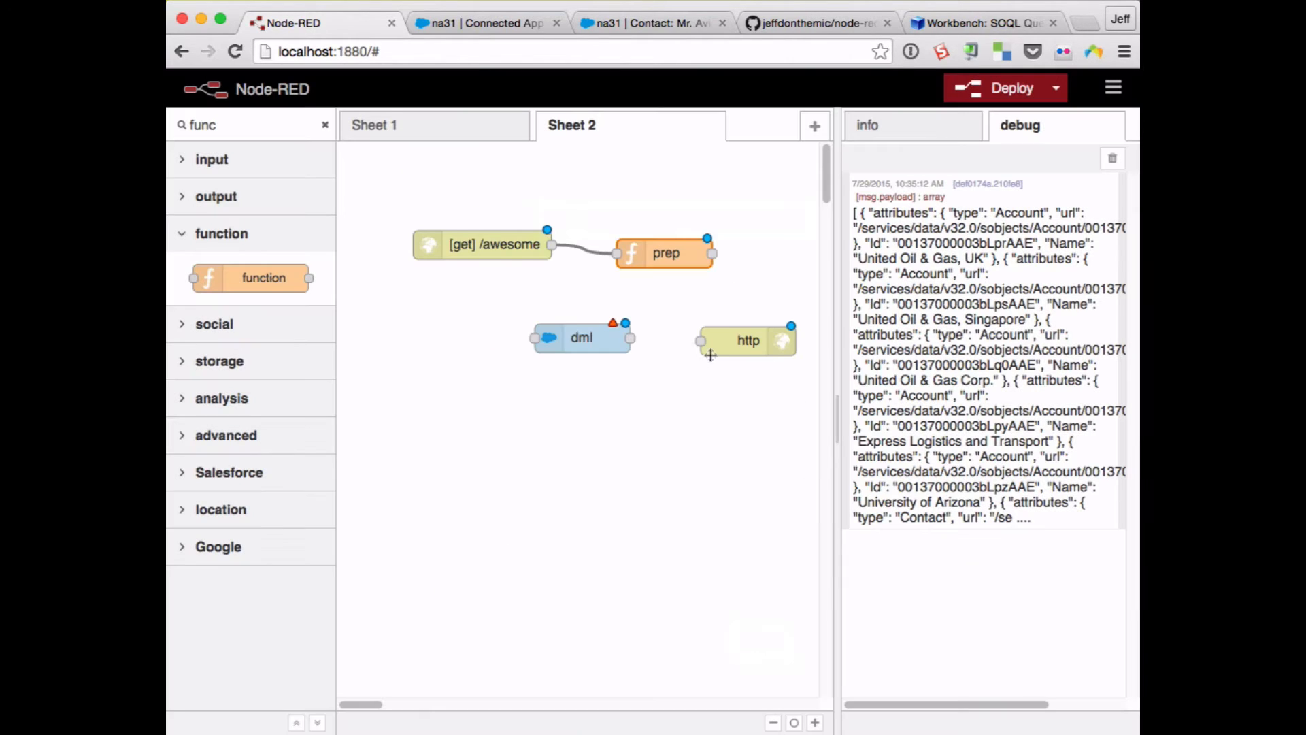
# - Wire prep to the dml node, name it save on the production connection, and also feed the http response
pyautogui.moveTo(707, 253); pyautogui.dragTo(533, 338)
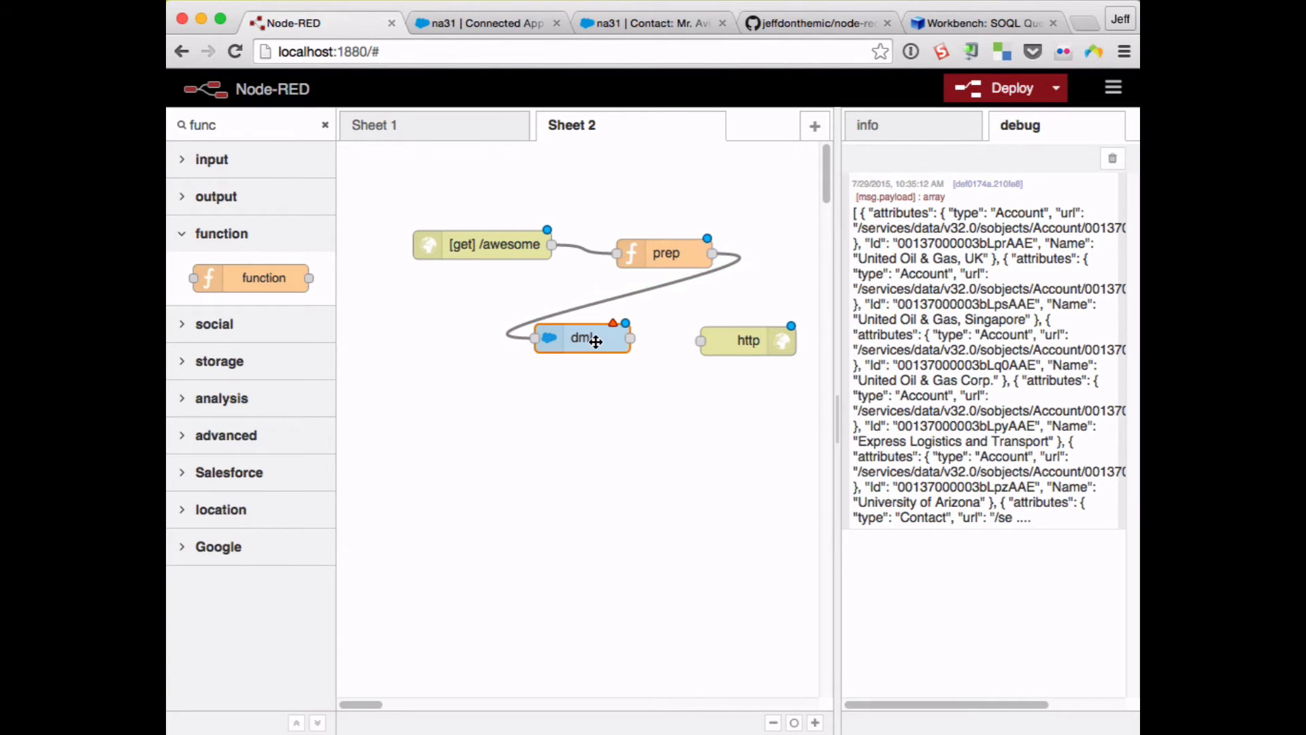
pyautogui.doubleClick(584, 337)
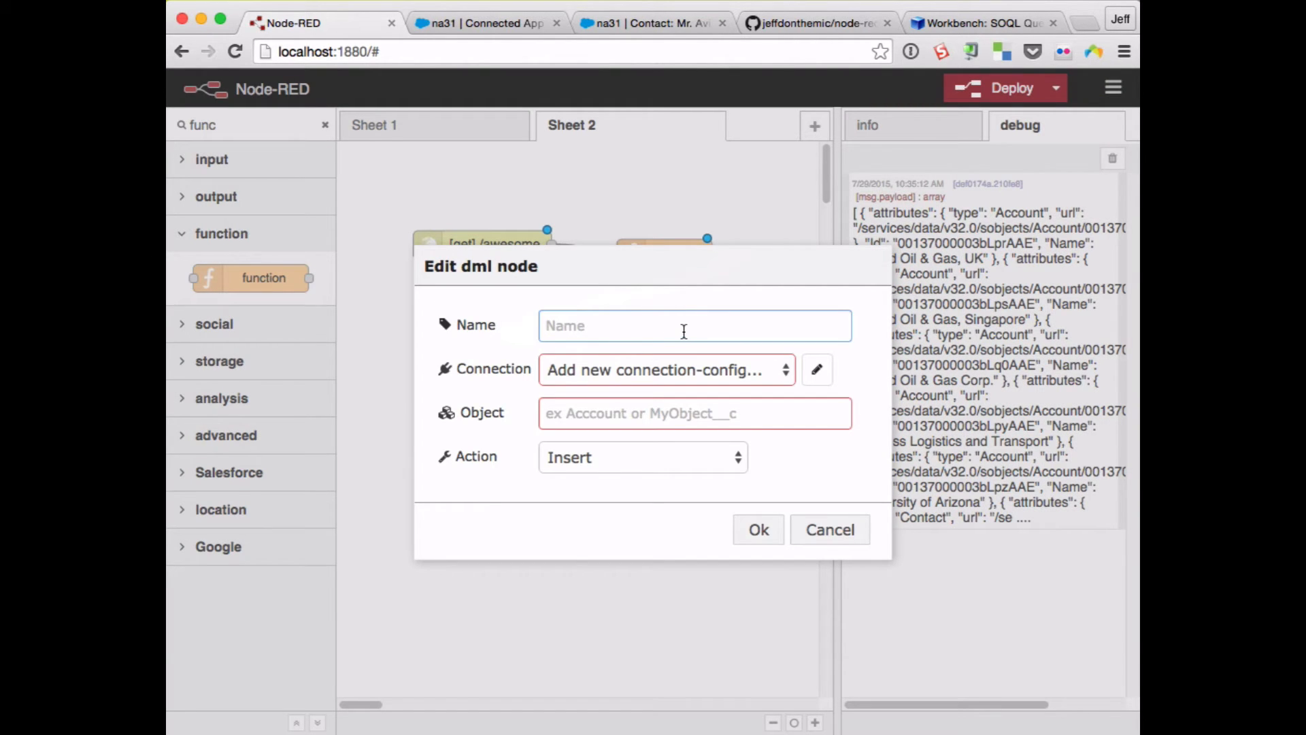
pyautogui.write('save')
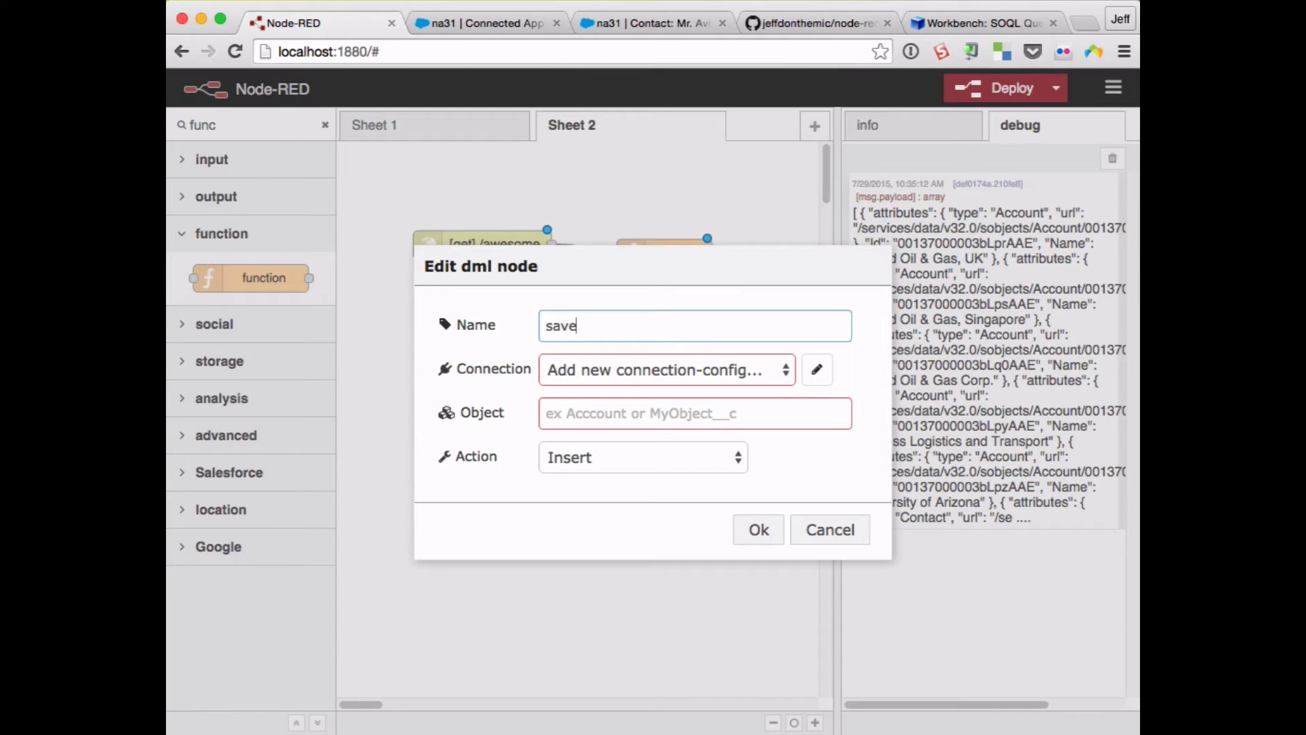
pyautogui.click(665, 369)
pyautogui.write('Contac')
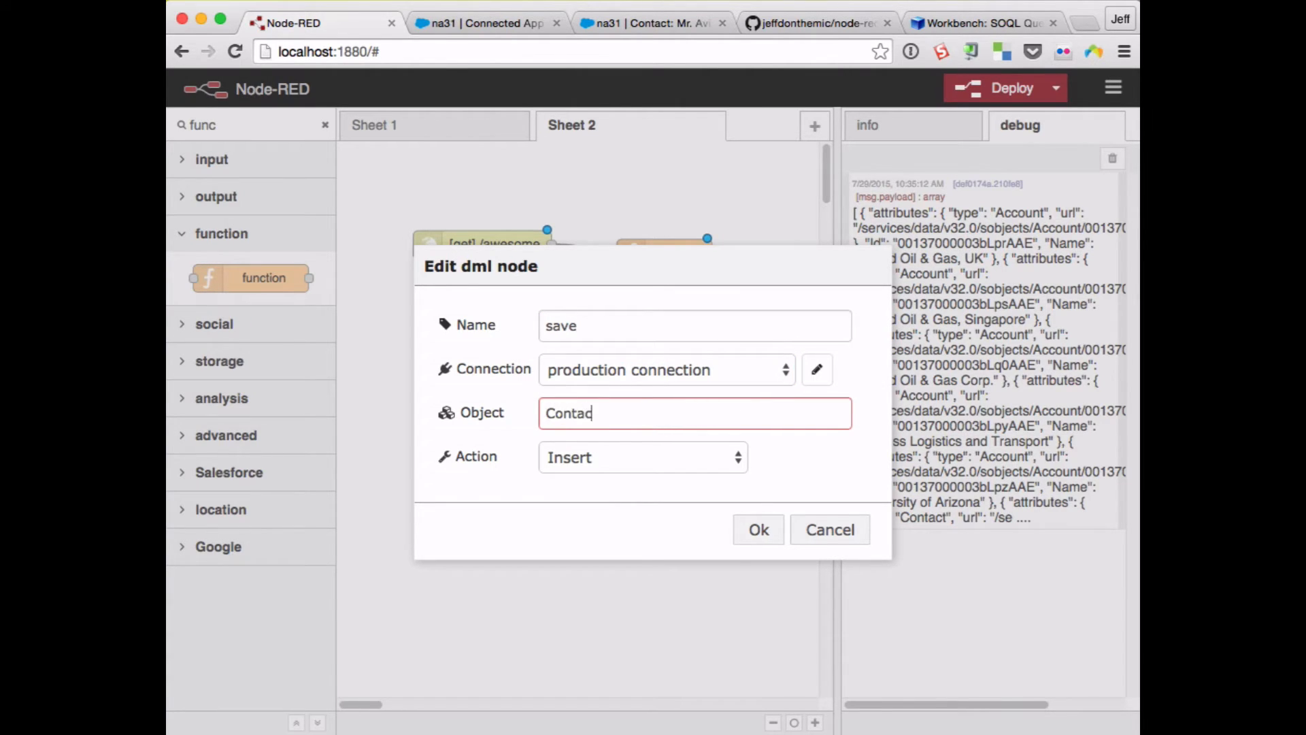
pyautogui.write('t')
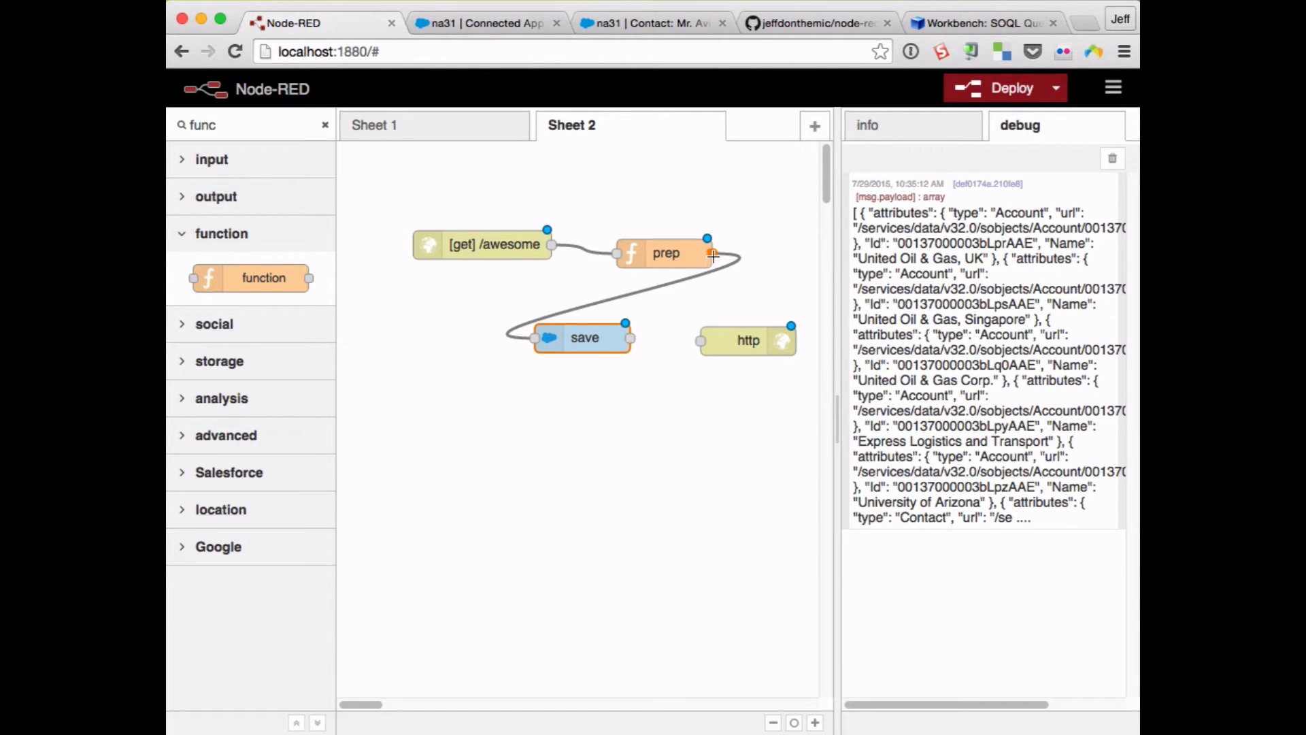
pyautogui.moveTo(712, 255); pyautogui.dragTo(691, 340)
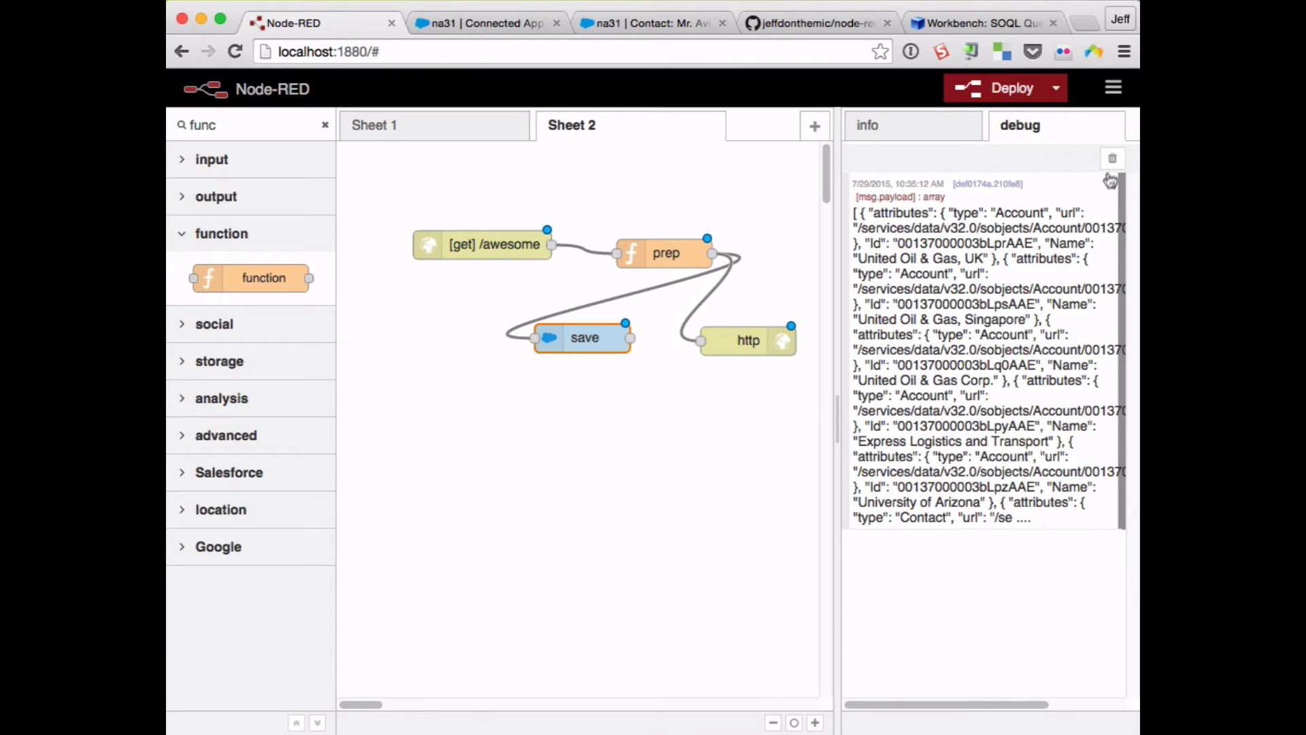
# - Clear the old debug results and glance through the Salesforce connected app and contacts tabs
pyautogui.click(1112, 158)
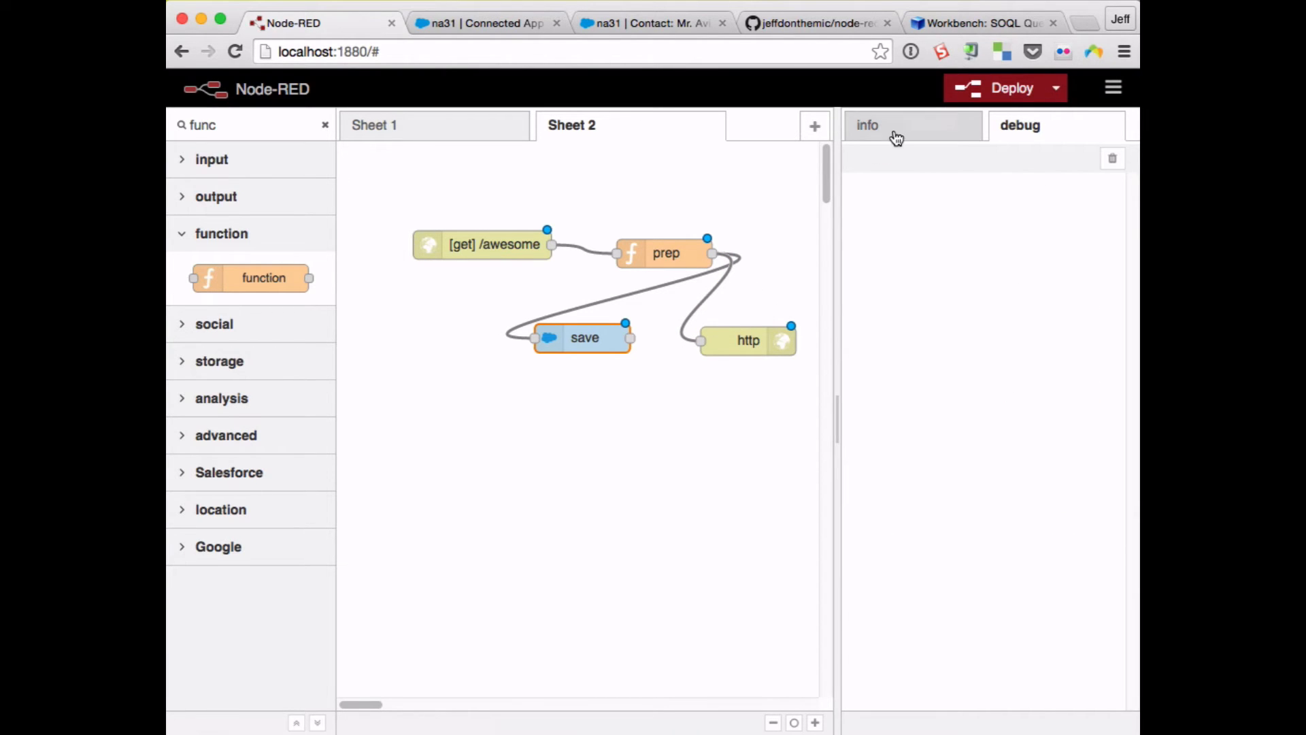
pyautogui.click(487, 23)
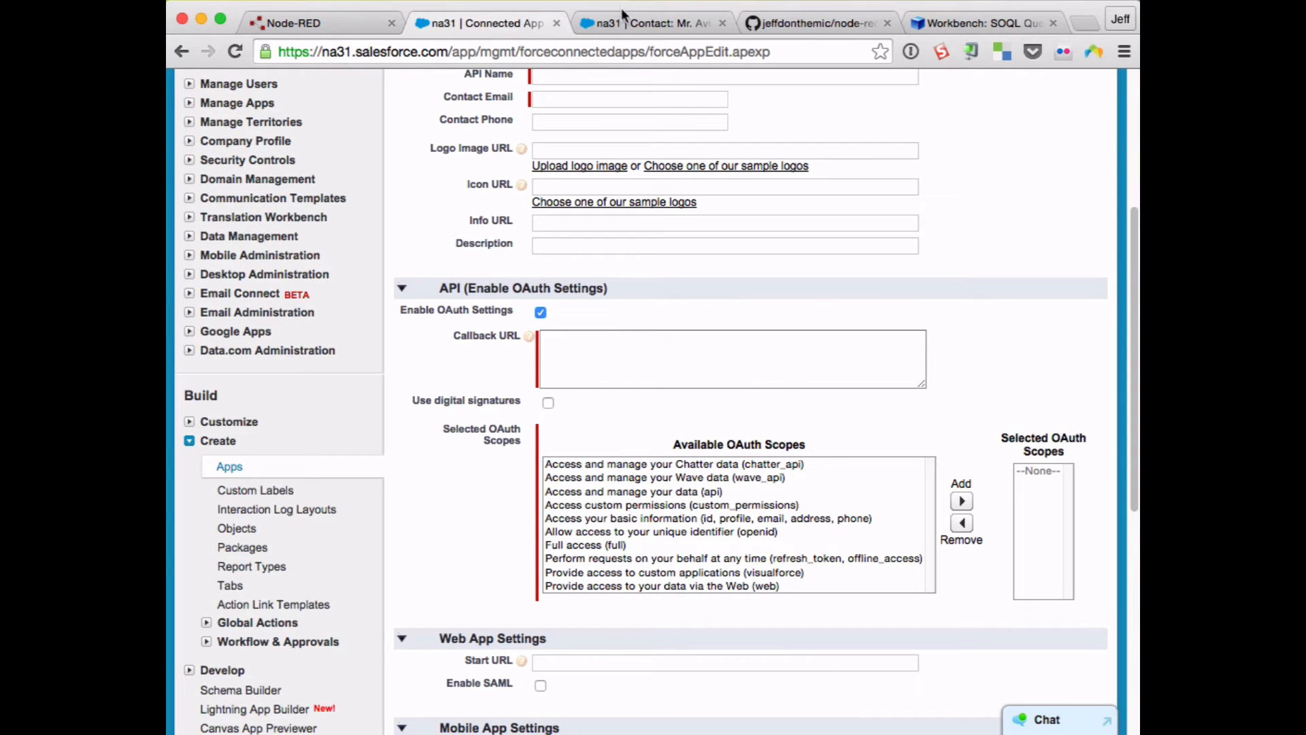
pyautogui.click(652, 23)
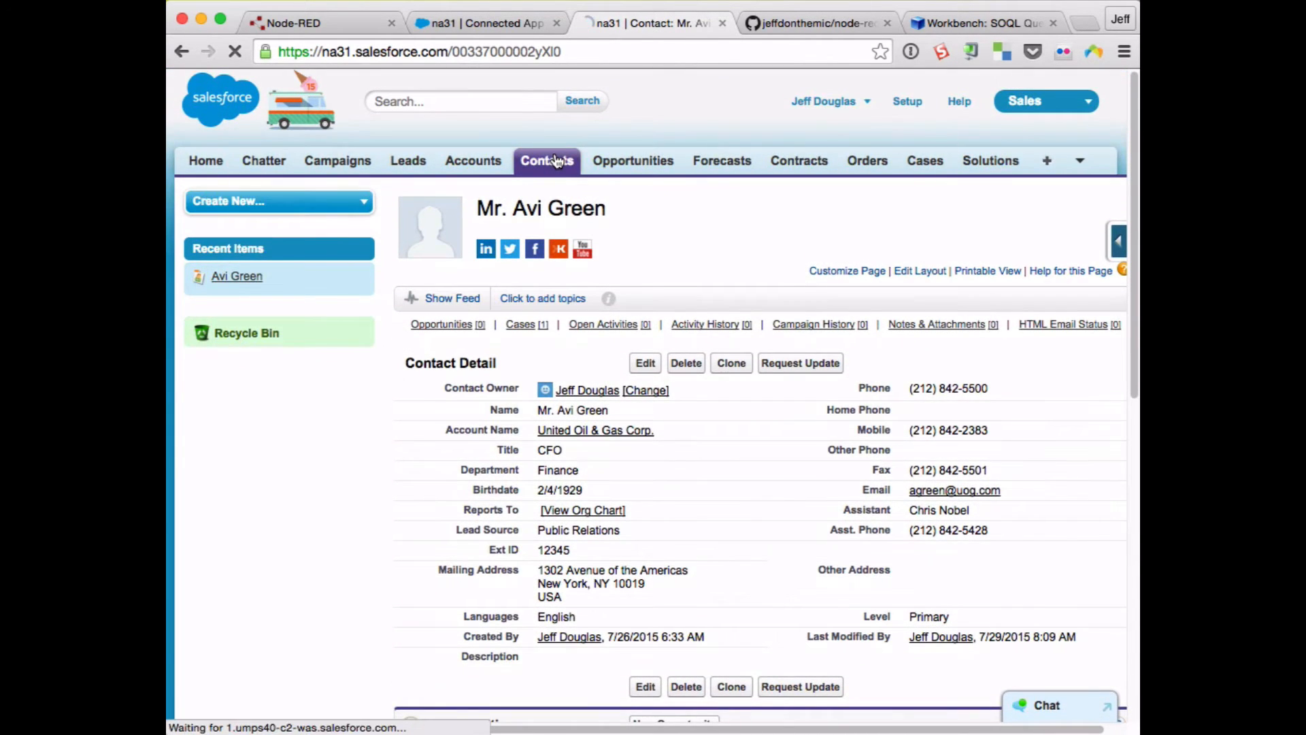
pyautogui.click(547, 160)
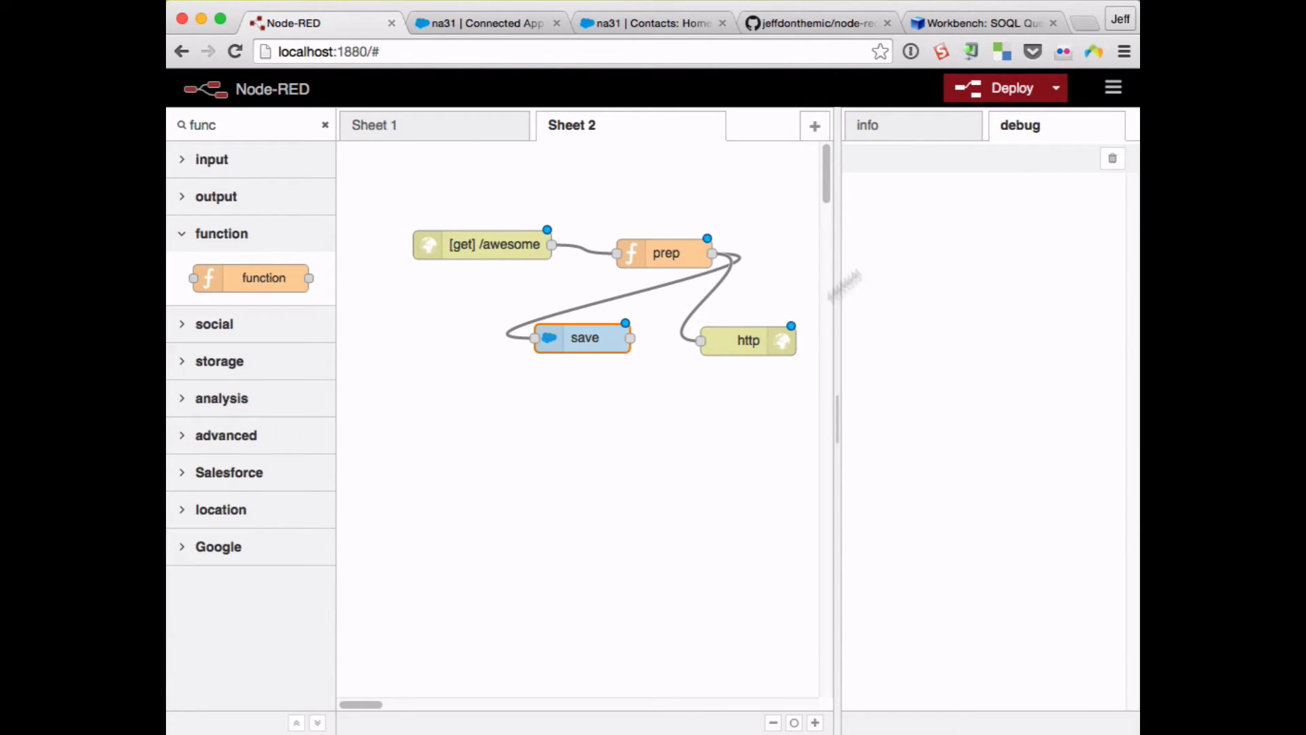
# - Deploy the Sheet 2 flow and call localhost:1880/awesome?name=jeff in a new tab
pyautogui.click(1004, 87)
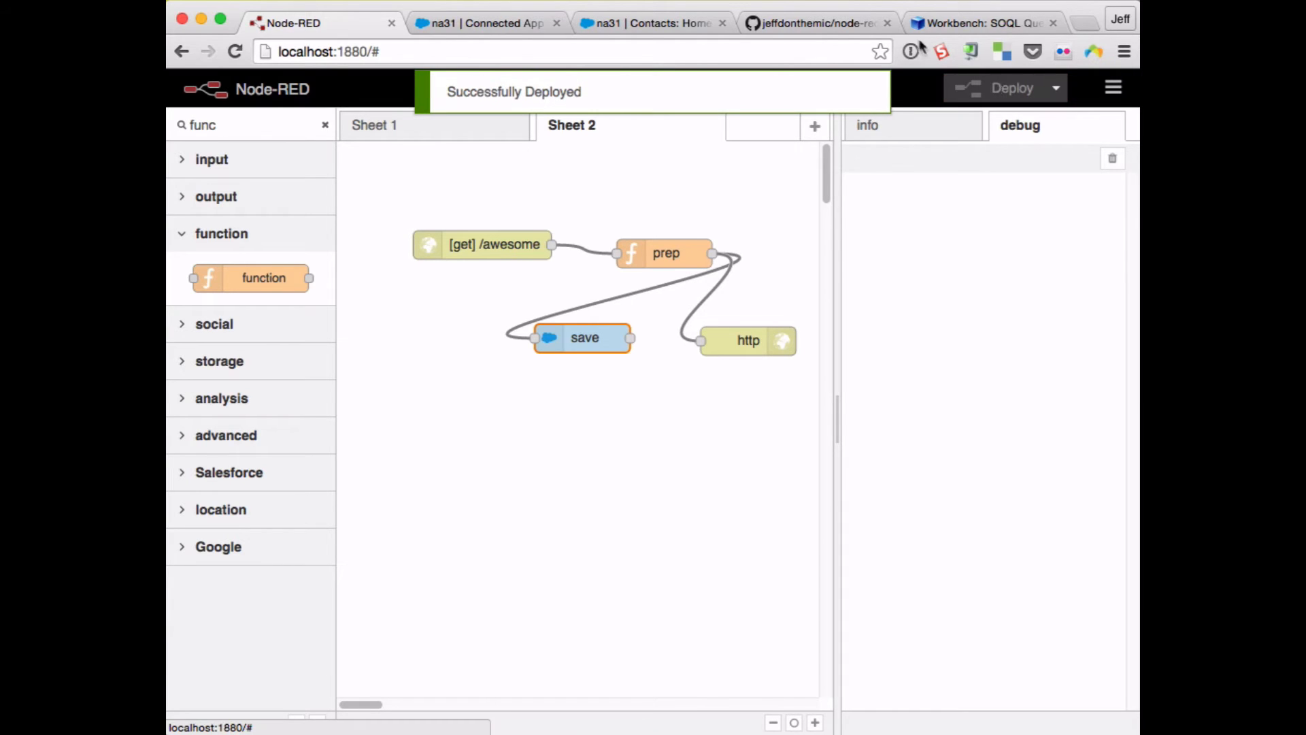
pyautogui.click(513, 50)
pyautogui.write('http://localhost:1880/awesome?name')
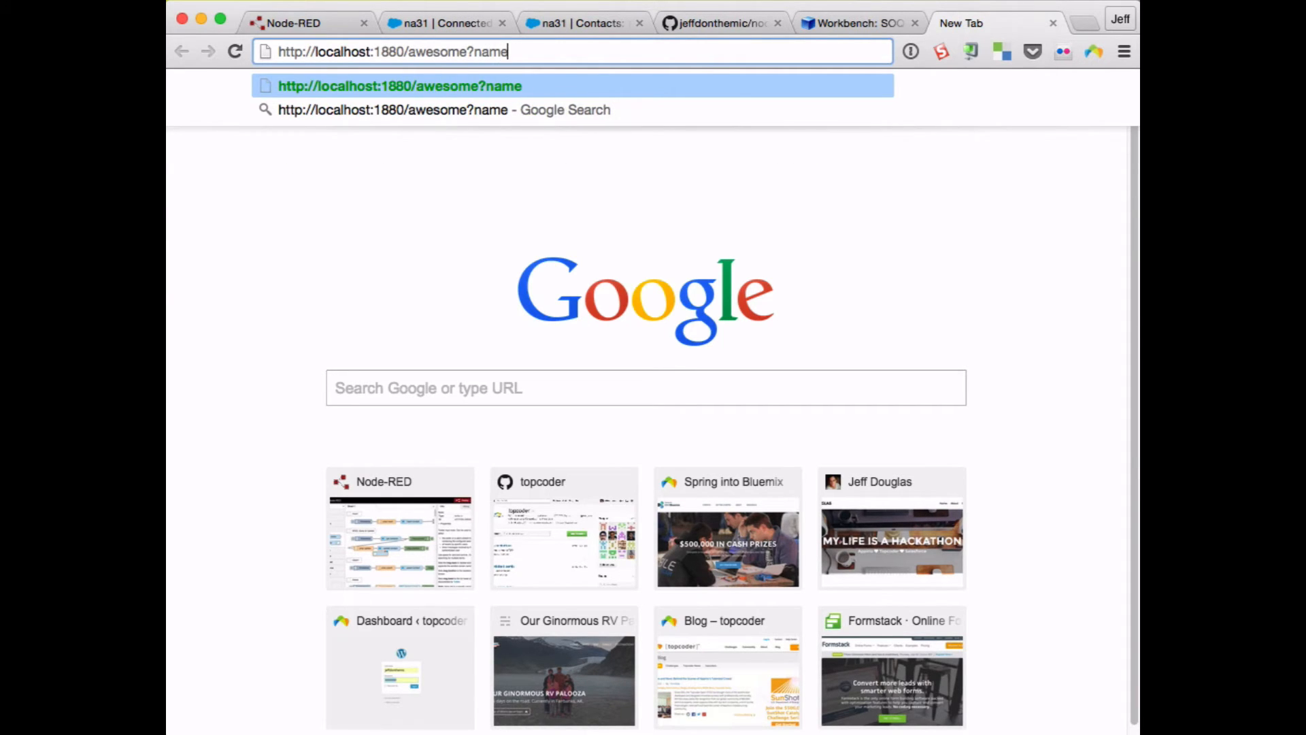
pyautogui.write('=jeff')
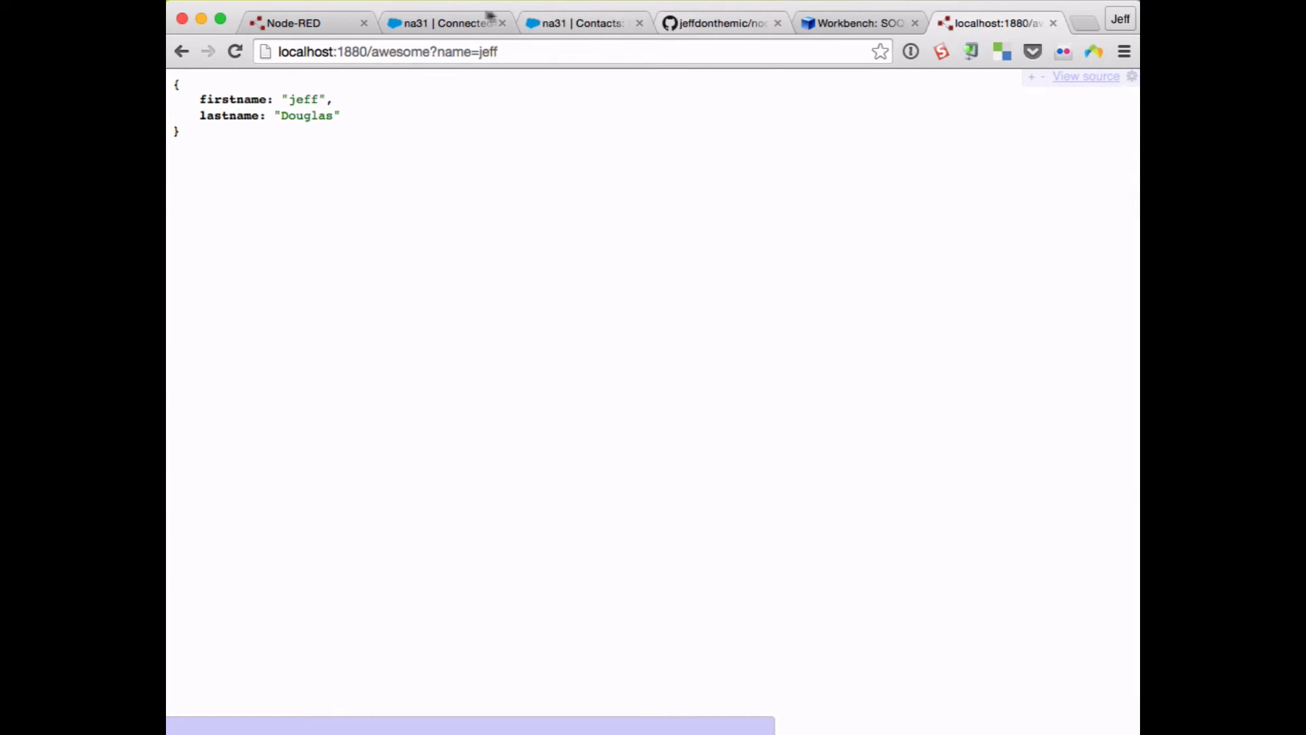
# - Return to the Node-RED editor and check the Salesforce connected app and contacts tabs
pyautogui.click(293, 23)
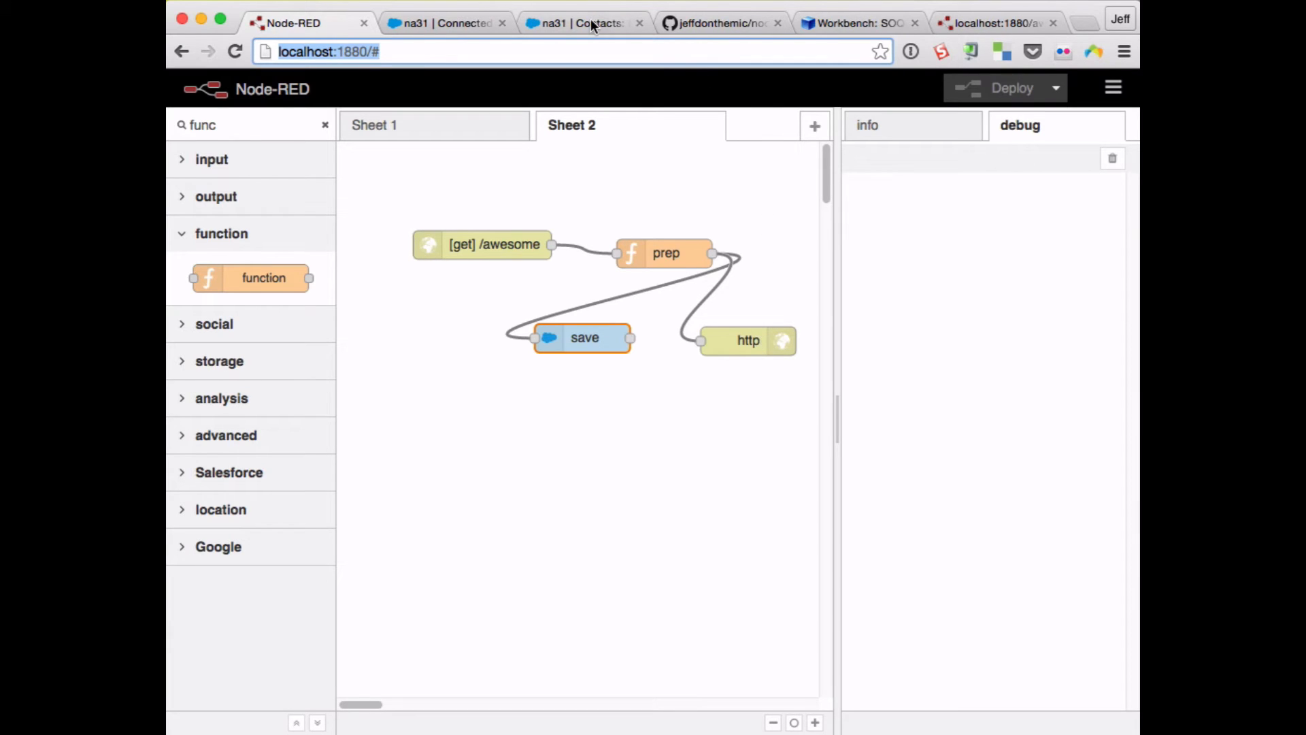
pyautogui.click(446, 24)
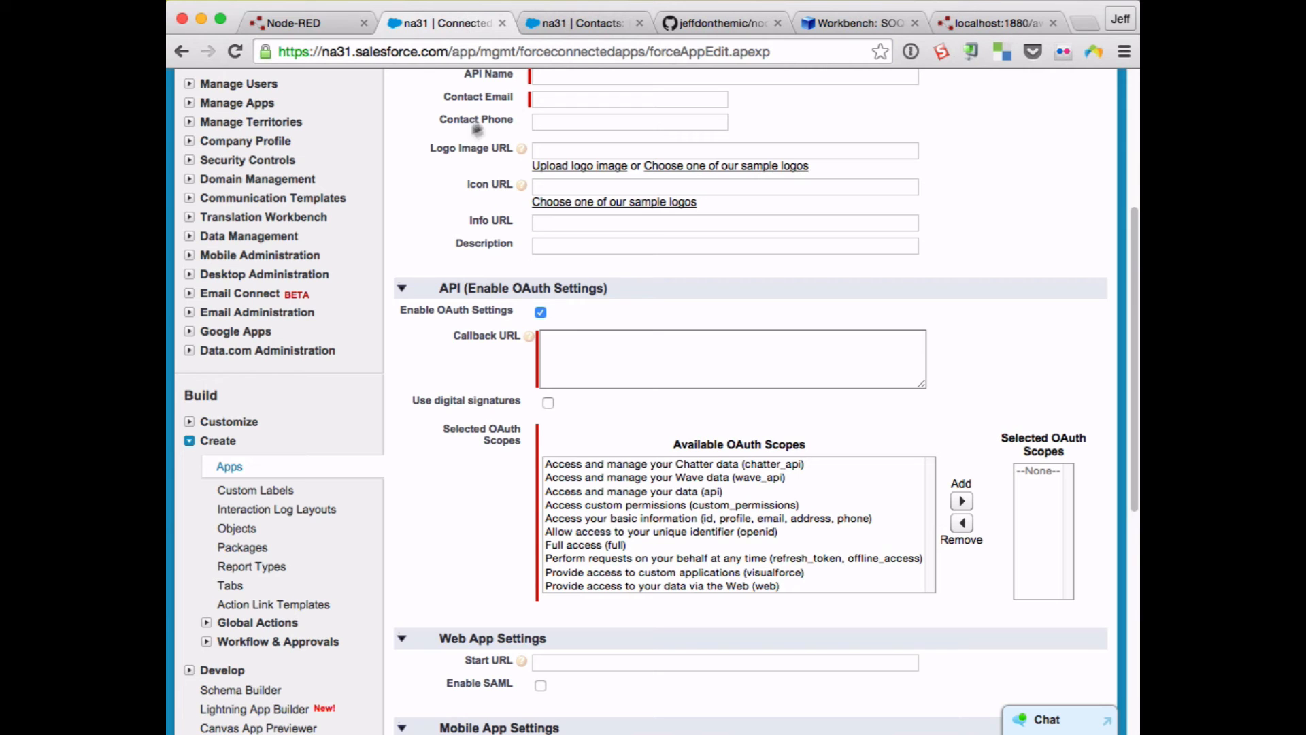
pyautogui.click(584, 23)
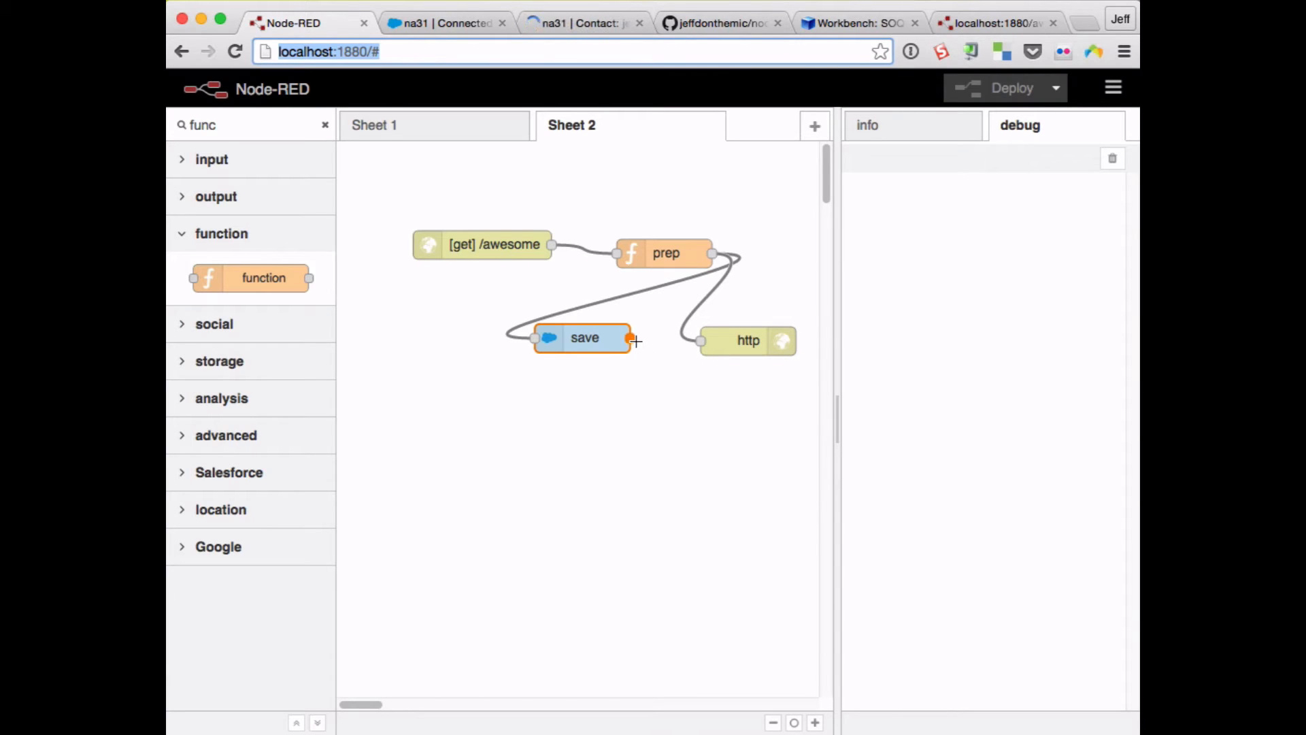
# - Add a msg.payload debug node after save, redeploy, and revisit the awesome endpoint page
pyautogui.click(325, 126)
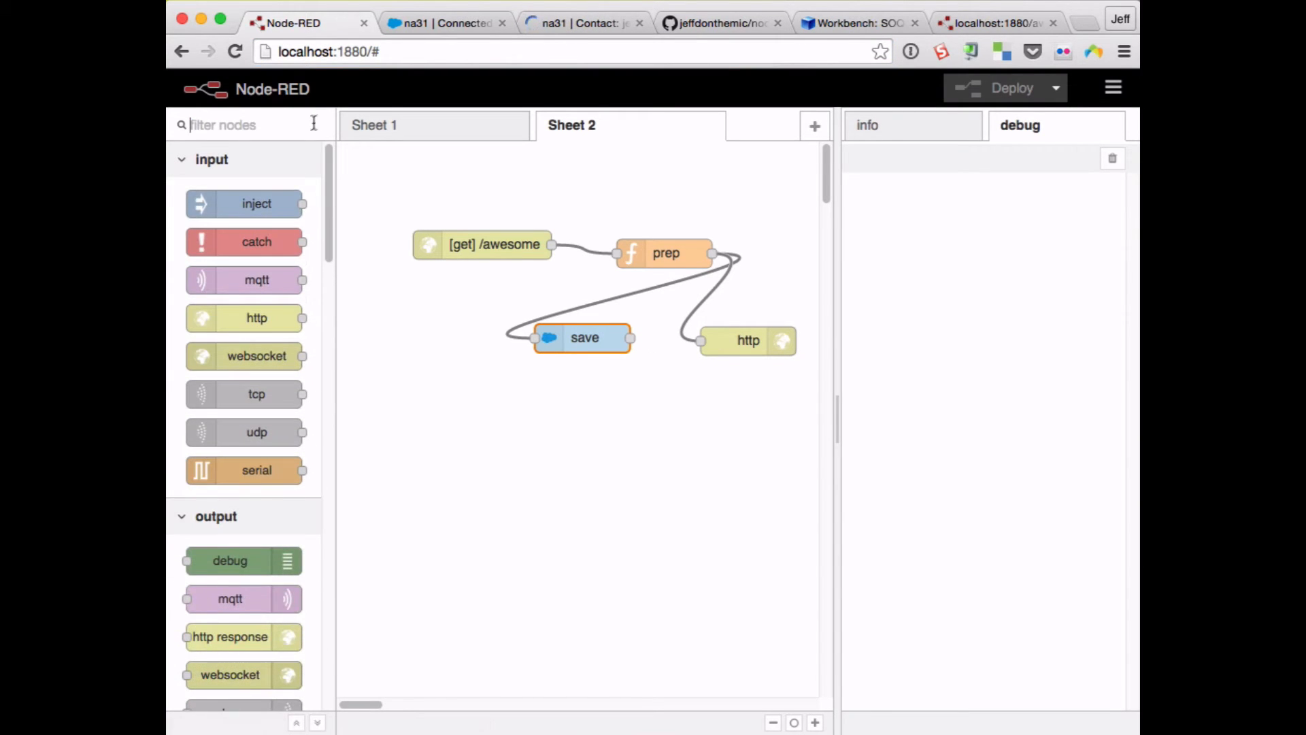
pyautogui.write('debu')
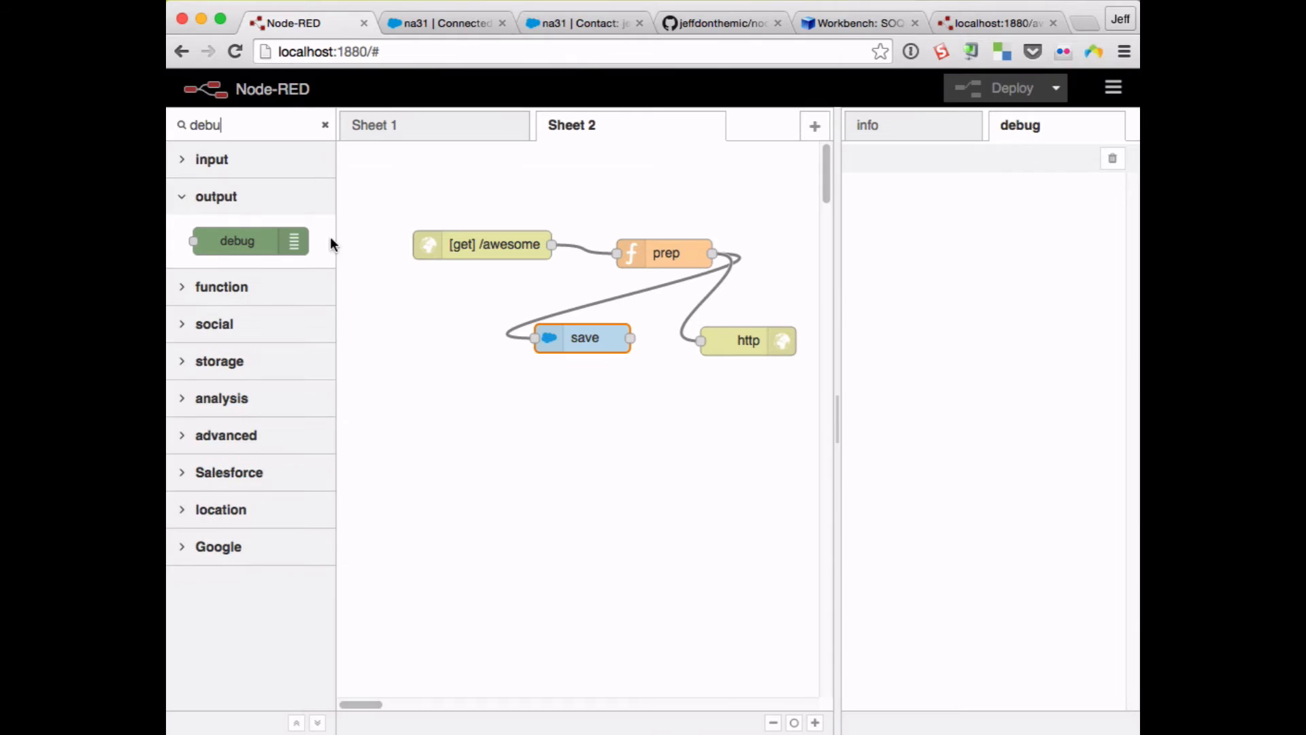
pyautogui.moveTo(237, 240); pyautogui.dragTo(635, 433)
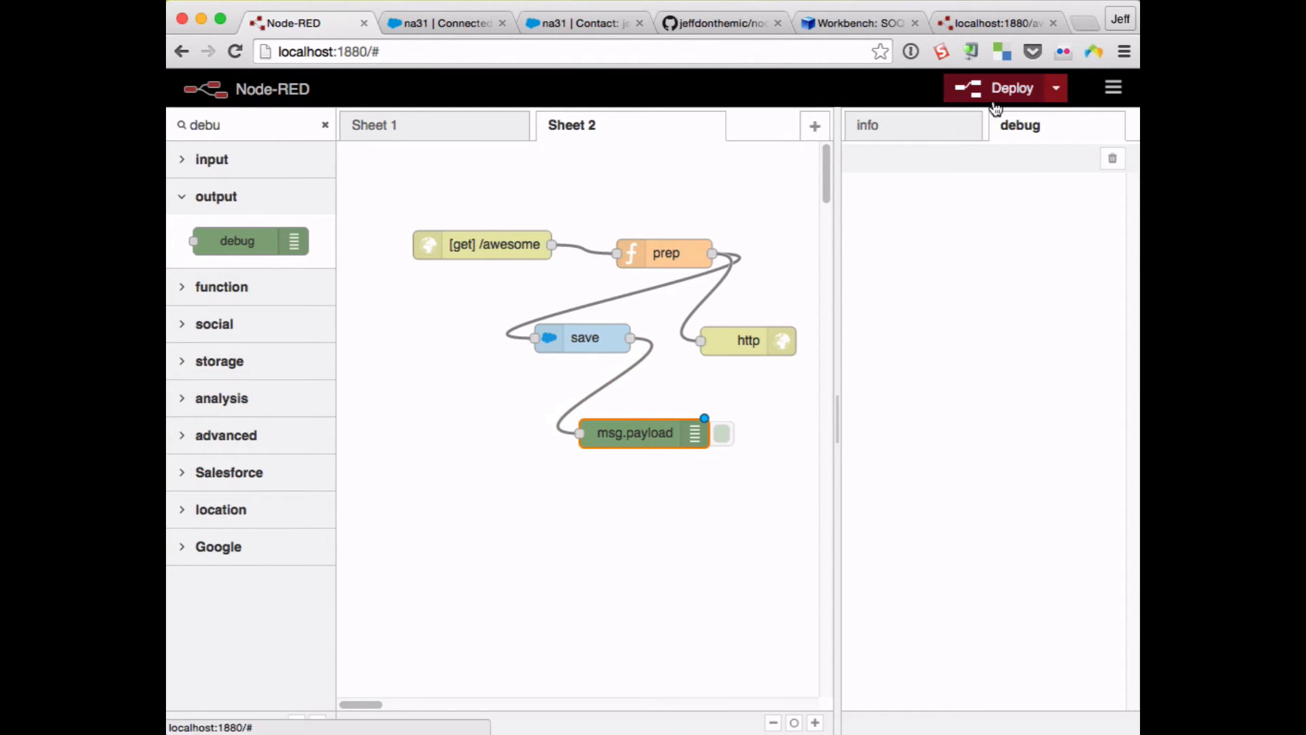
pyautogui.click(1010, 87)
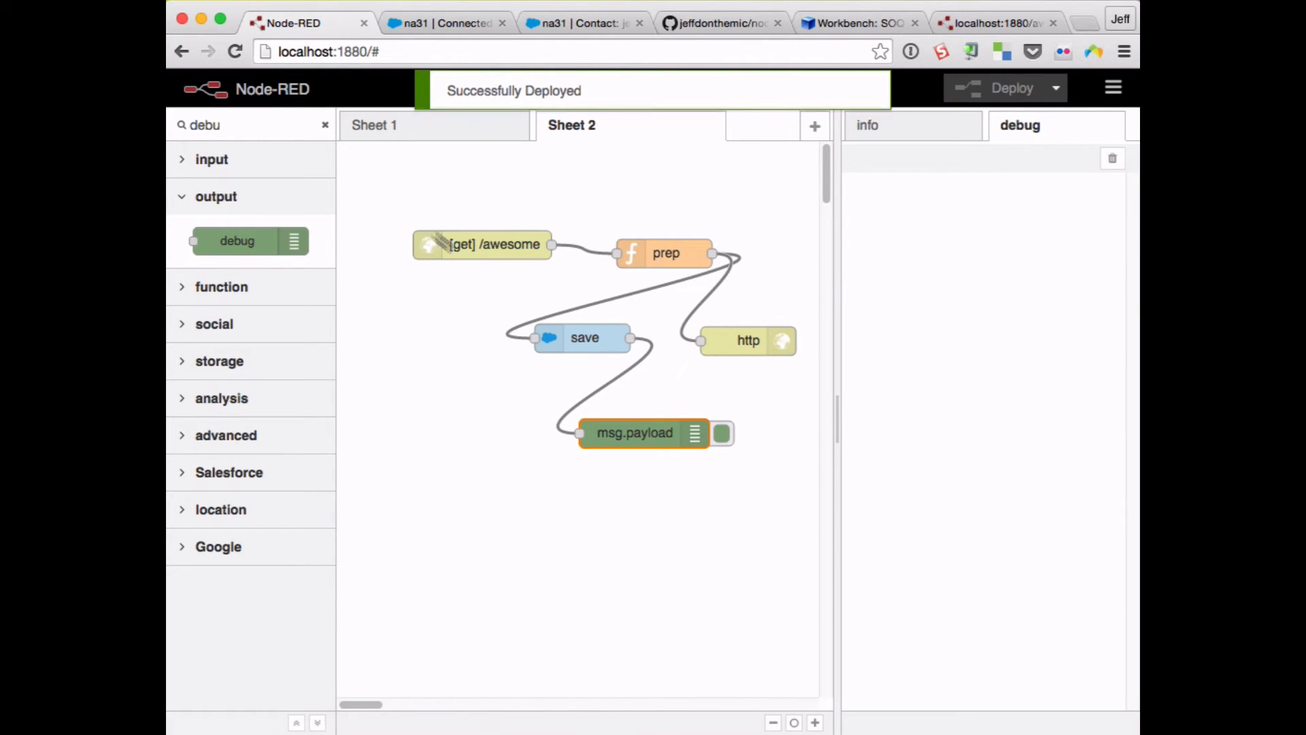
pyautogui.click(992, 23)
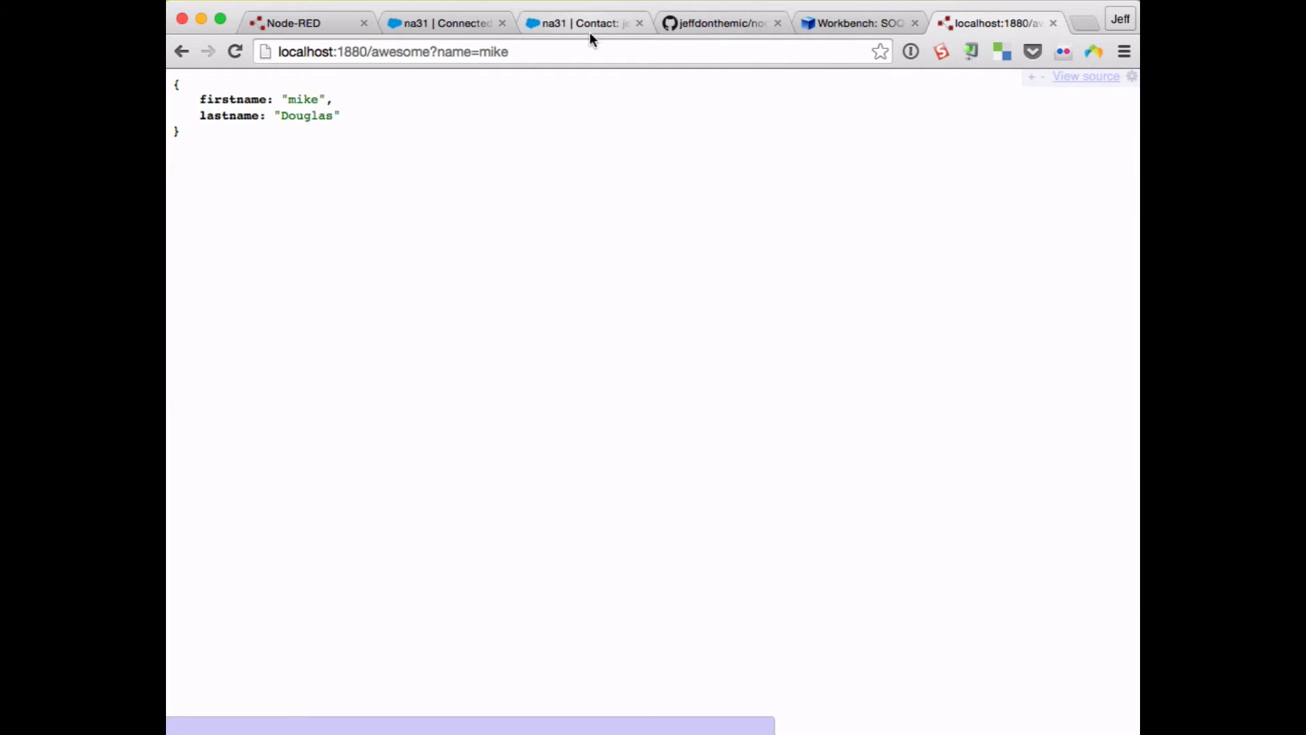
# - Check the debug output, open the newest contact in Salesforce Recent Contacts, and return to Node-RED
pyautogui.click(294, 23)
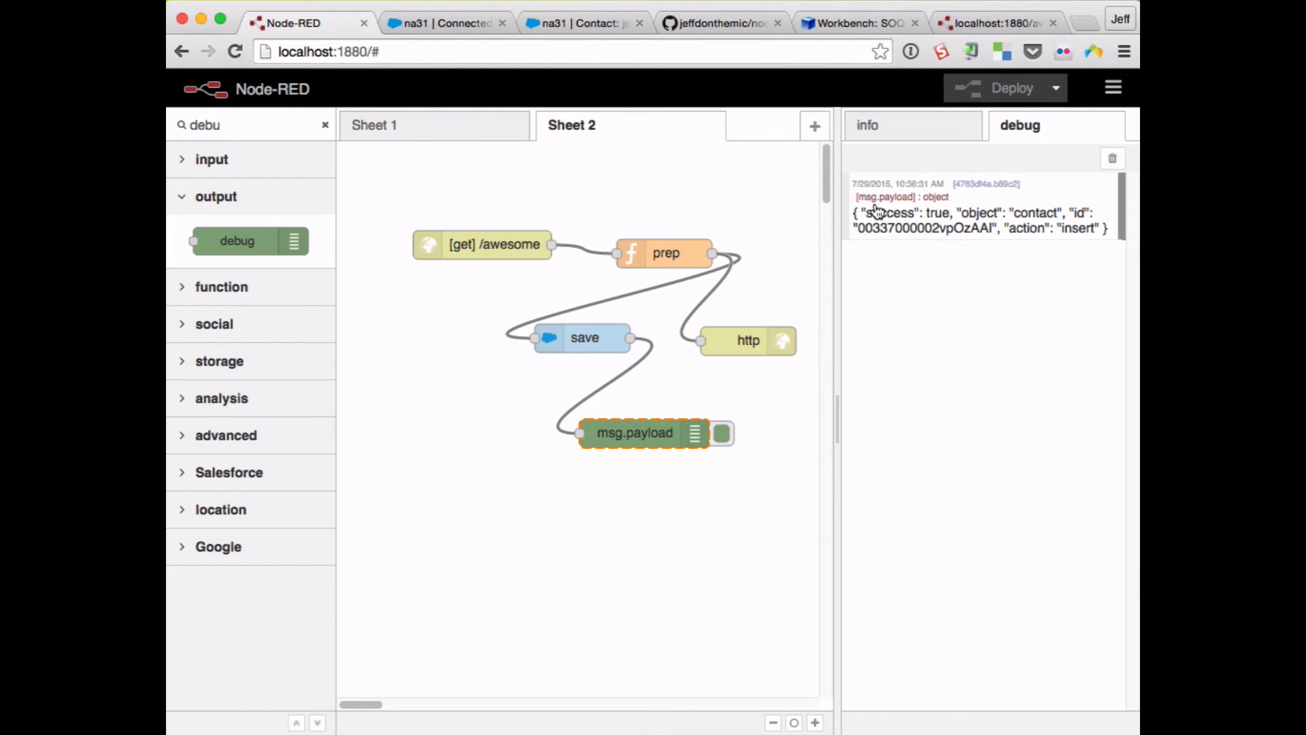
pyautogui.moveTo(927, 223)
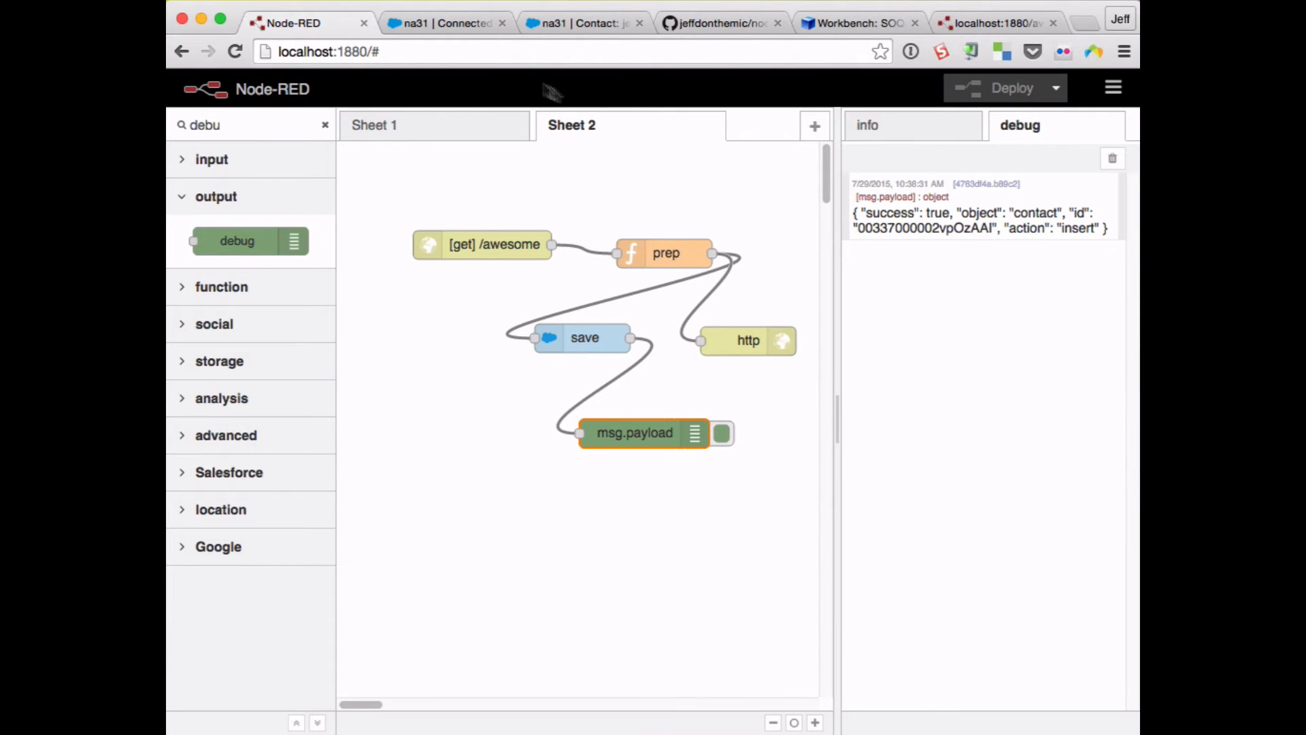
pyautogui.click(446, 23)
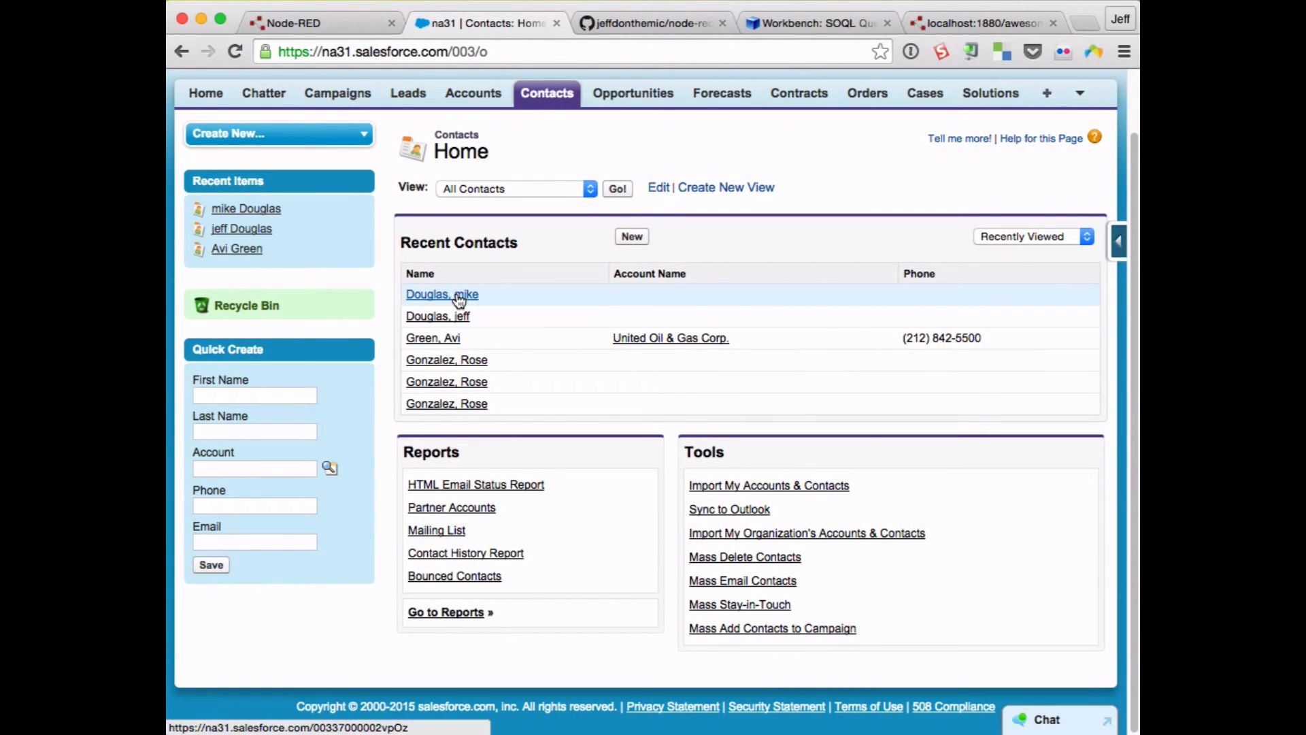
pyautogui.click(443, 293)
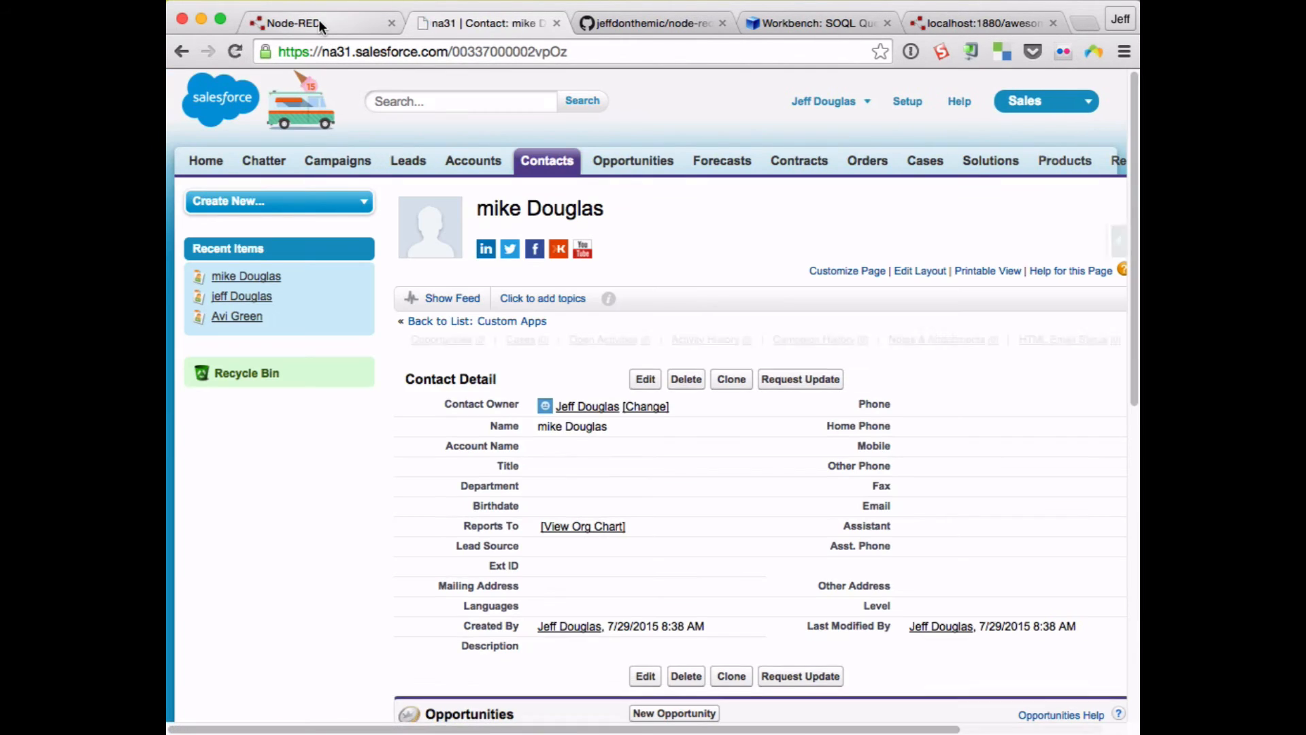
pyautogui.click(291, 23)
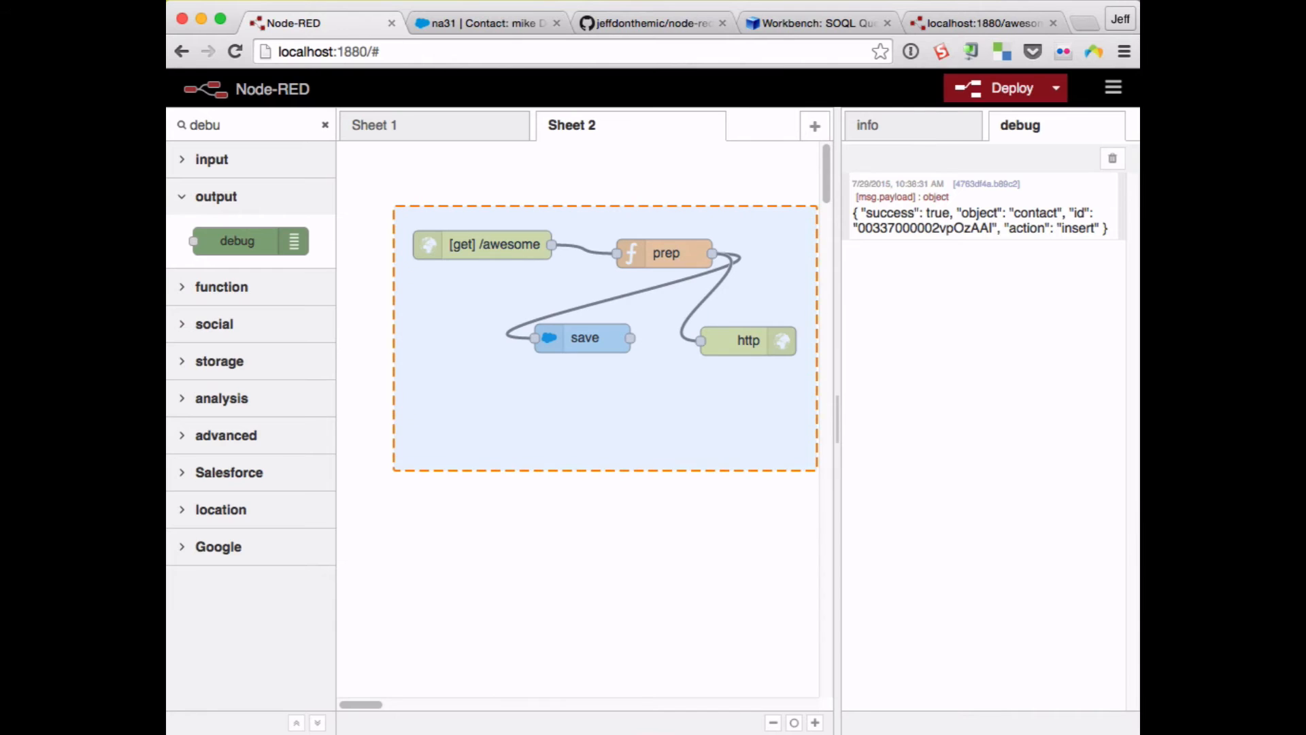
# - Delete the existing flow from Sheet 2 and filter the palette for dml
pyautogui.click(584, 337)
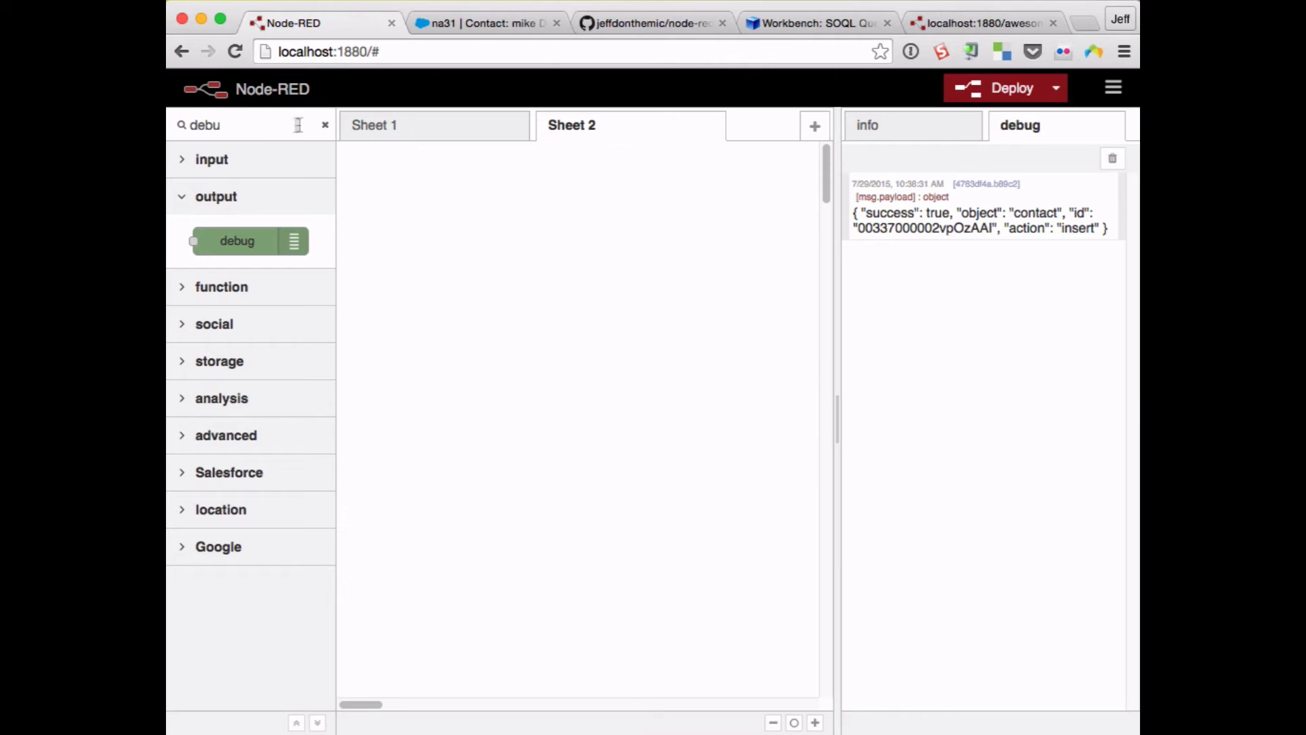
pyautogui.write('d')
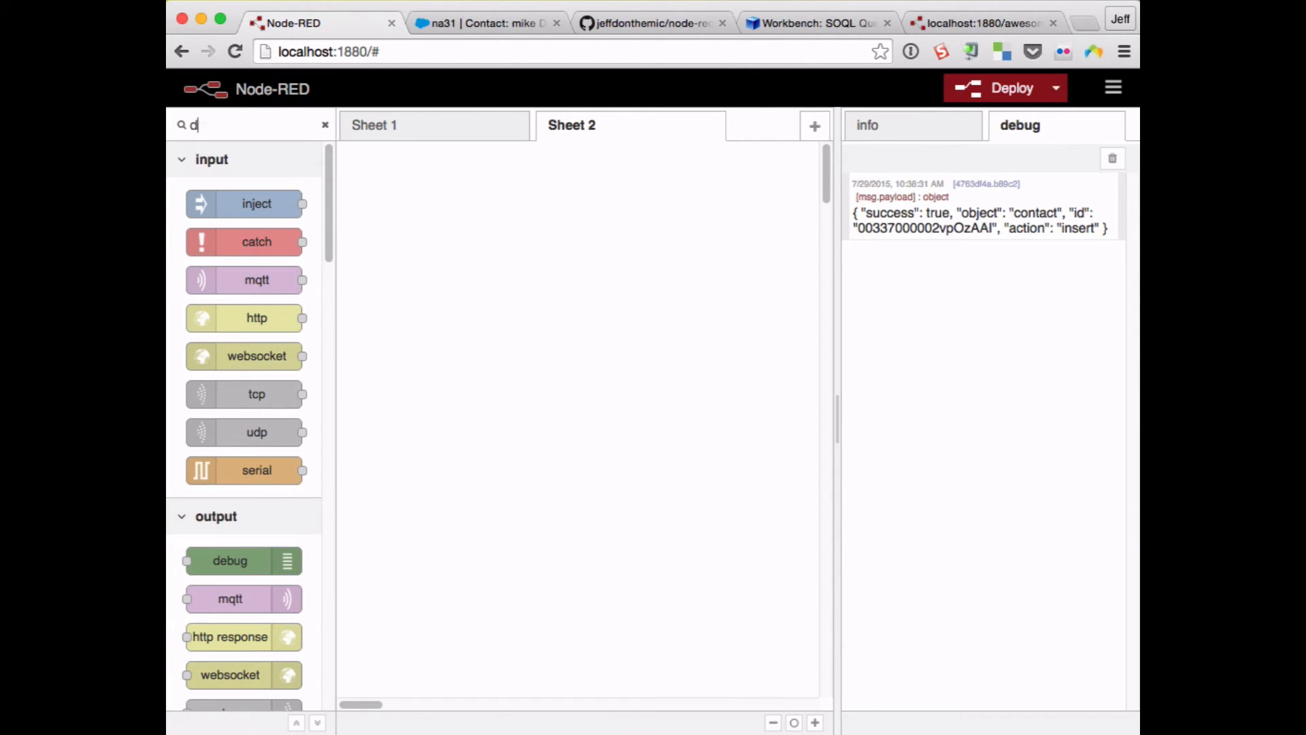
pyautogui.write('ml')
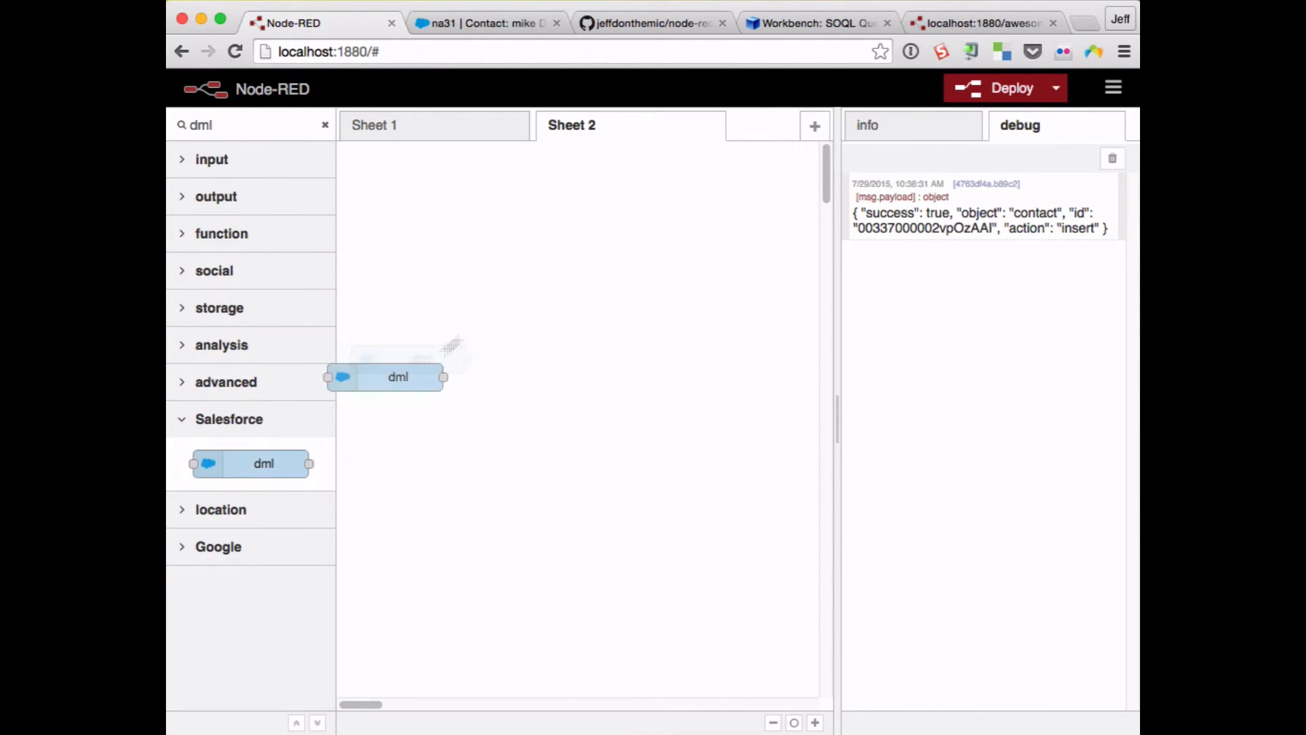
# - Configure the new dml node as upsert on the Contact object using the production connection
pyautogui.doubleClick(397, 377)
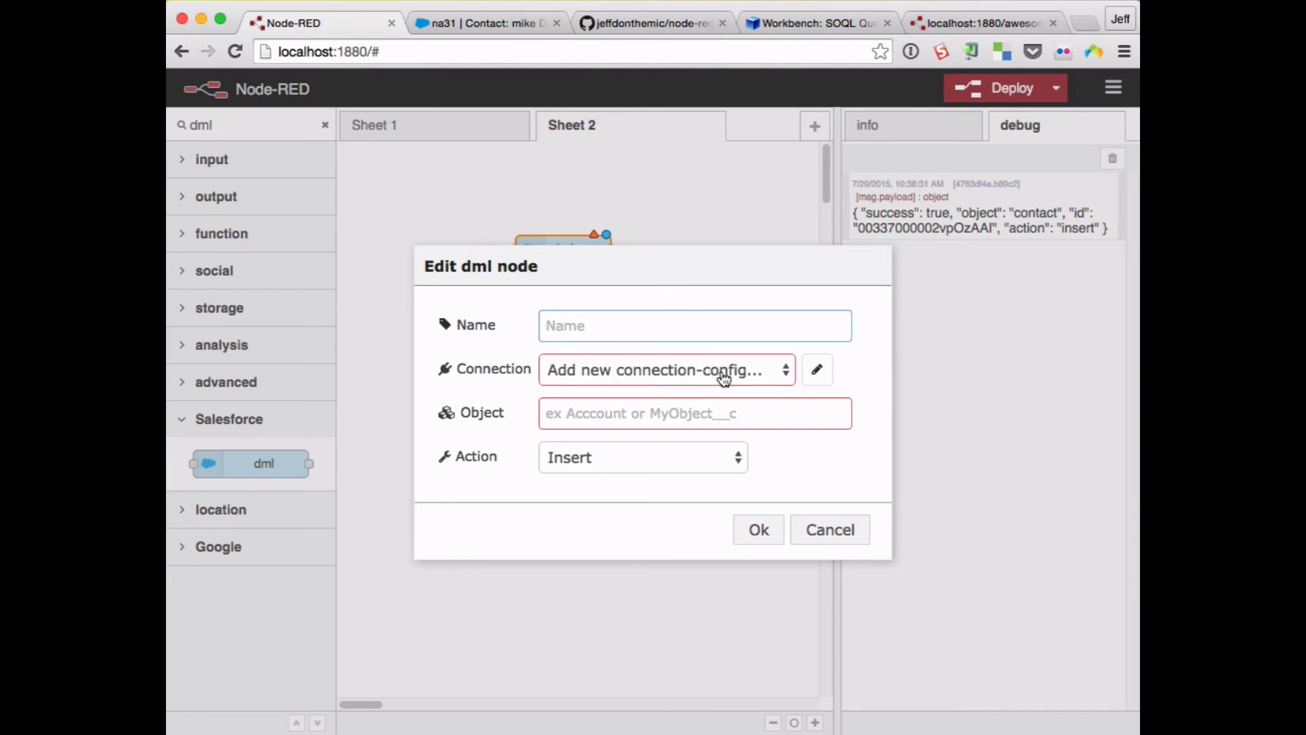
pyautogui.click(666, 369)
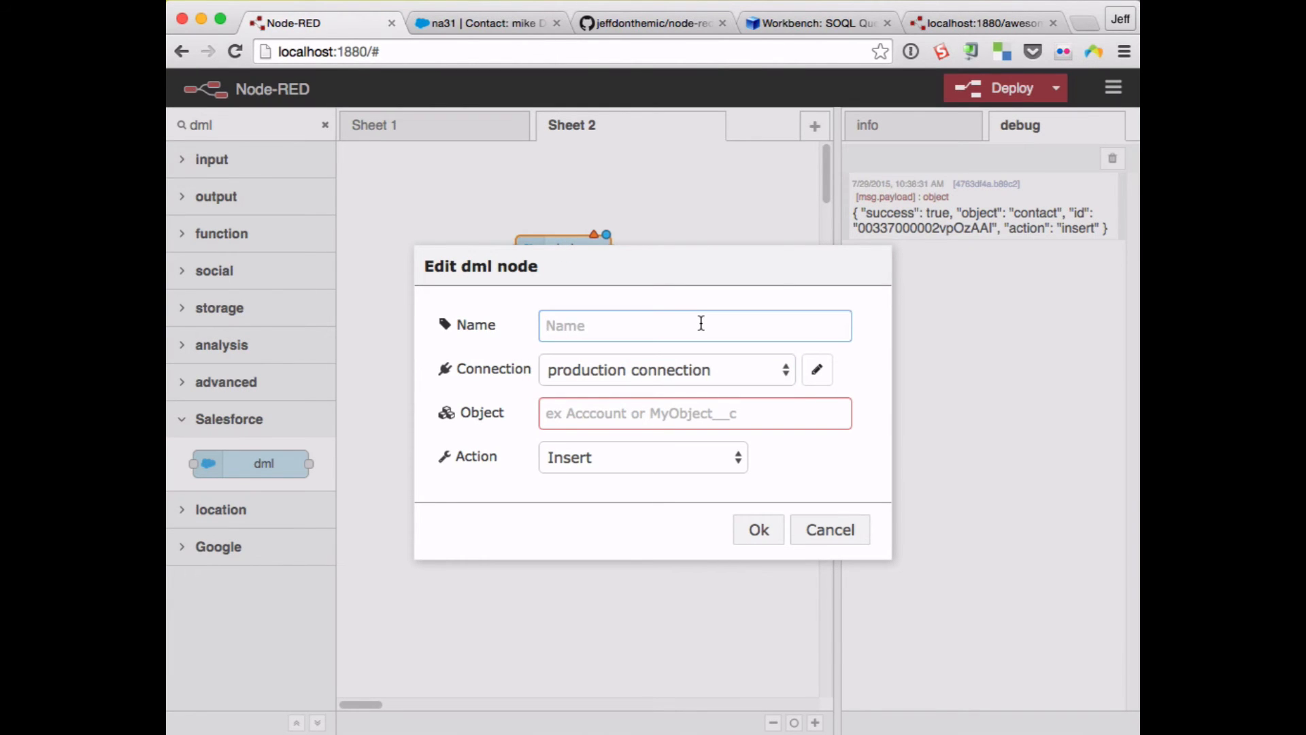
pyautogui.write('upsert')
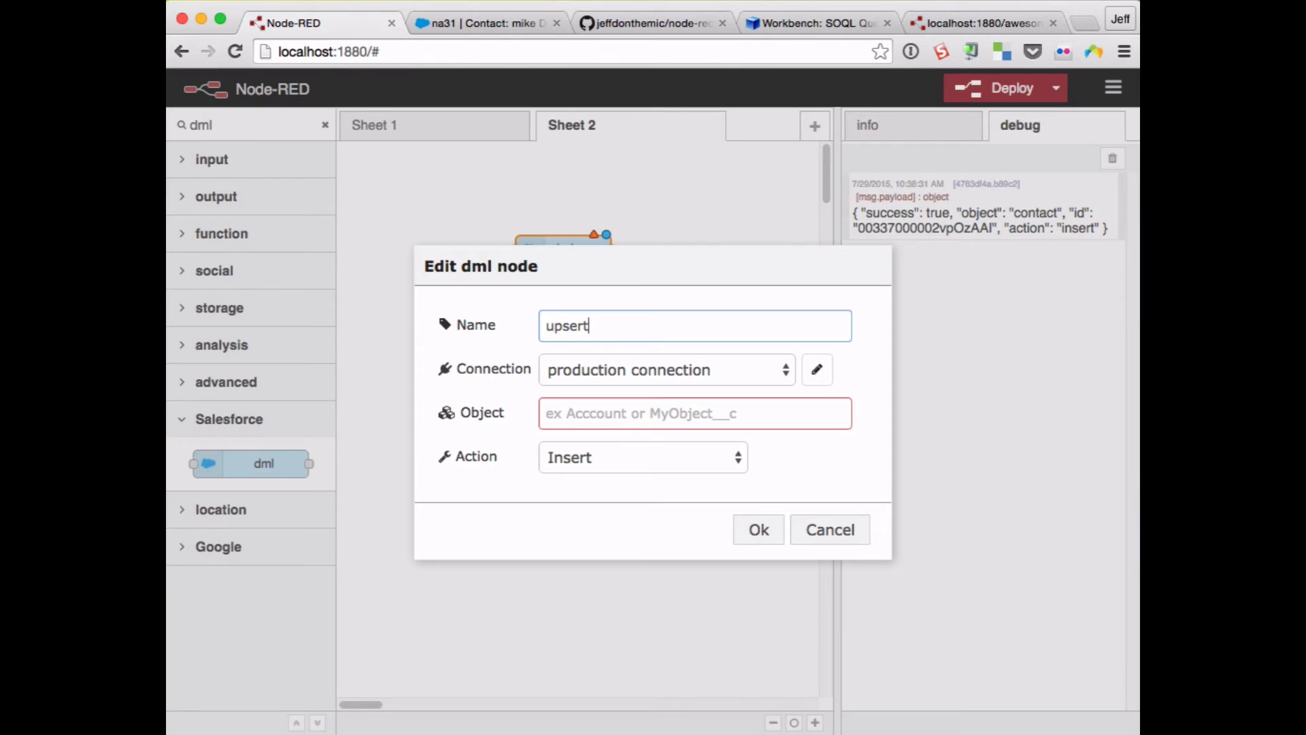
pyautogui.write('Contact')
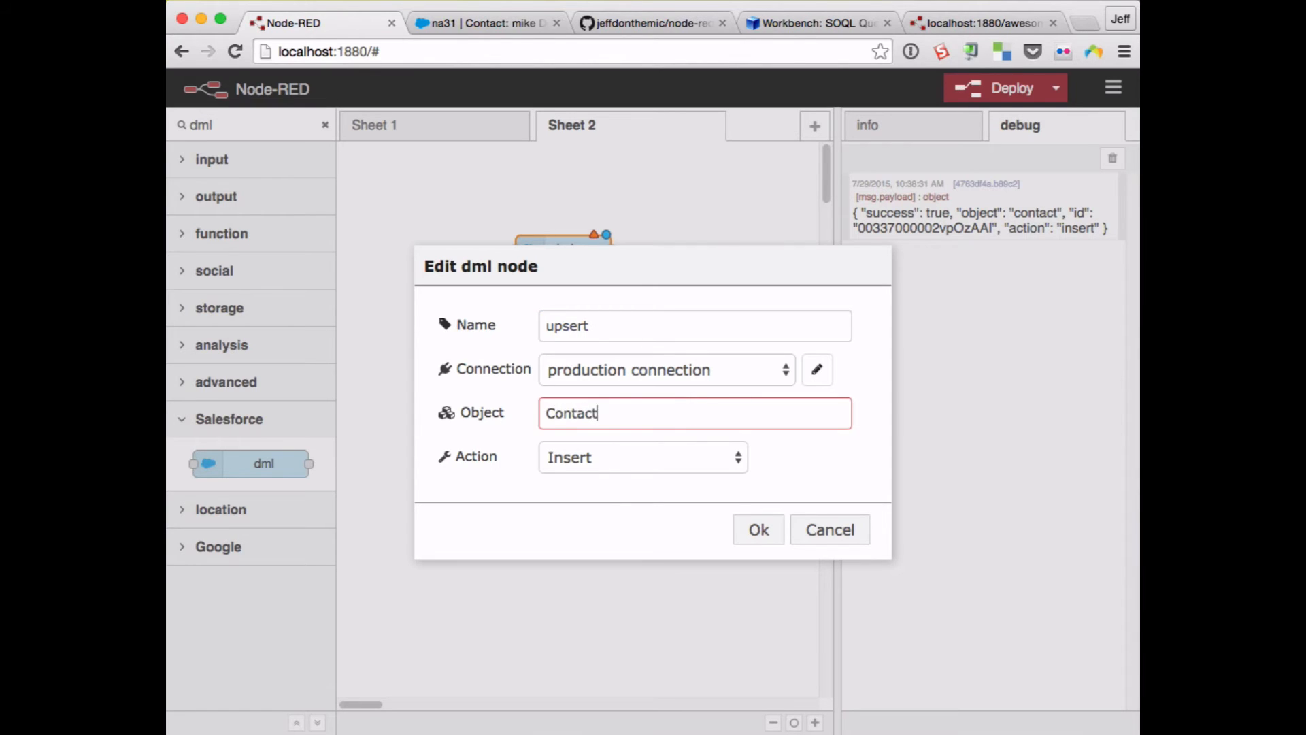
pyautogui.click(641, 457)
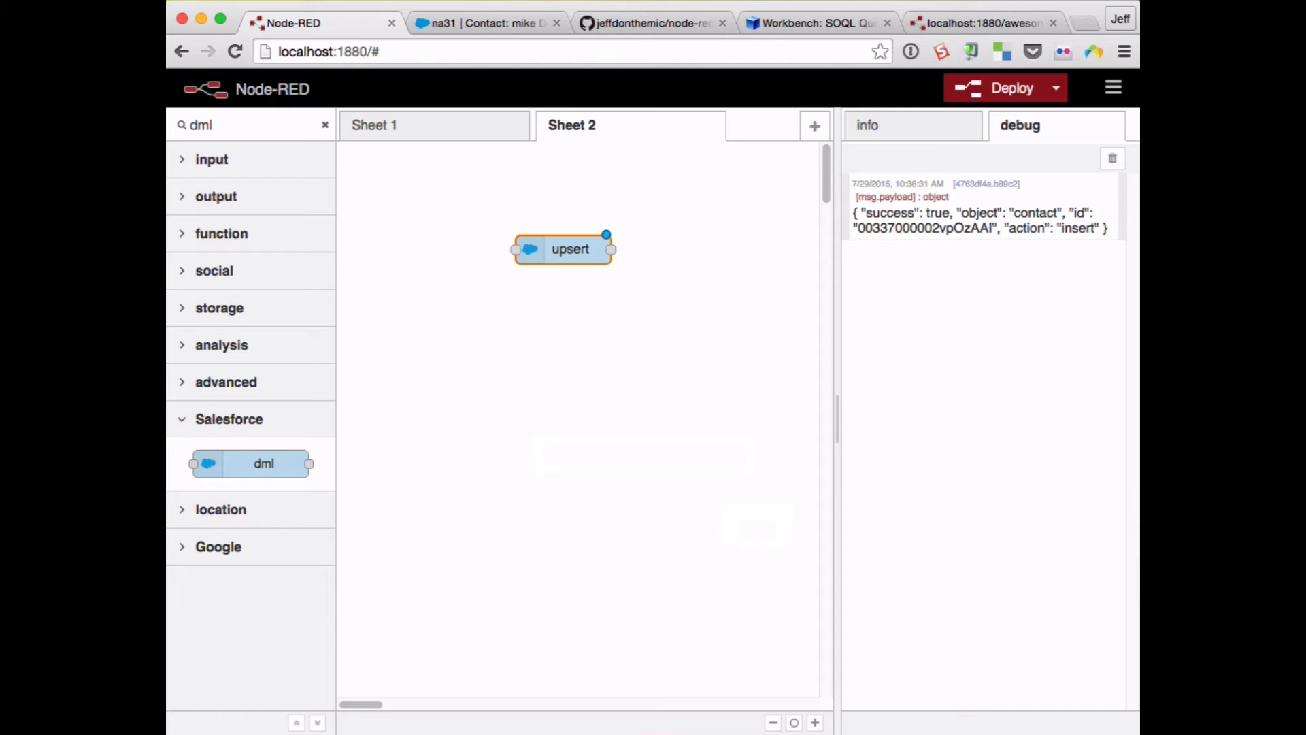
pyautogui.moveTo(556, 108)
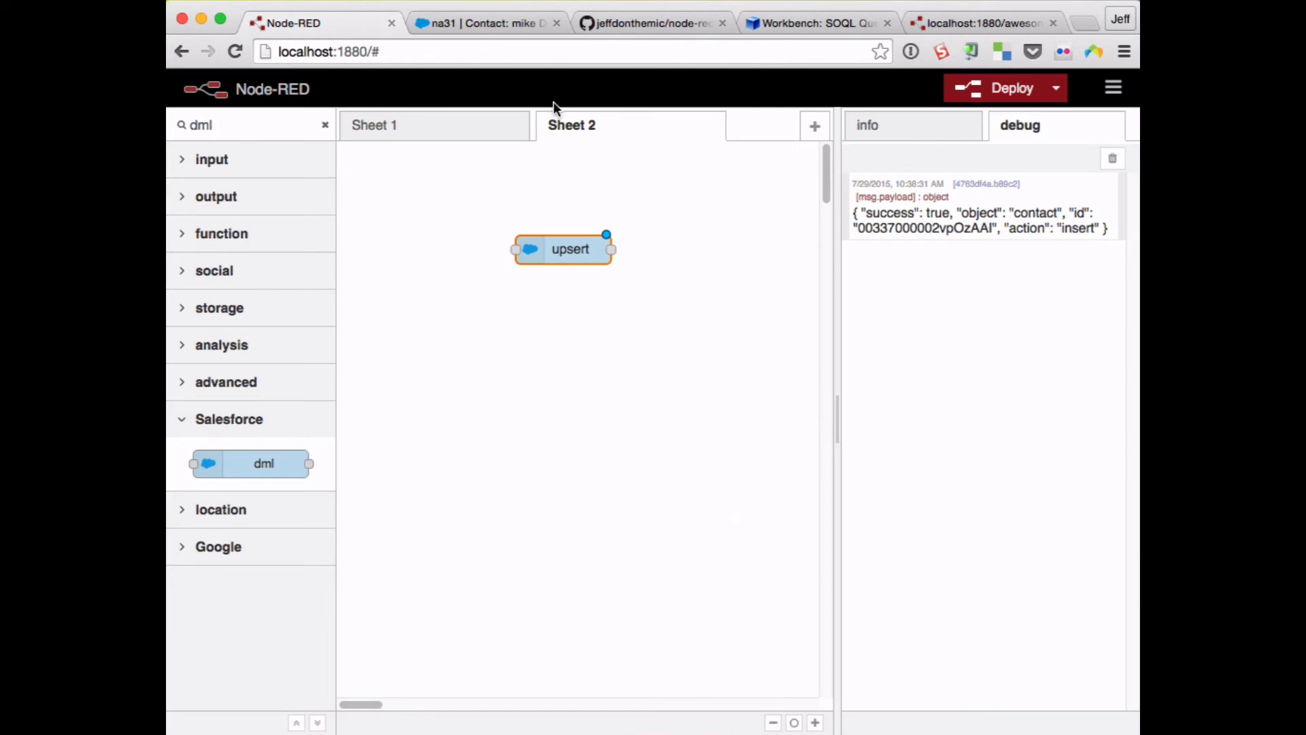
pyautogui.click(486, 23)
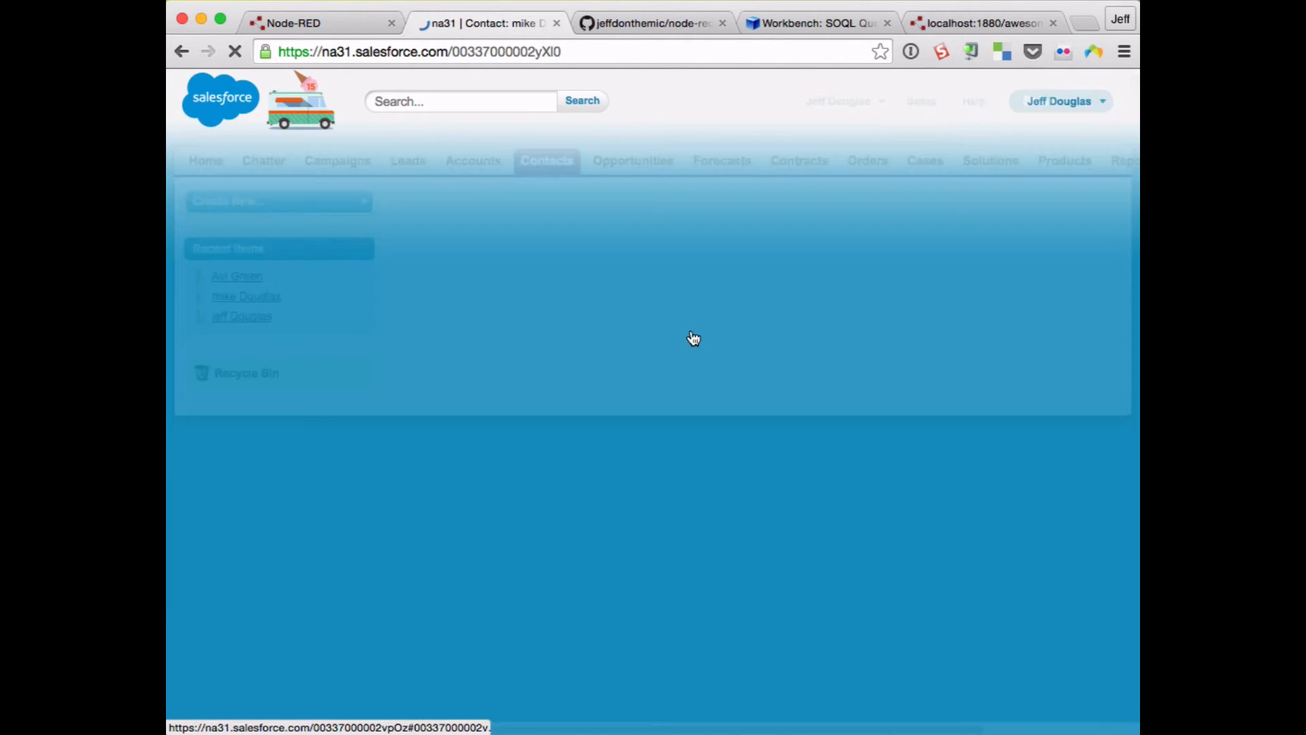
pyautogui.click(237, 277)
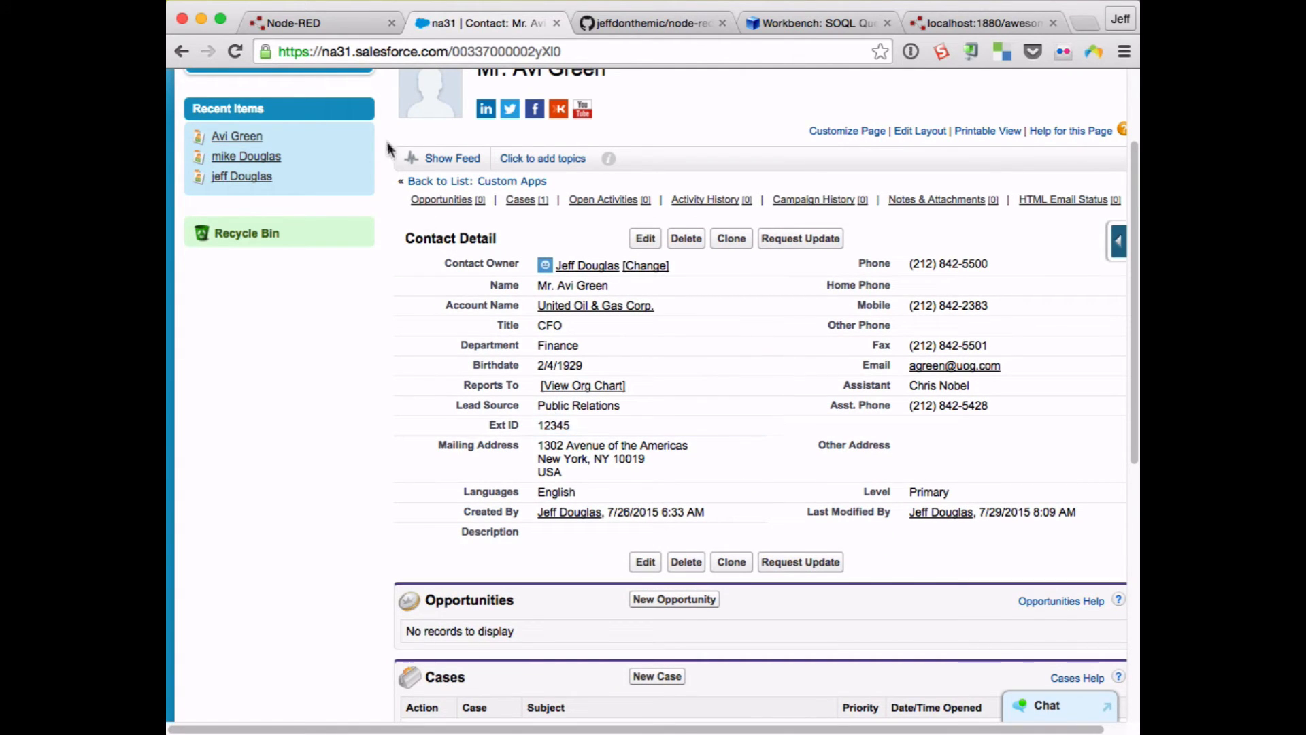
pyautogui.moveTo(330, 25)
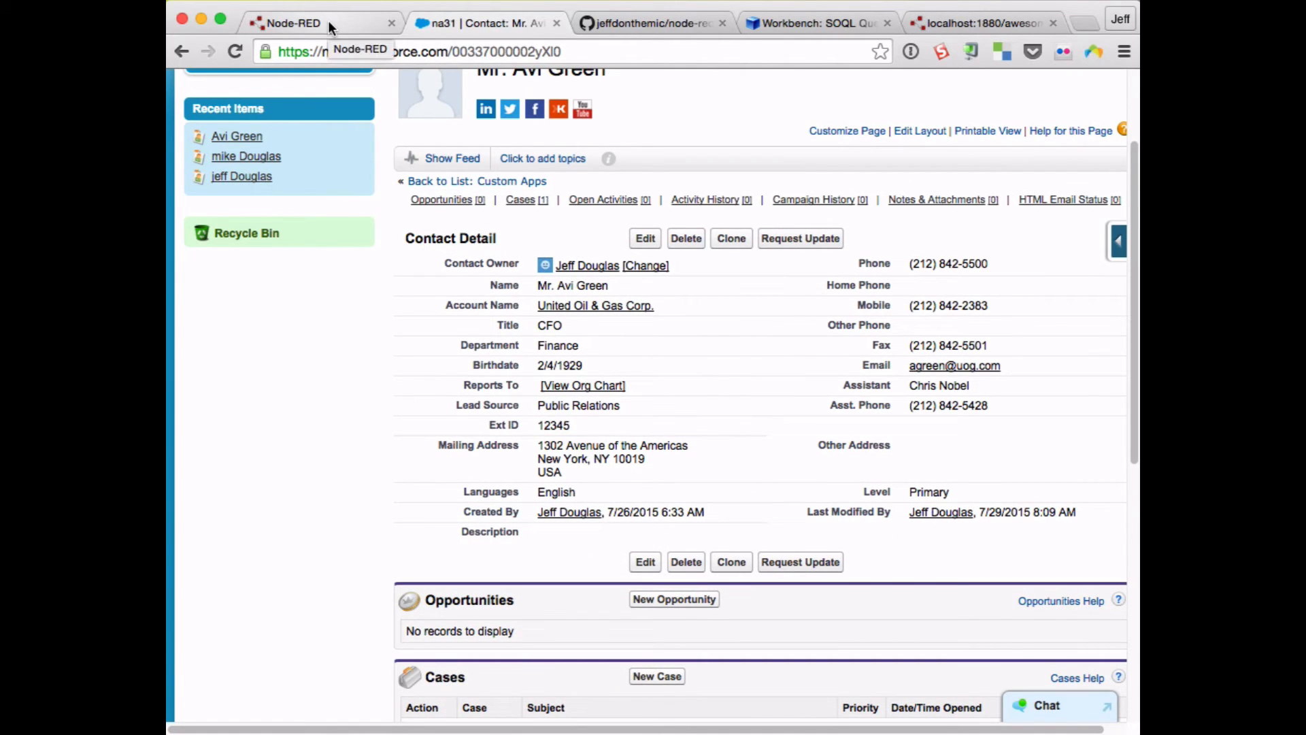
pyautogui.click(292, 23)
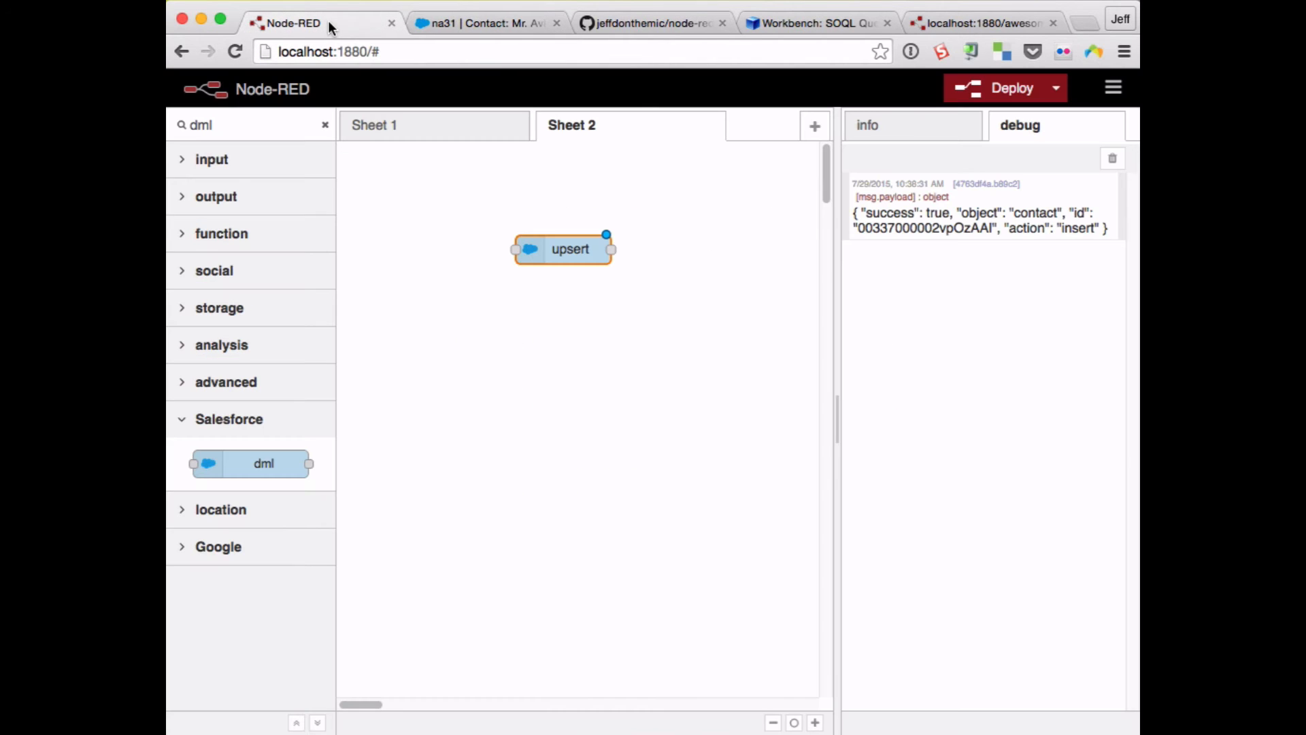
# - Reset the palette filter and place a function node on Sheet 2
pyautogui.click(325, 125)
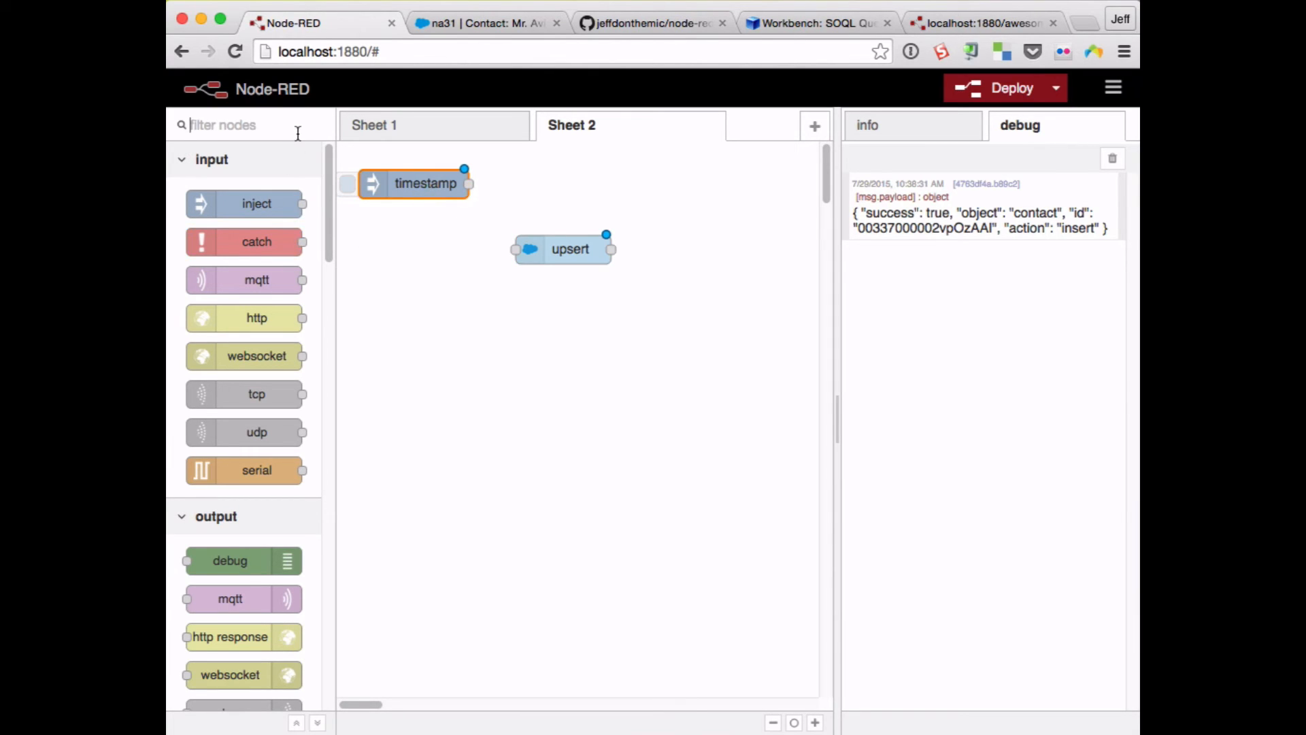
pyautogui.write('func')
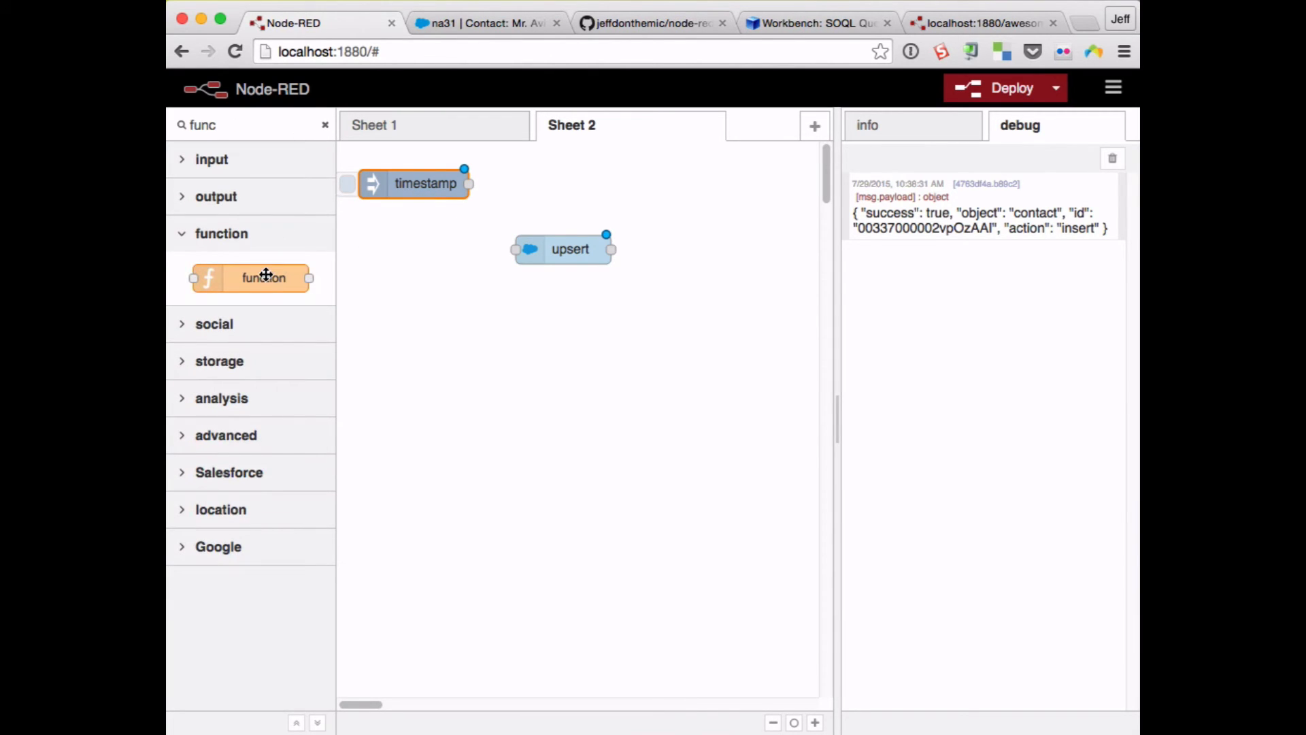
pyautogui.moveTo(263, 278); pyautogui.dragTo(613, 172)
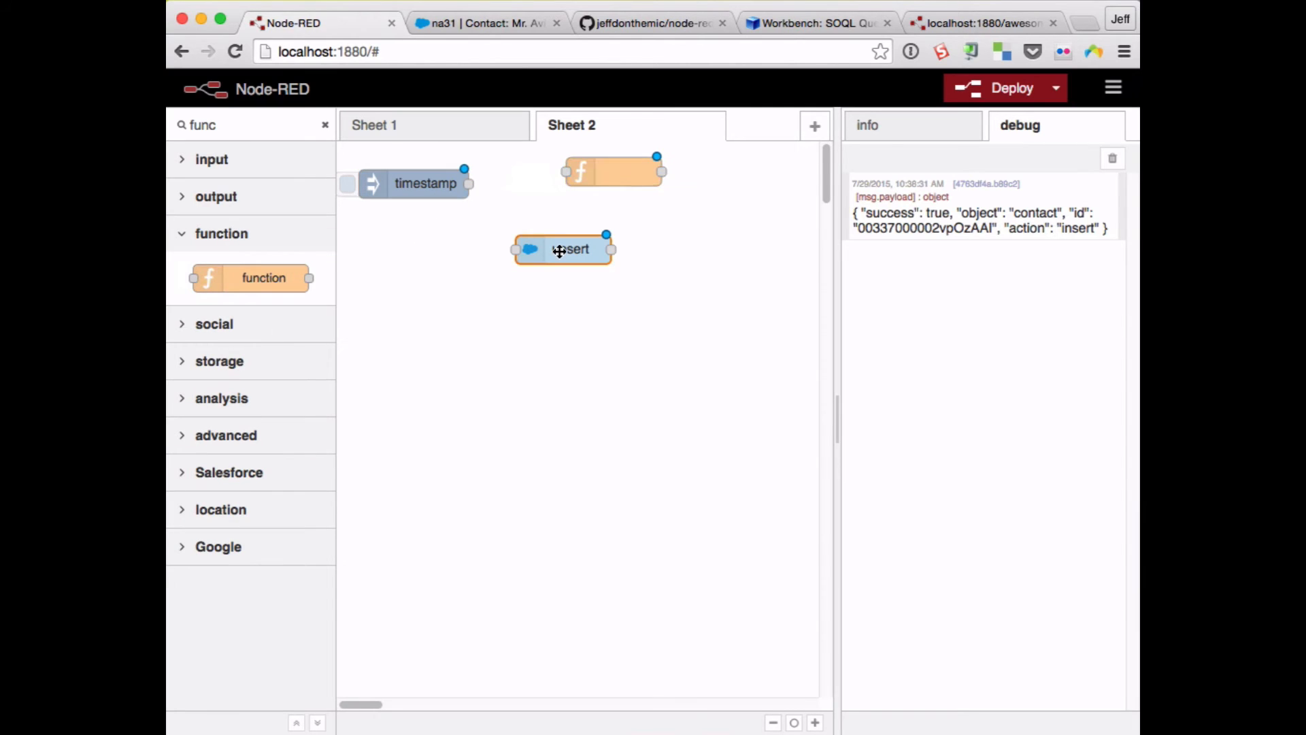
# - Copy the sample external-id payload from the upsert node's info tab
pyautogui.click(570, 248)
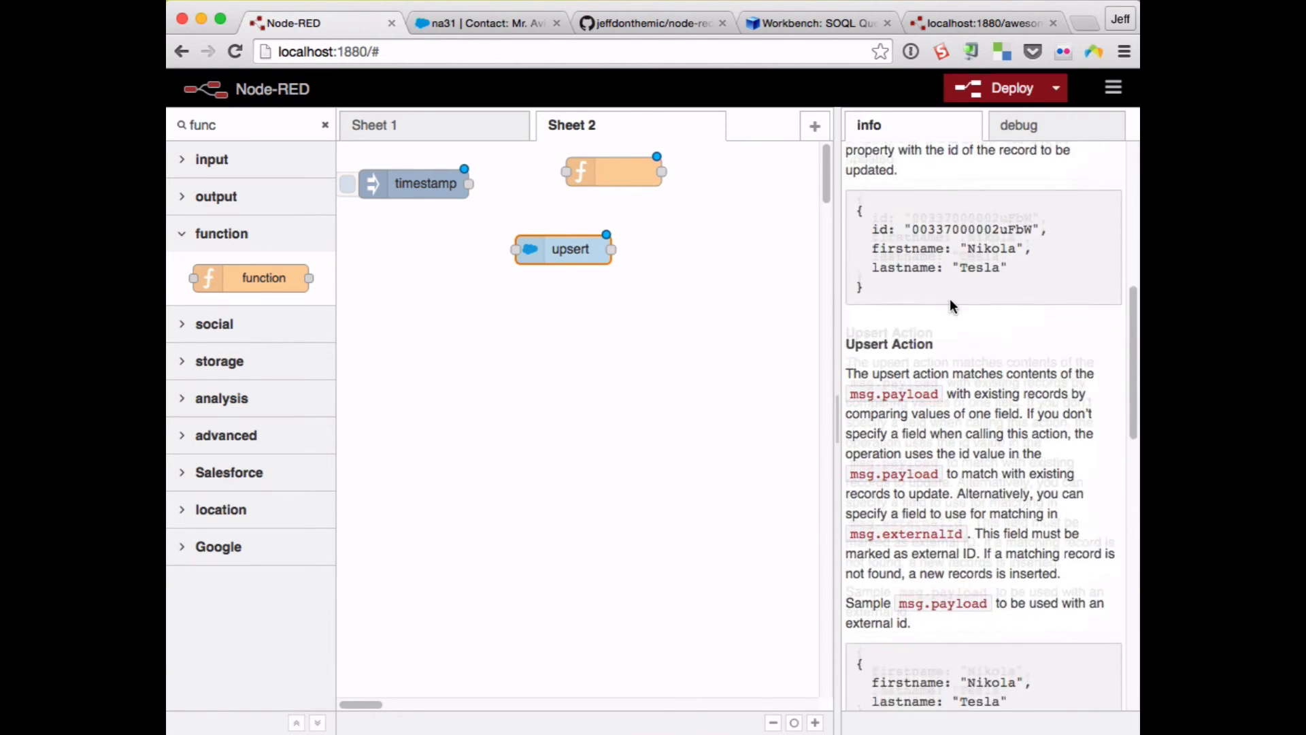
pyautogui.scroll(-3)
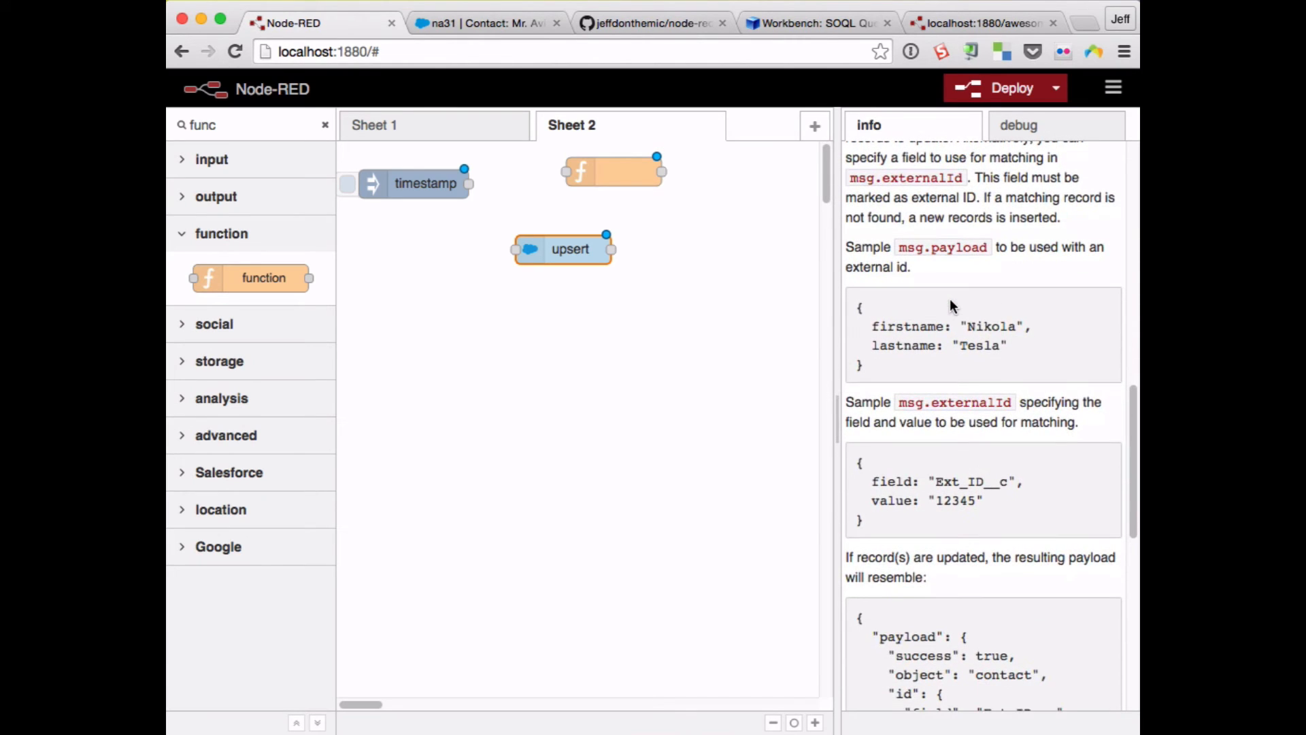
pyautogui.moveTo(863, 309); pyautogui.dragTo(866, 349)
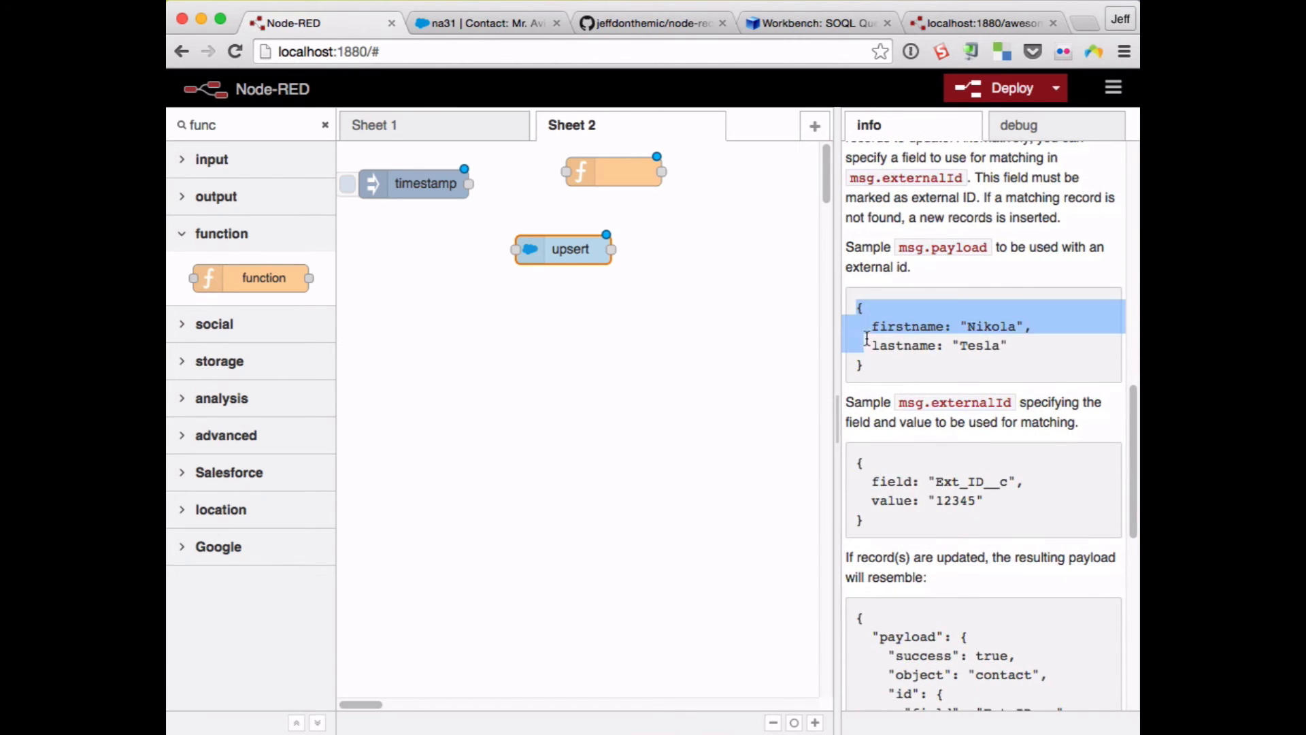
pyautogui.press('Cmd+c')
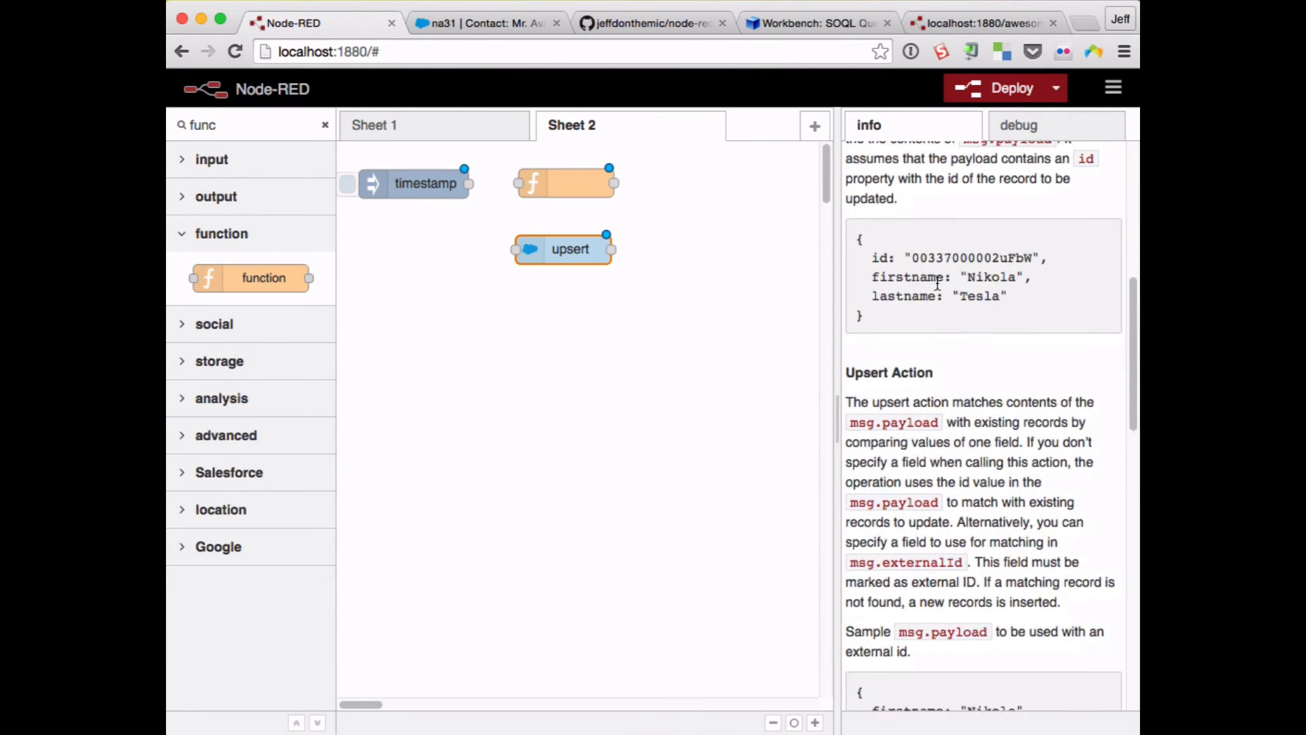
pyautogui.scroll(-3)
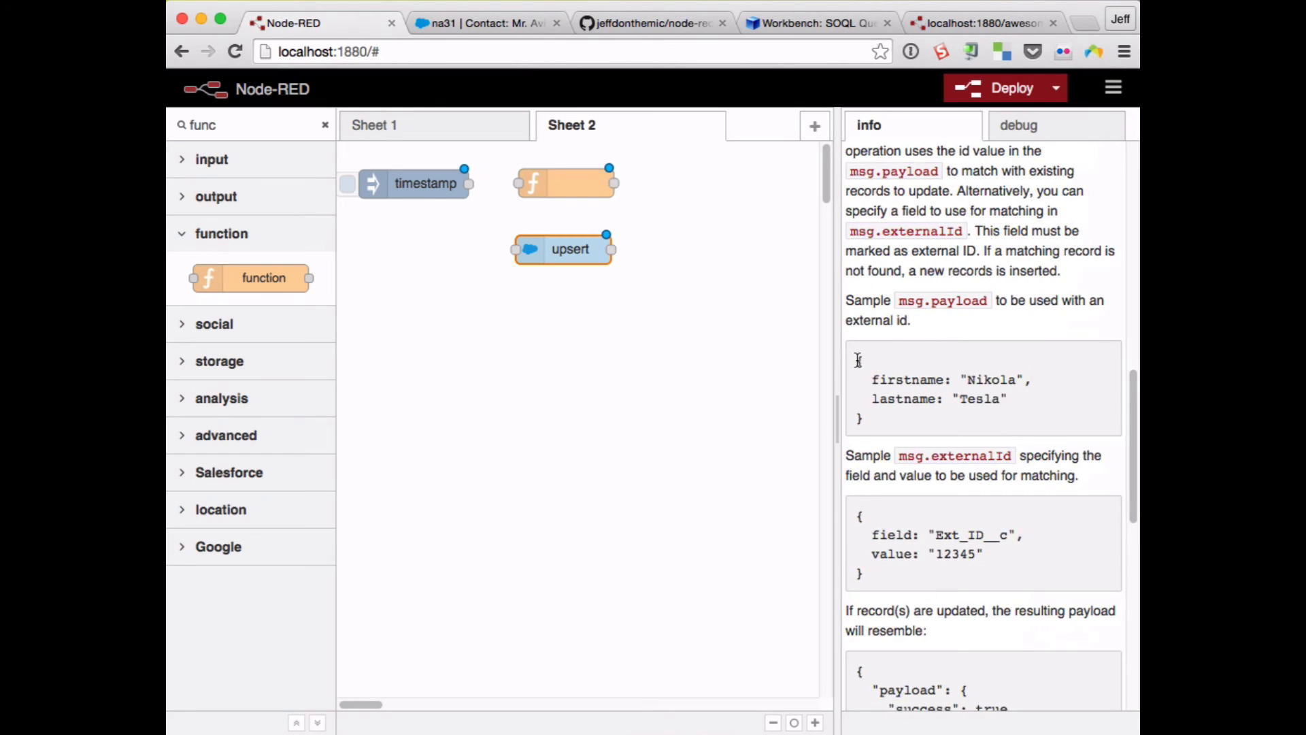
pyautogui.rightClick(916, 392)
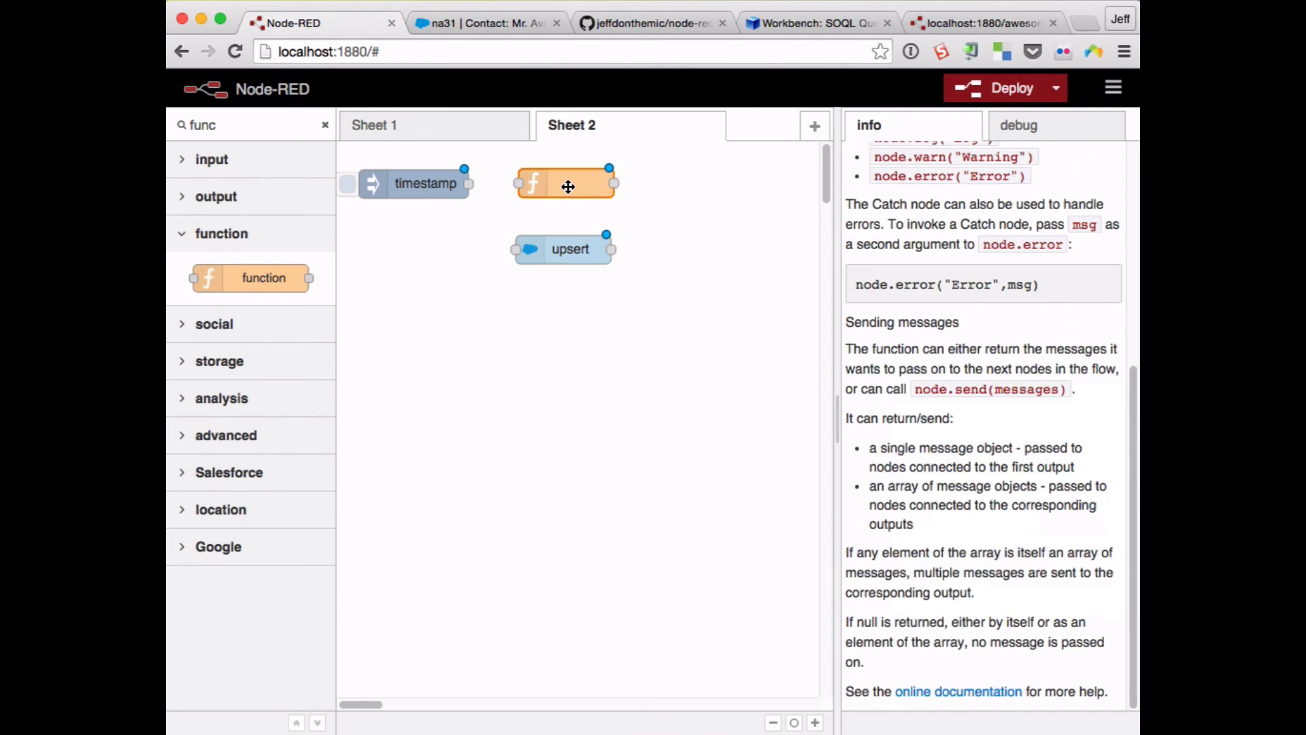
# - Set the function code to msg.payload = { firstname: 'Nikola', lastname: 'Tesla' } and confirm
pyautogui.doubleClick(565, 184)
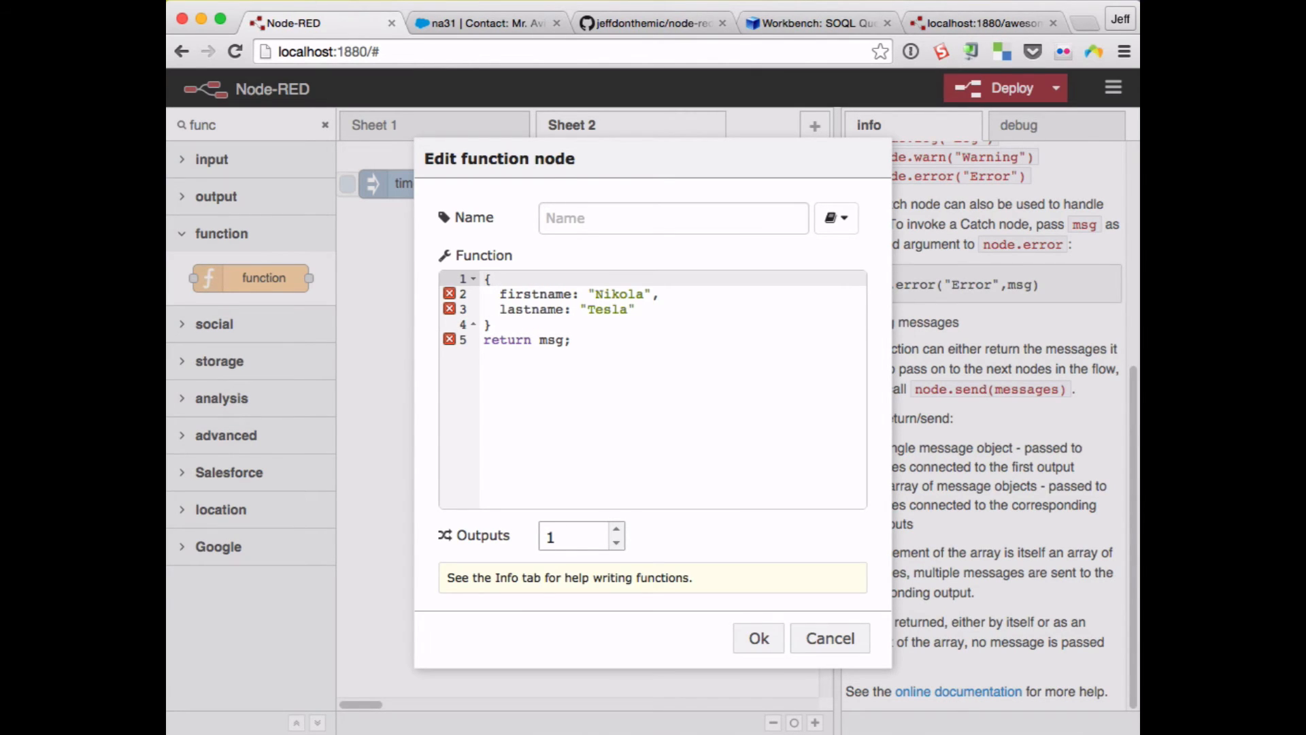
pyautogui.write('msg.payl')
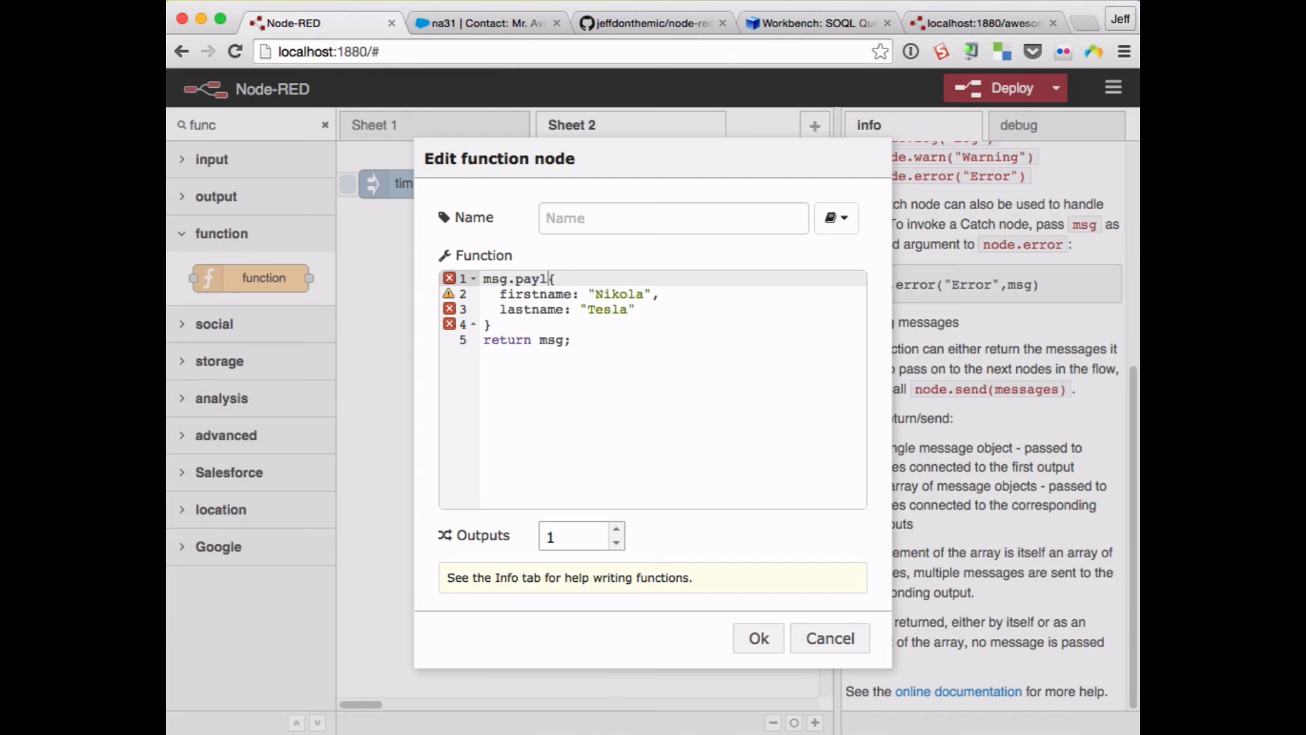
pyautogui.write('oad =')
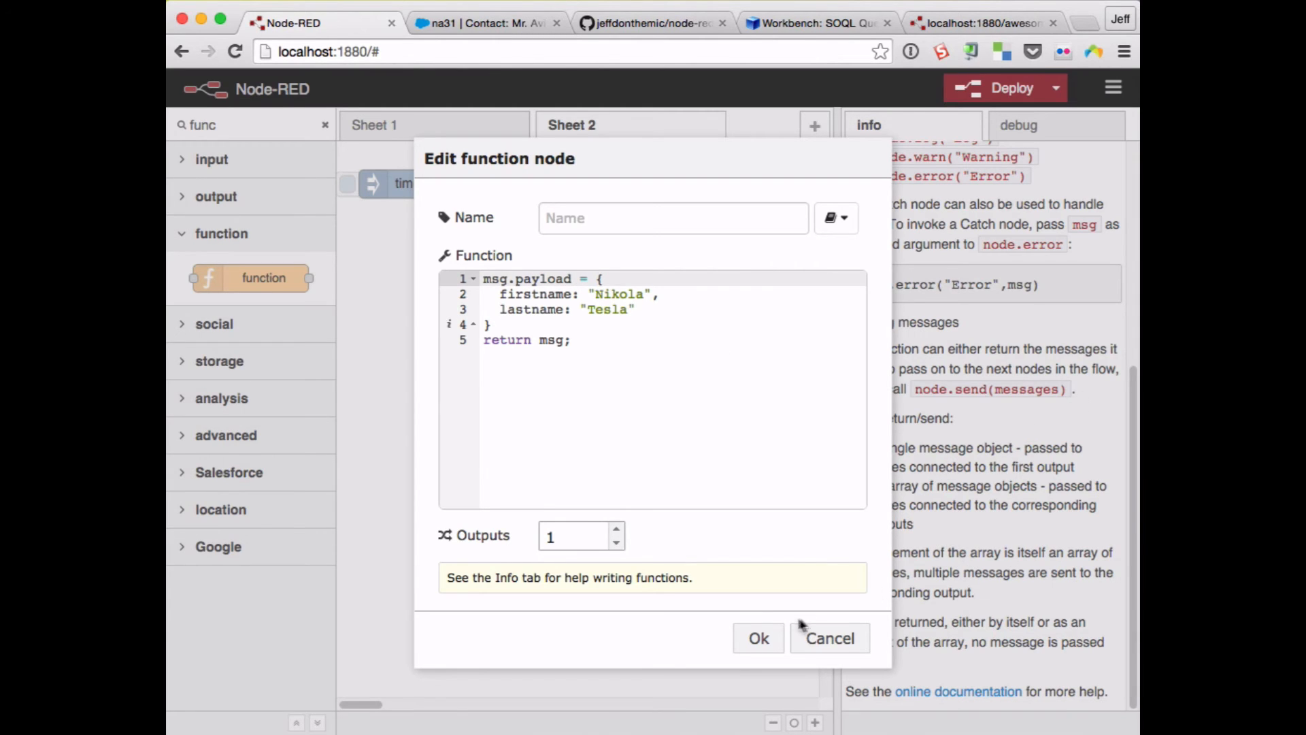
pyautogui.click(828, 637)
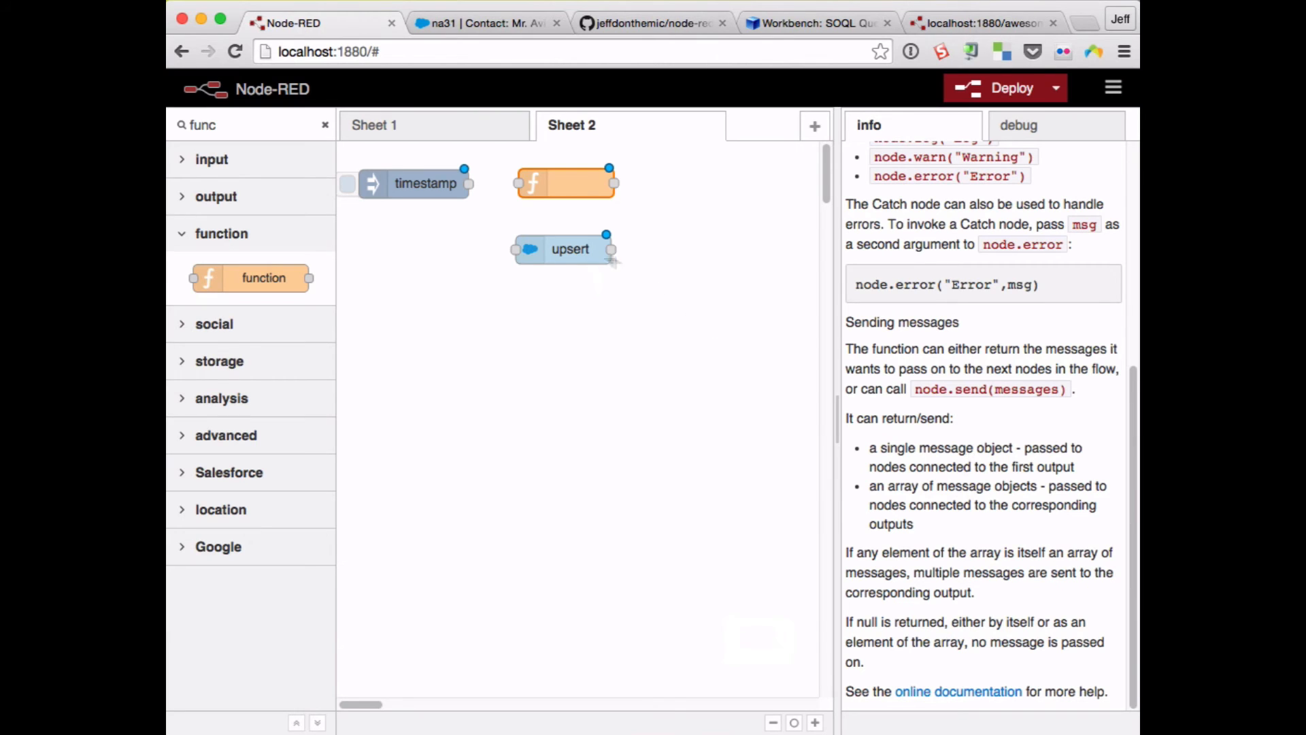
pyautogui.scroll(-3)
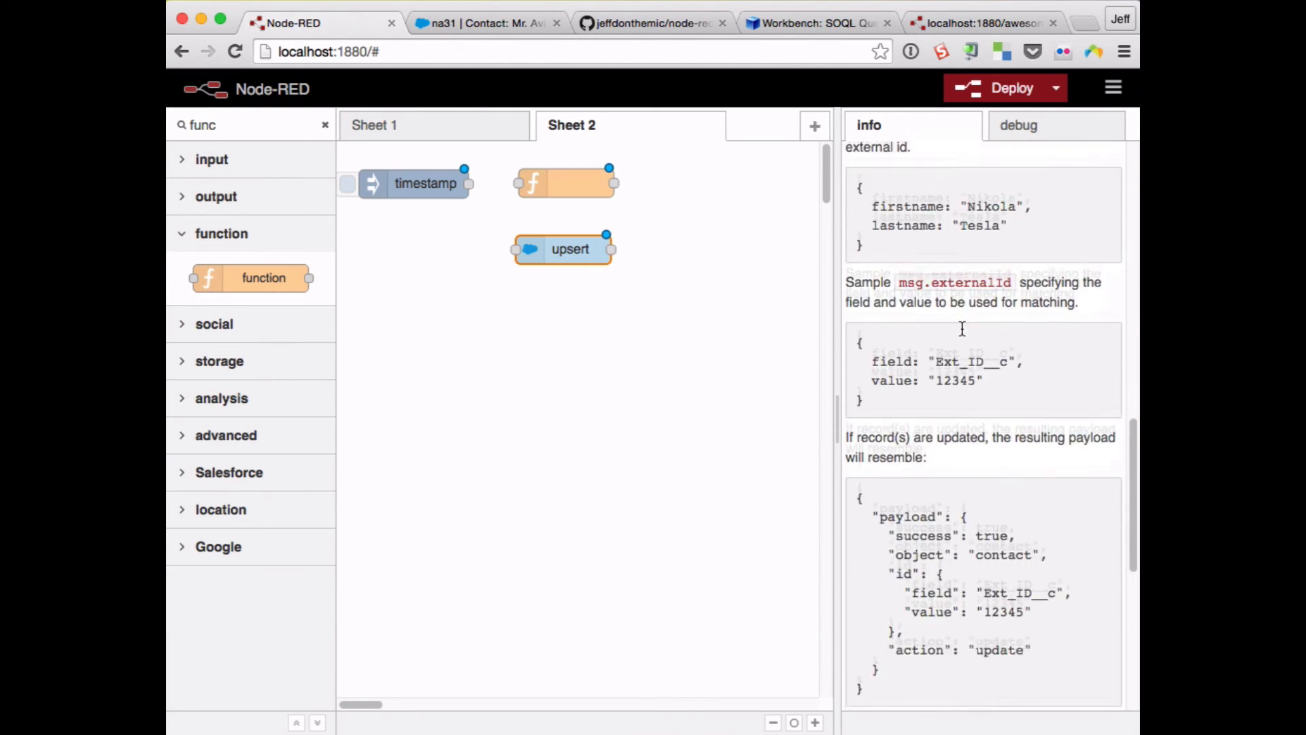
pyautogui.scroll(-3)
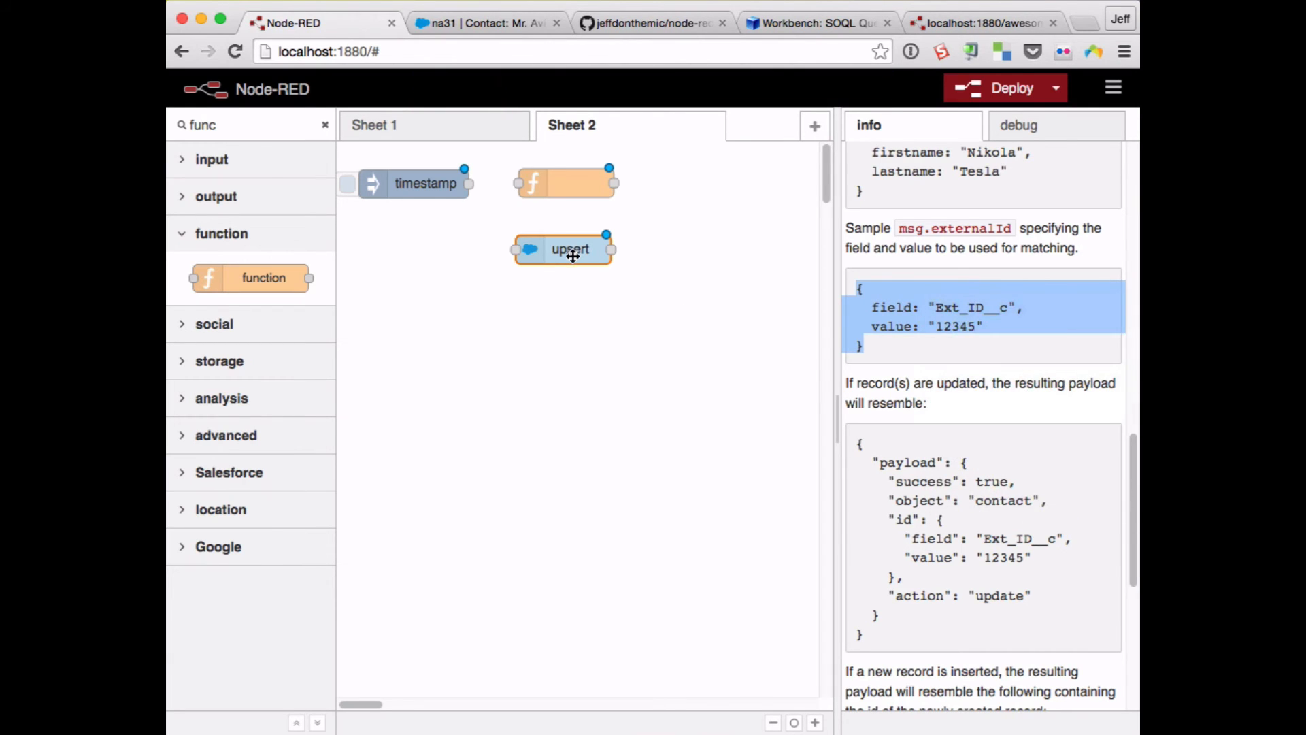
pyautogui.doubleClick(570, 249)
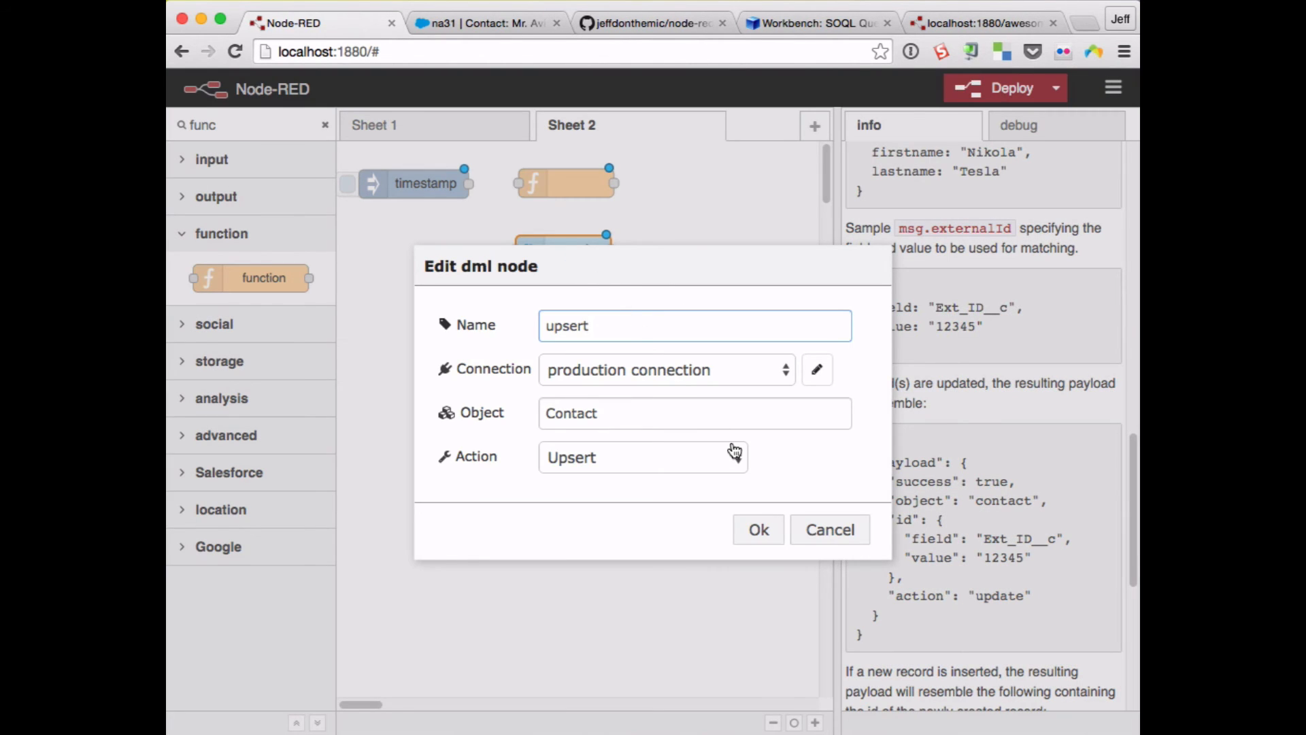
pyautogui.click(758, 529)
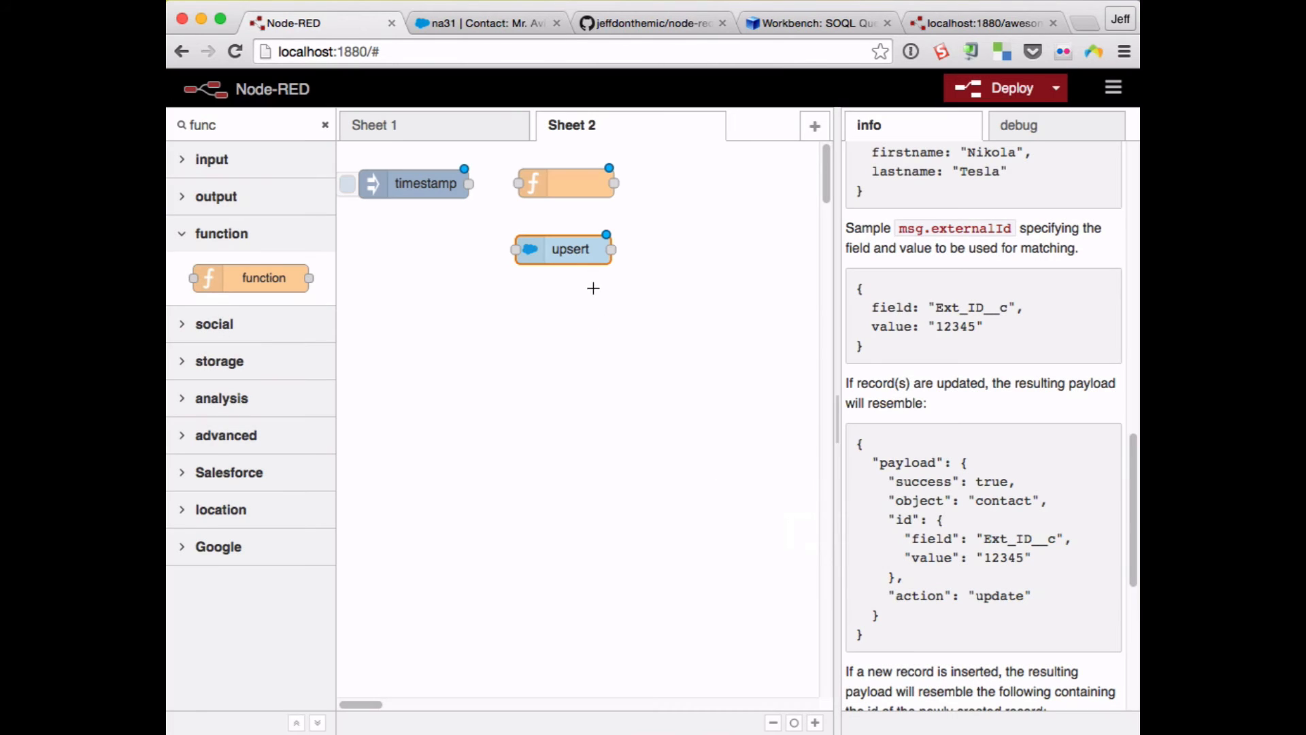
# - Add msg.externalId = { field: "Ext_ID__c", value: "12345" } to the function and name it prep
pyautogui.doubleClick(566, 182)
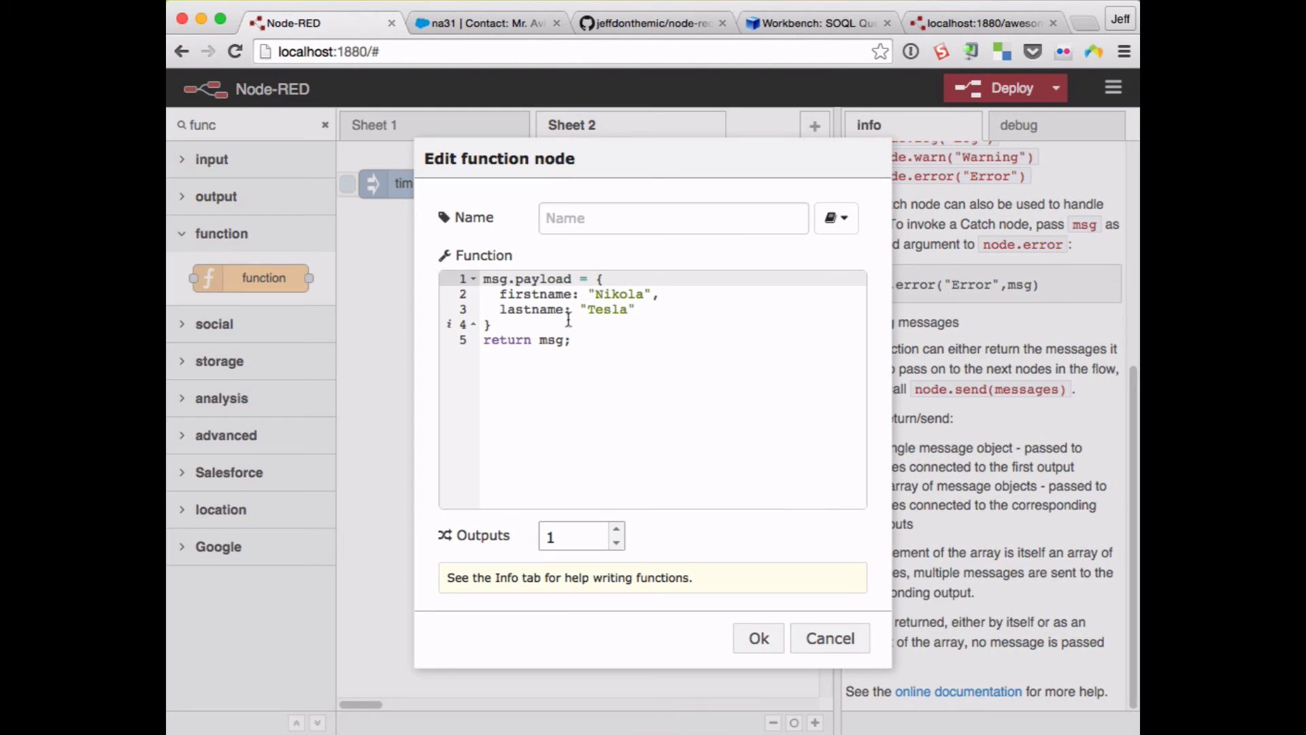
pyautogui.write('msg.external')
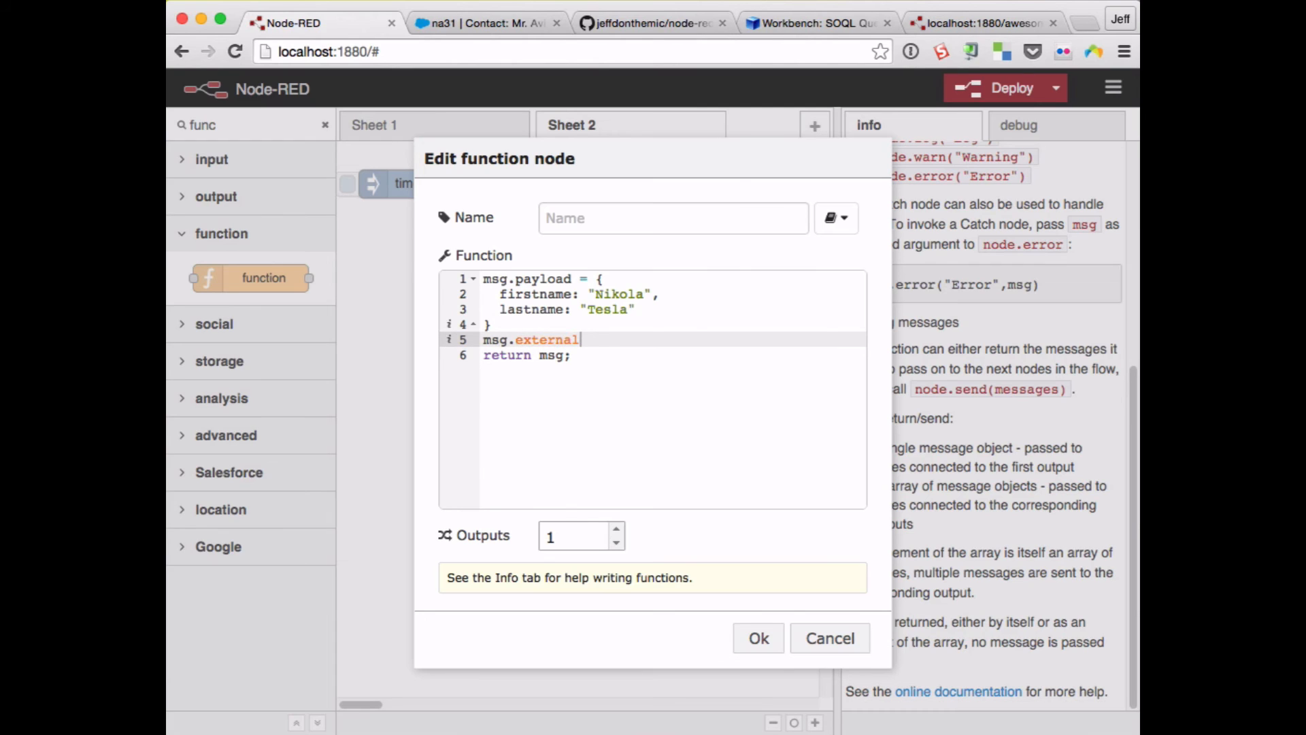
pyautogui.write('Id = {')
pyautogui.write('field: "Ext_ID__c",')
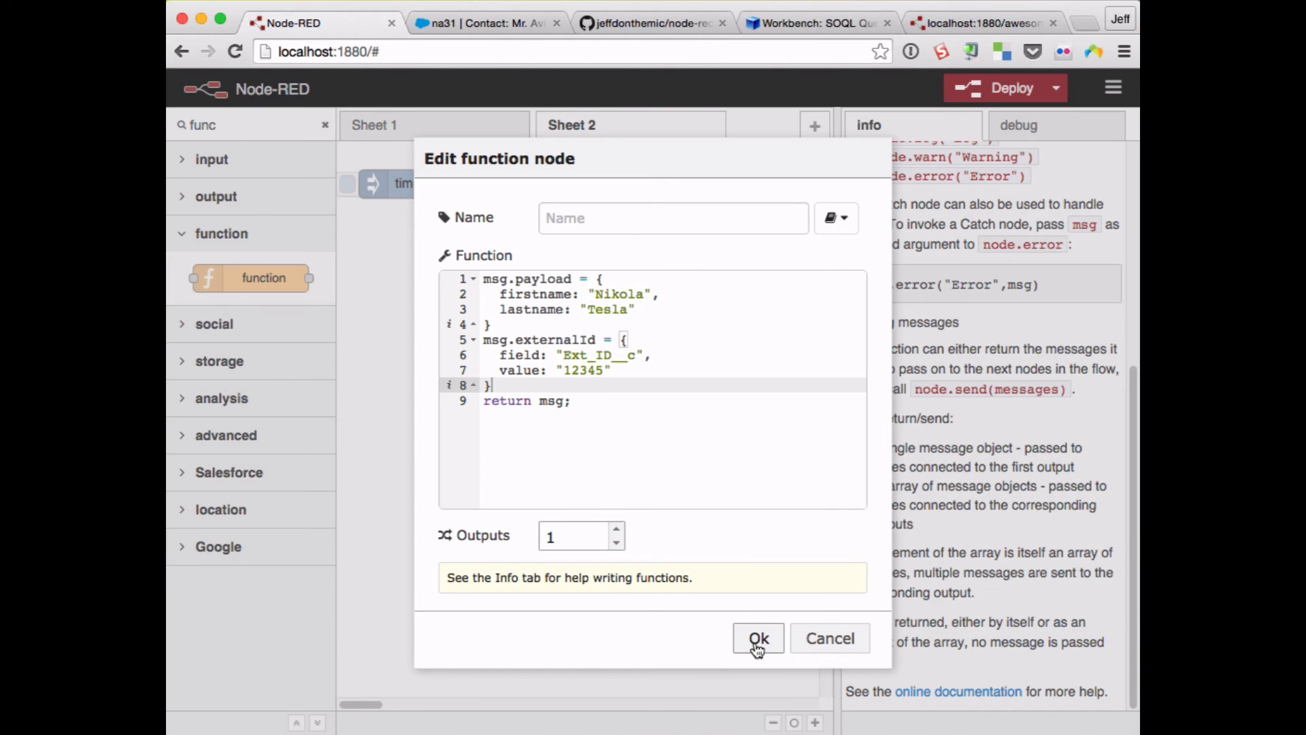
pyautogui.write('prep')
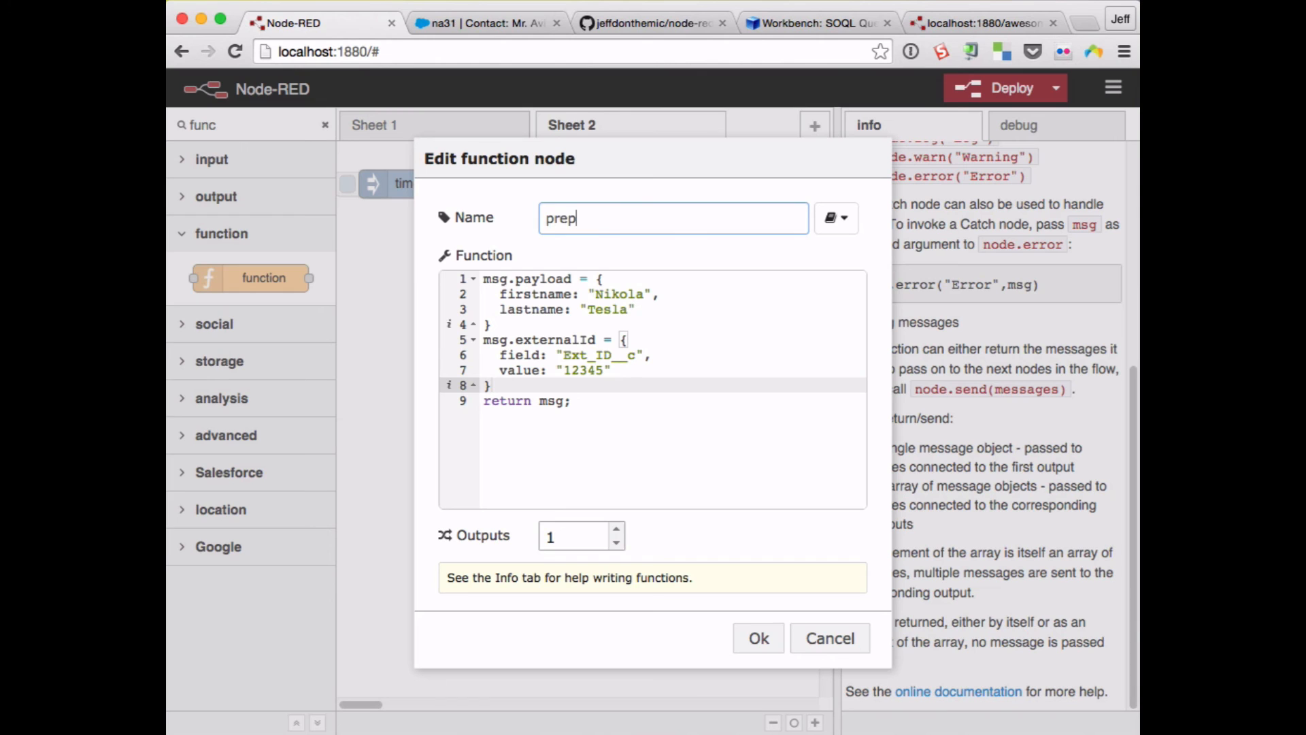
pyautogui.click(756, 637)
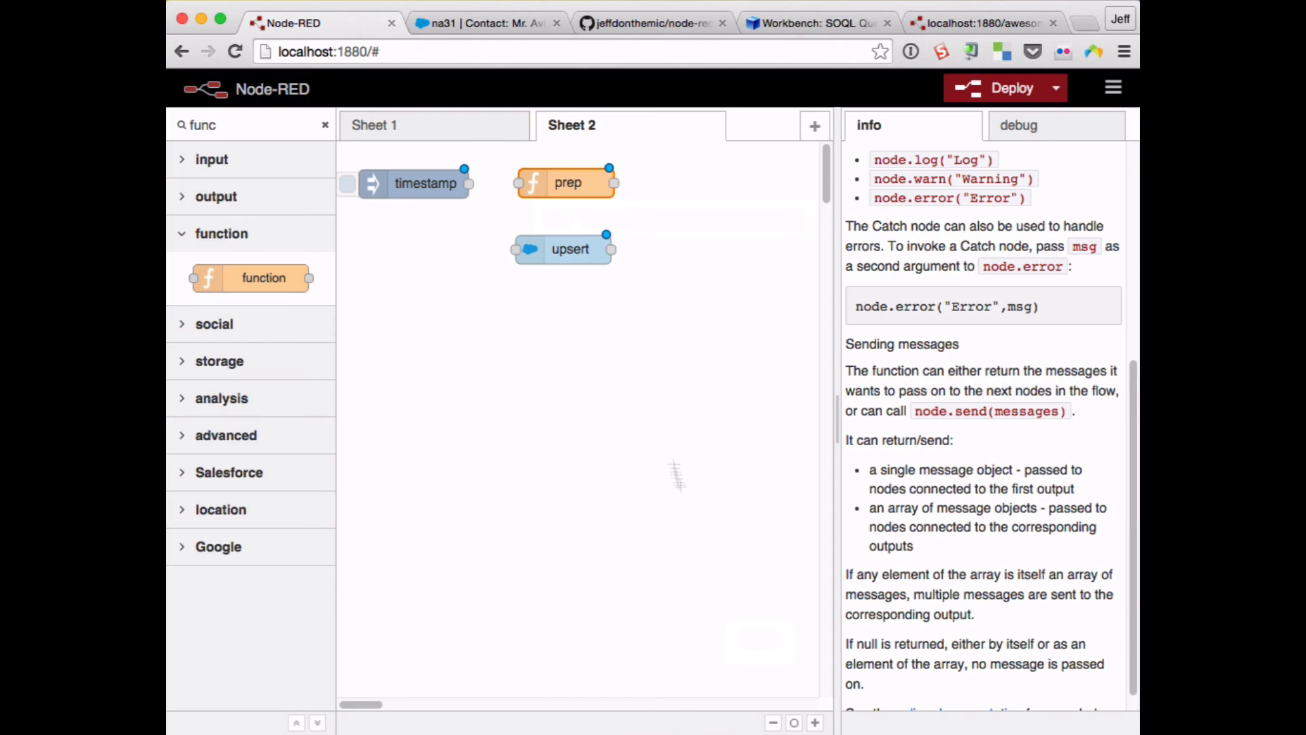
# - Wire timestamp to prep and add a msg.payload debug node after upsert
pyautogui.moveTo(466, 183); pyautogui.dragTo(521, 182)
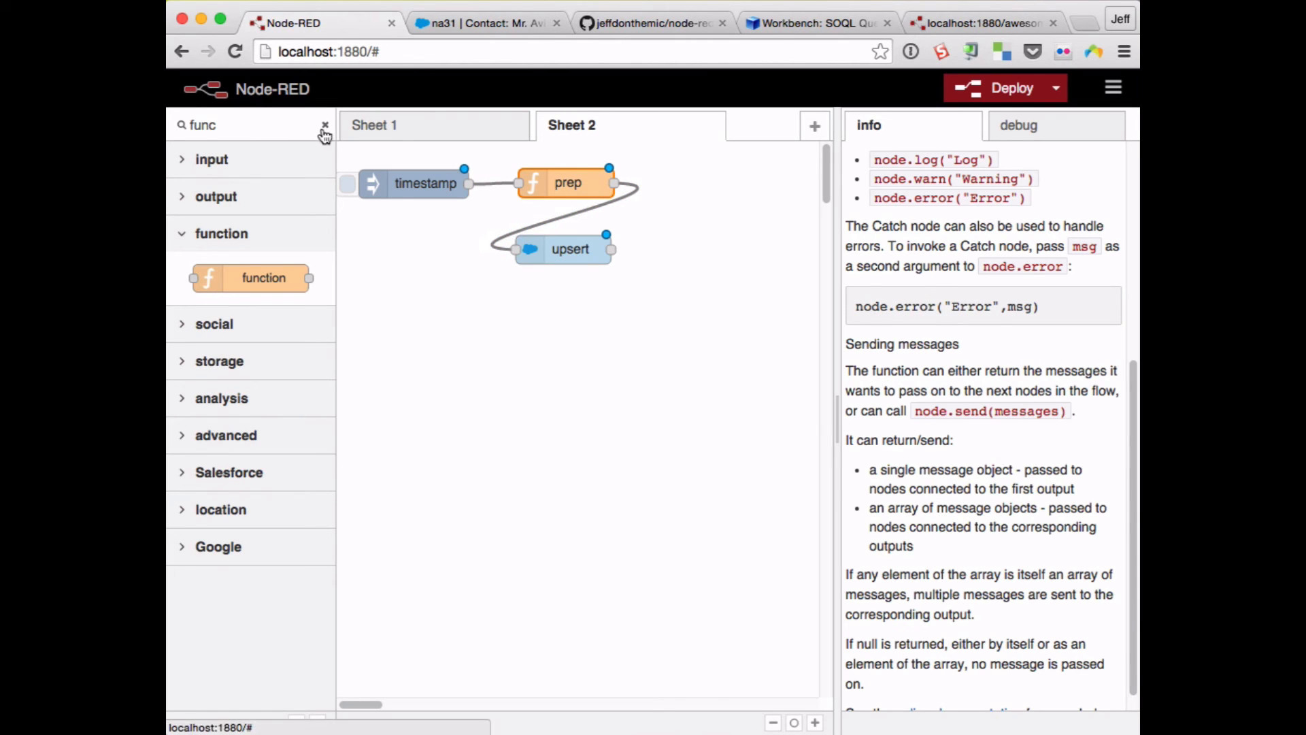
pyautogui.click(326, 131)
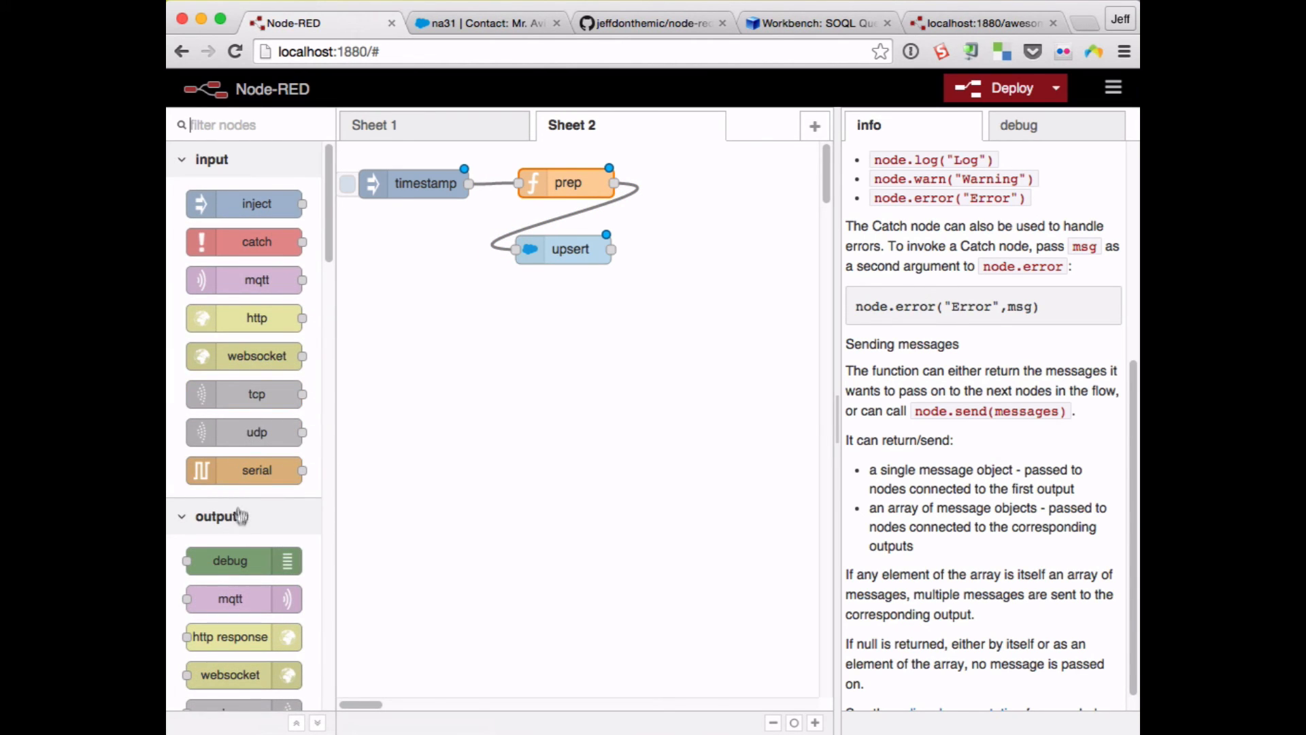
pyautogui.moveTo(228, 560); pyautogui.dragTo(632, 328)
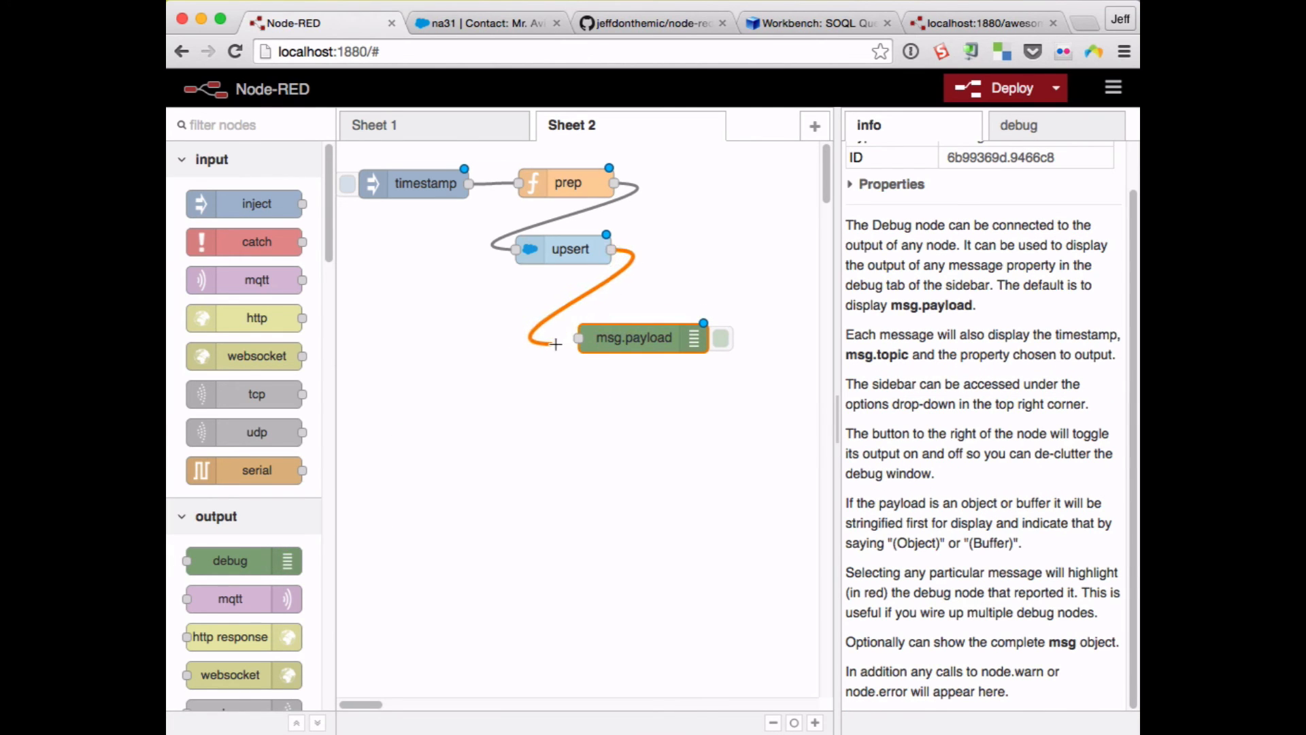
# - Show the debug pane and deploy the wired flow
pyautogui.click(1019, 125)
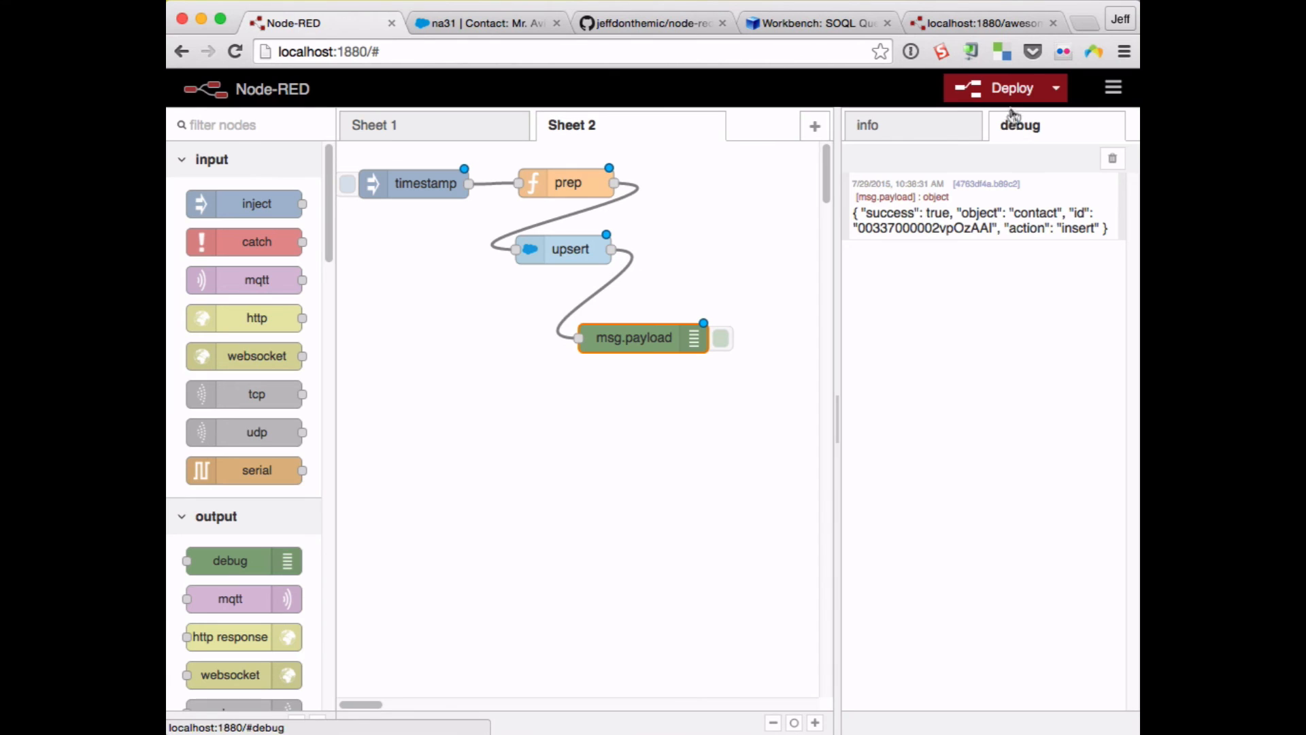
pyautogui.click(1005, 87)
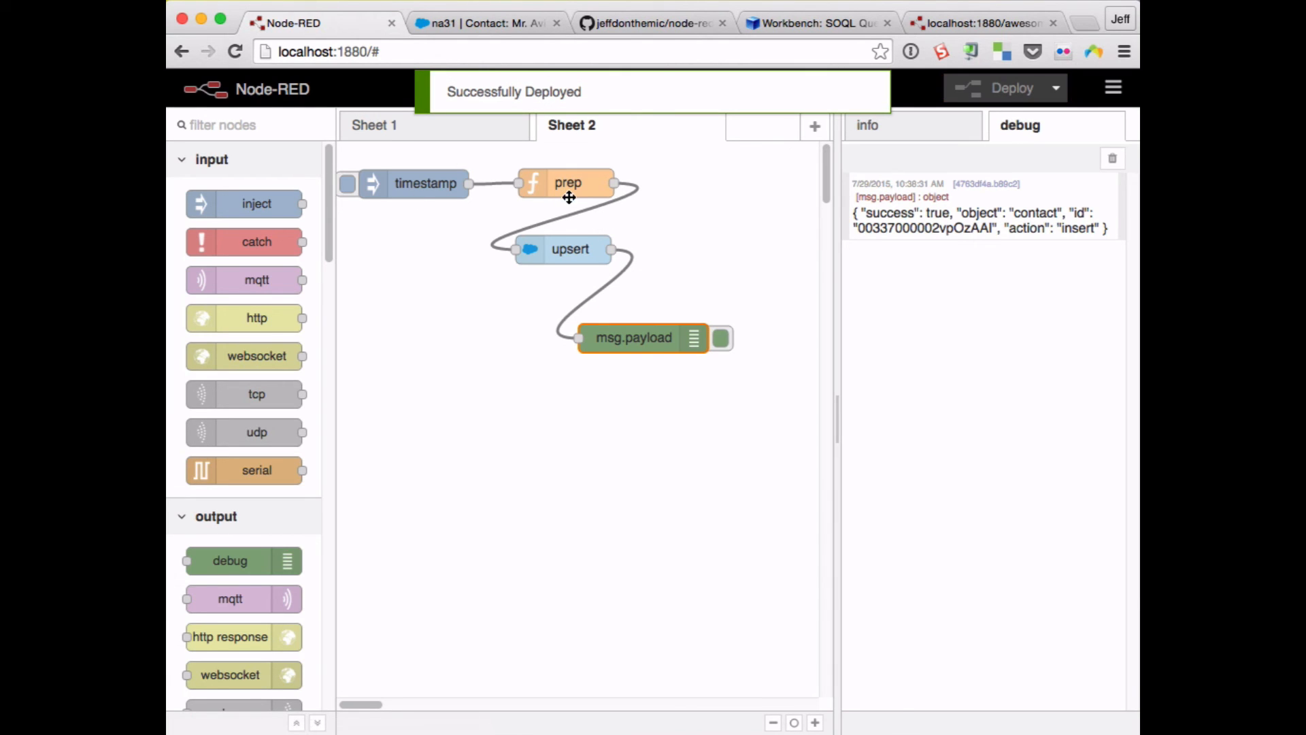
pyautogui.doubleClick(567, 183)
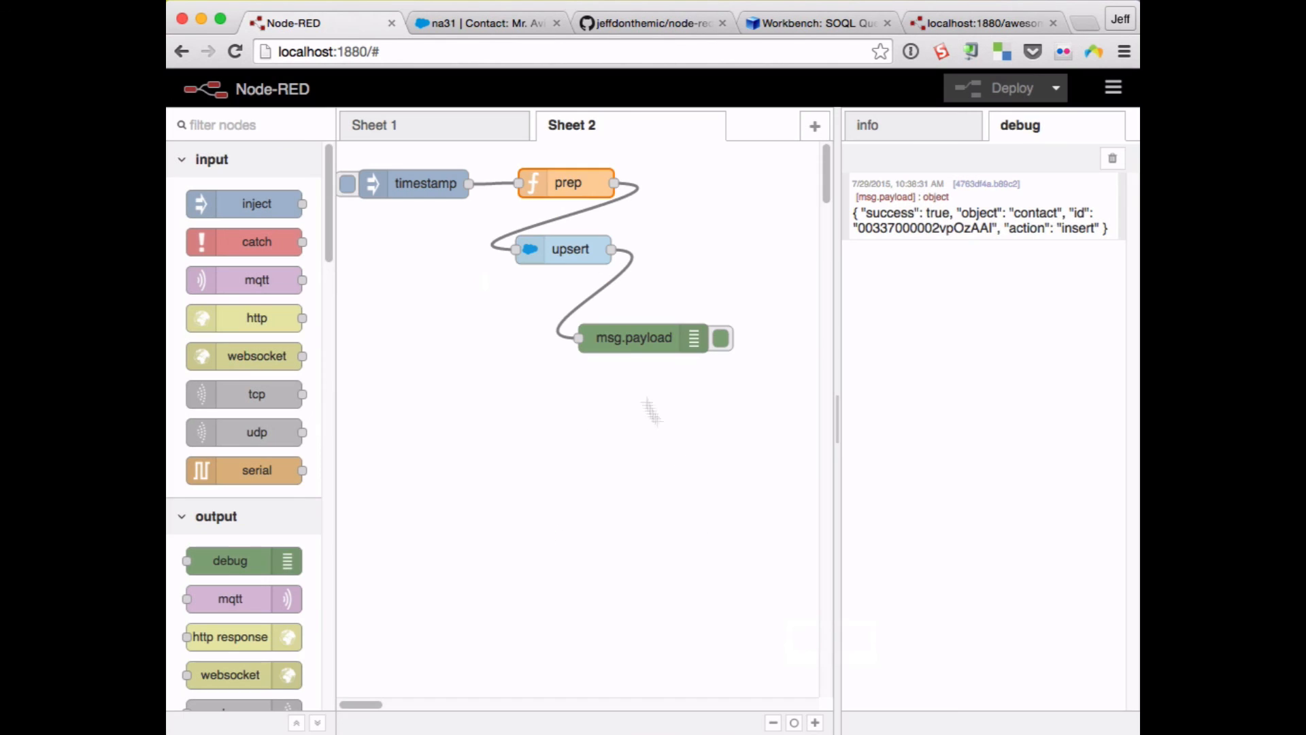
# - Review the upsert node settings, clear old debug messages and check the Salesforce contact
pyautogui.doubleClick(570, 249)
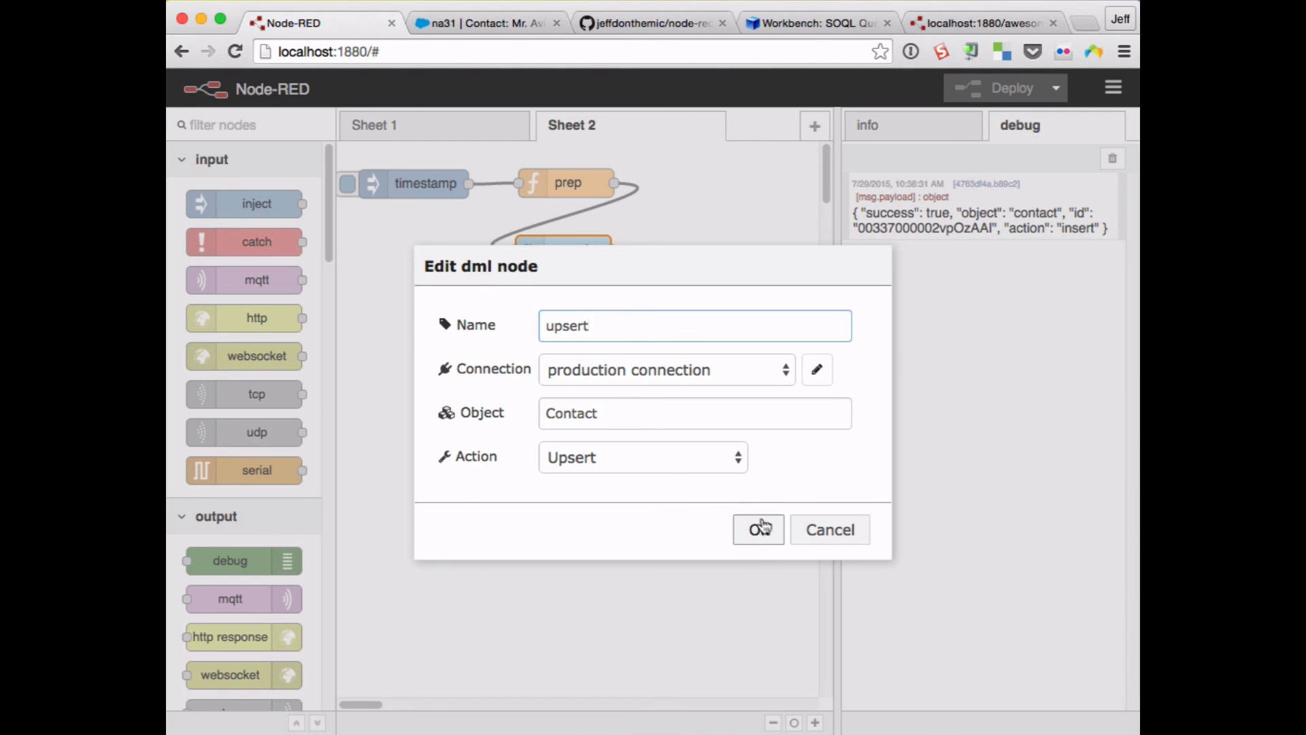
pyautogui.click(758, 529)
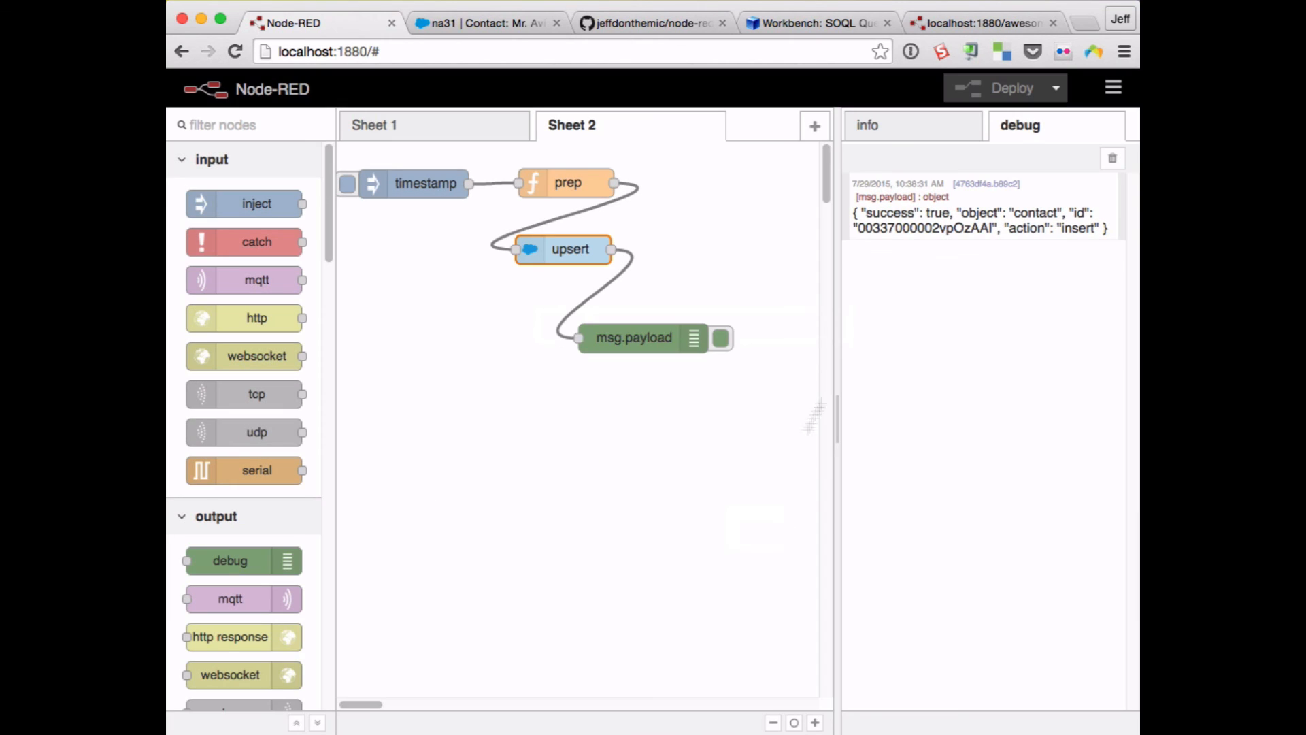
pyautogui.click(1111, 158)
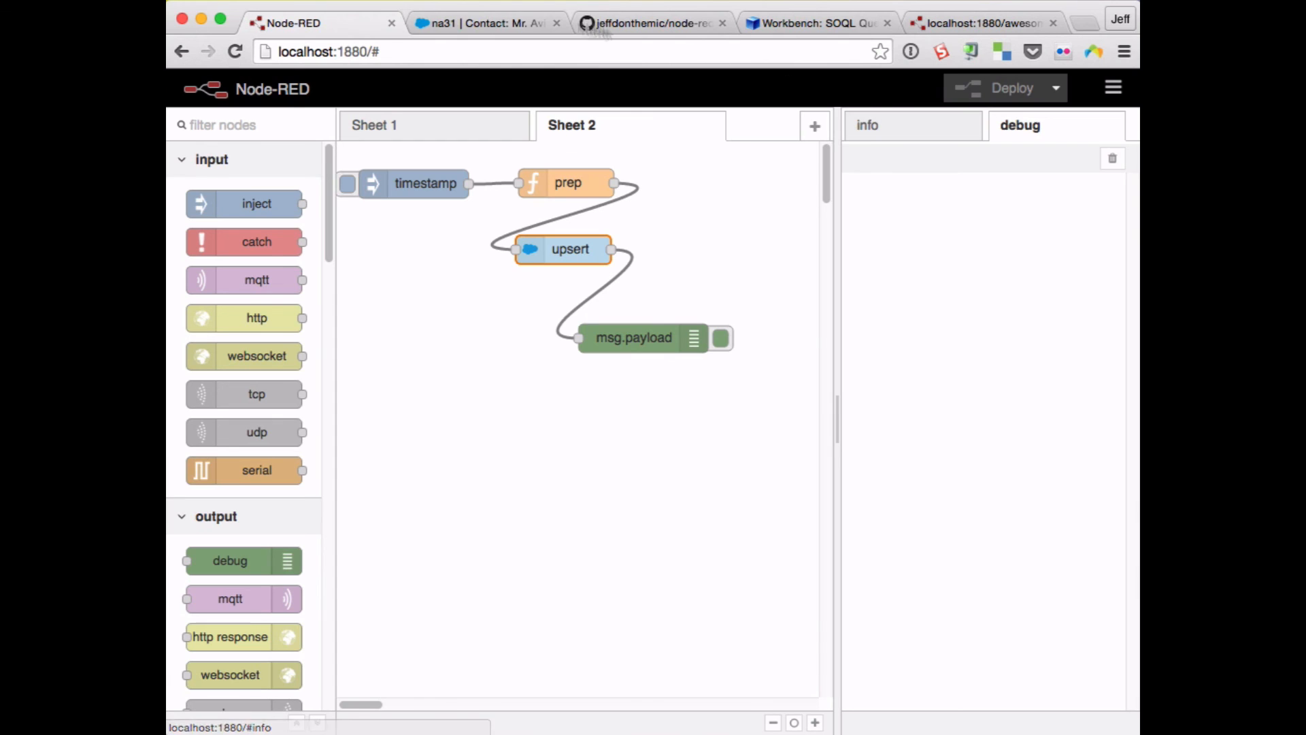
pyautogui.click(487, 23)
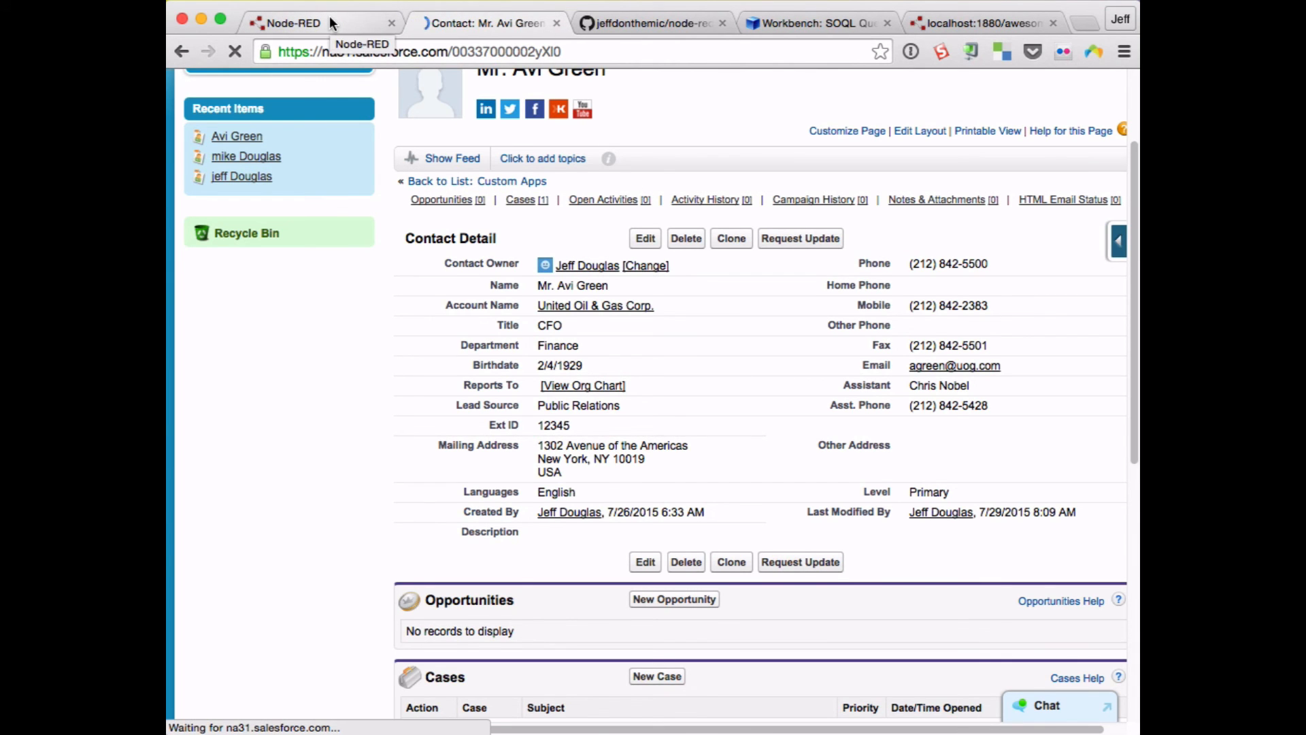
pyautogui.click(291, 23)
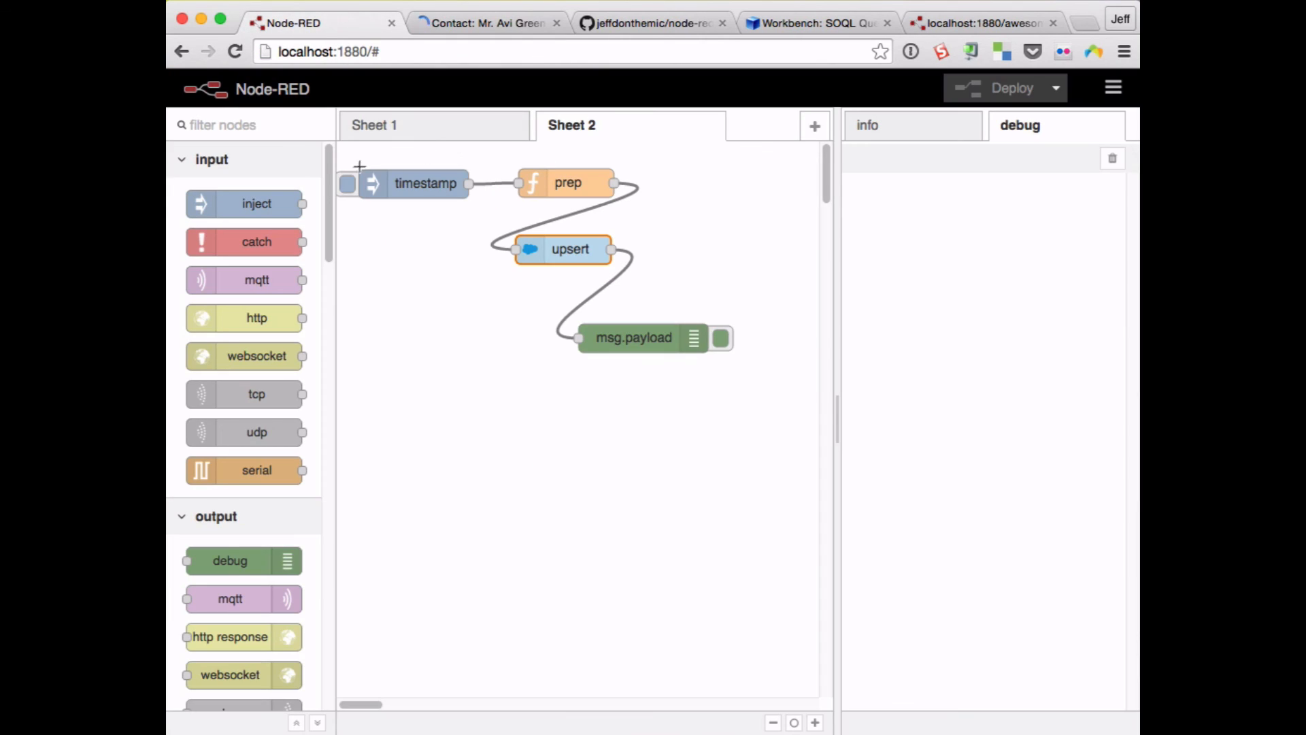
# - Trigger the timestamp inject and verify the contact with Ext ID 12345 is now Mr. Nikola Tesla
pyautogui.click(347, 183)
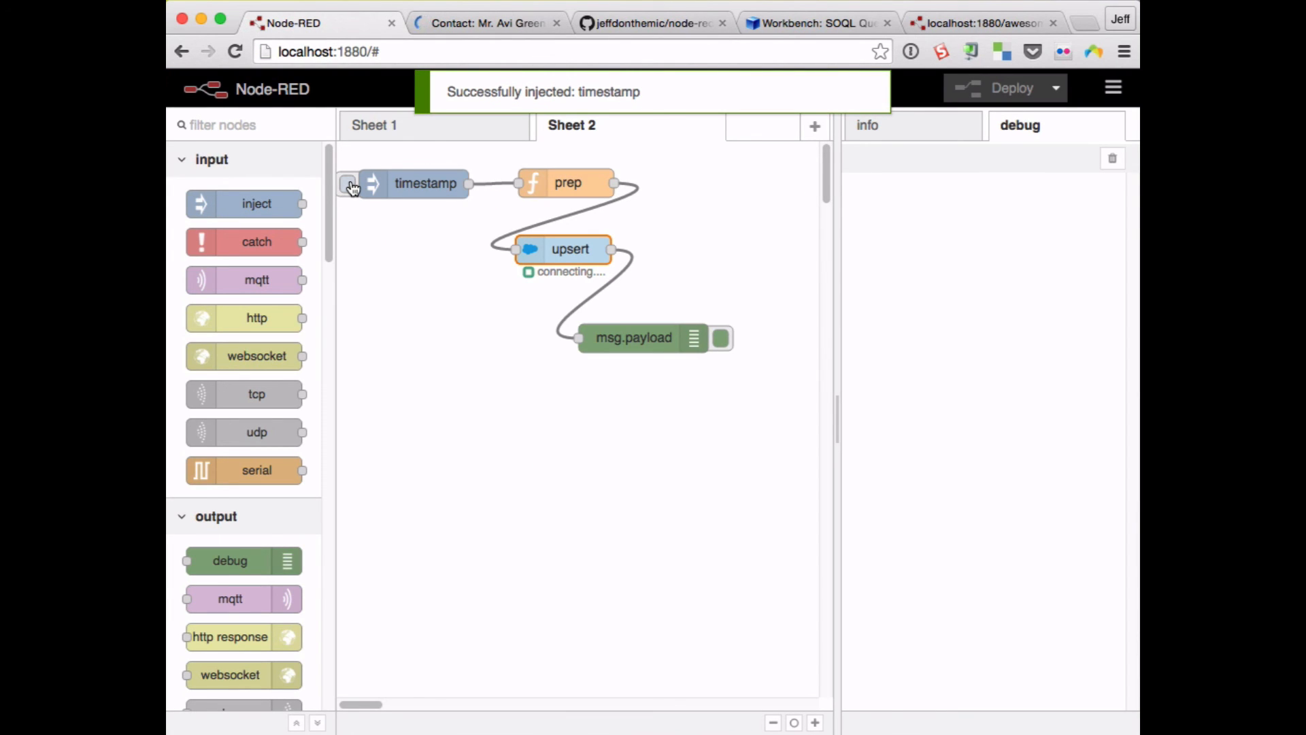
pyautogui.click(349, 184)
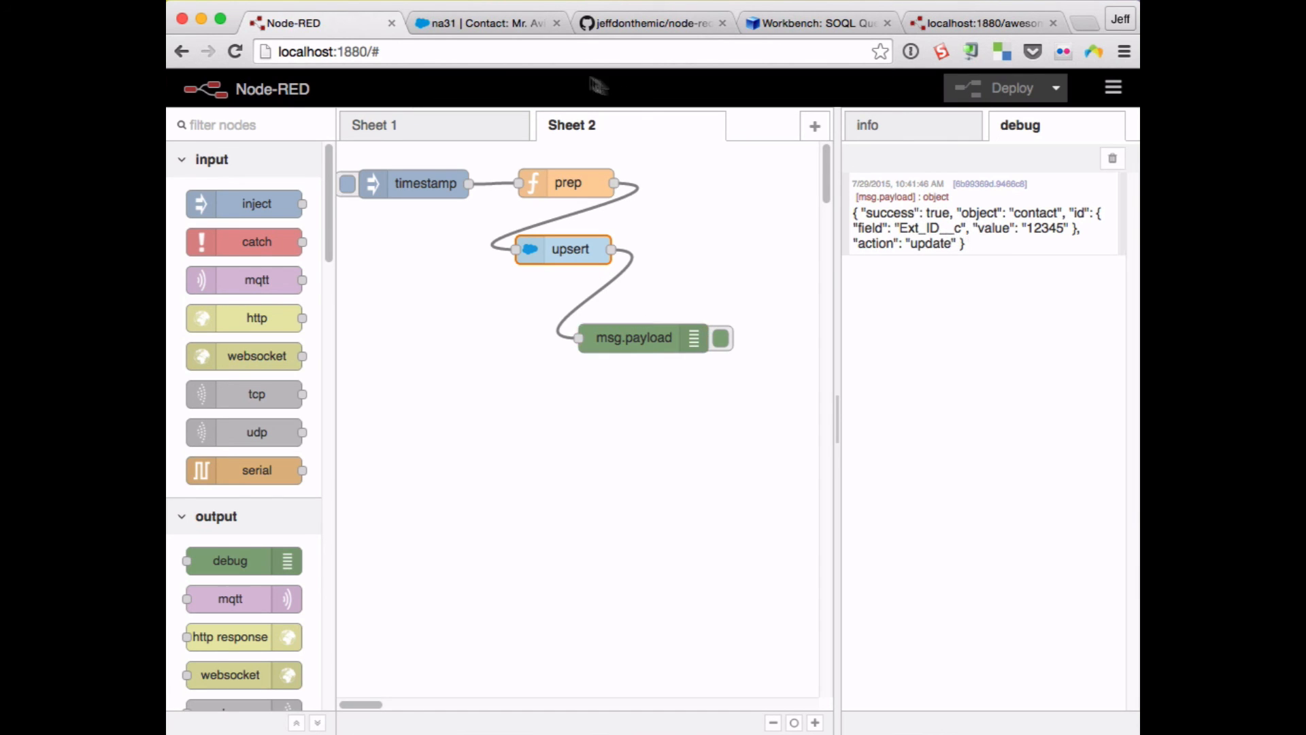
pyautogui.click(487, 23)
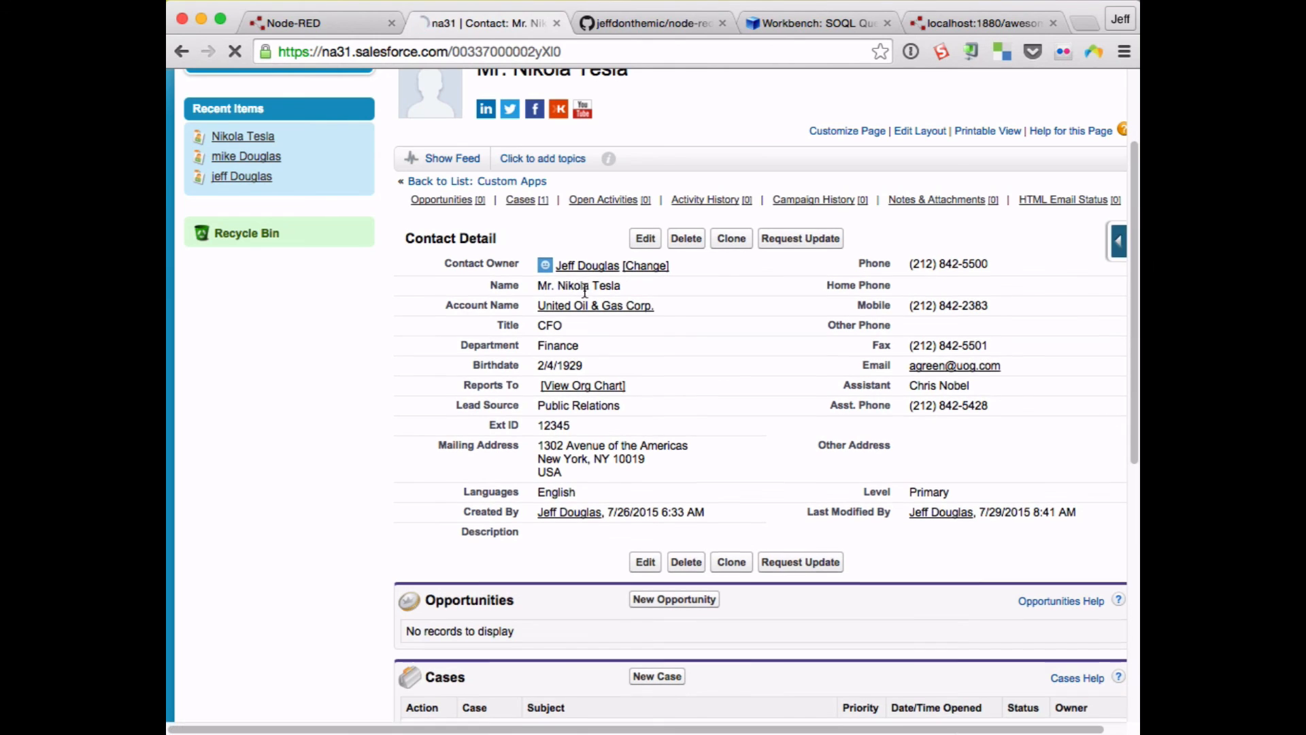
pyautogui.click(317, 23)
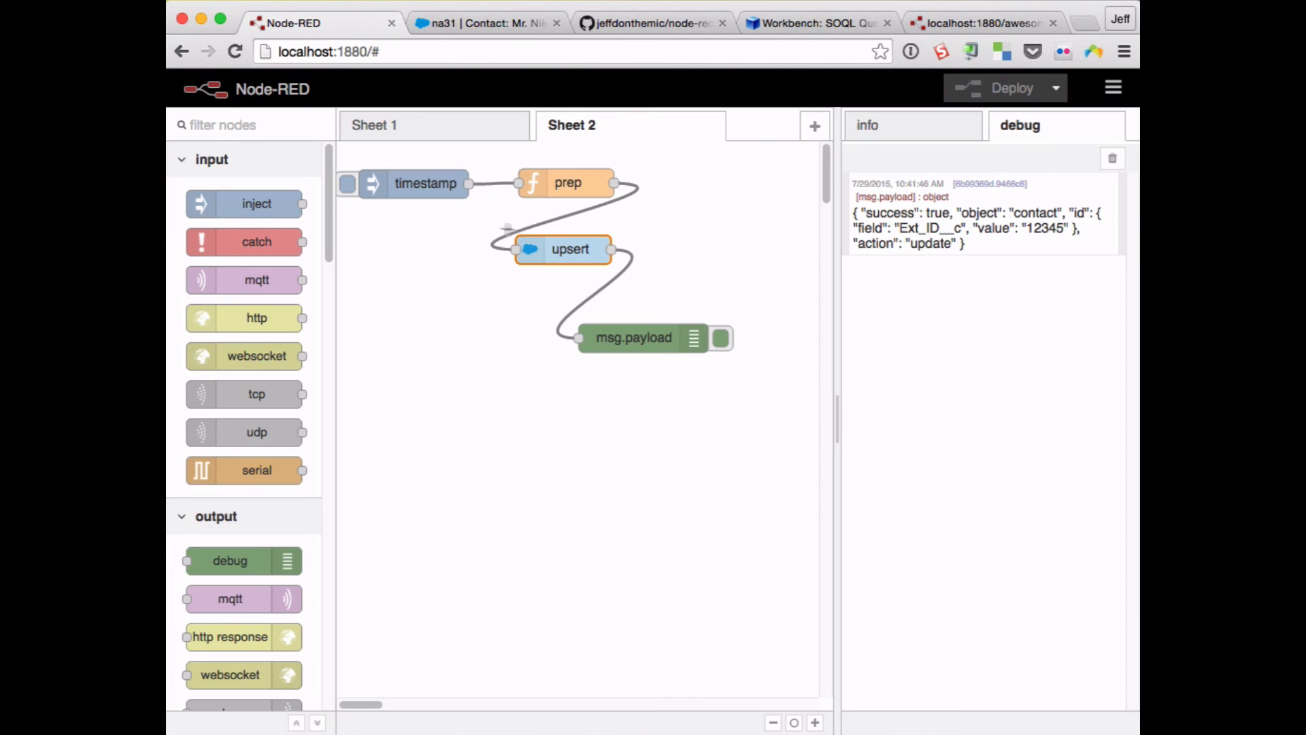
# - Change the externalId value in prep, redeploy the flow and clear the debug messages
pyautogui.doubleClick(567, 183)
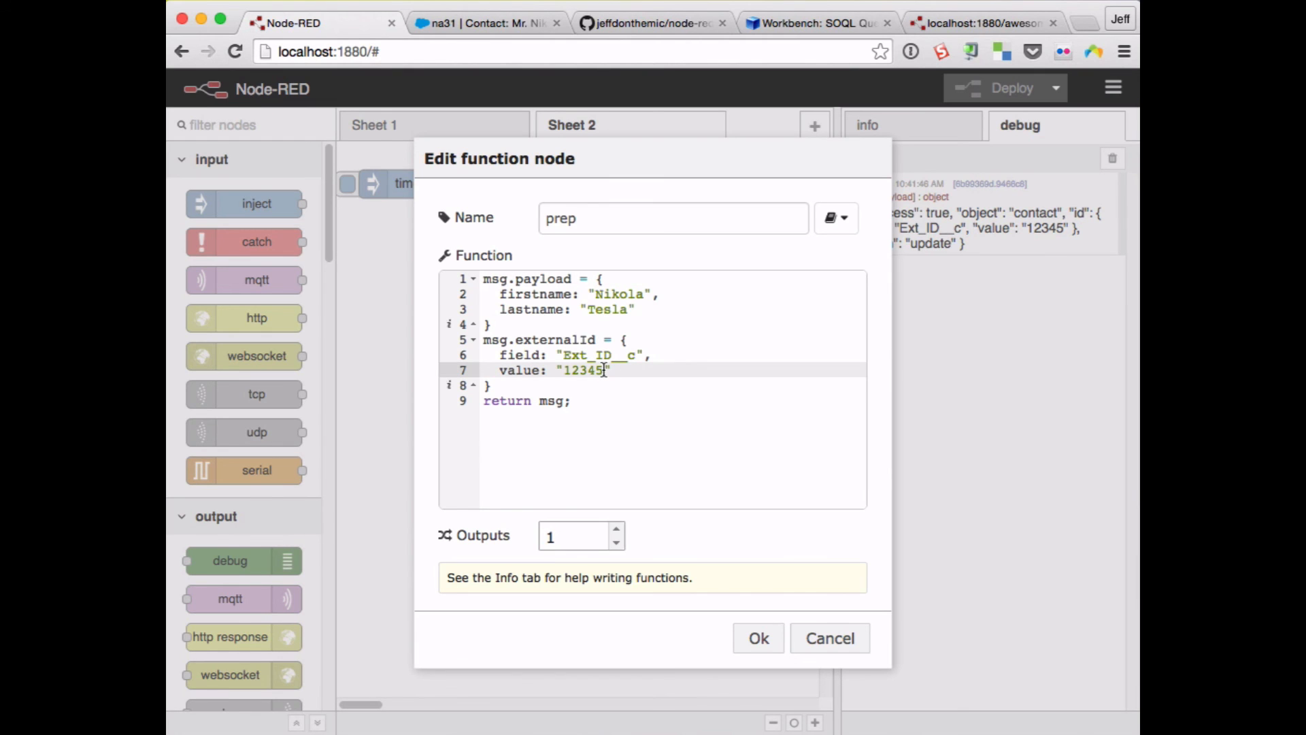
pyautogui.click(757, 637)
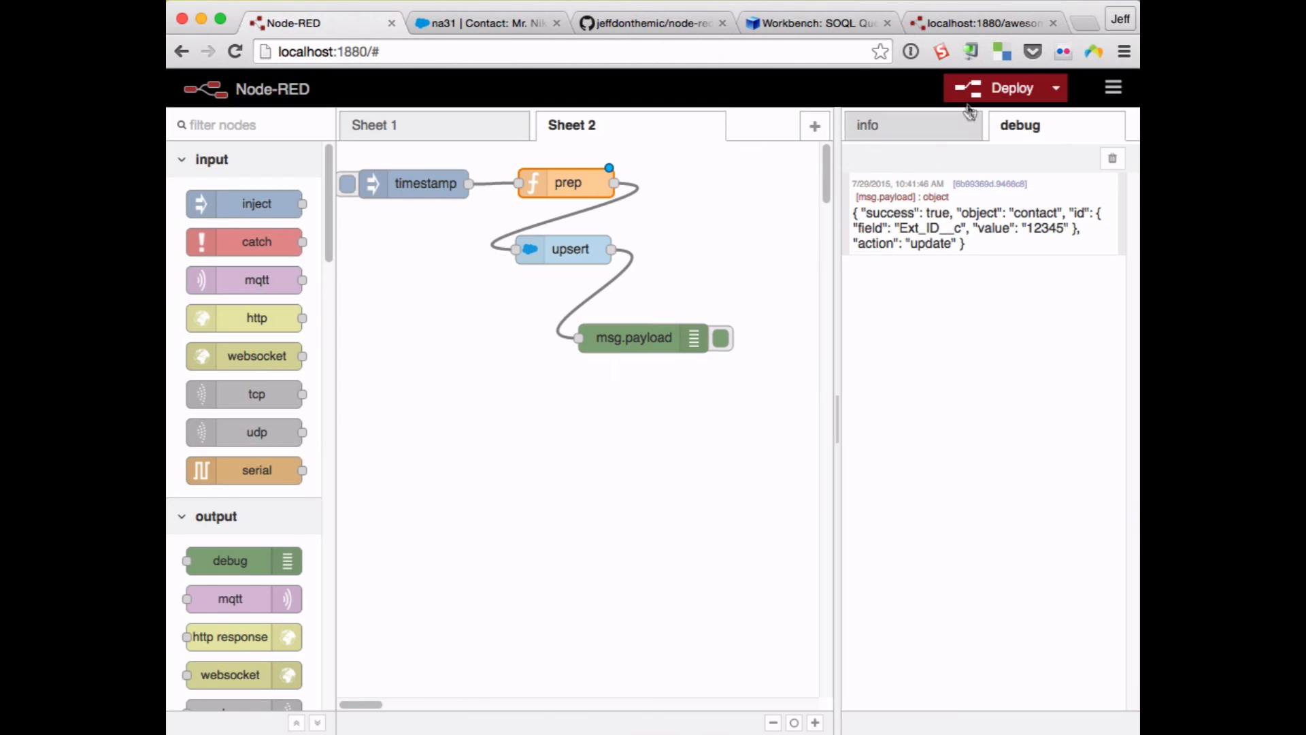
pyautogui.click(1004, 87)
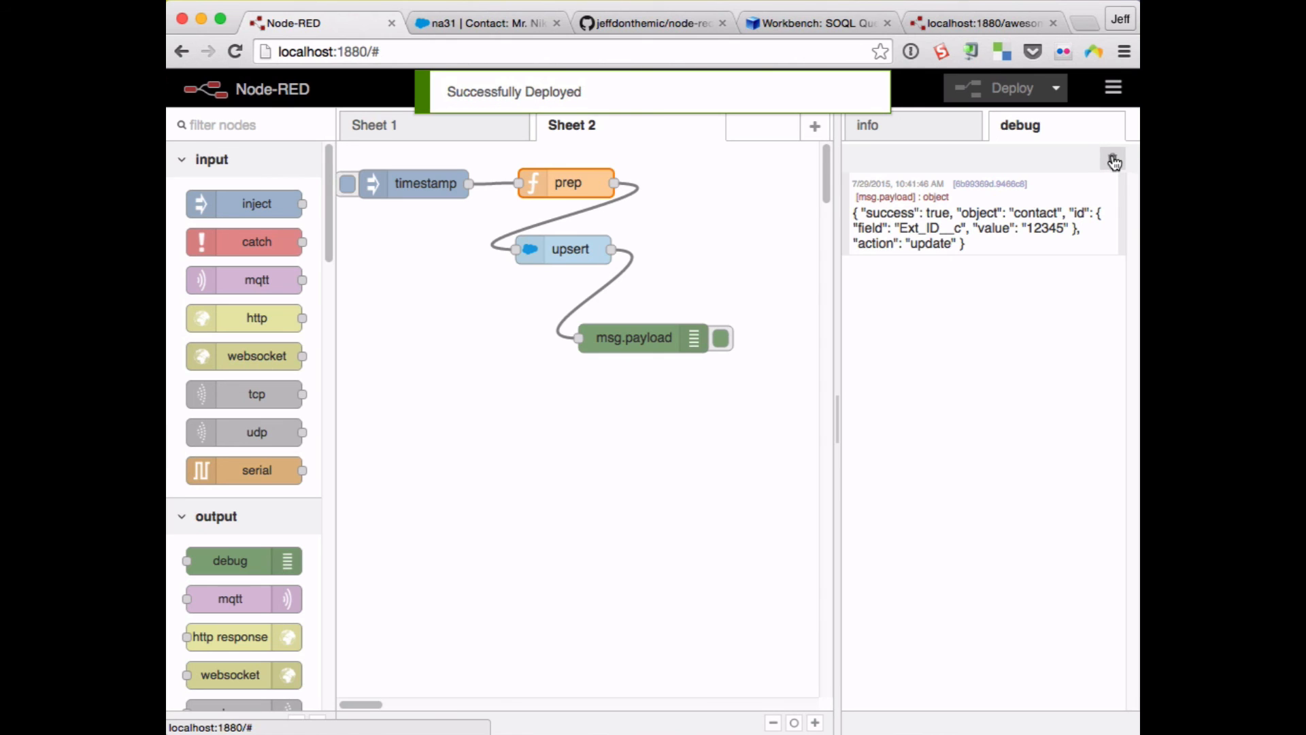
pyautogui.click(1113, 159)
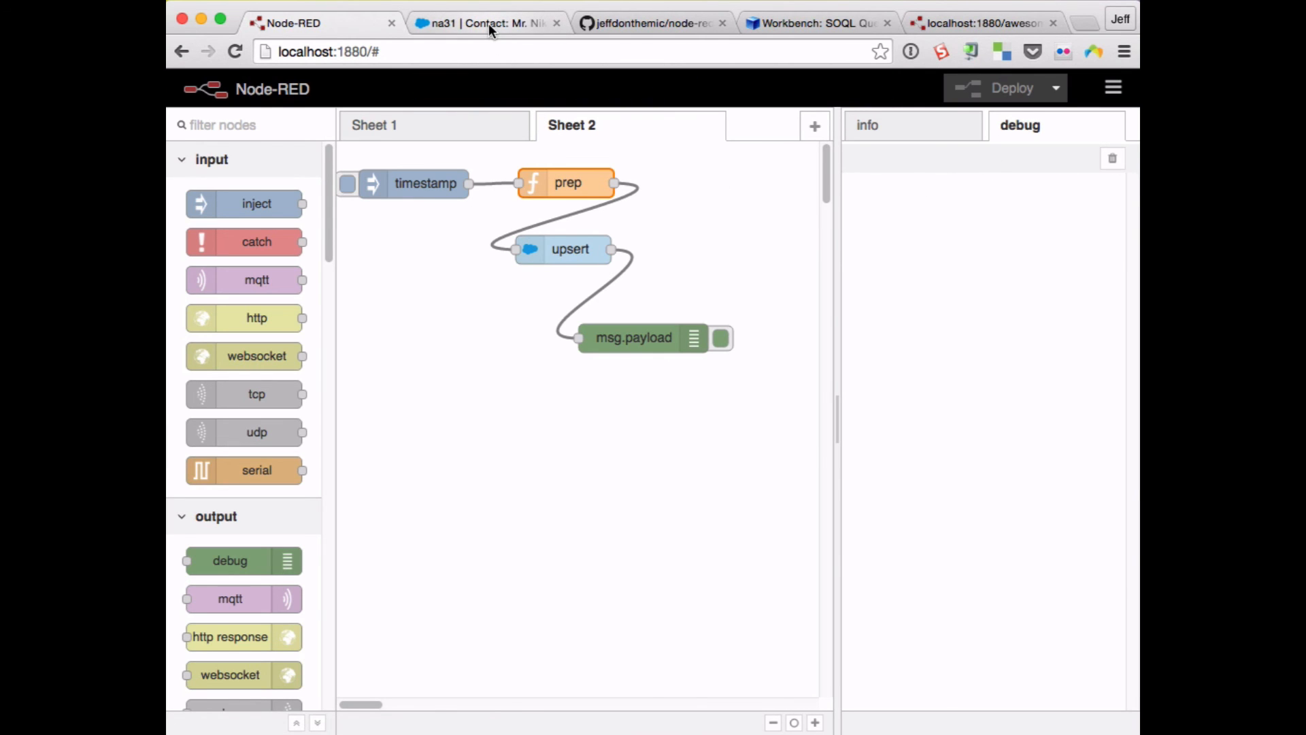
# - Check the Salesforce contacts list, then trigger the timestamp inject to run the flow
pyautogui.click(486, 23)
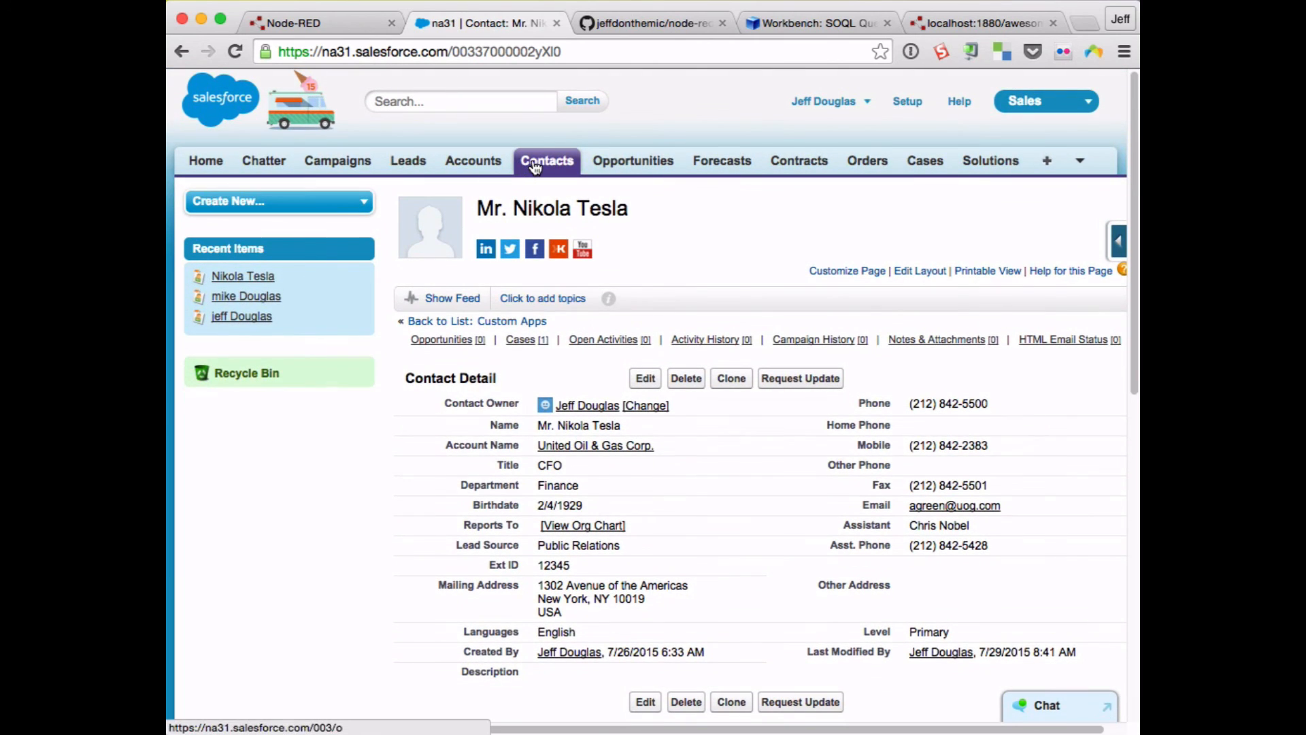
pyautogui.click(546, 160)
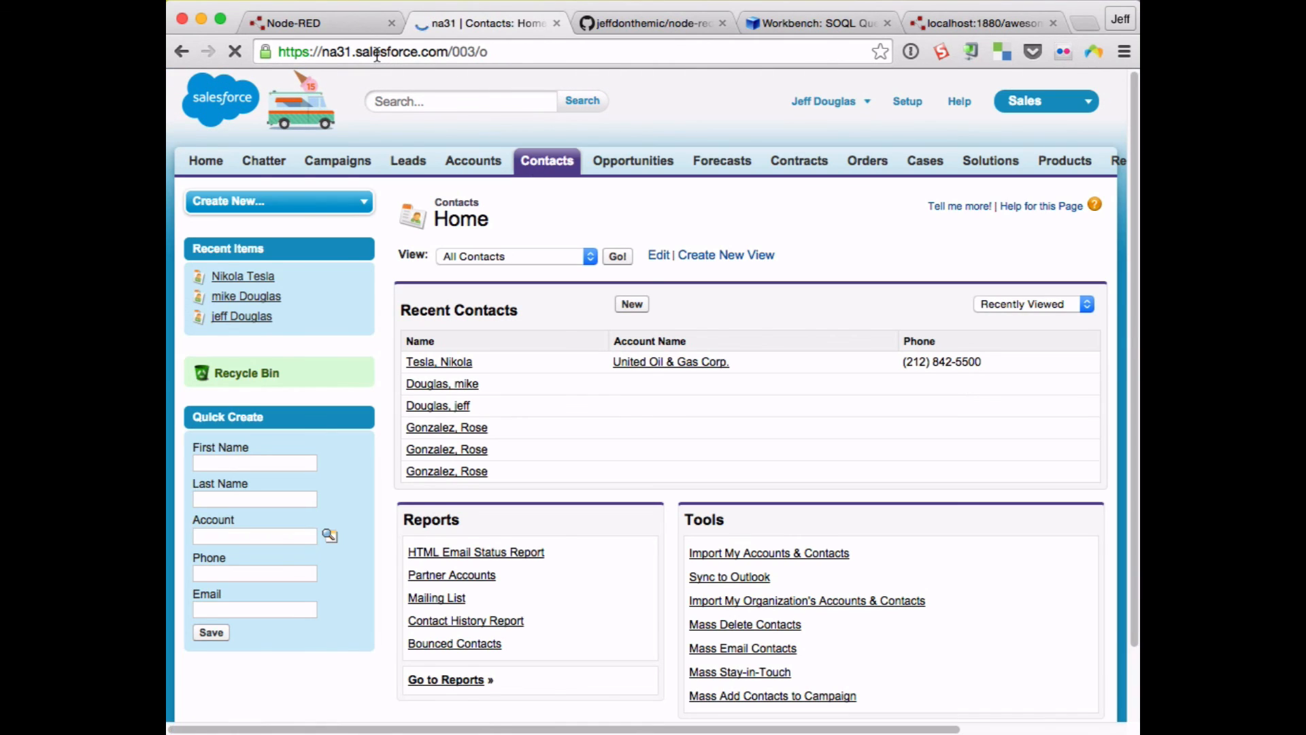
pyautogui.click(316, 23)
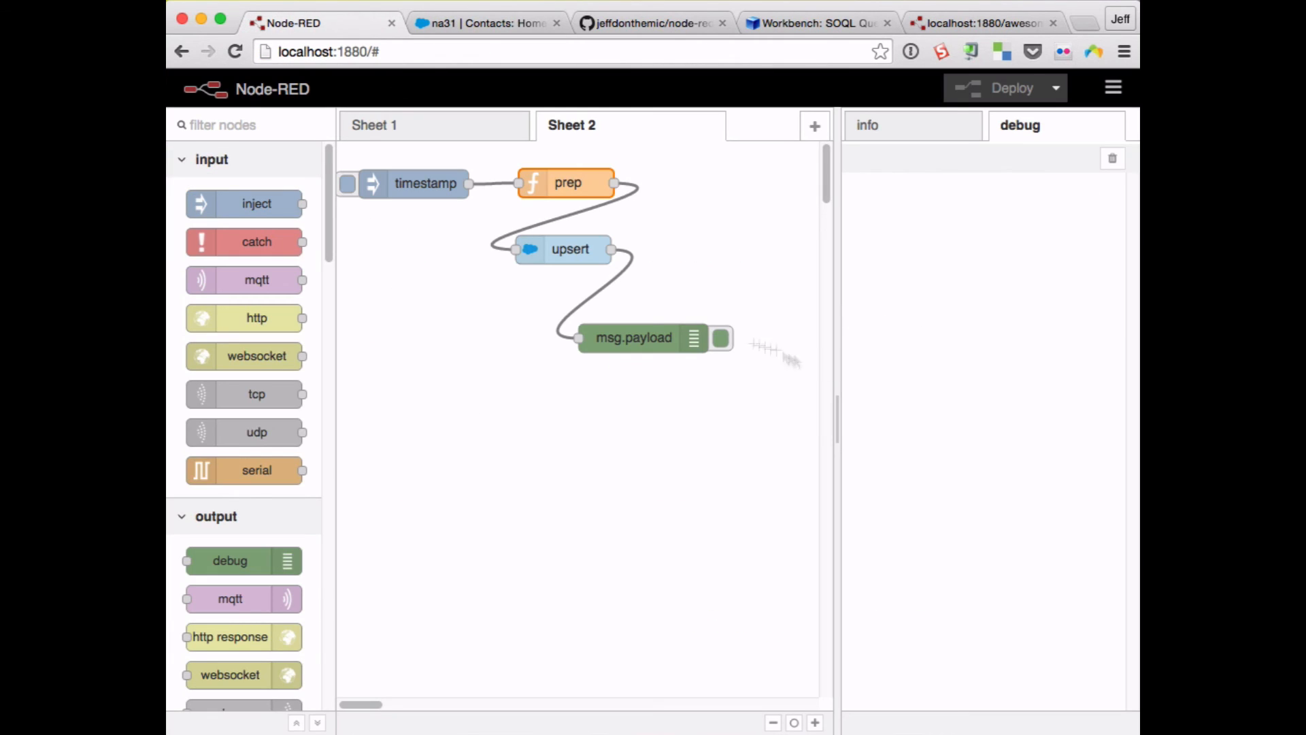
pyautogui.click(347, 184)
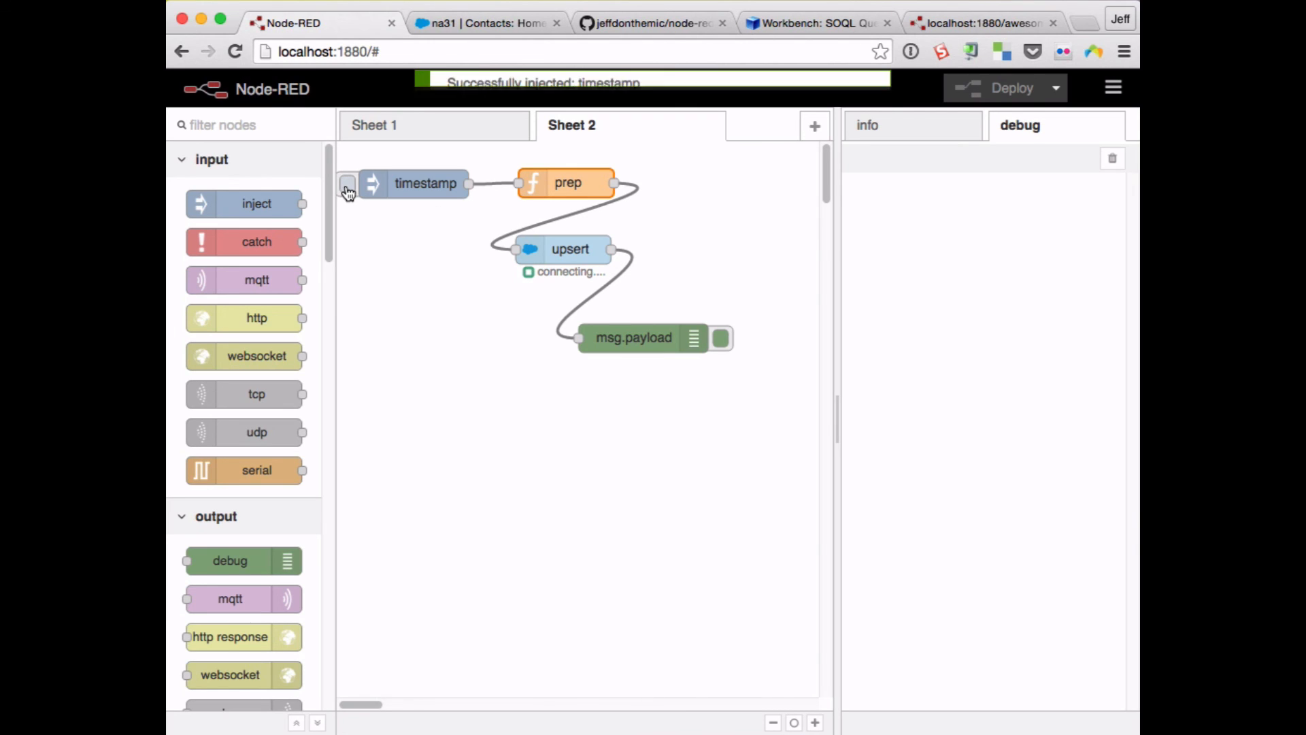
pyautogui.click(346, 184)
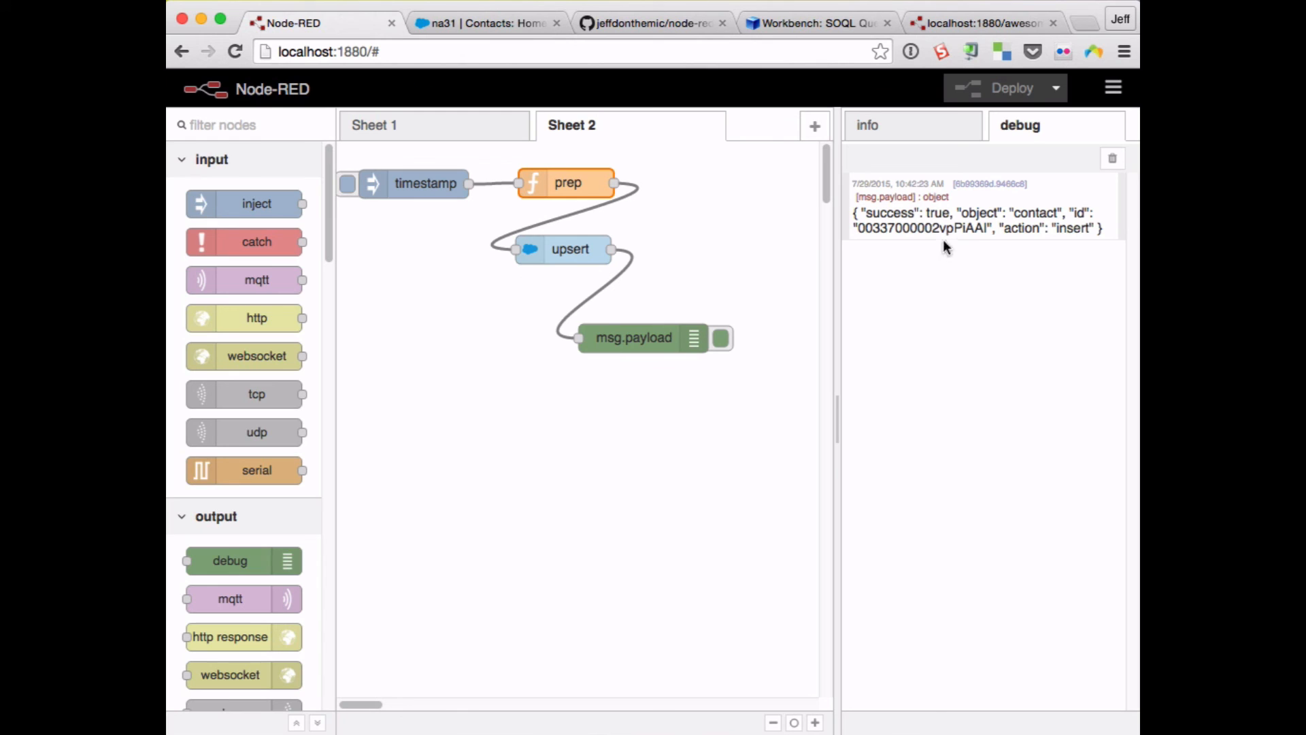
# - Take the returned record id and confirm the new Nikola Tesla contact with Ext ID 123456 in Salesforce
pyautogui.click(633, 337)
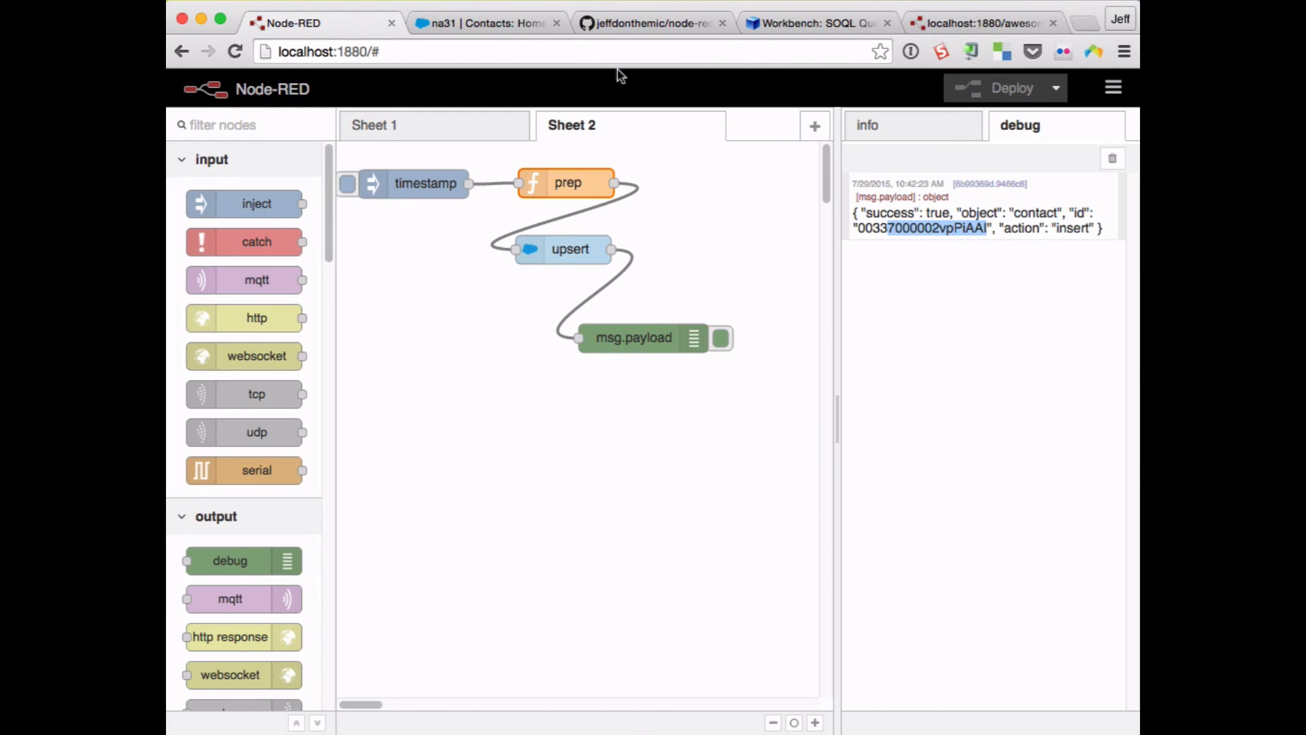
pyautogui.click(486, 23)
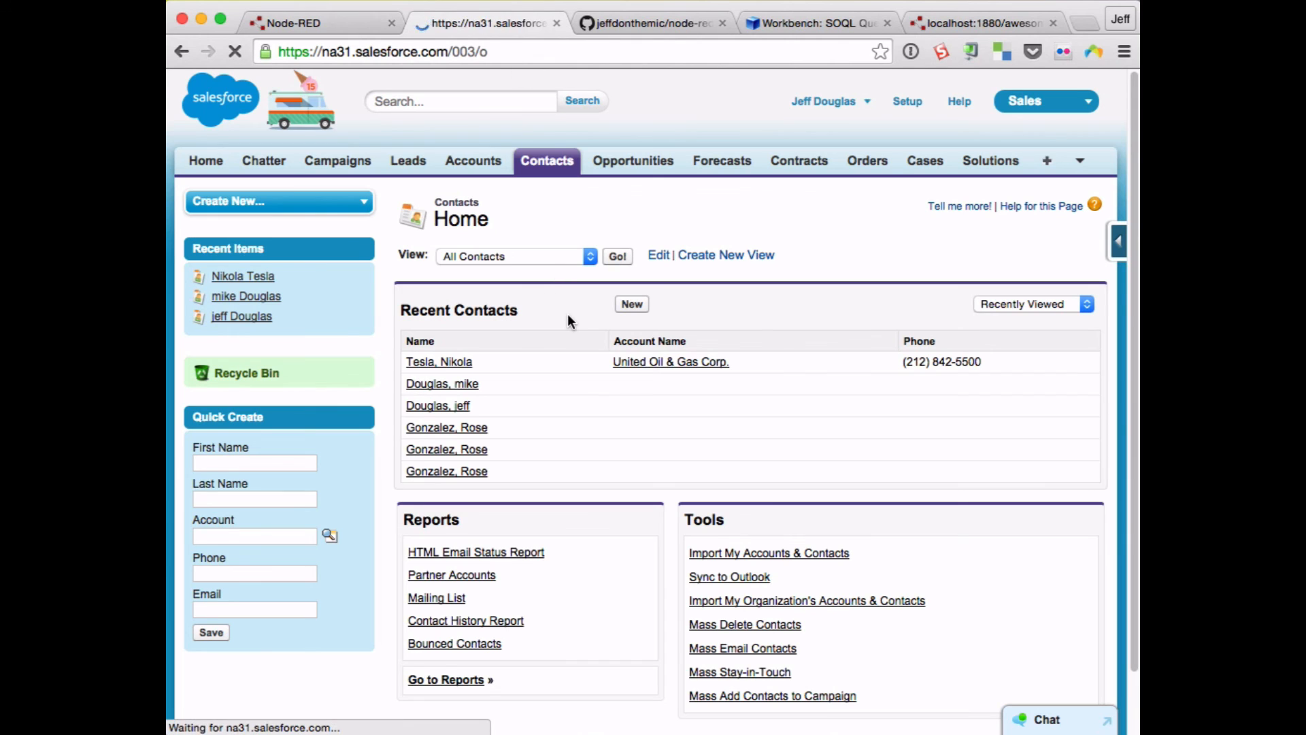
pyautogui.click(439, 360)
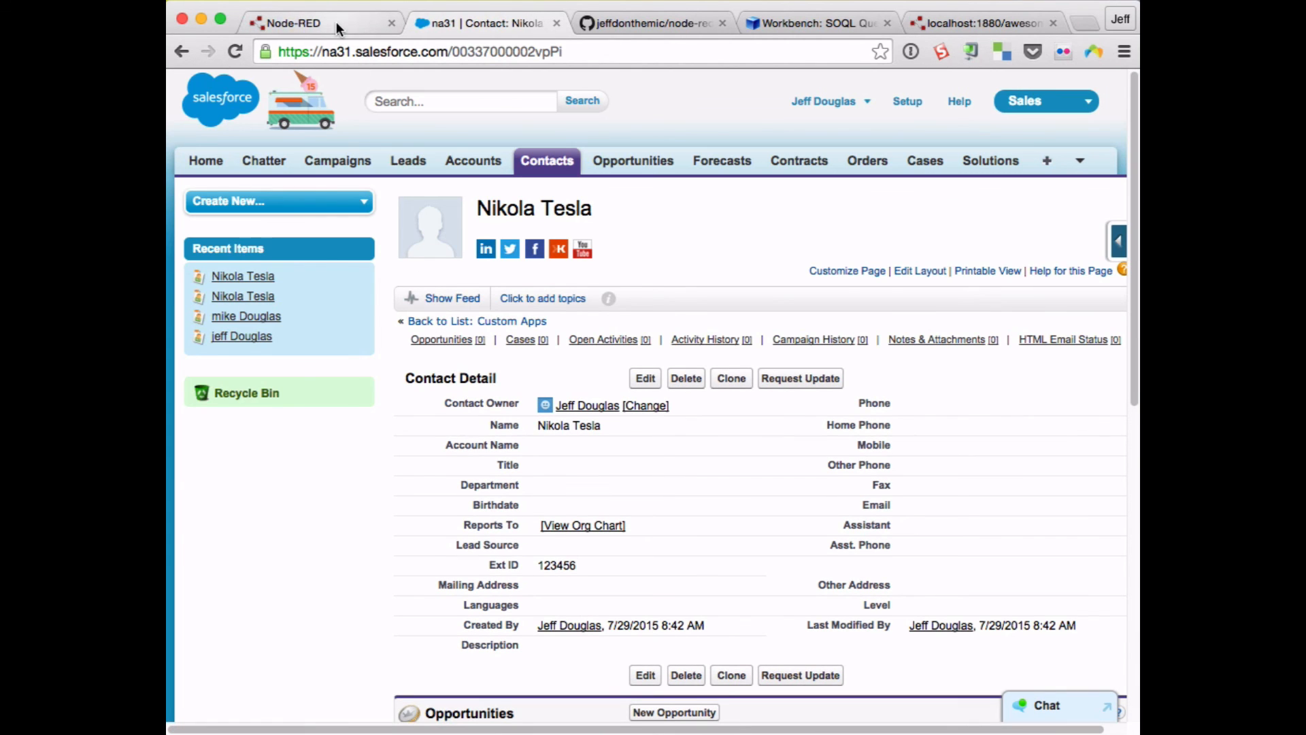
pyautogui.click(299, 23)
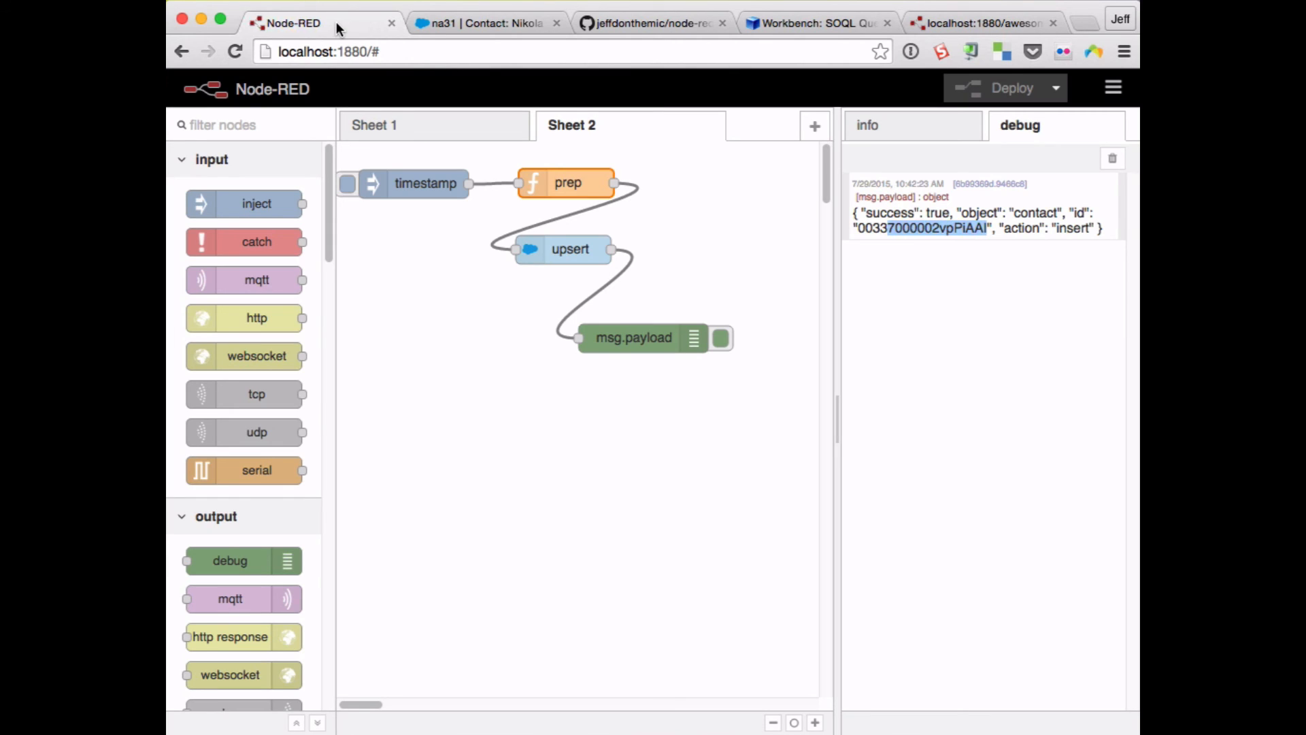